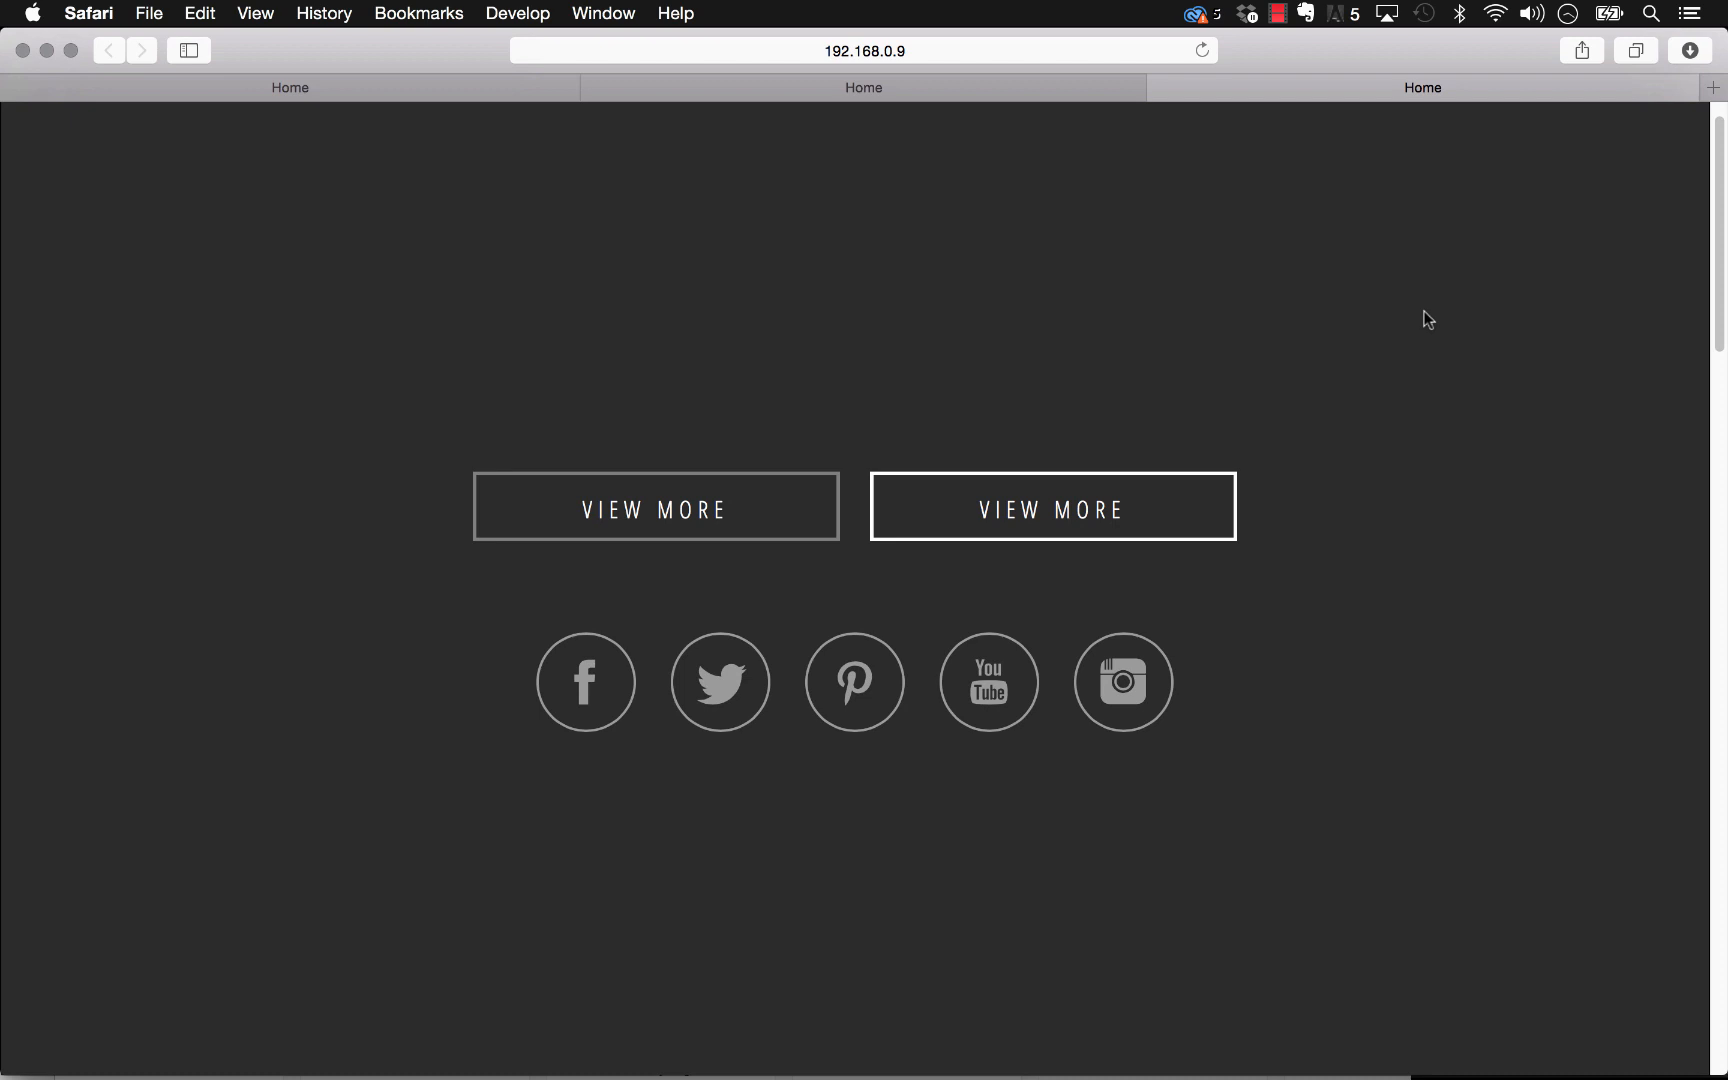
mouse_move(960, 418)
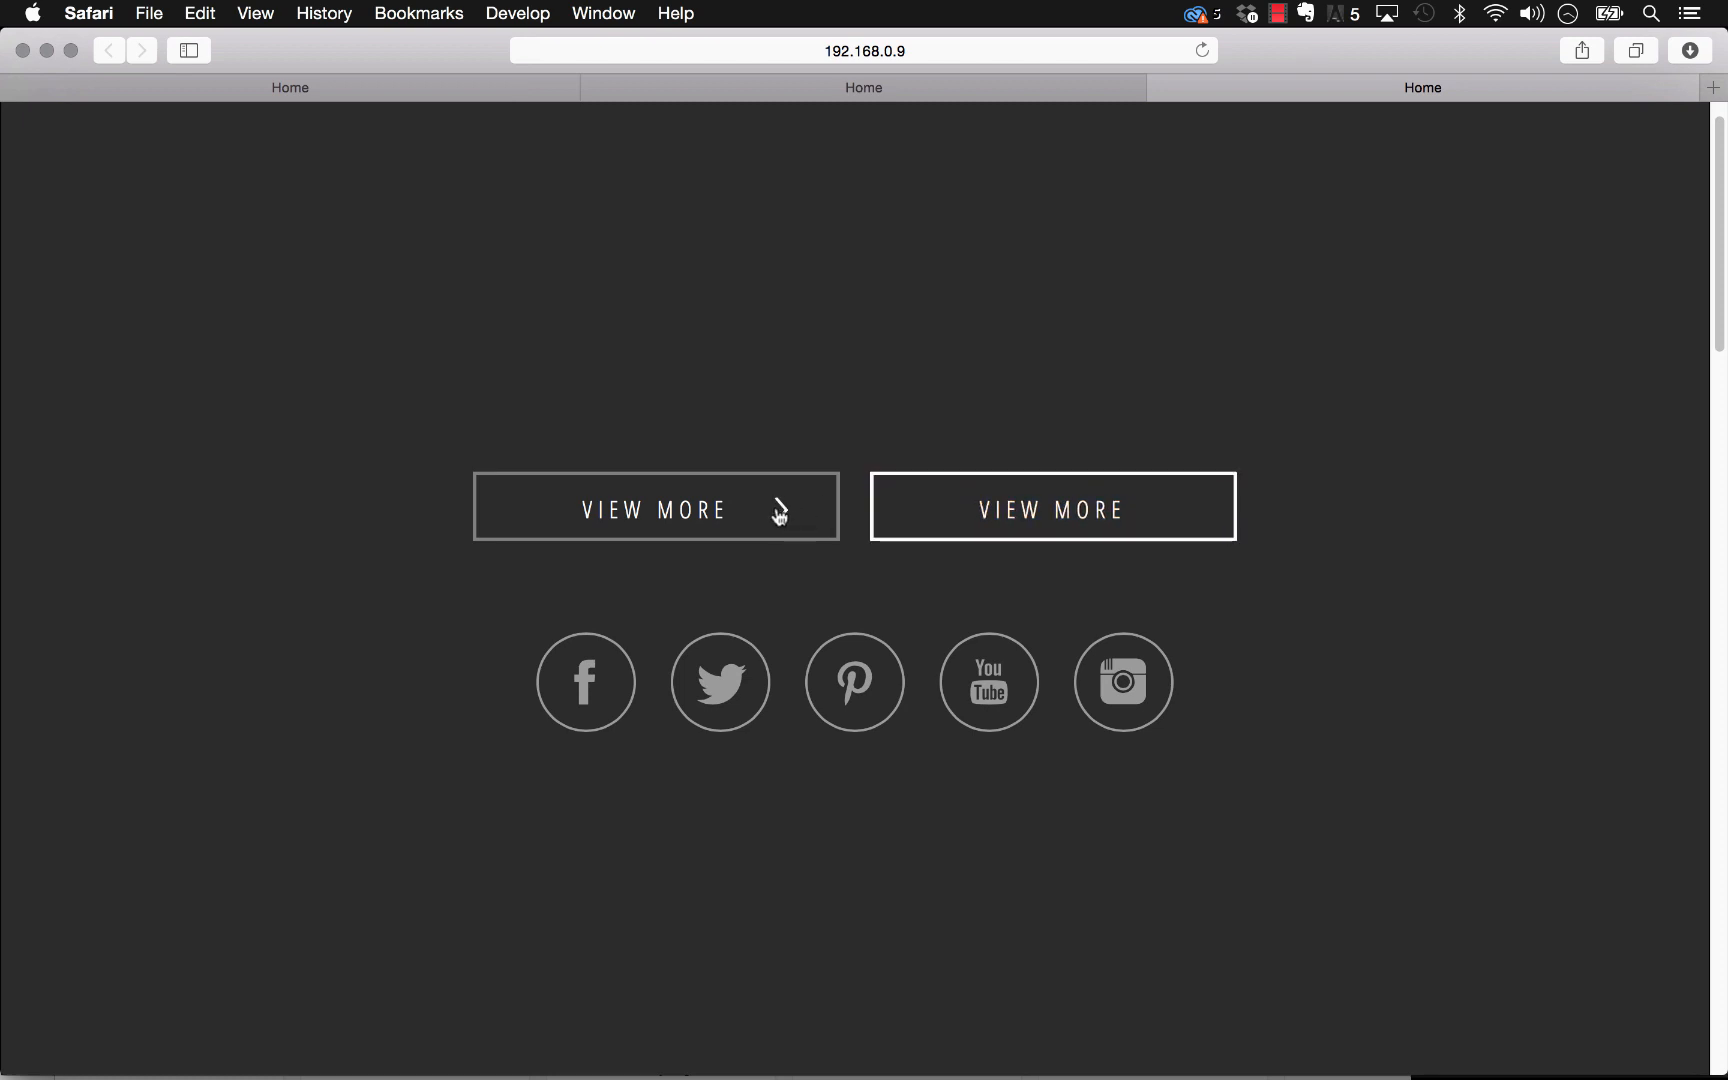
mouse_move(854, 682)
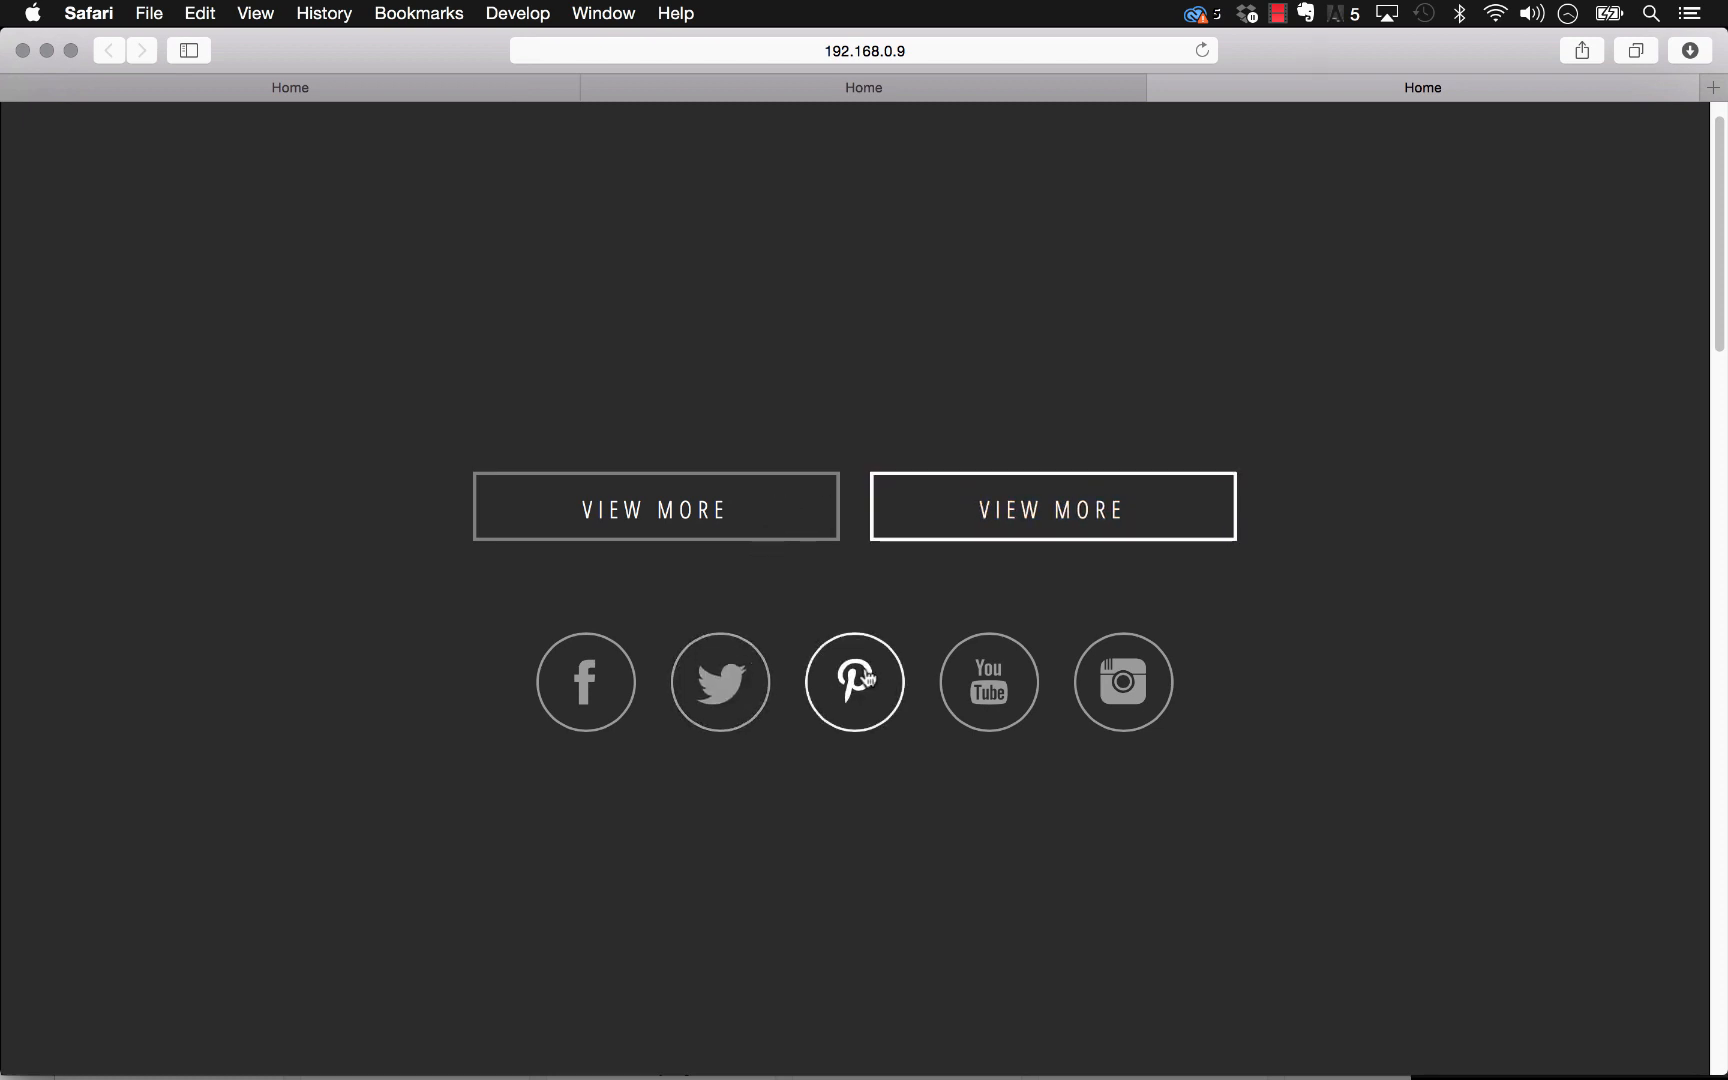
mouse_move(1013, 692)
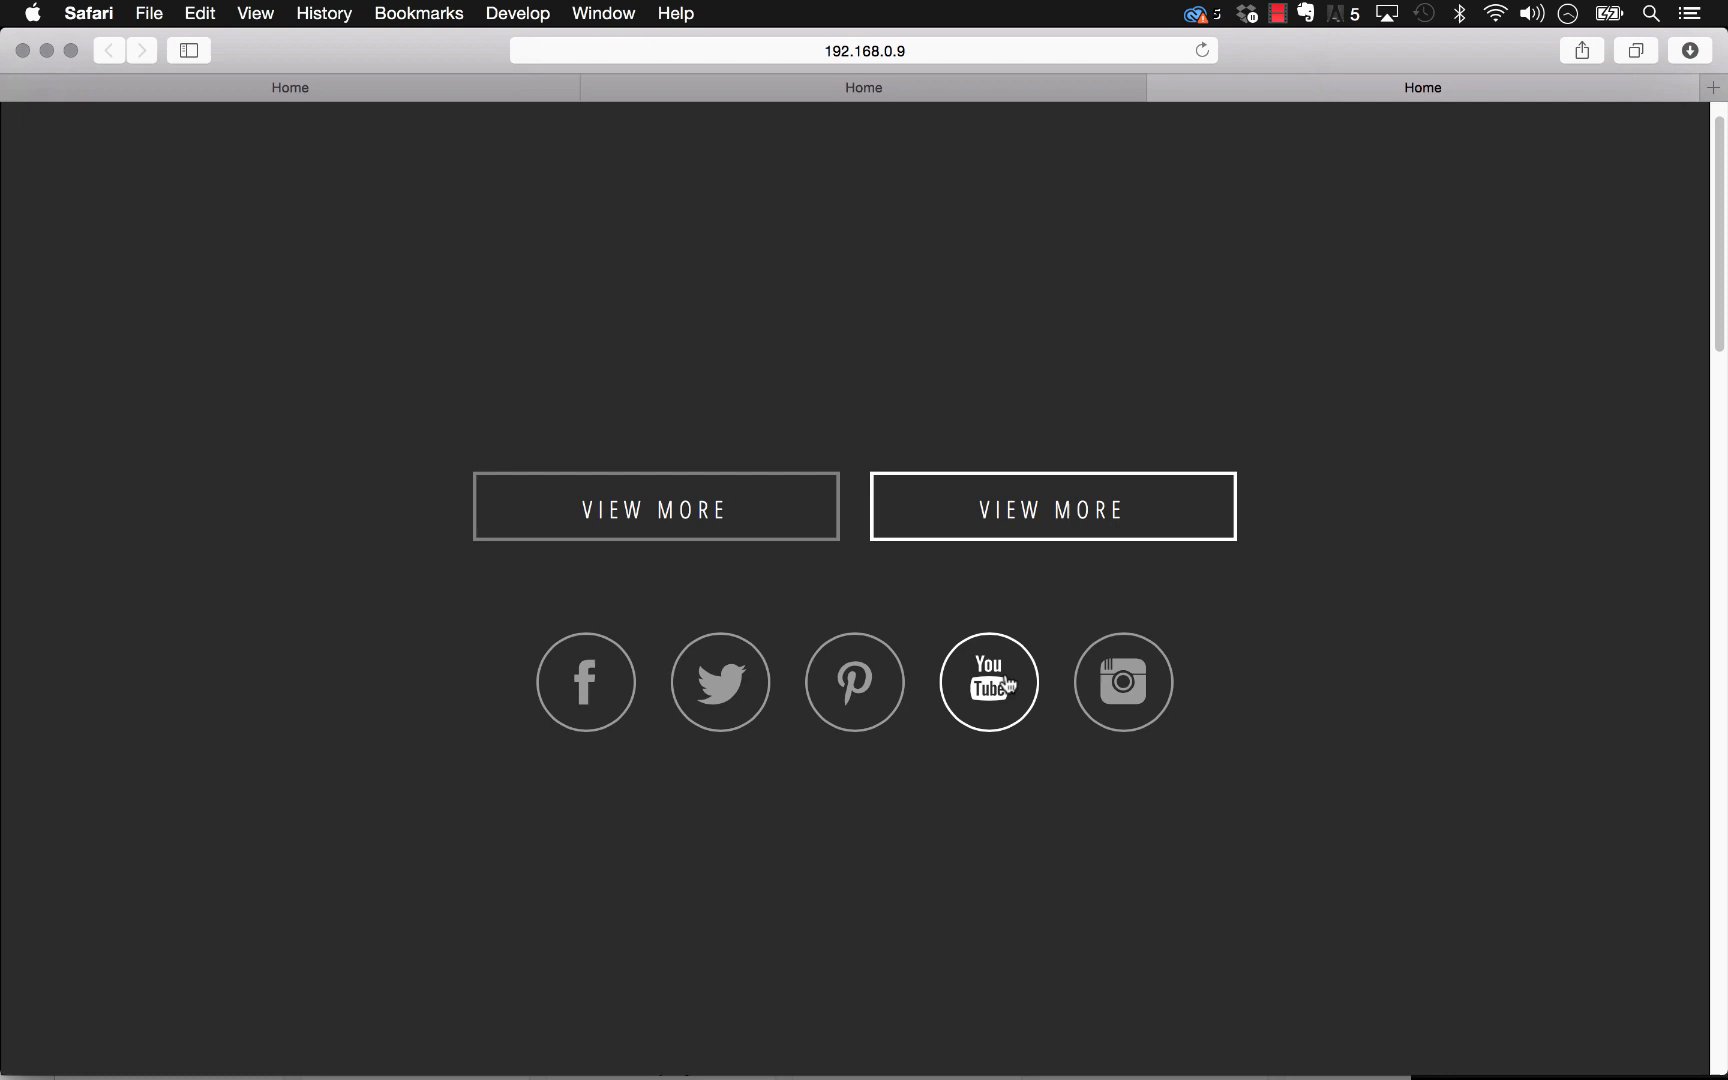
mouse_move(869, 710)
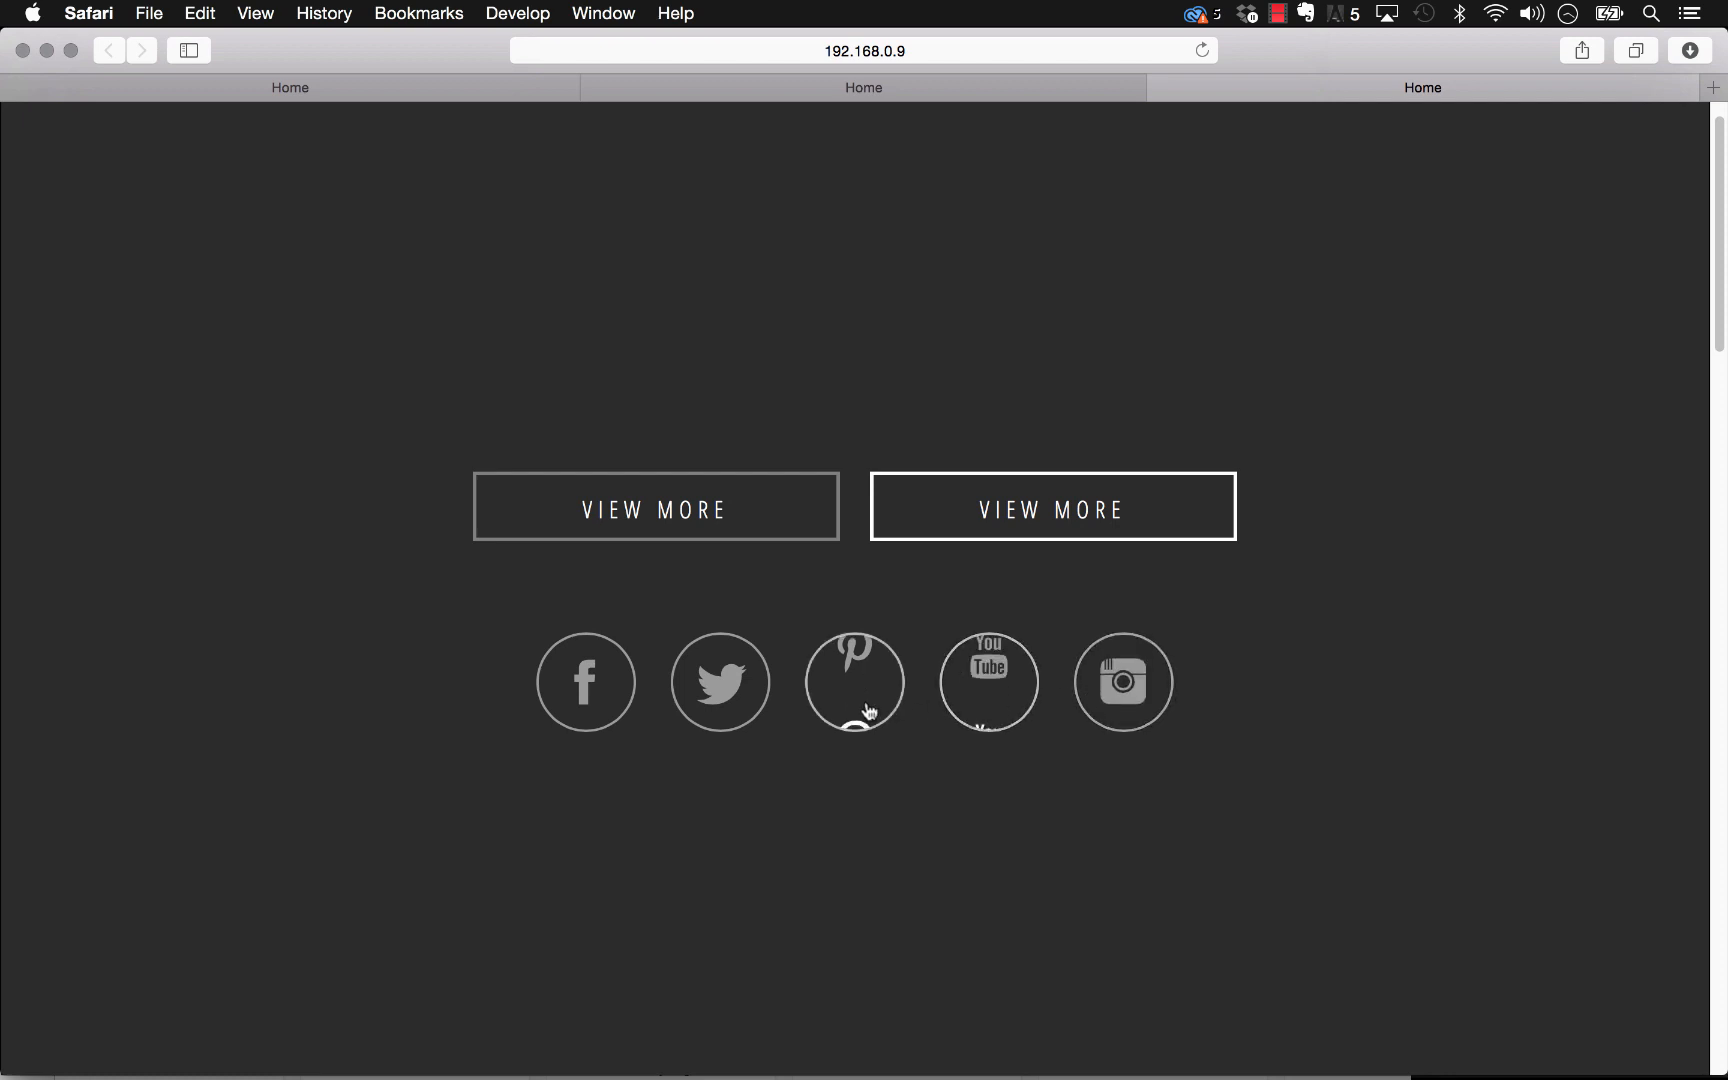
mouse_move(721, 683)
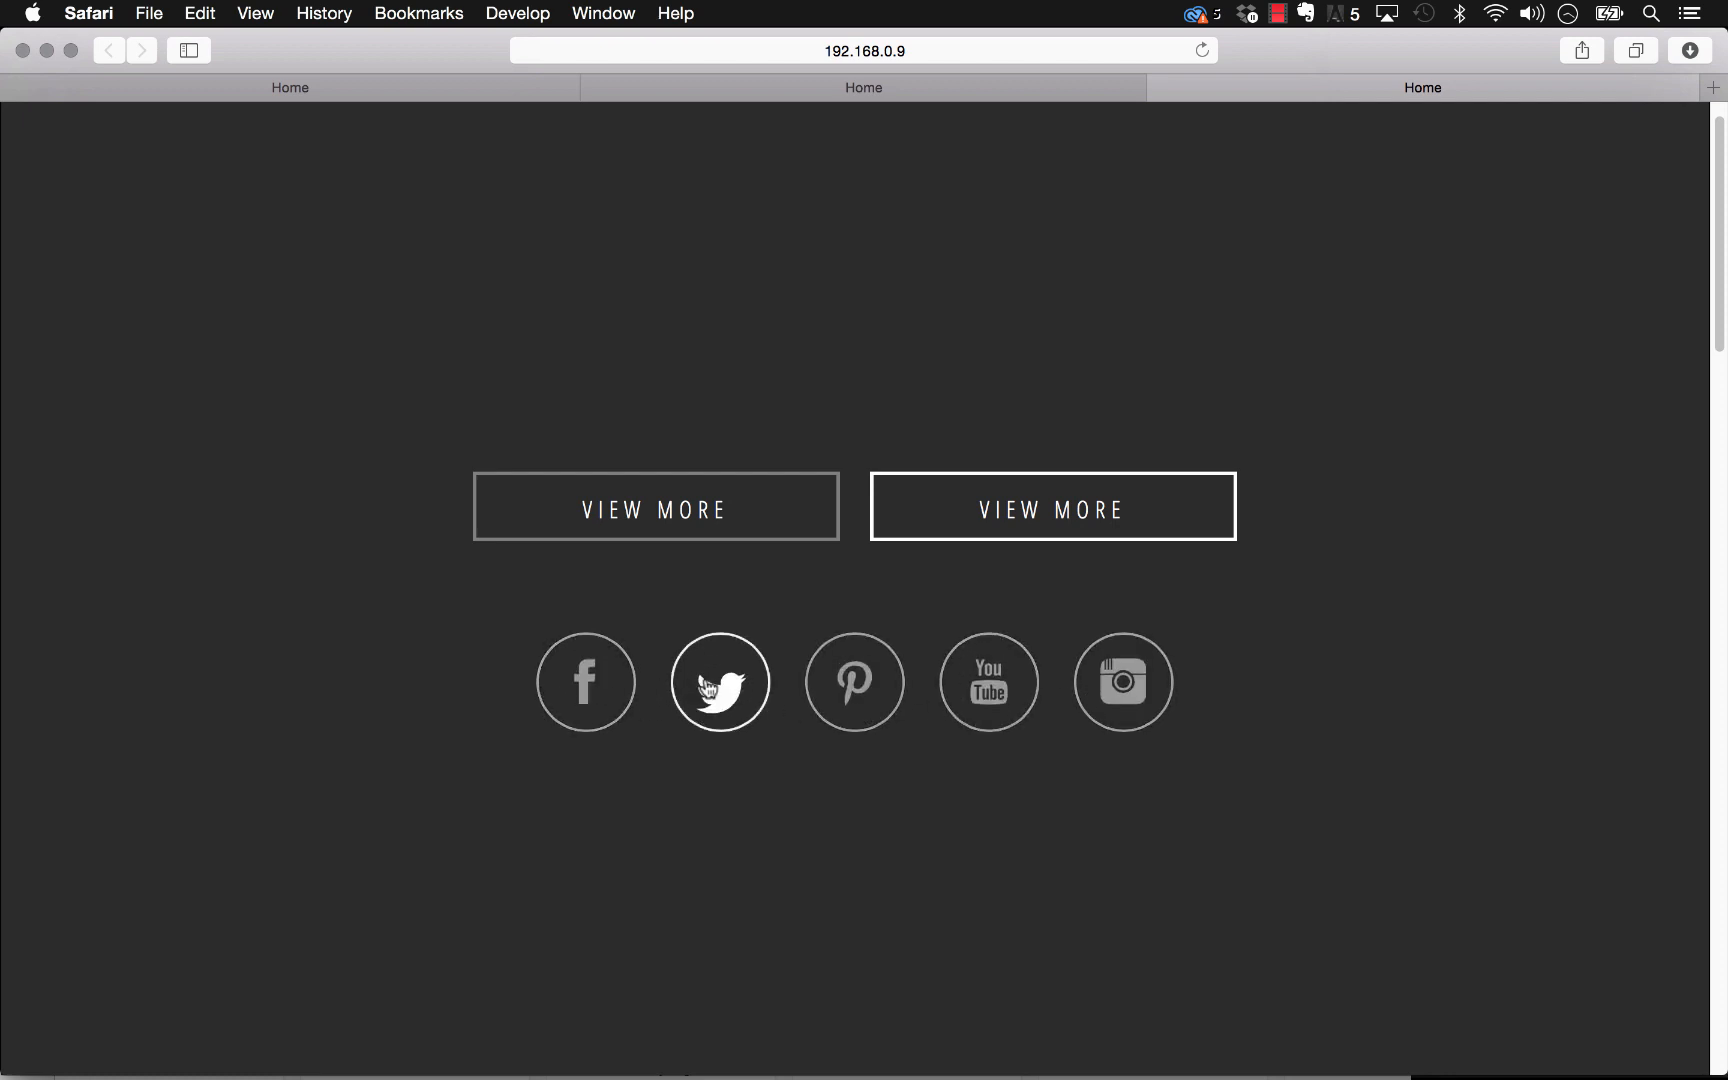
mouse_move(932, 719)
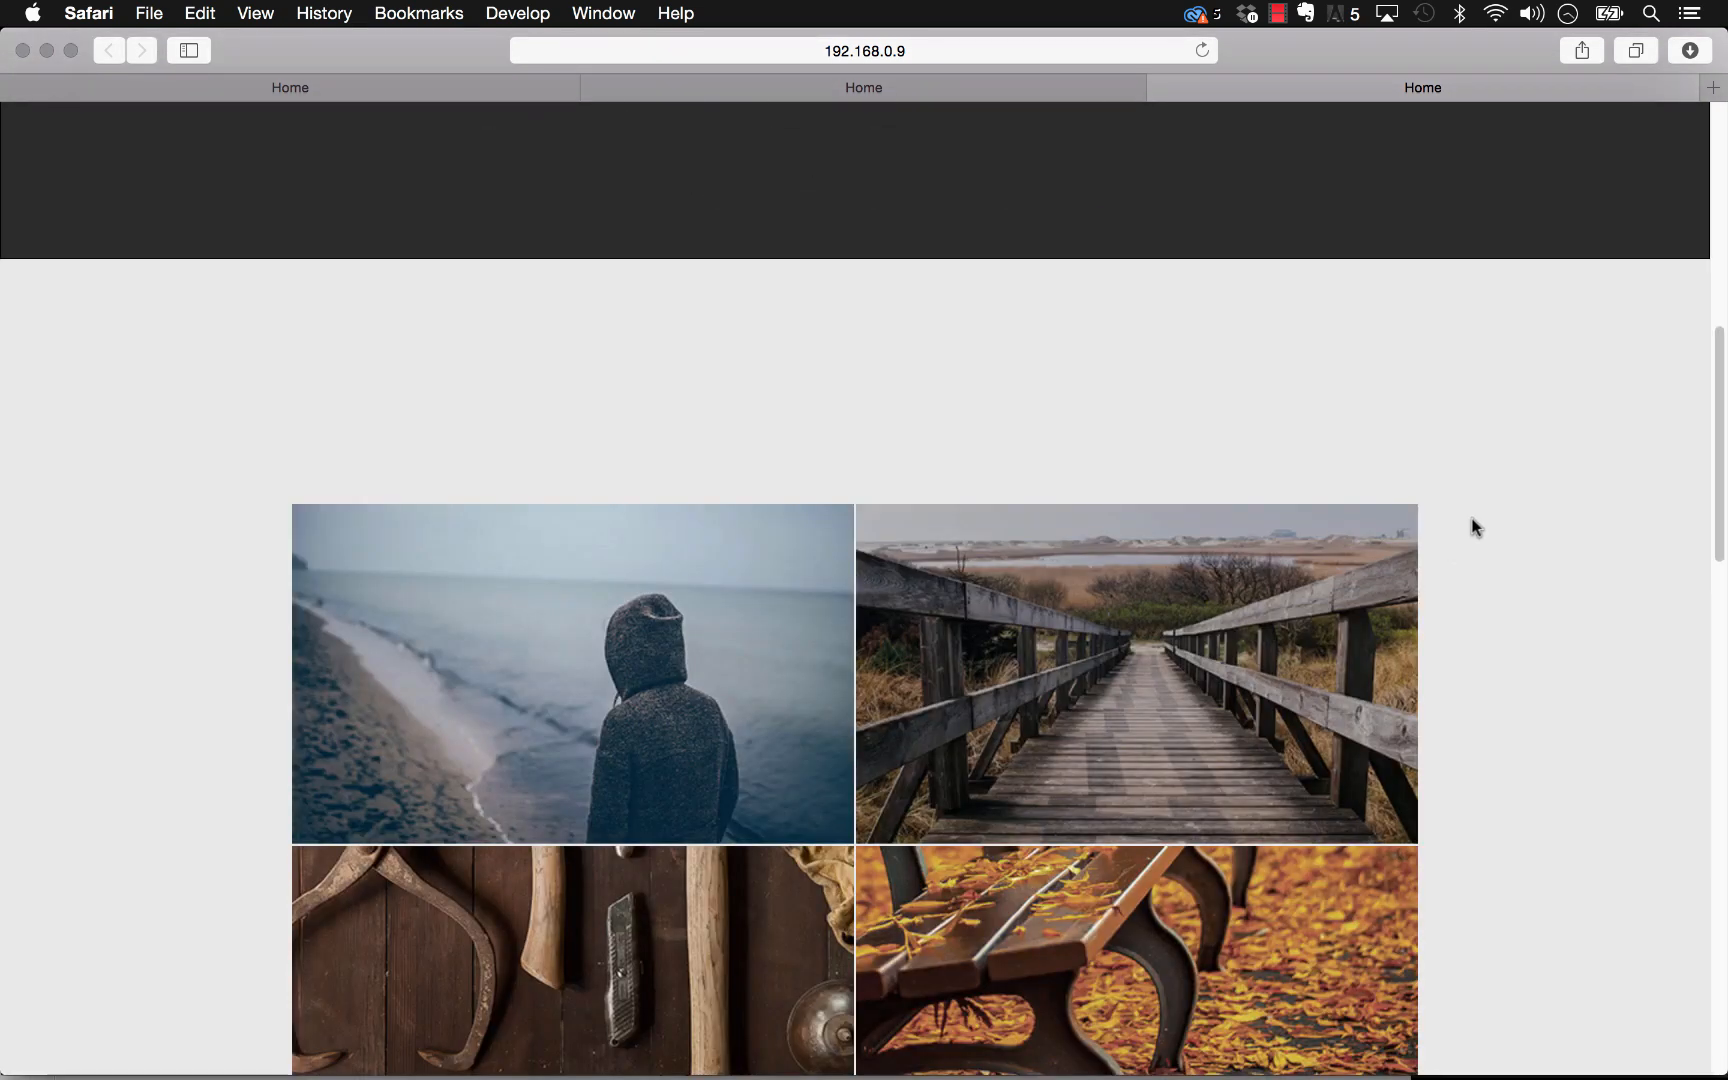
Step: Scroll the Safari demo page past the photo grid into the dark transitions section with the M card
scroll("down", 3)
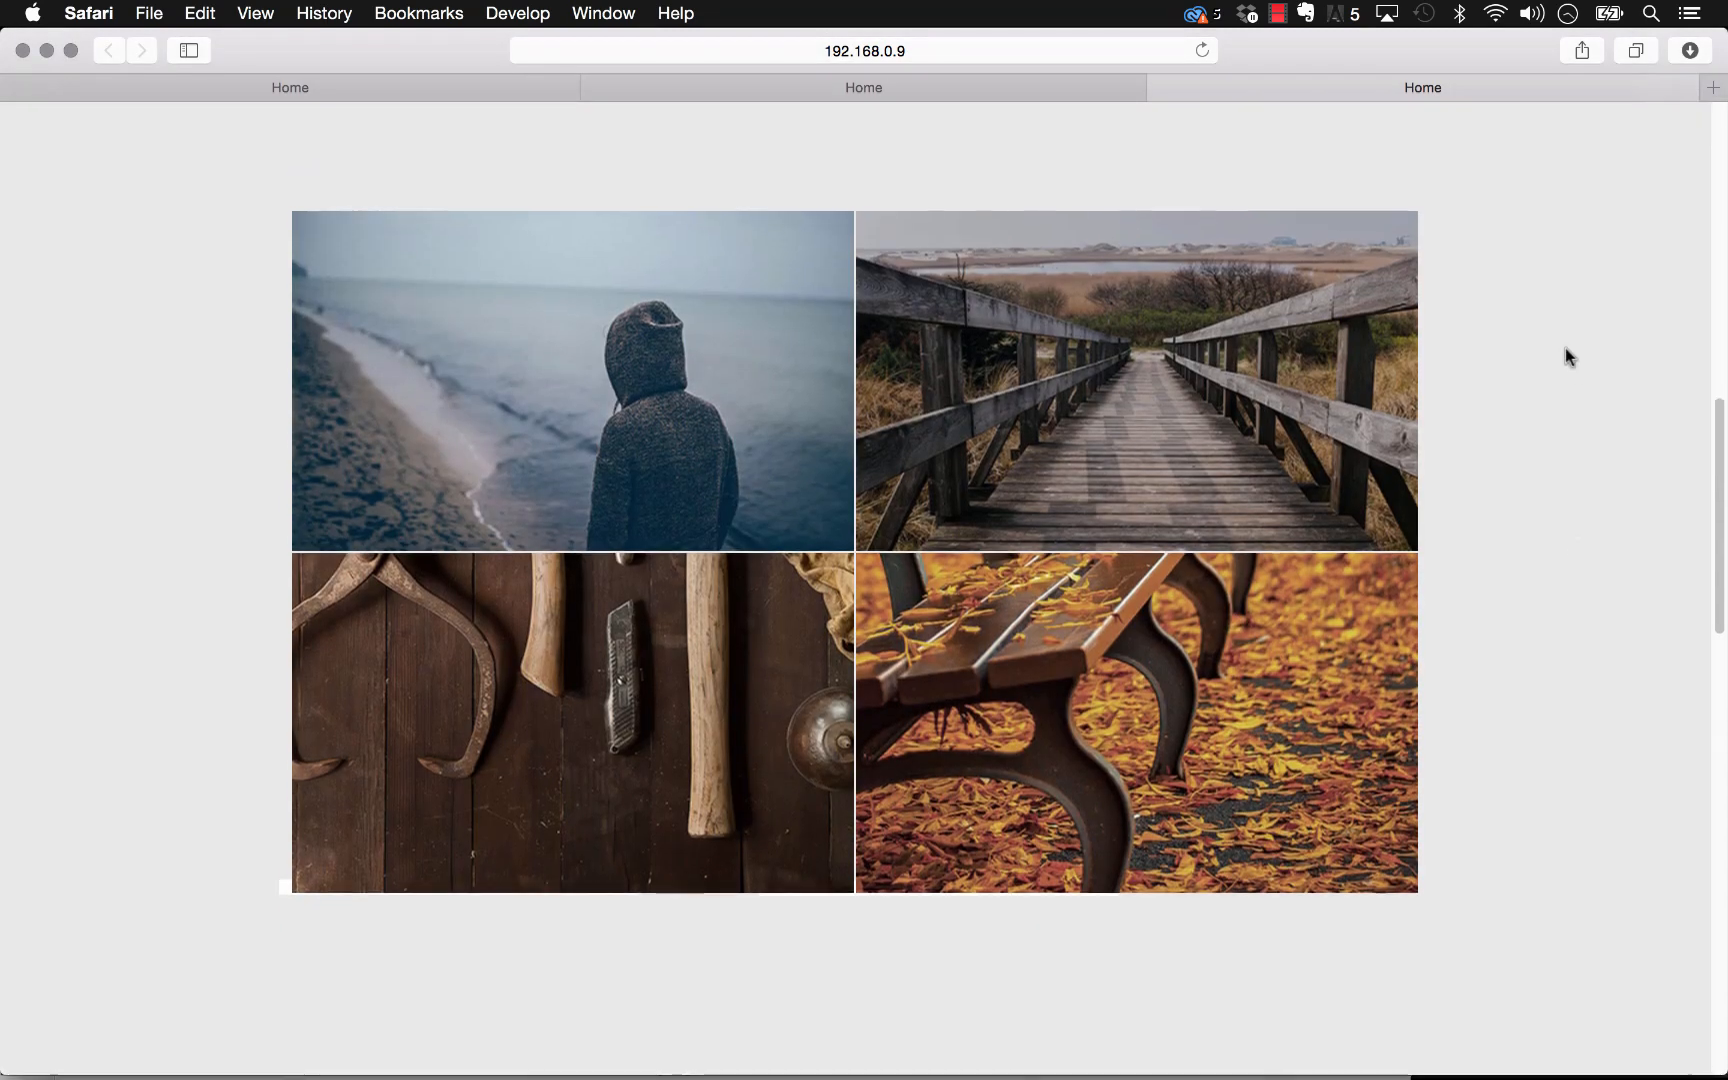
mouse_move(1126, 394)
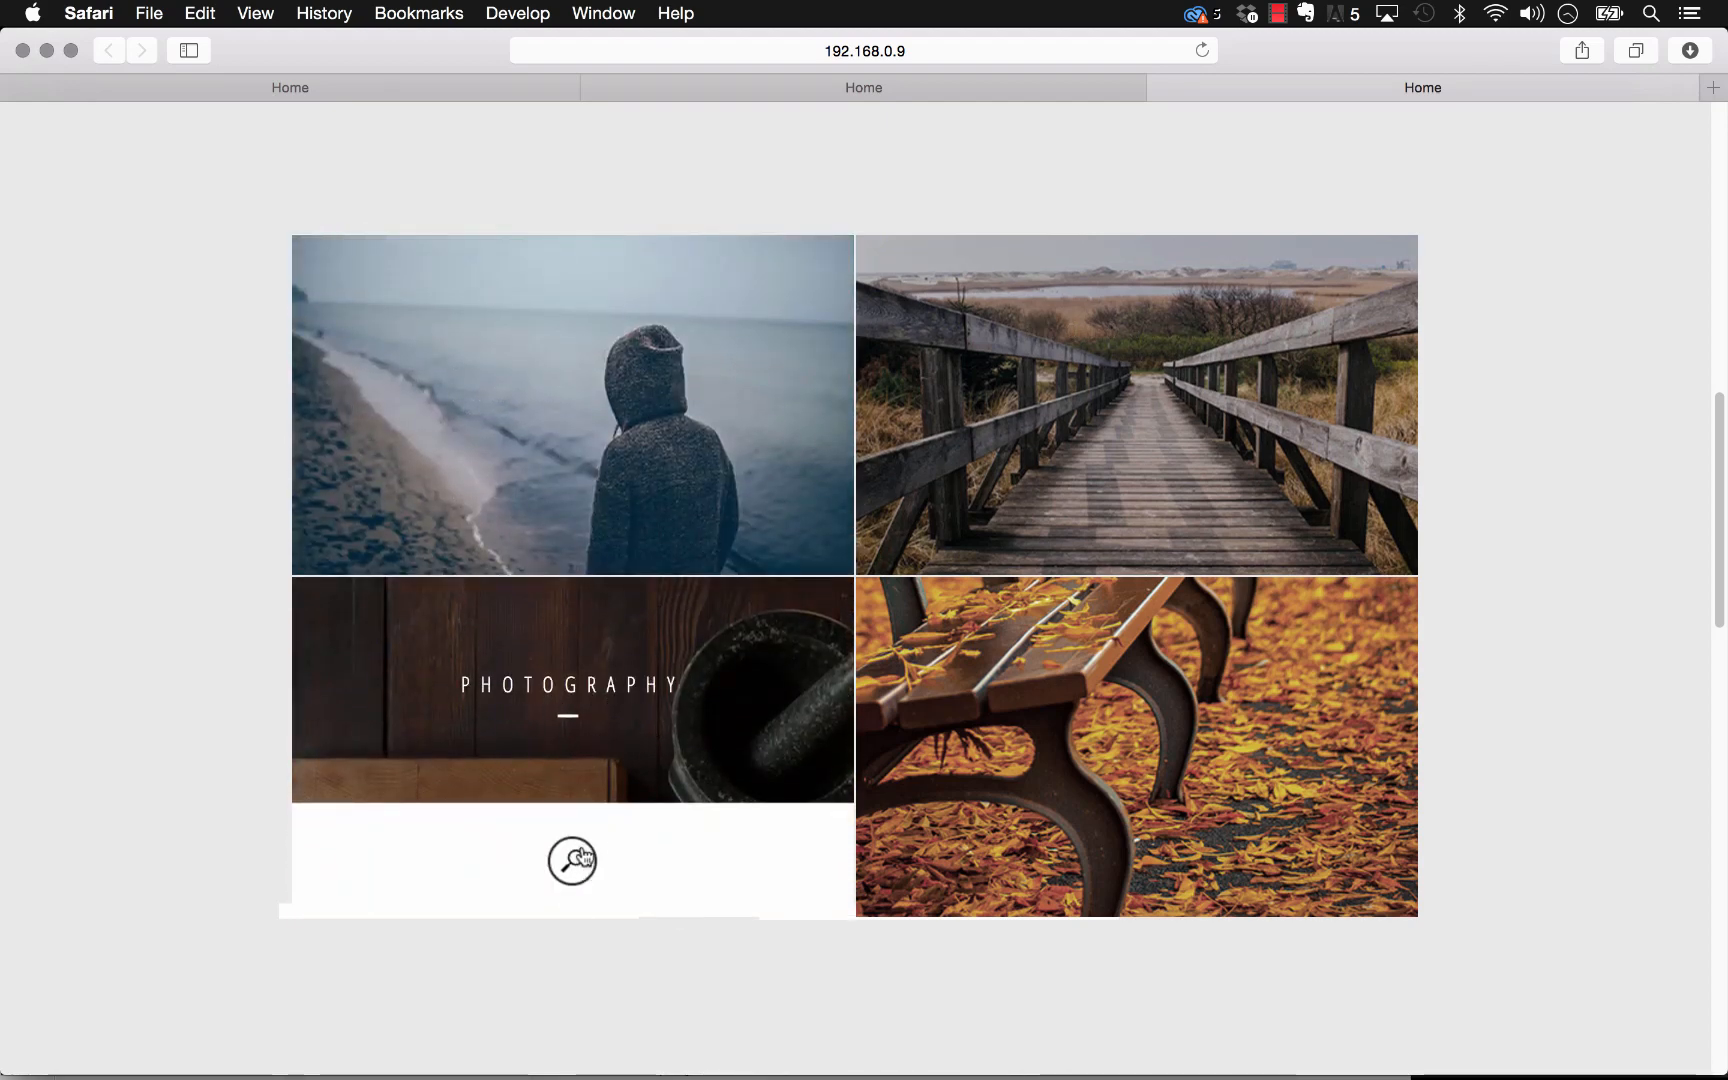
scroll("down", 3)
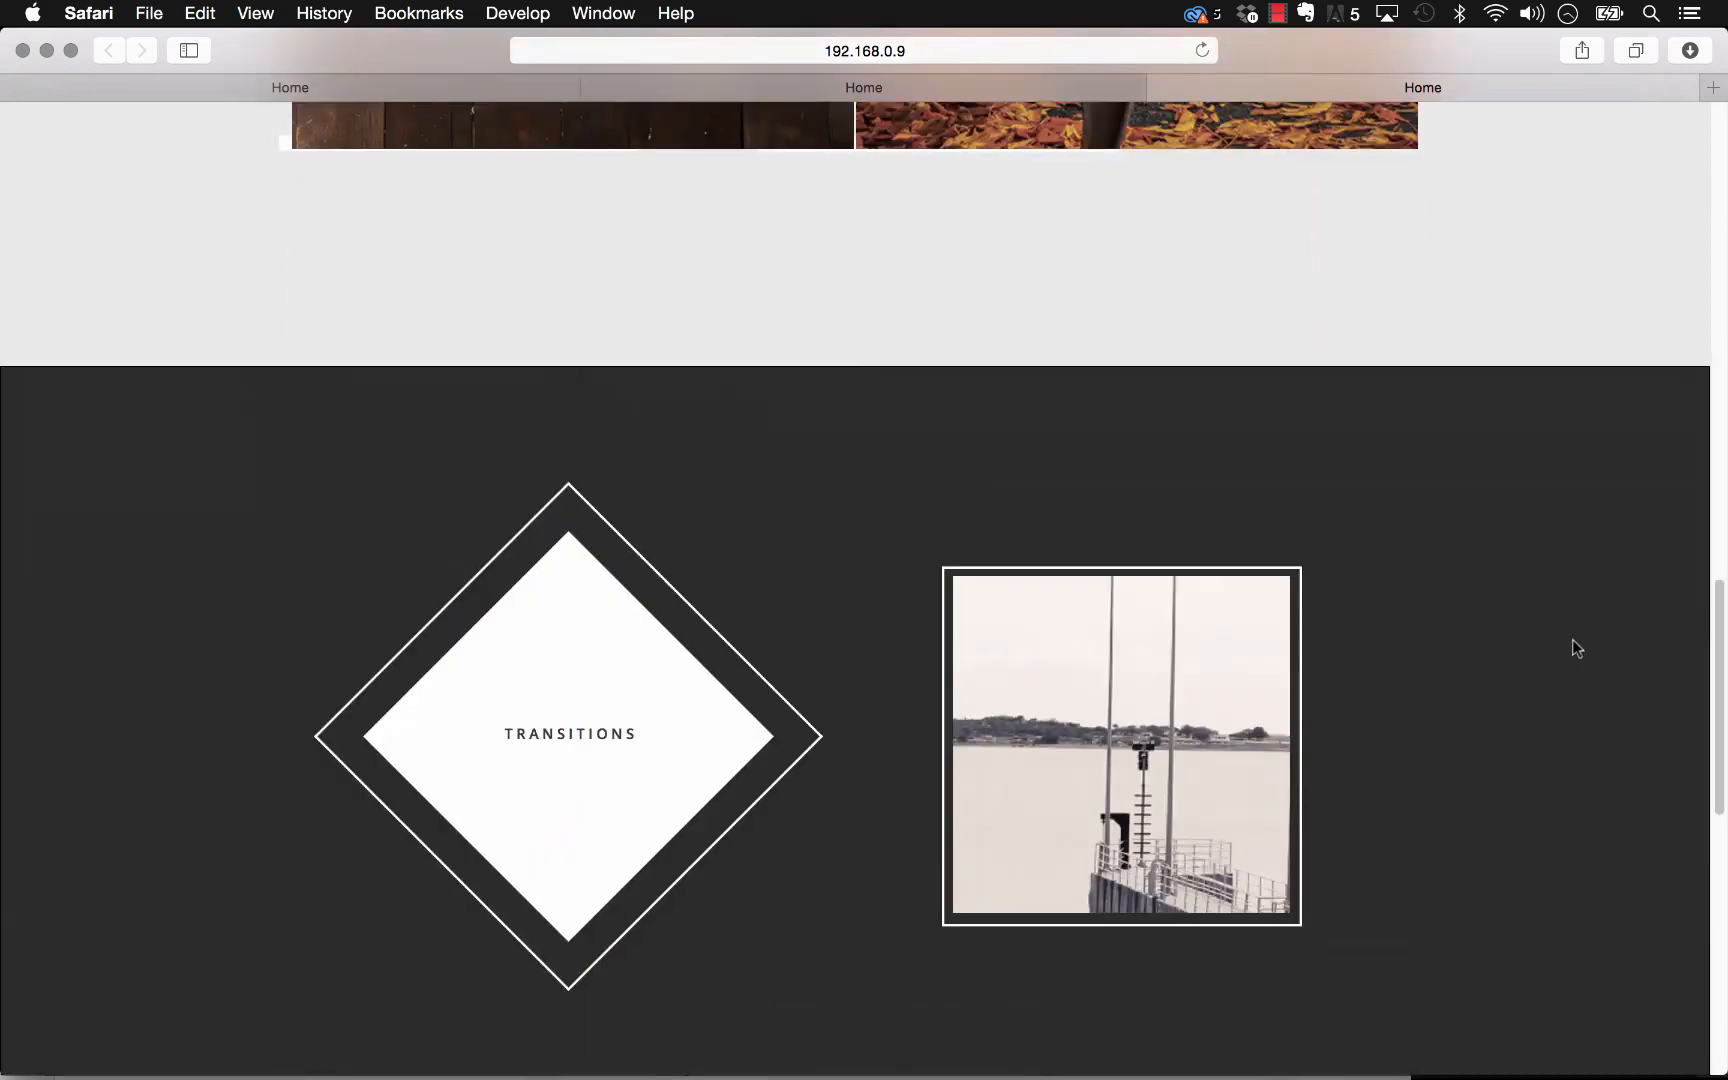
scroll("down", 3)
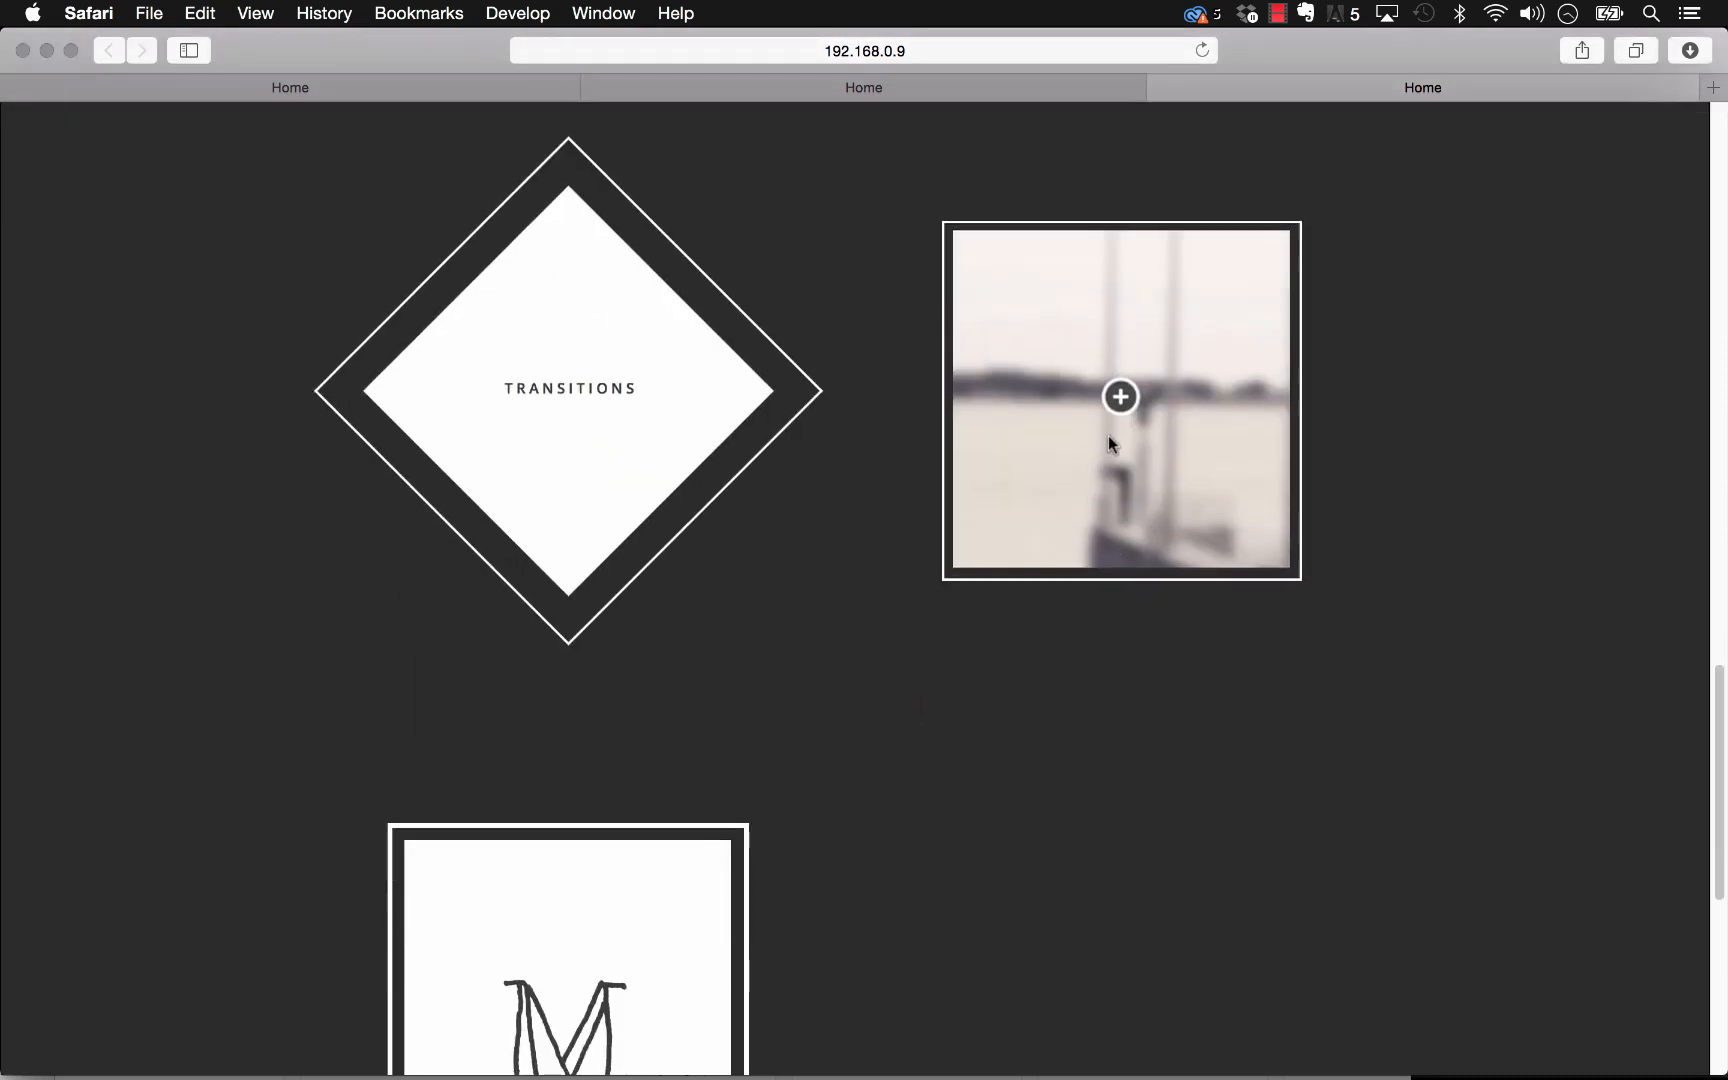
scroll("down", 3)
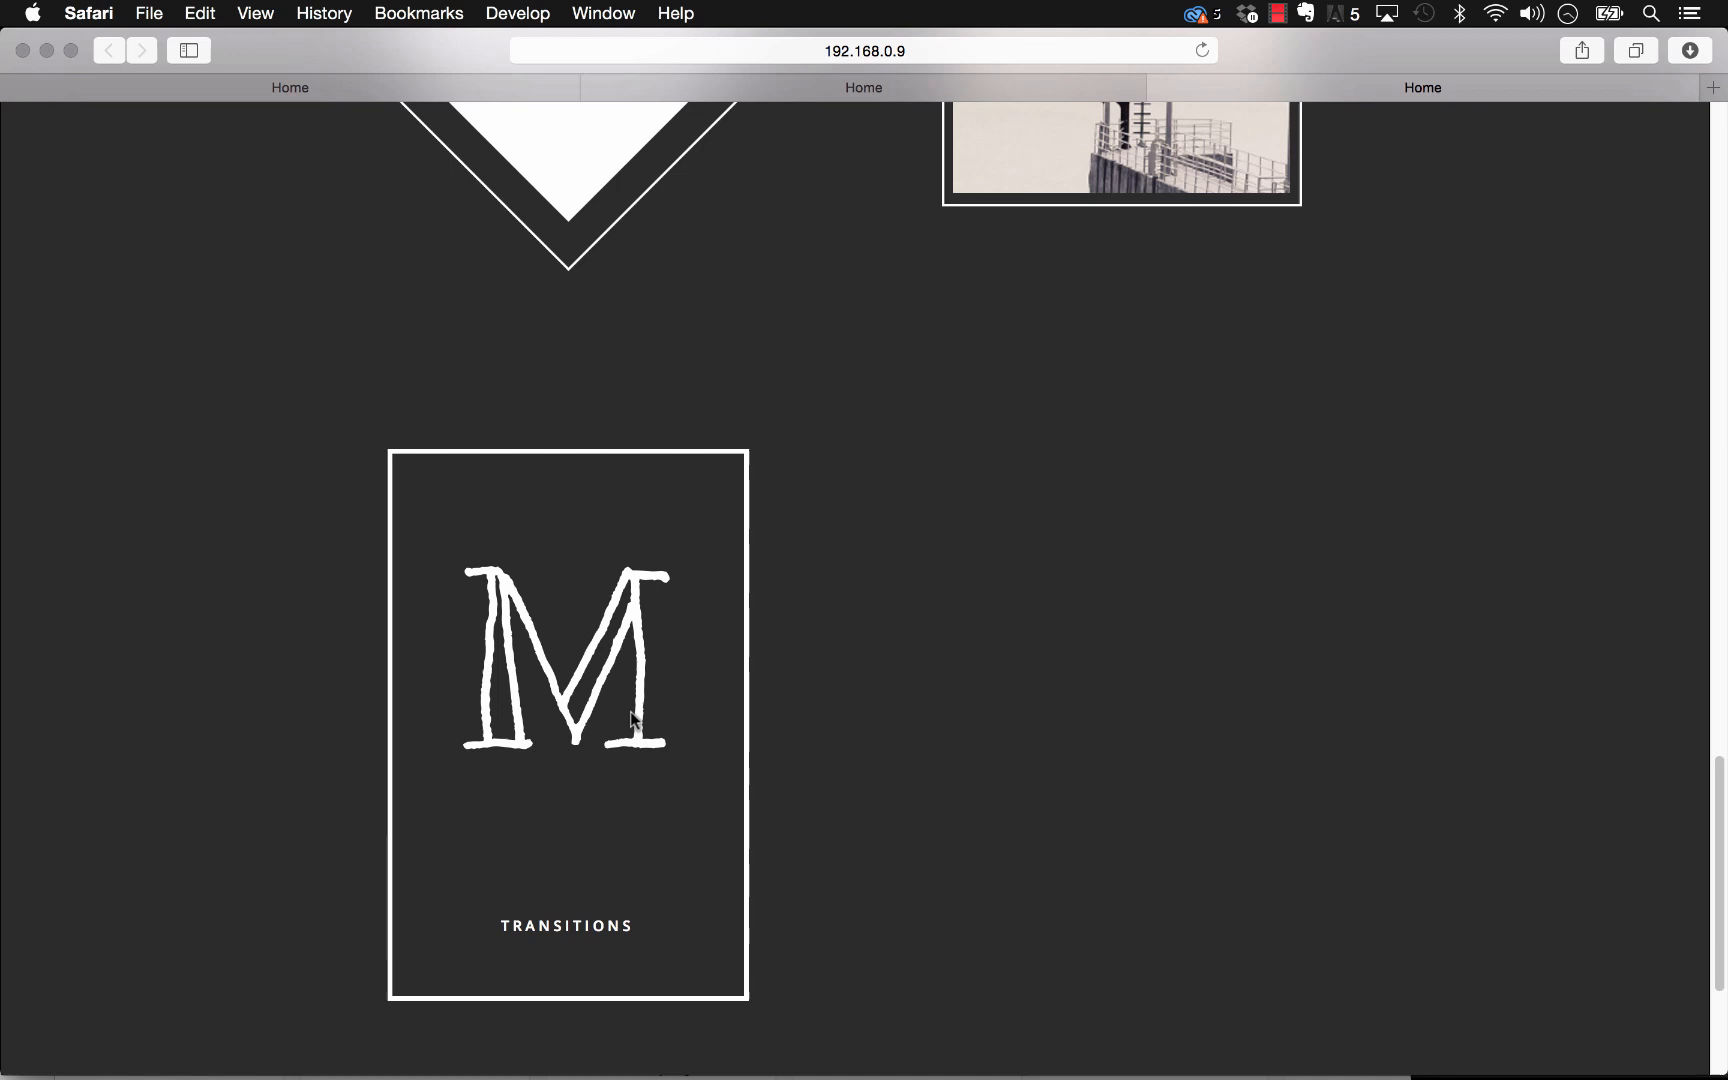
mouse_move(631, 741)
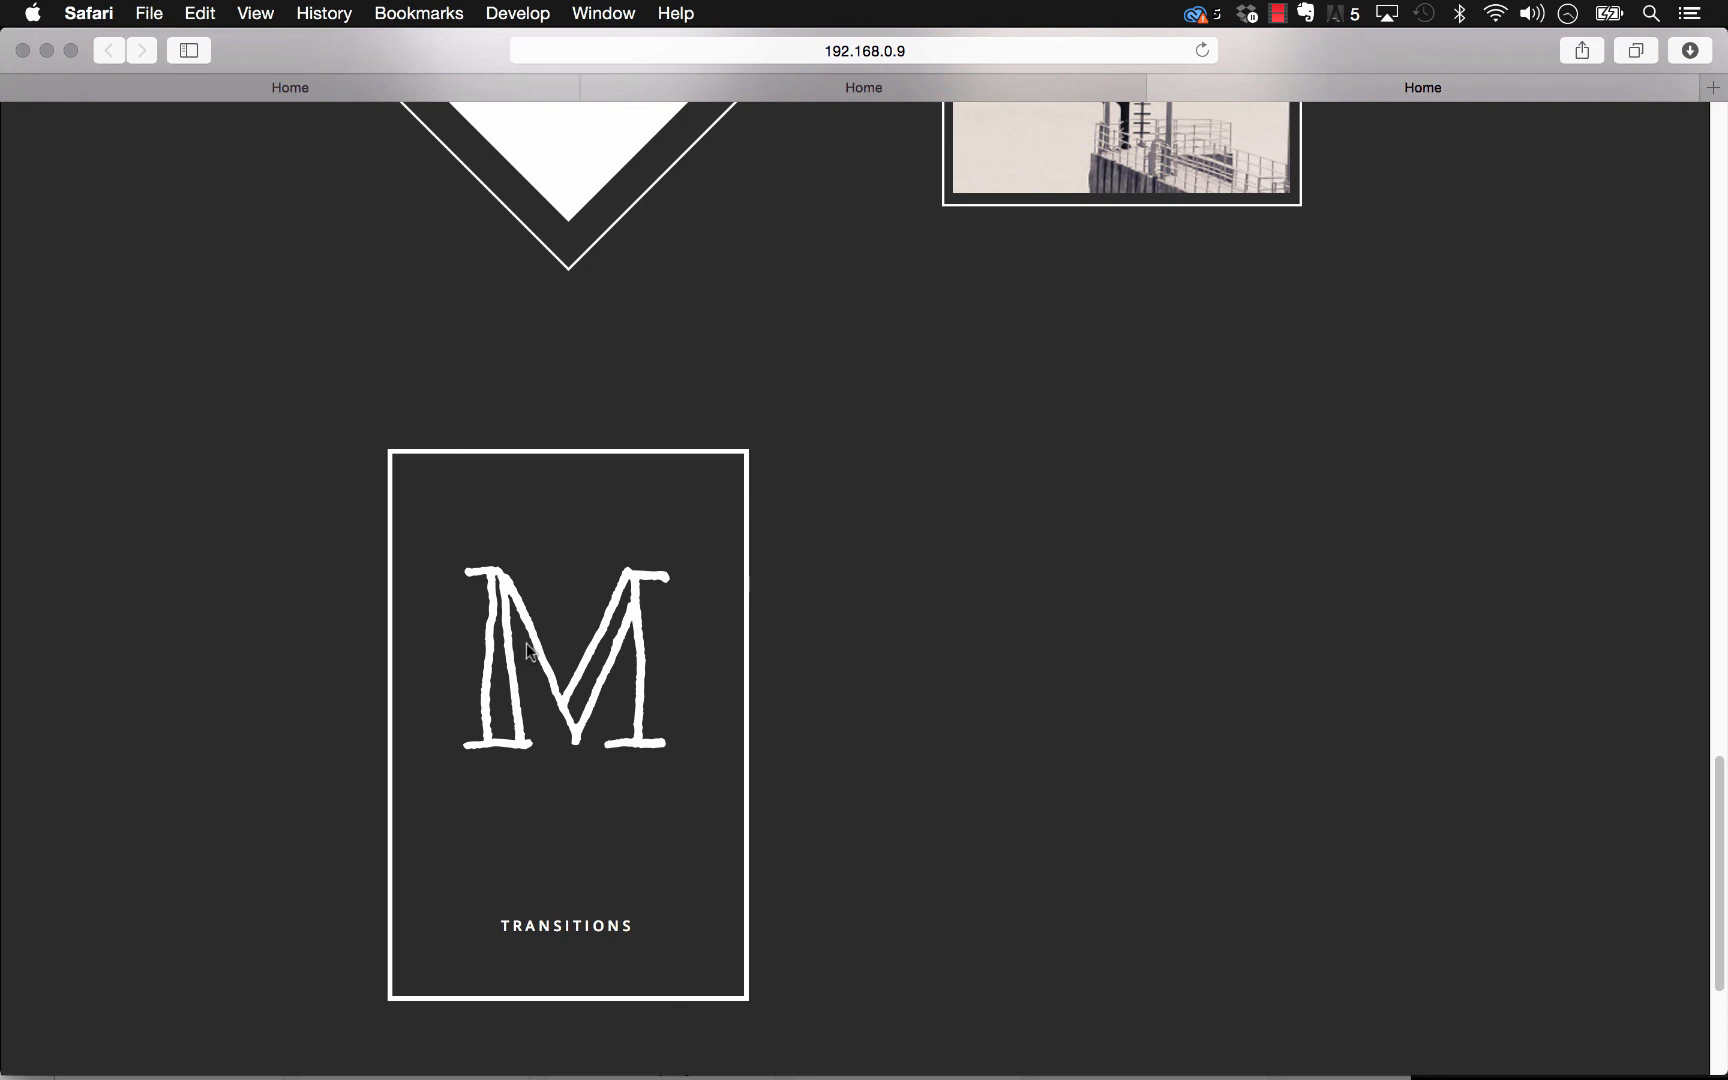
mouse_move(726, 707)
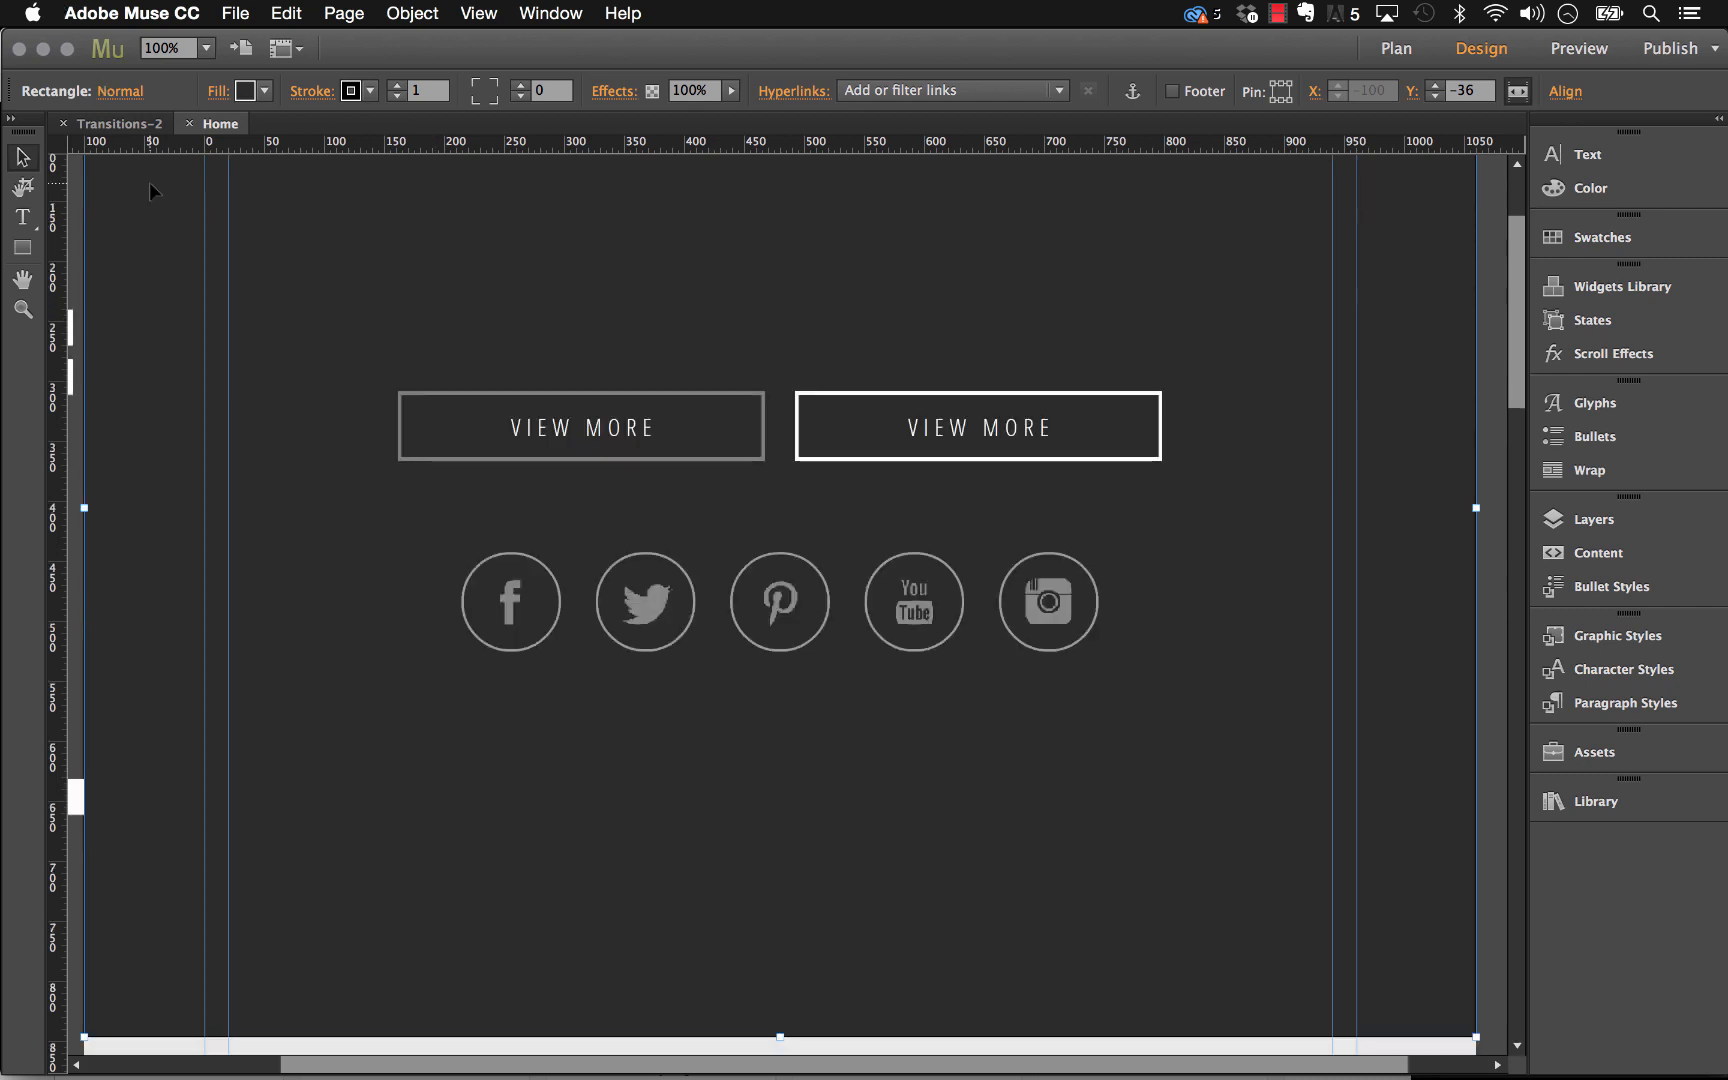
Step: Create a new Muse site (Website-3) and open its blank Home page for design
scroll("down", 3)
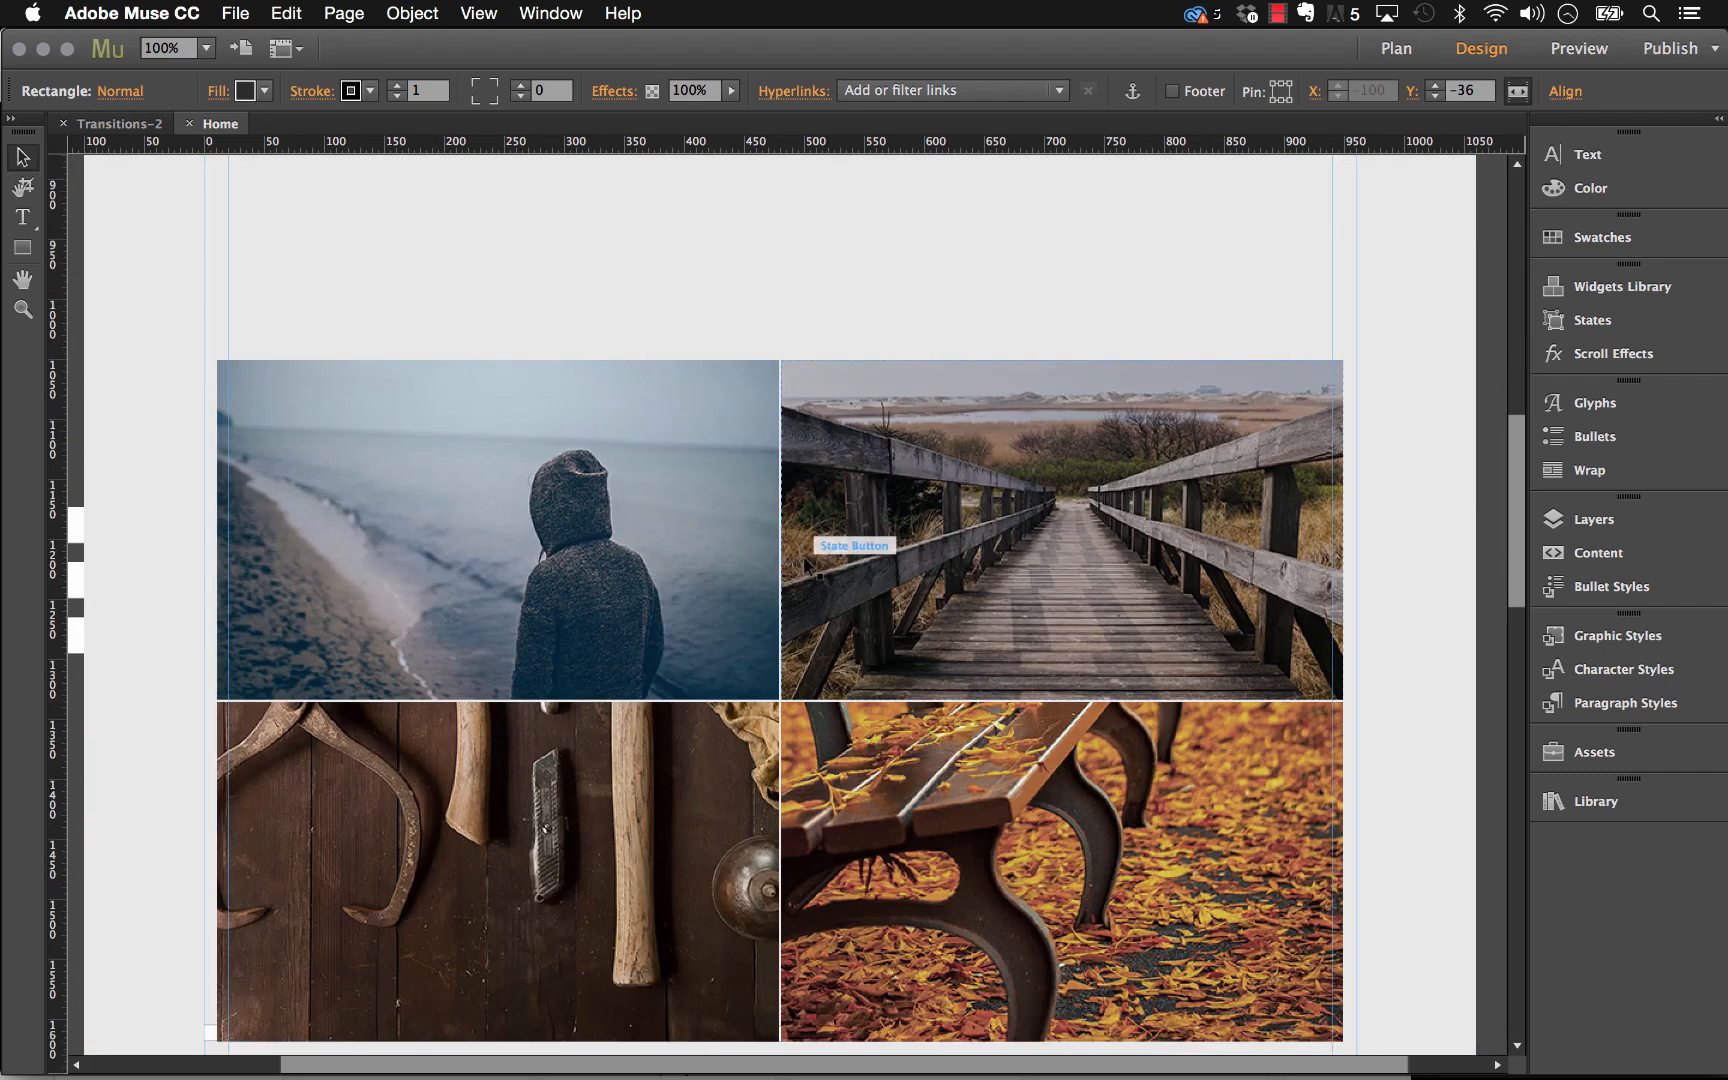
scroll("down", 3)
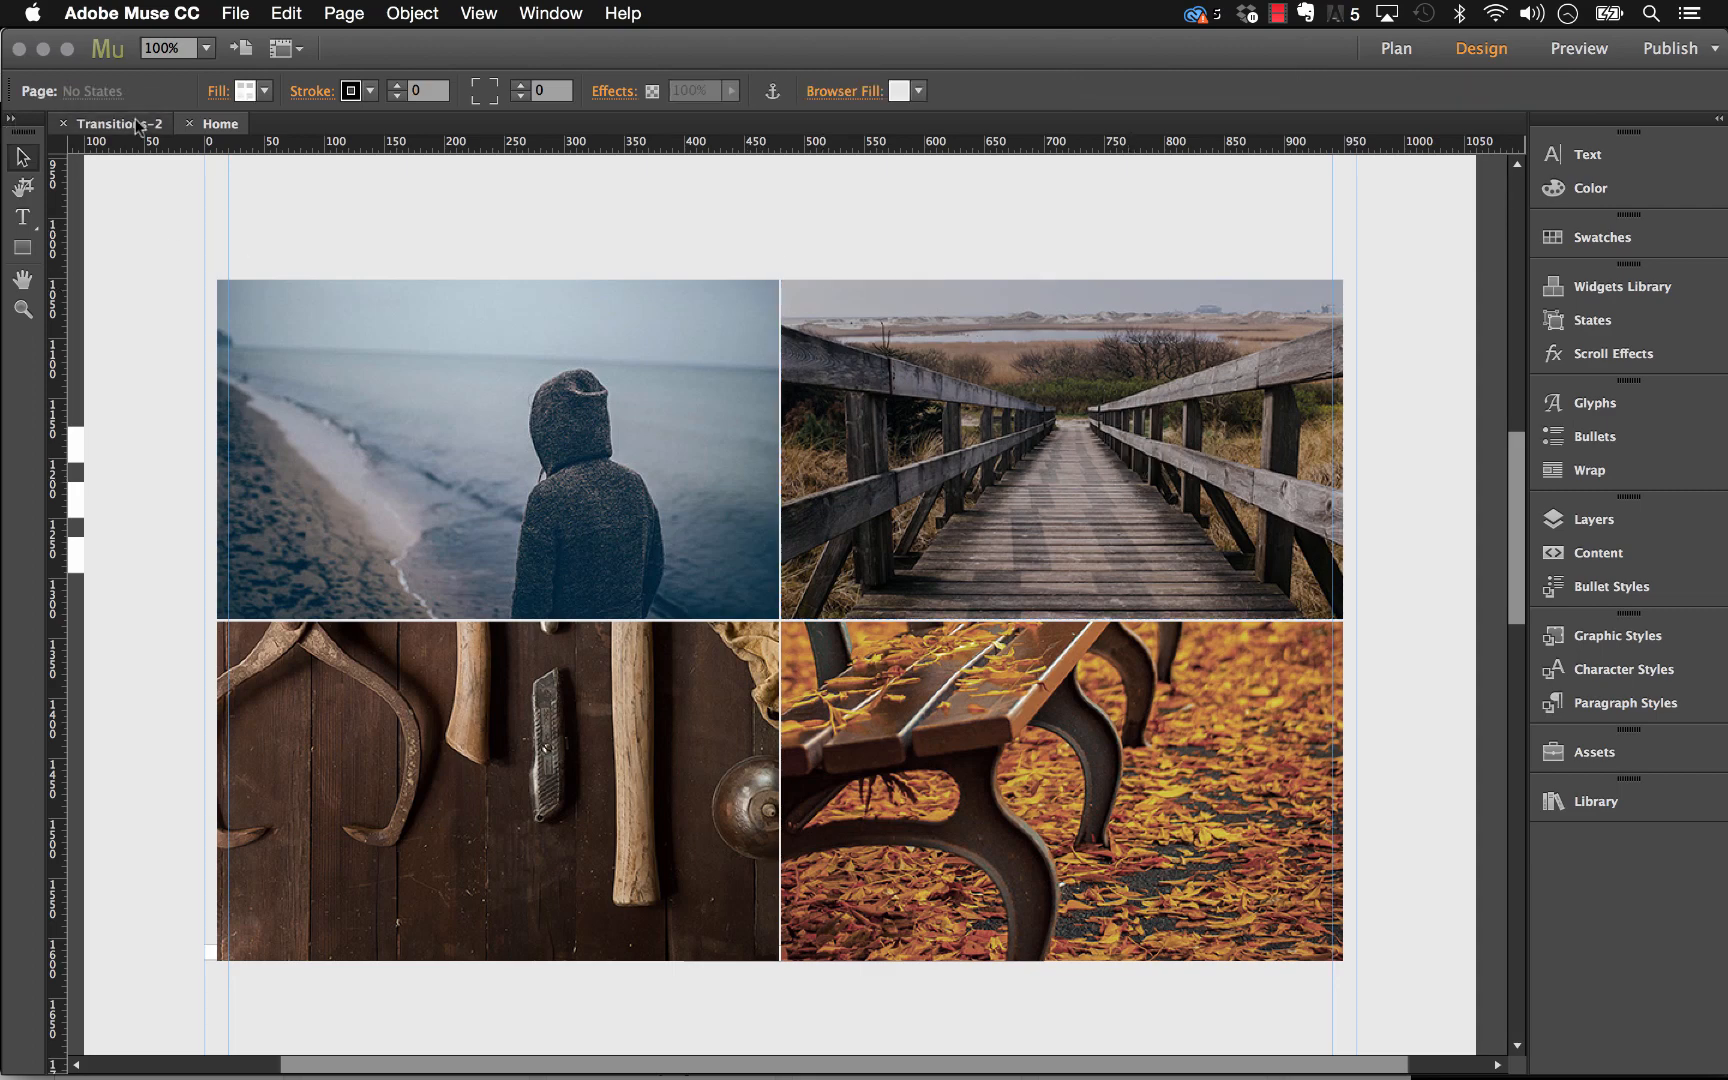
left_click(235, 13)
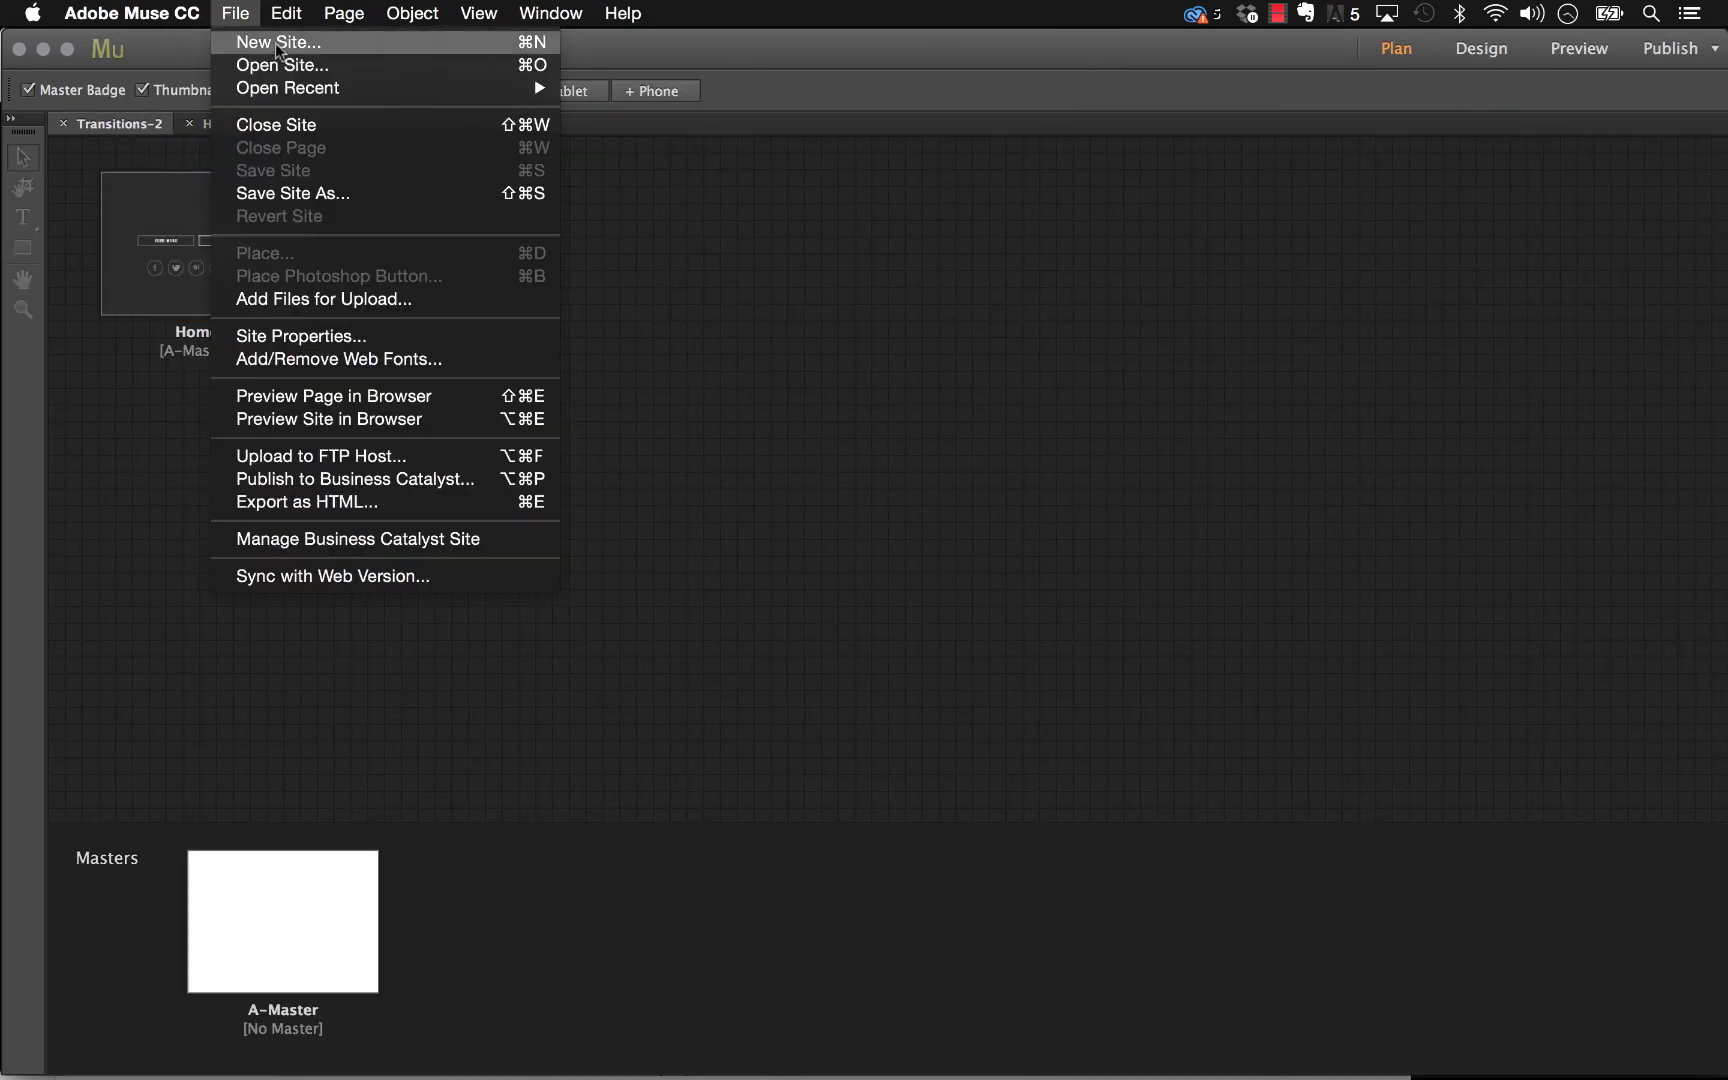
left_click(280, 42)
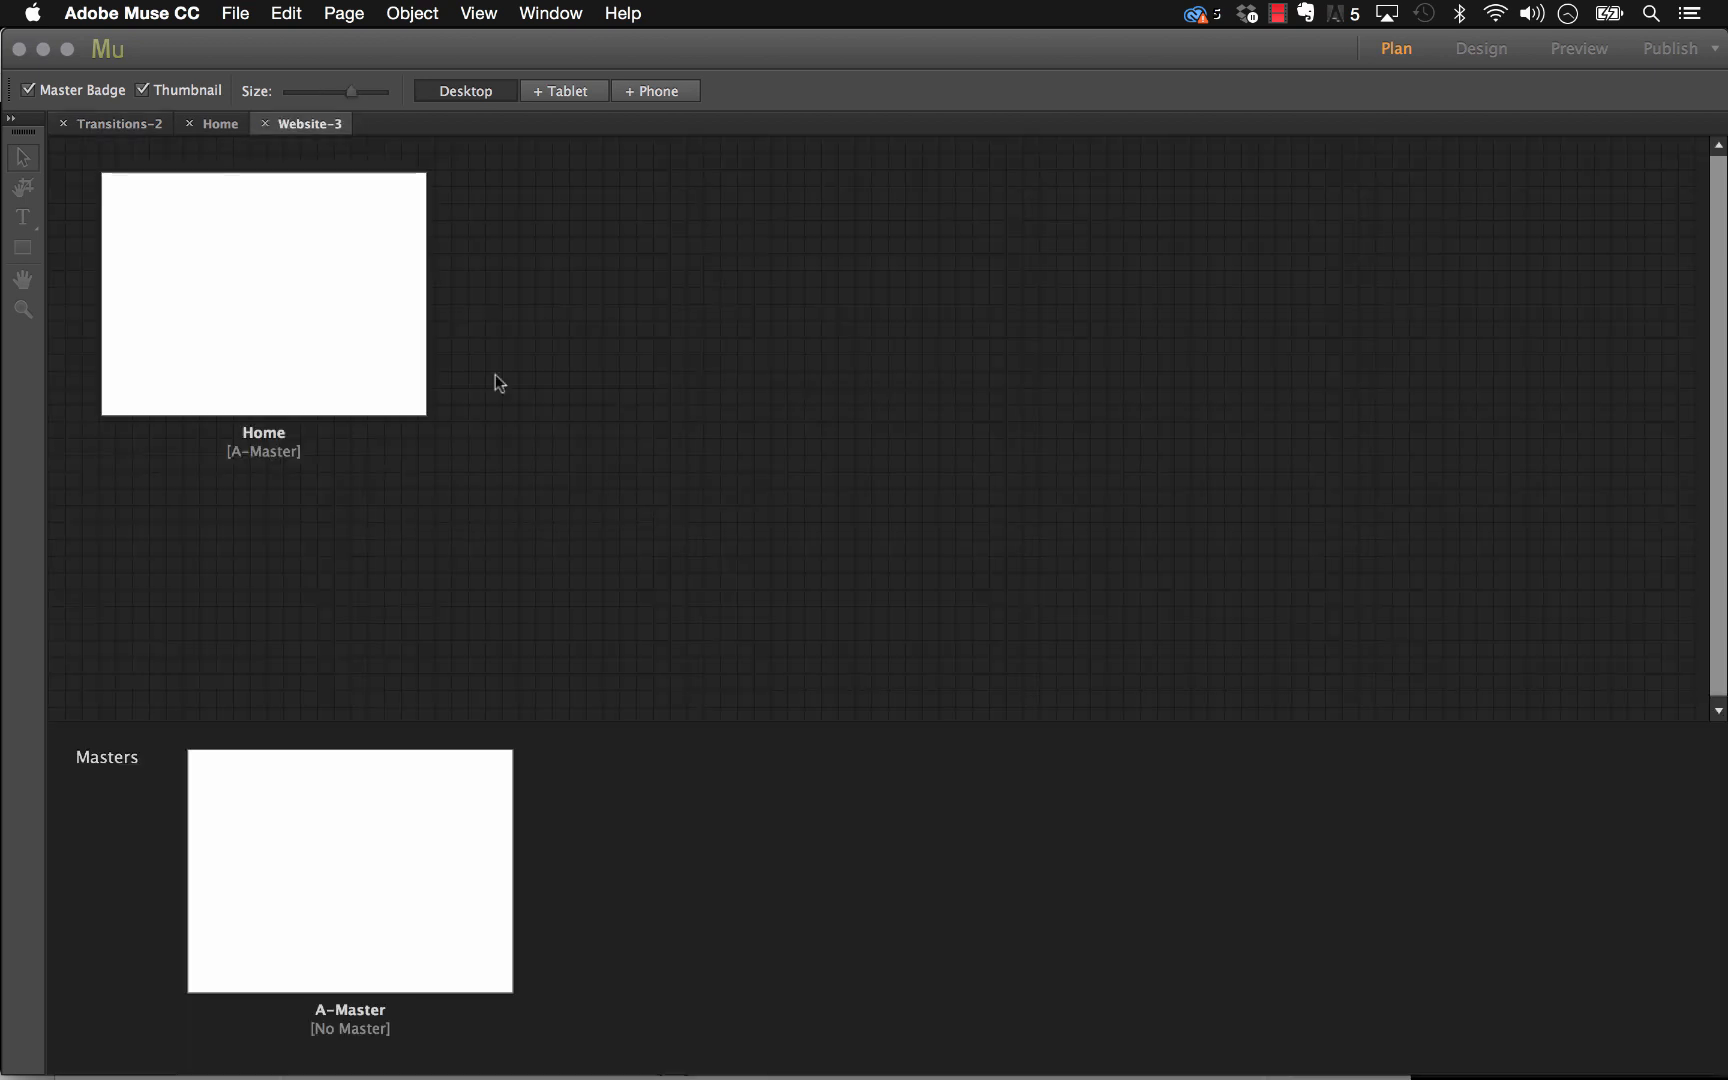
double_click(263, 290)
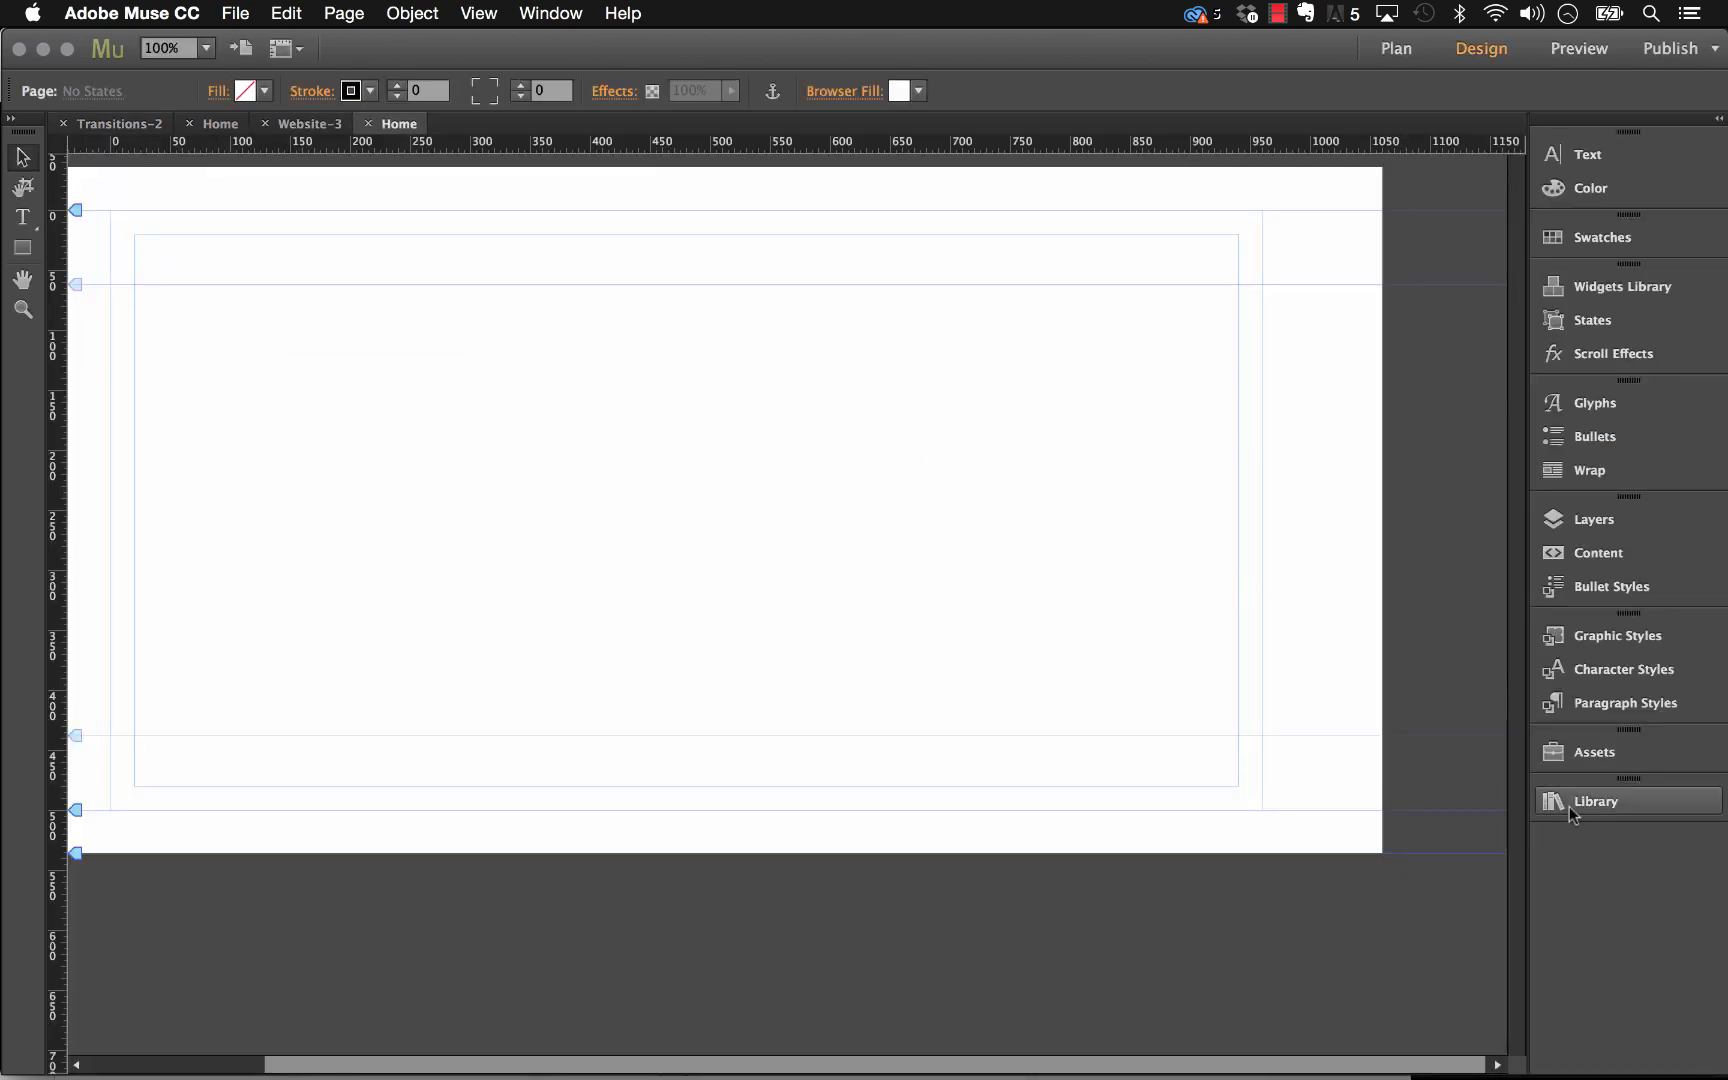
Step: Place the VIEW MORE library item and inspect the State Transitions widget's transition settings
left_click(1596, 801)
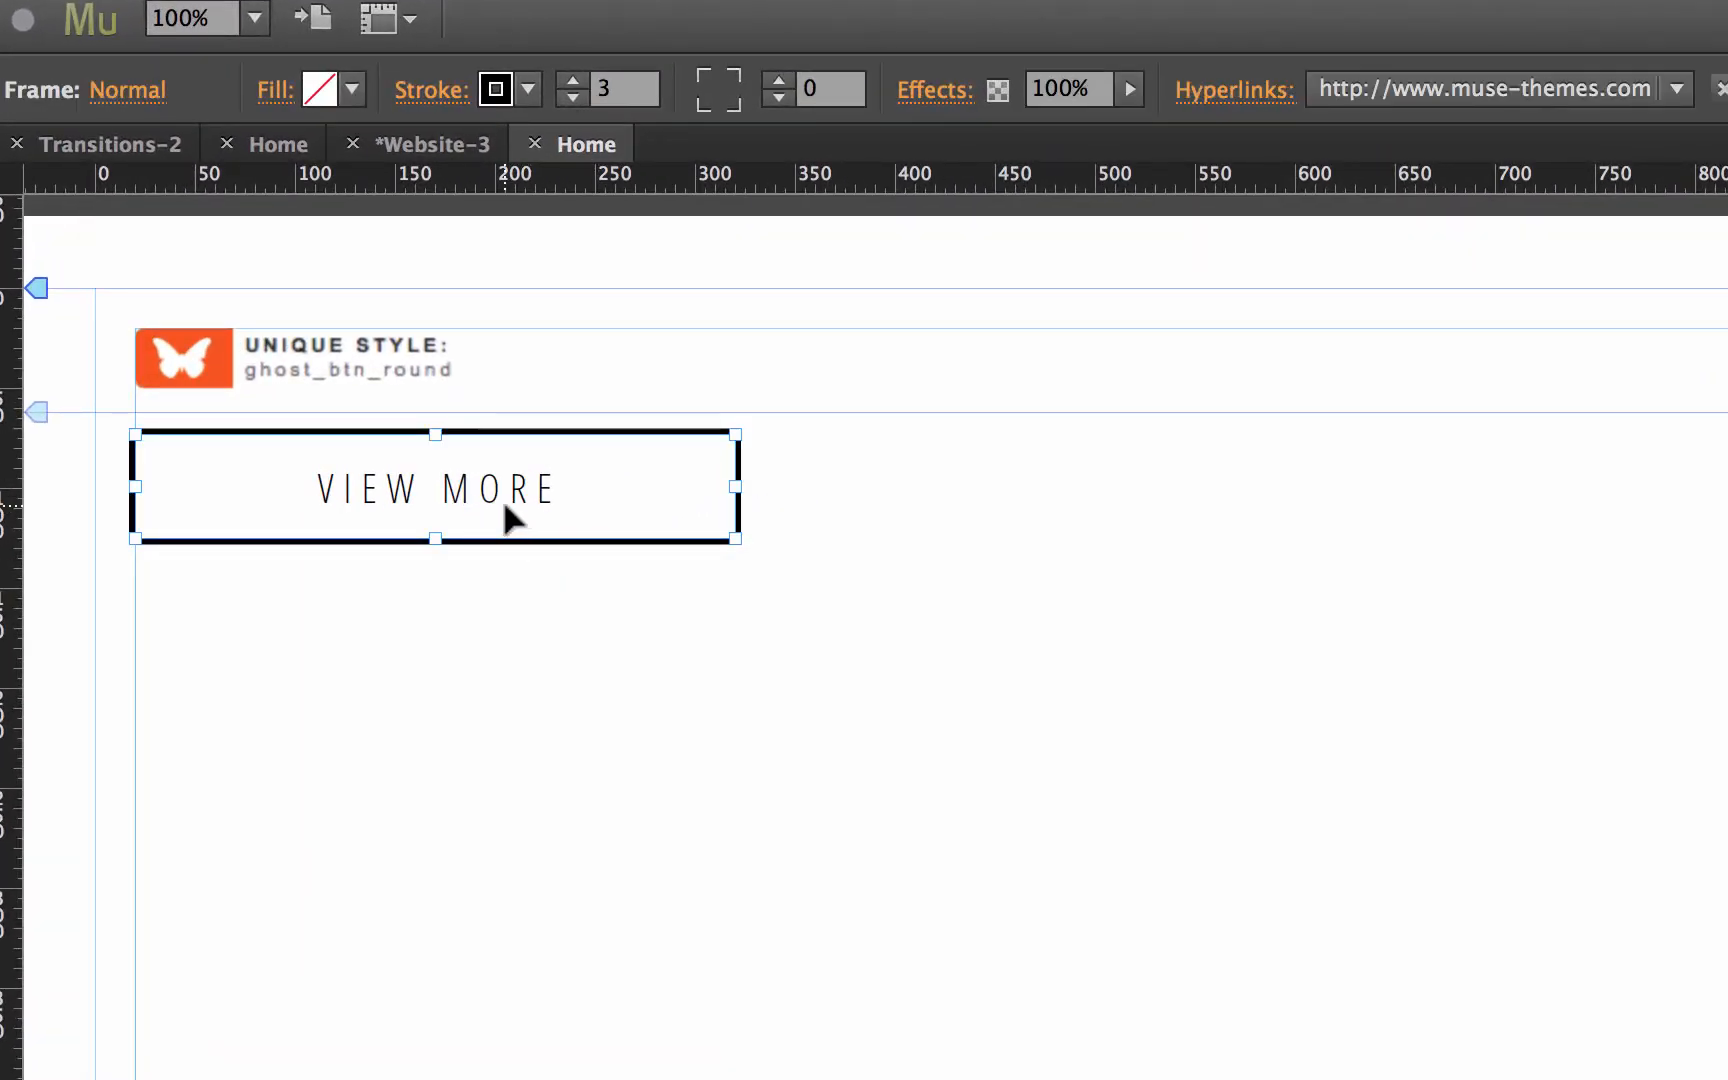
left_click(345, 385)
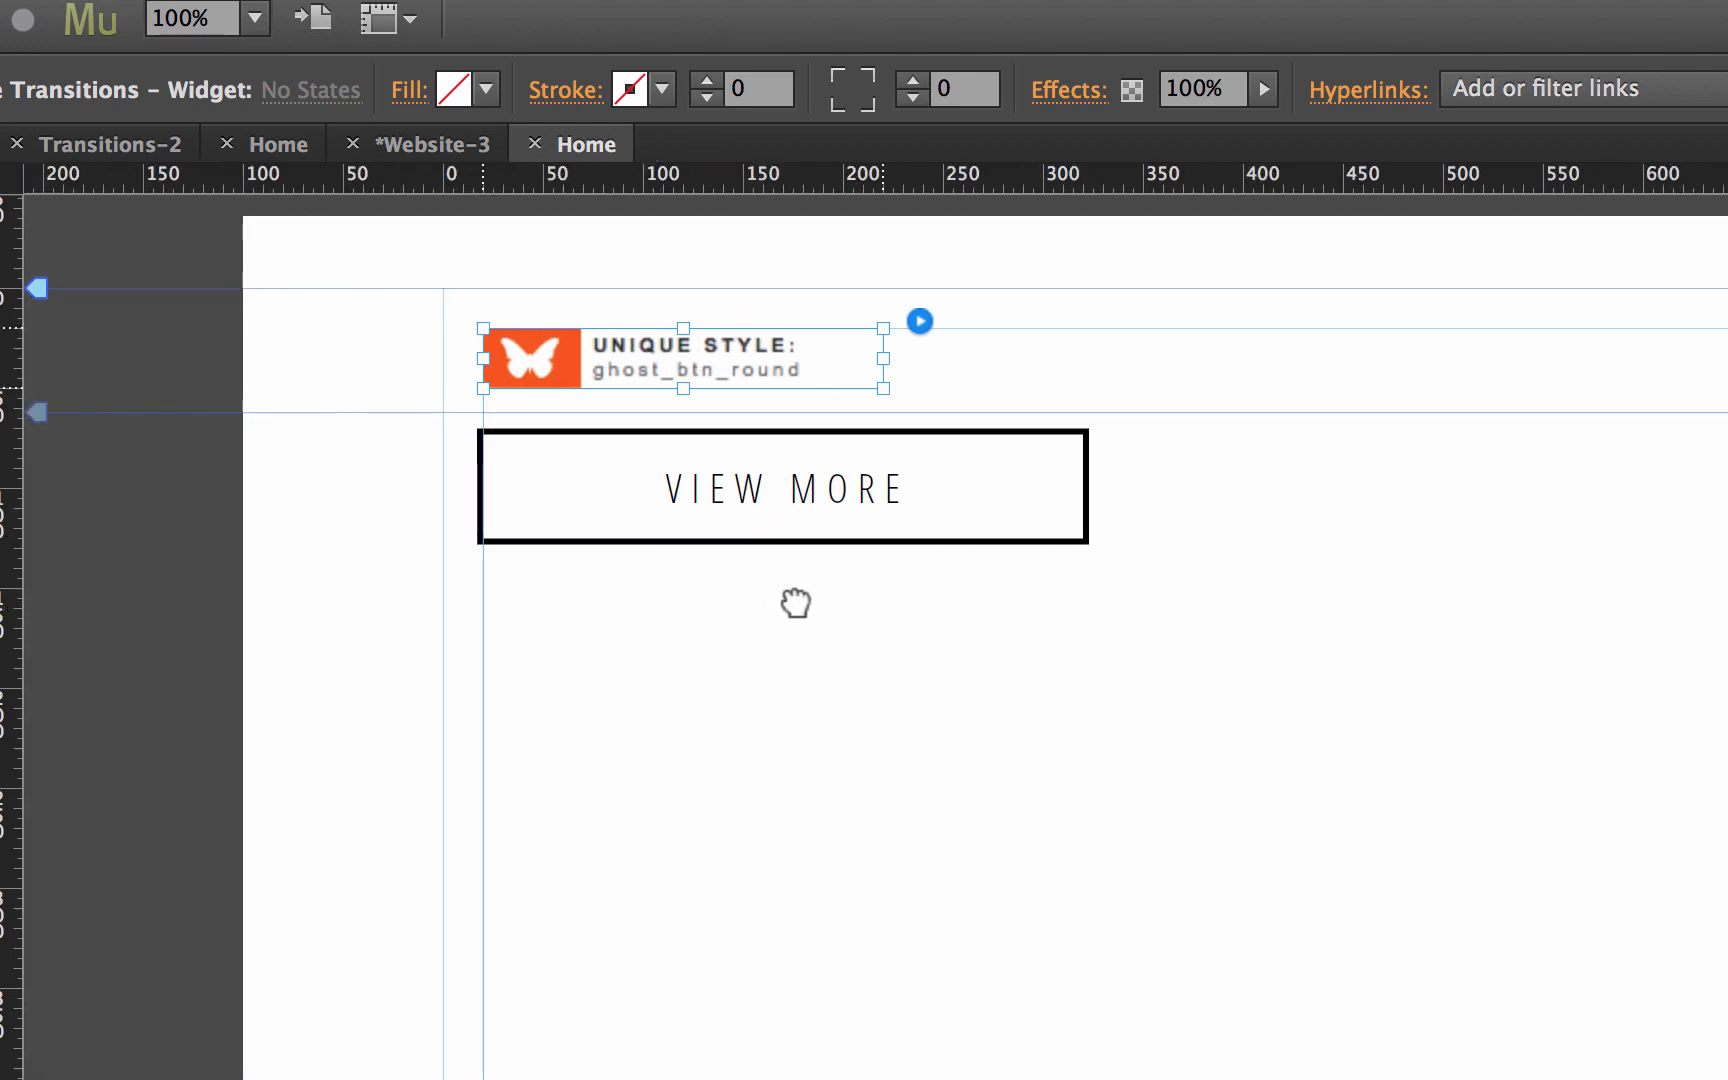
mouse_move(703, 380)
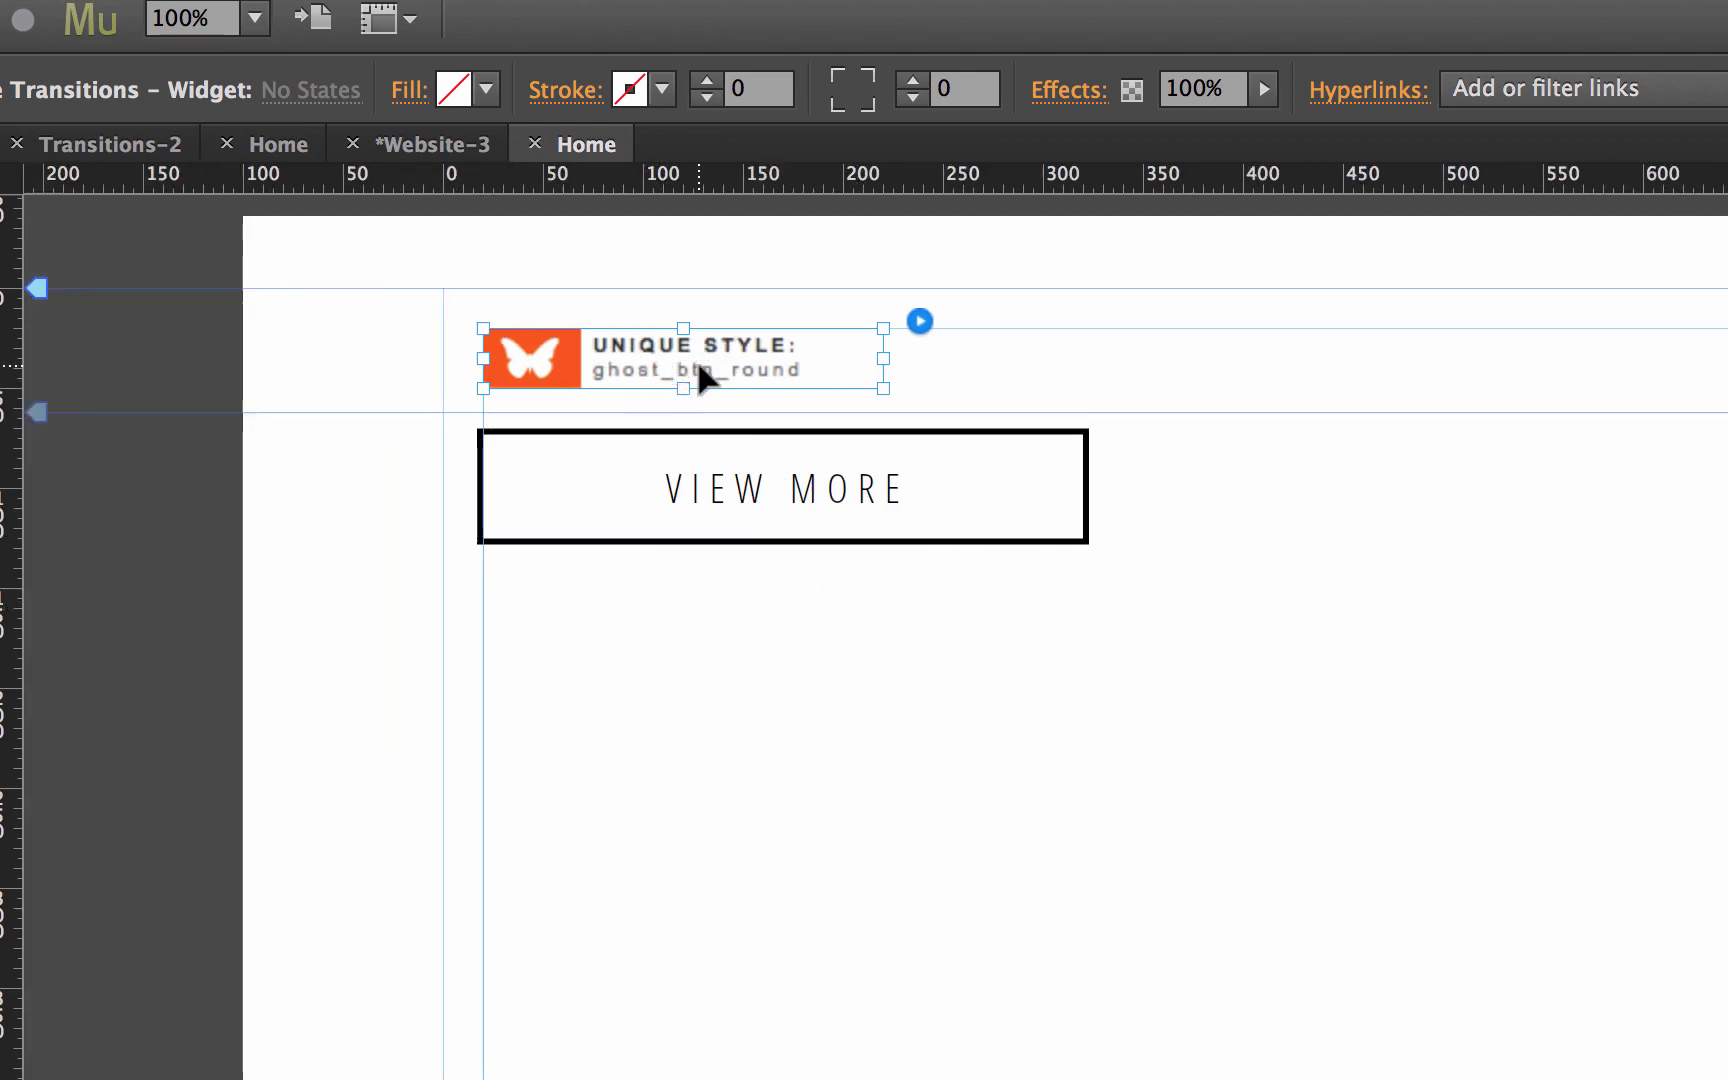
left_click(919, 321)
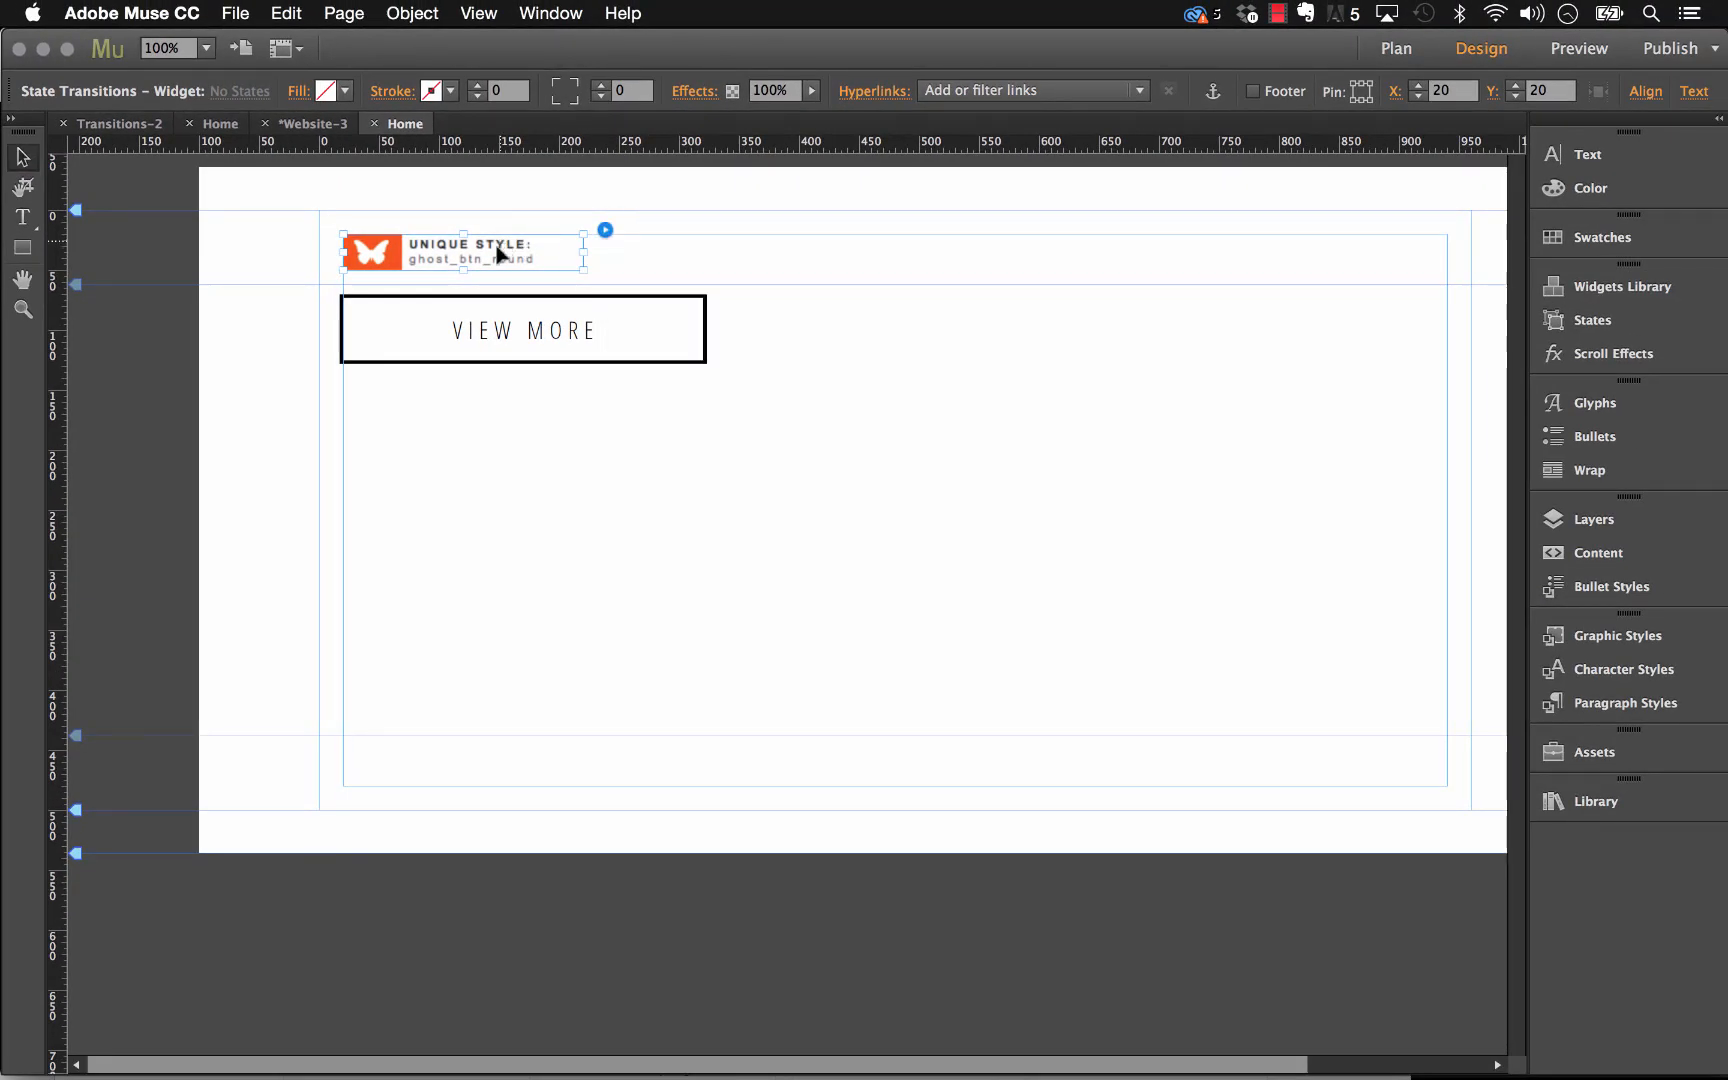
left_click(604, 230)
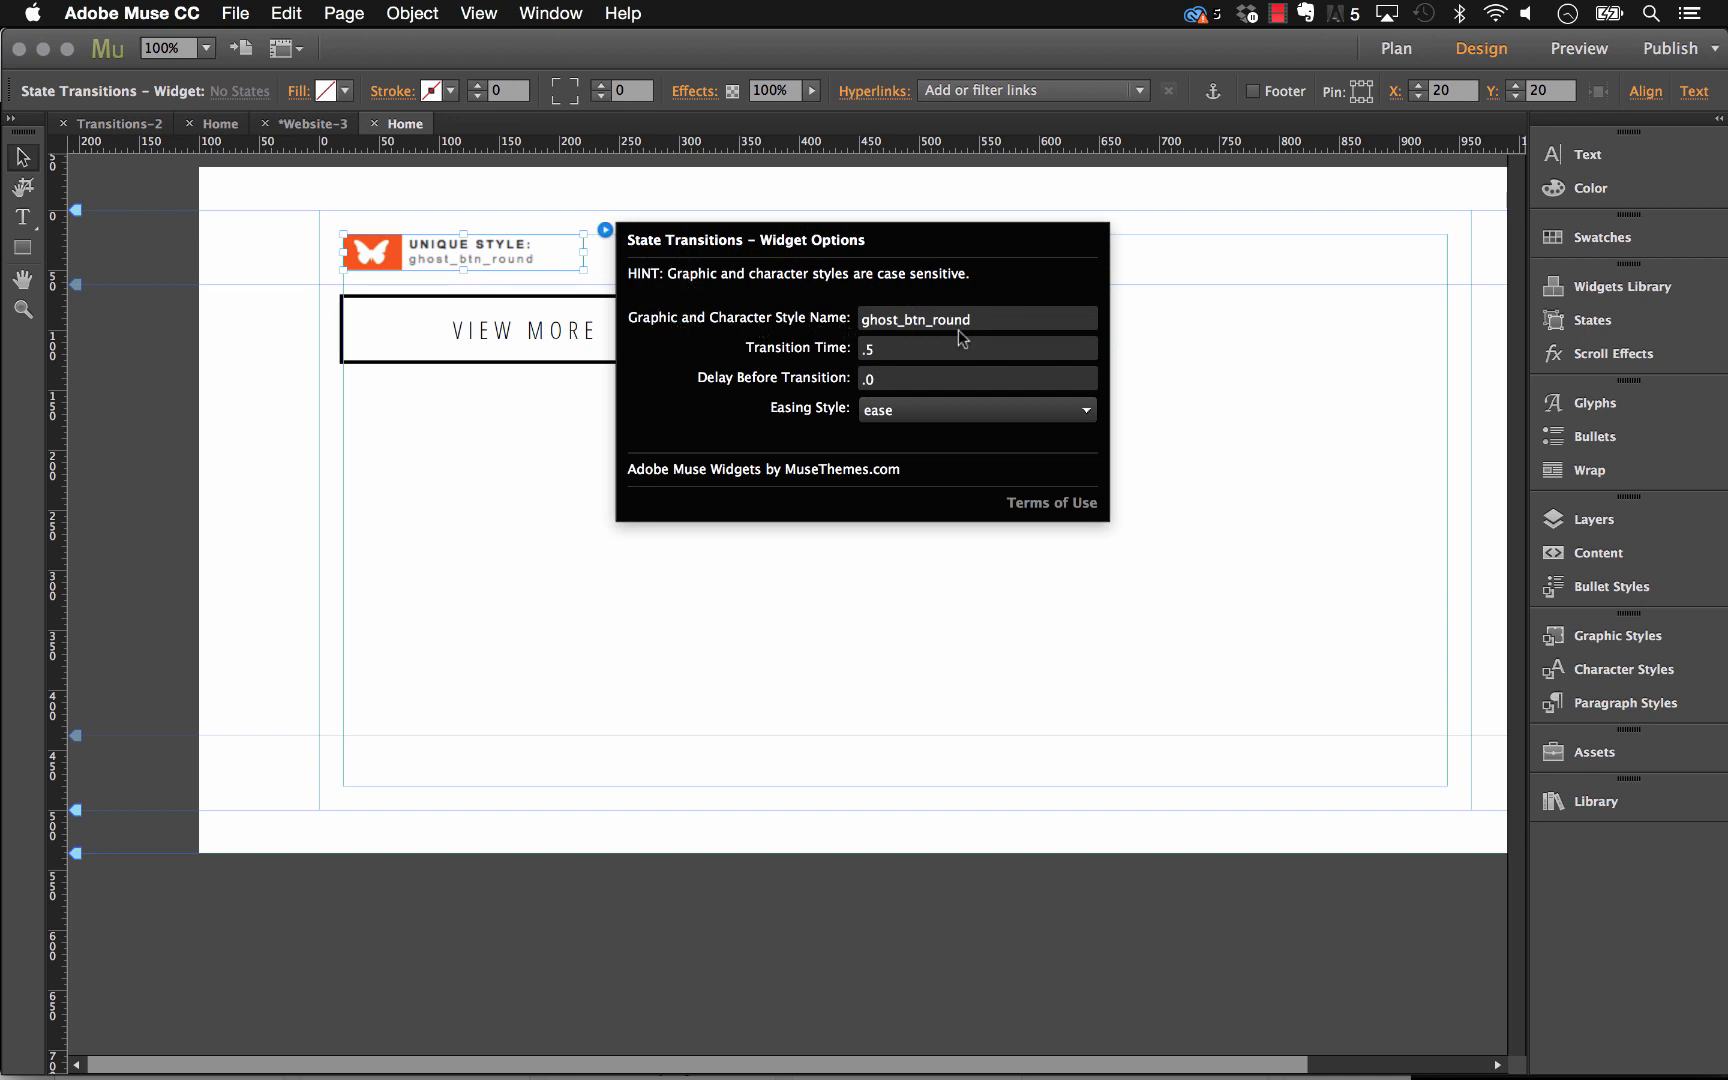
Step: Check the button's ghost_btn_round graphic style and reselect the State Transitions widget
left_click(523, 330)
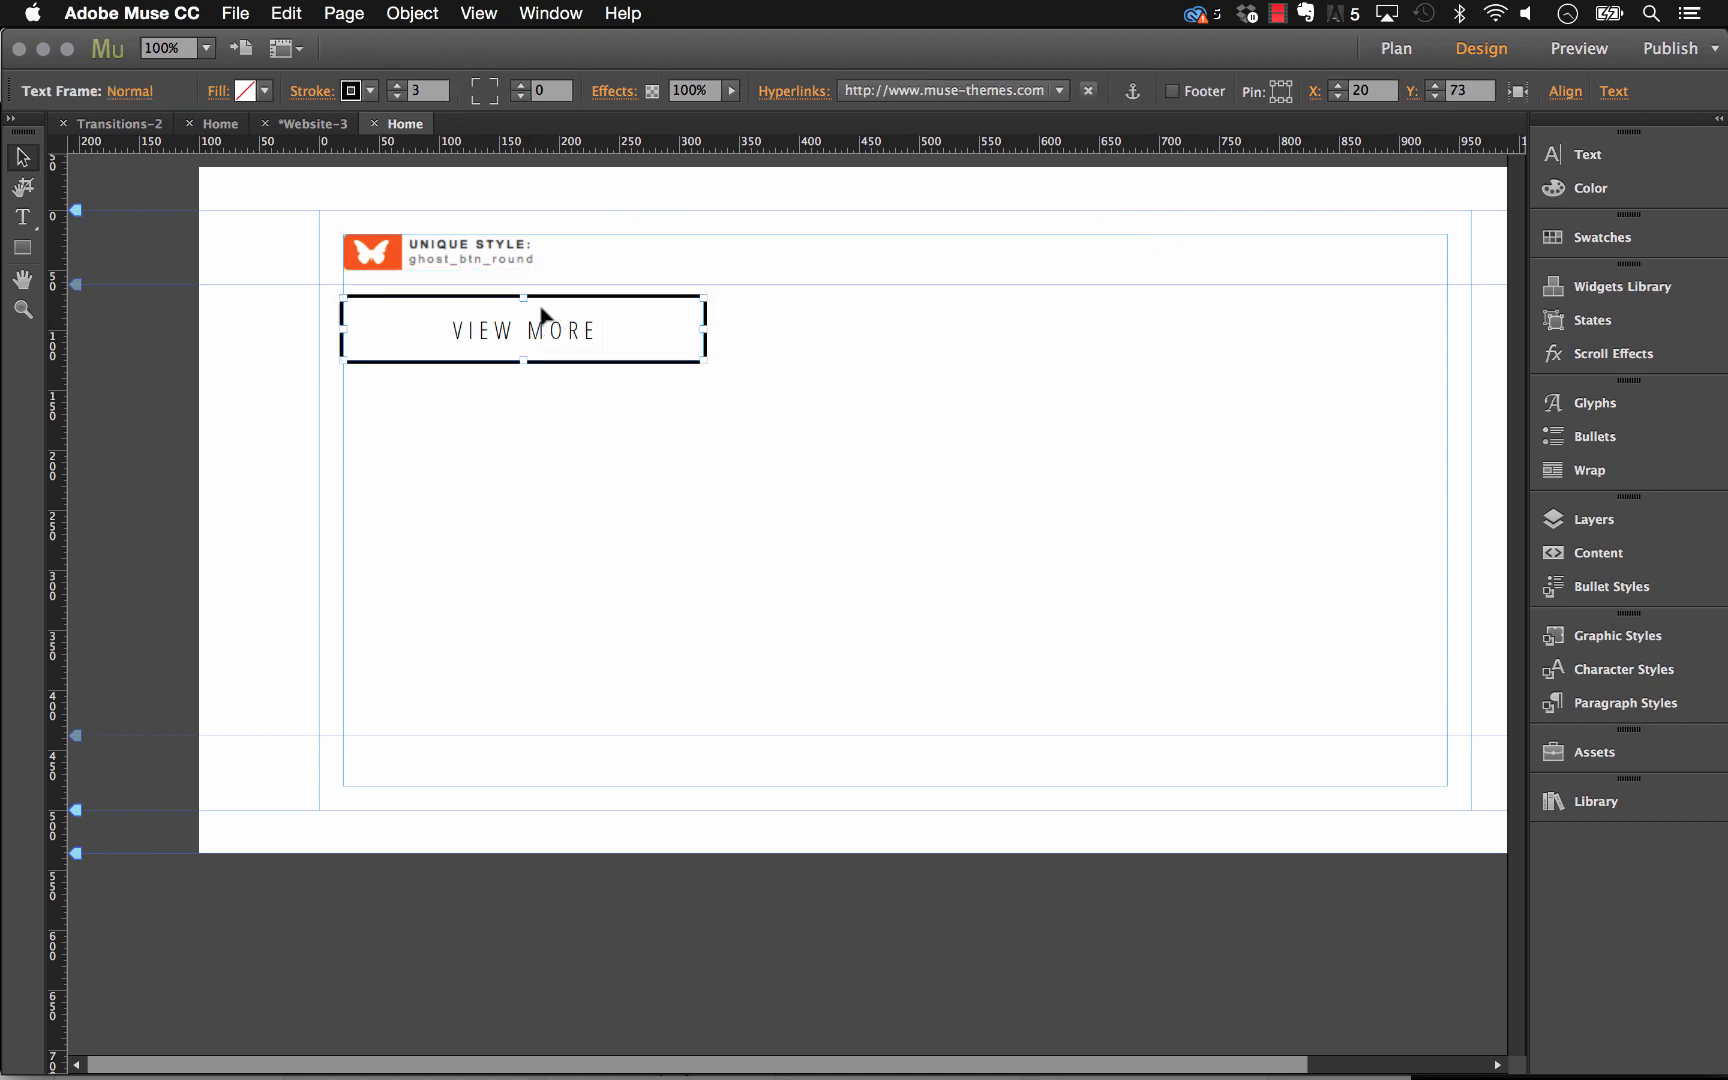
left_click(1617, 635)
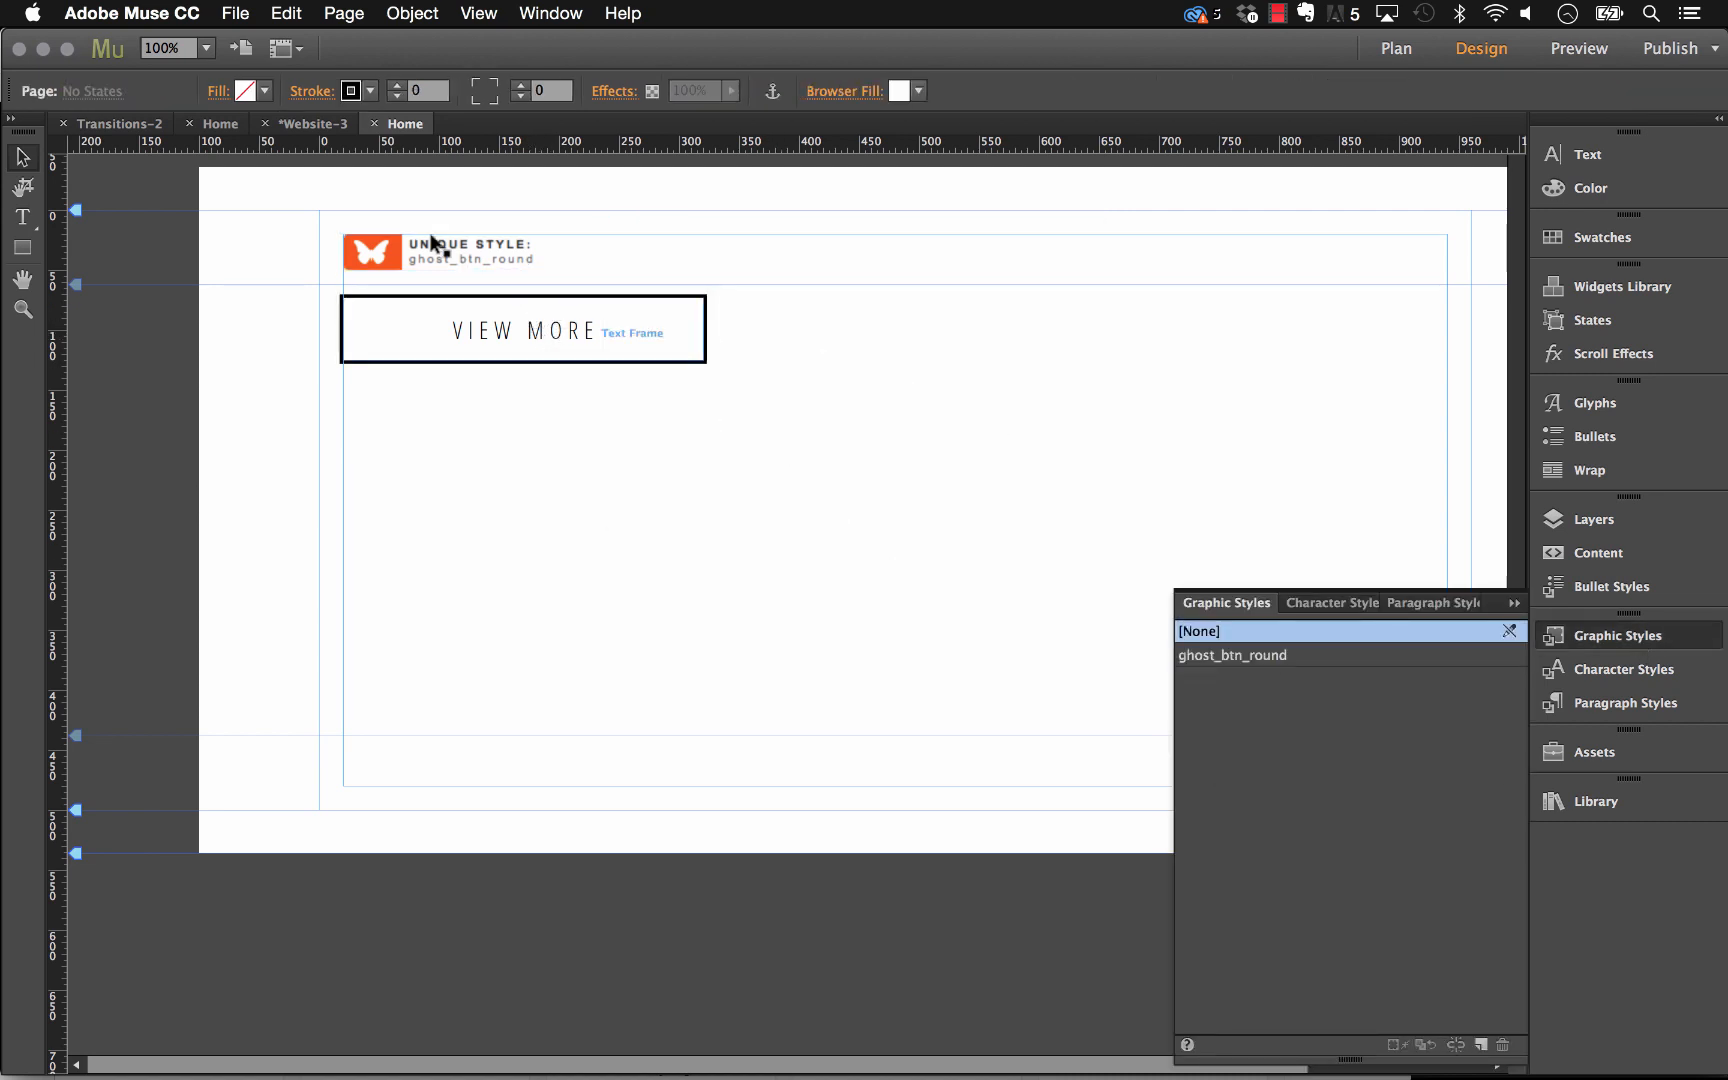
left_click(431, 247)
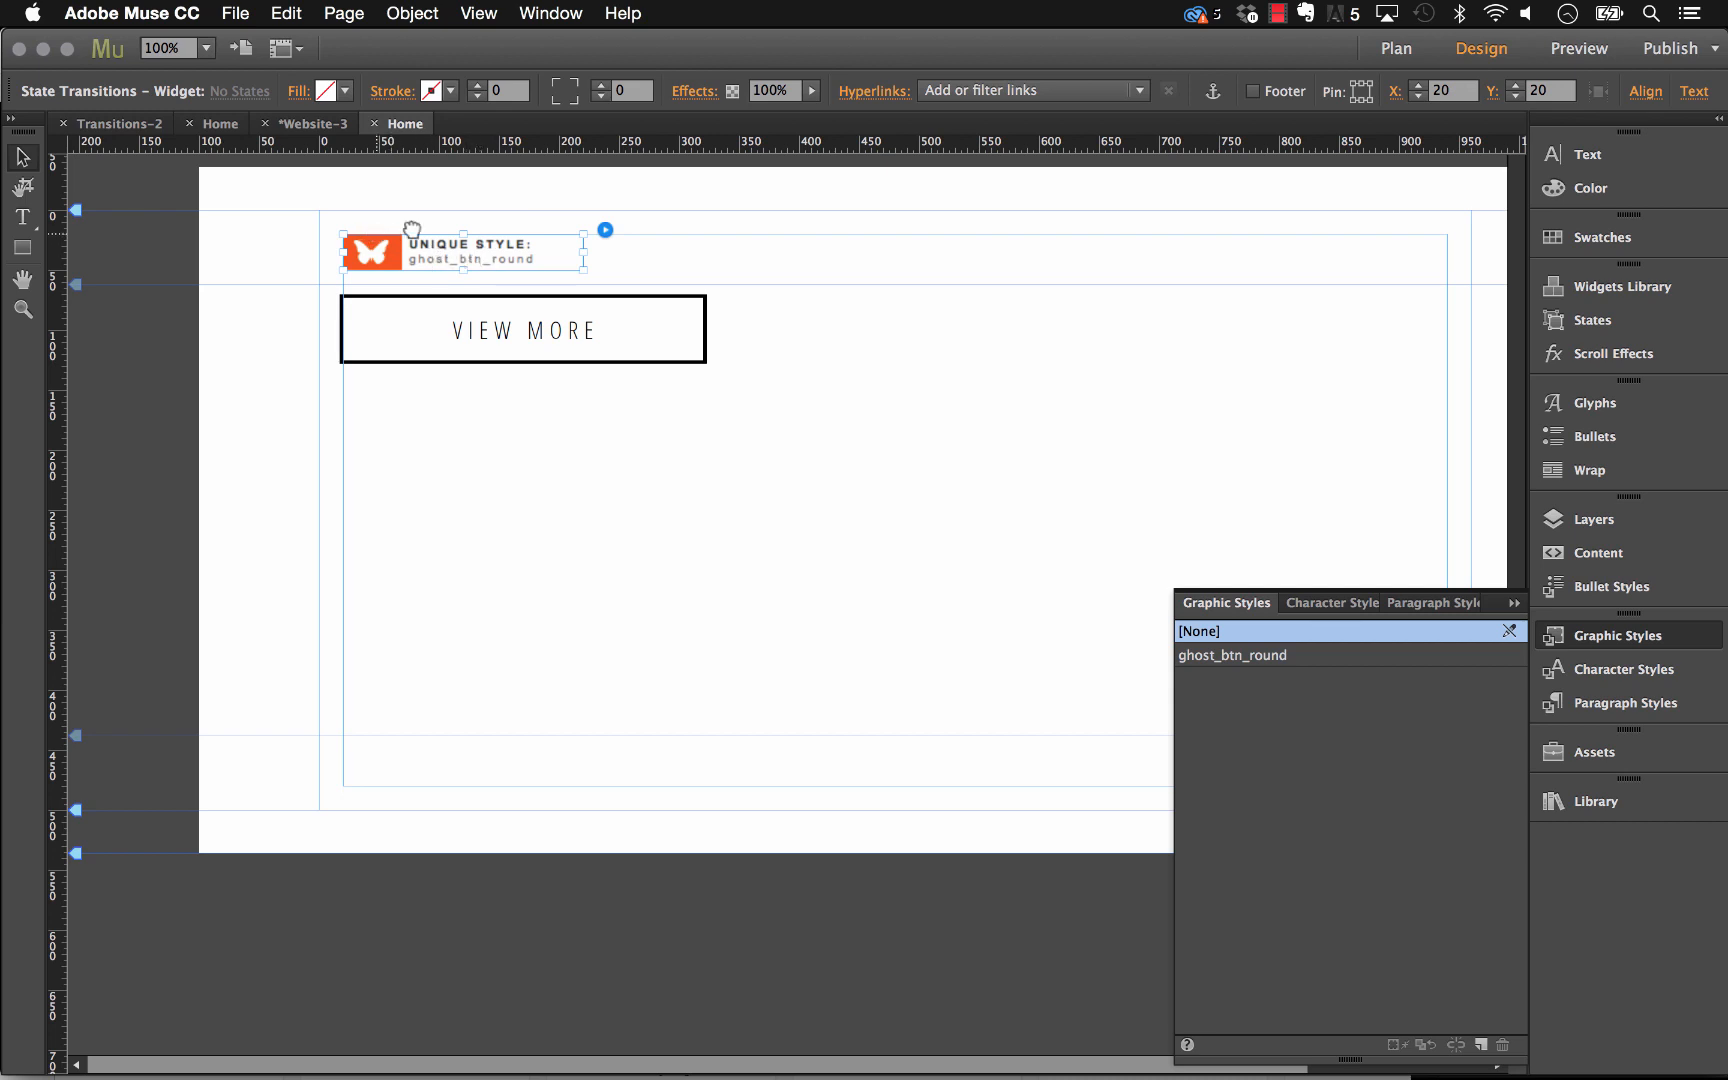
mouse_move(459, 213)
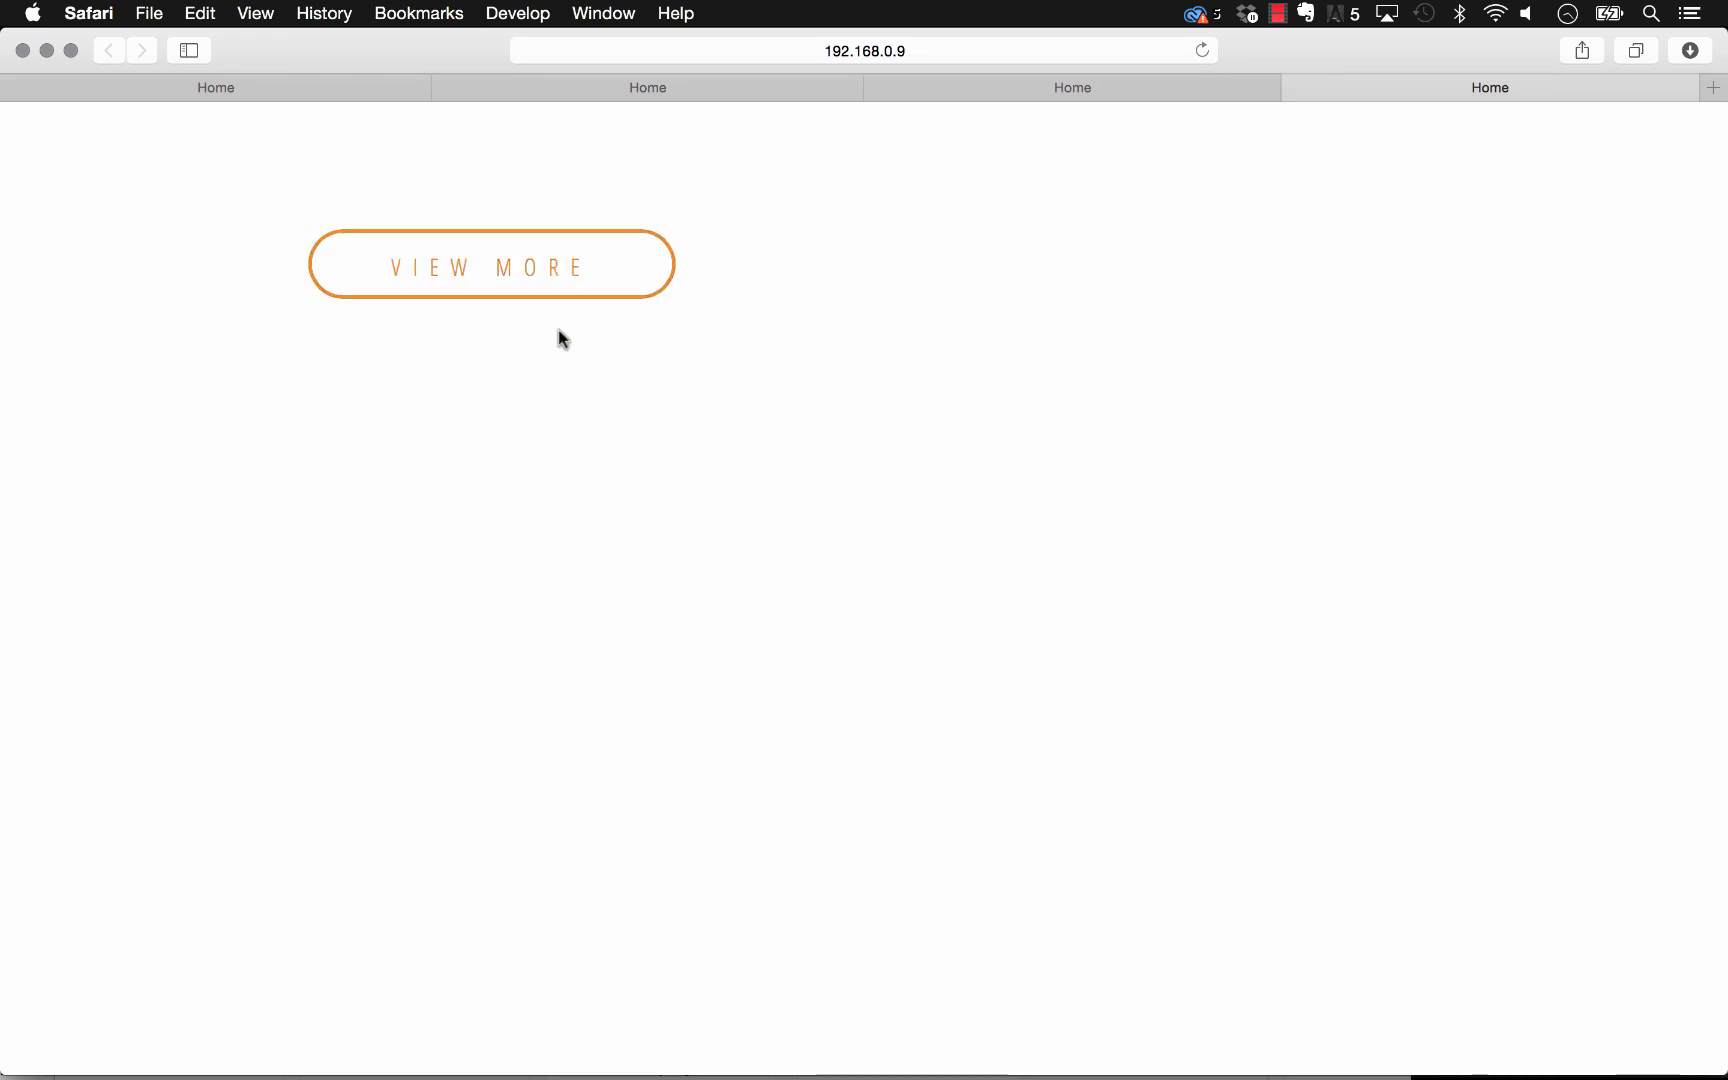
left_click(683, 1043)
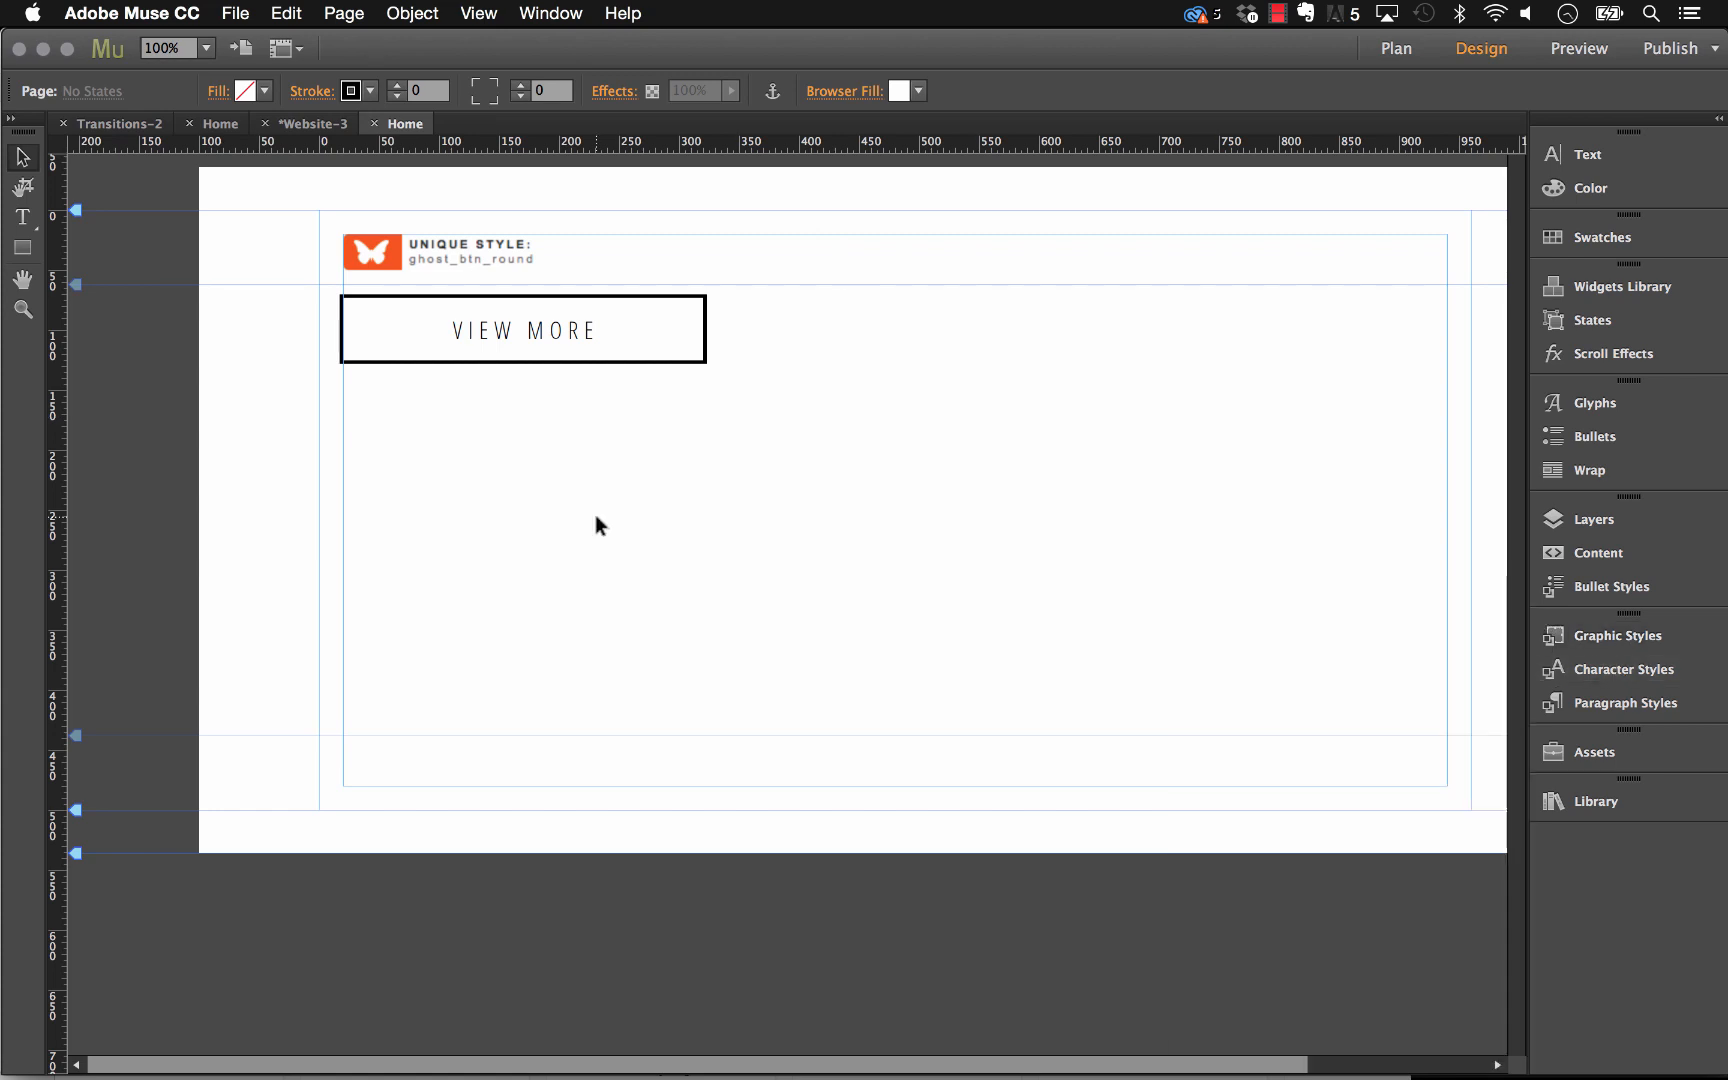
mouse_move(1576, 298)
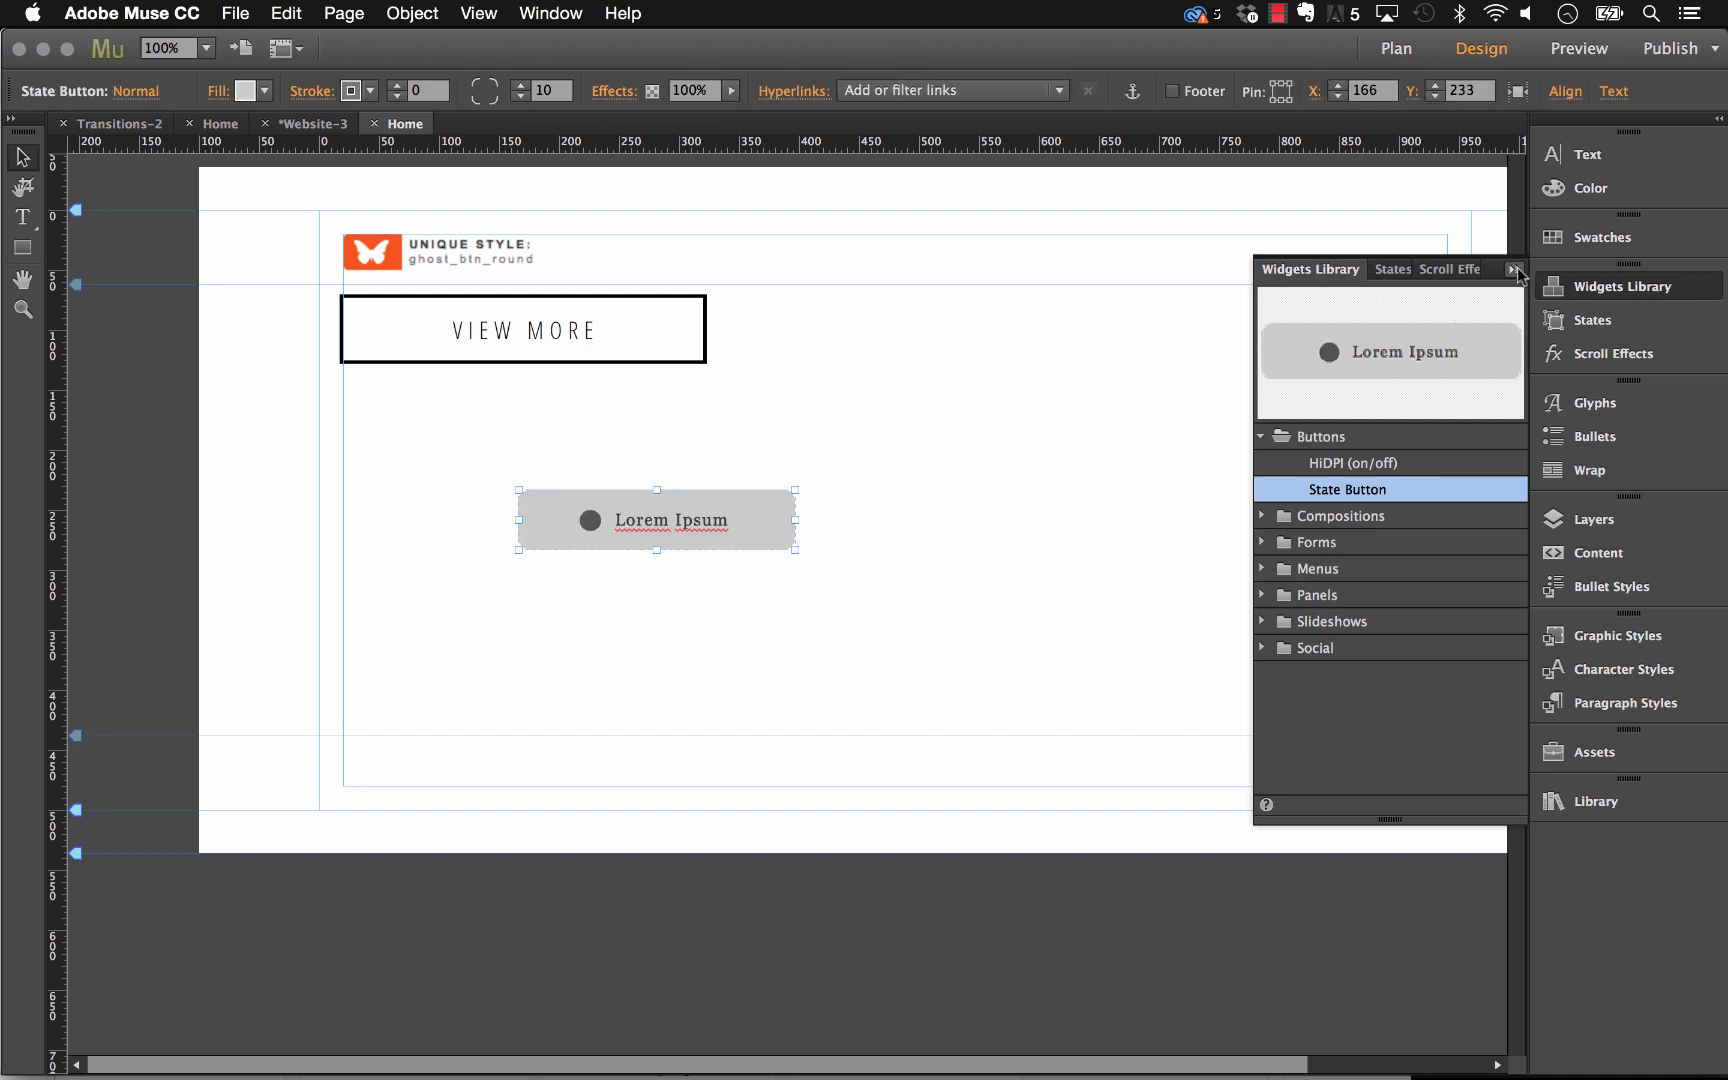
Step: Enlarge the grey state button via the transform fields, keep its Normal state, and position it below VIEW MORE
left_click(1516, 269)
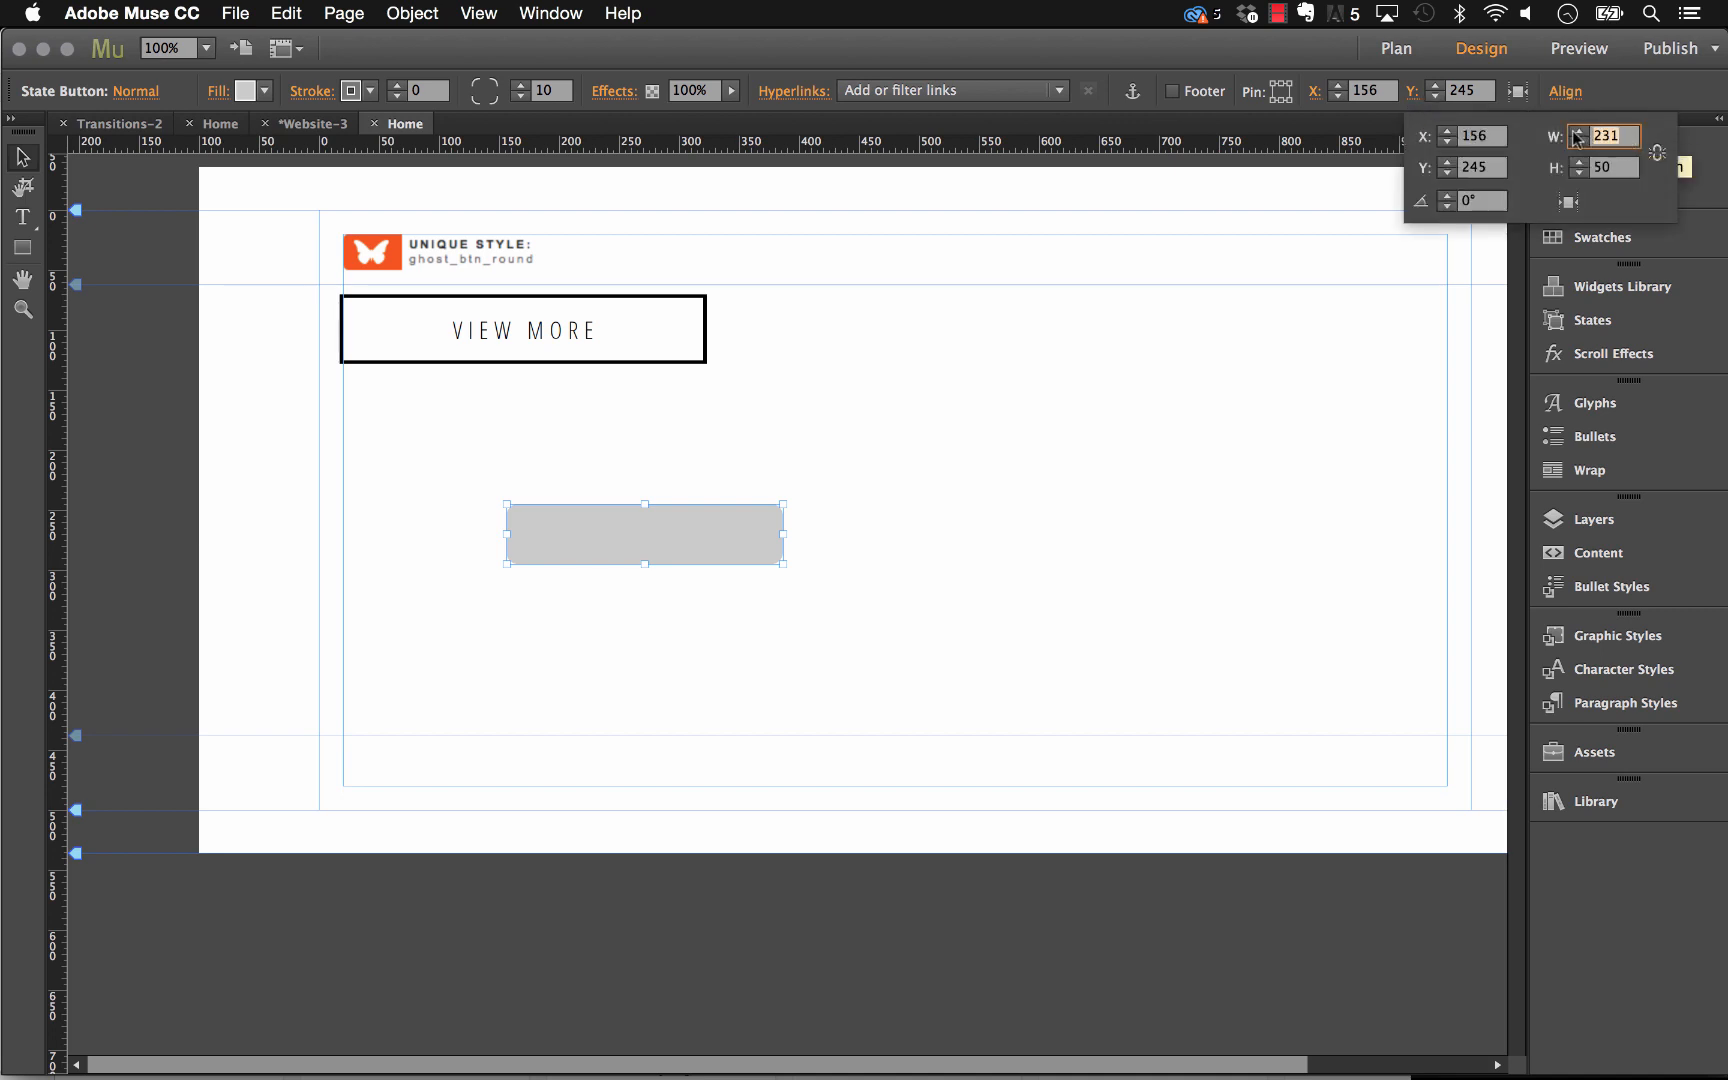
type("50")
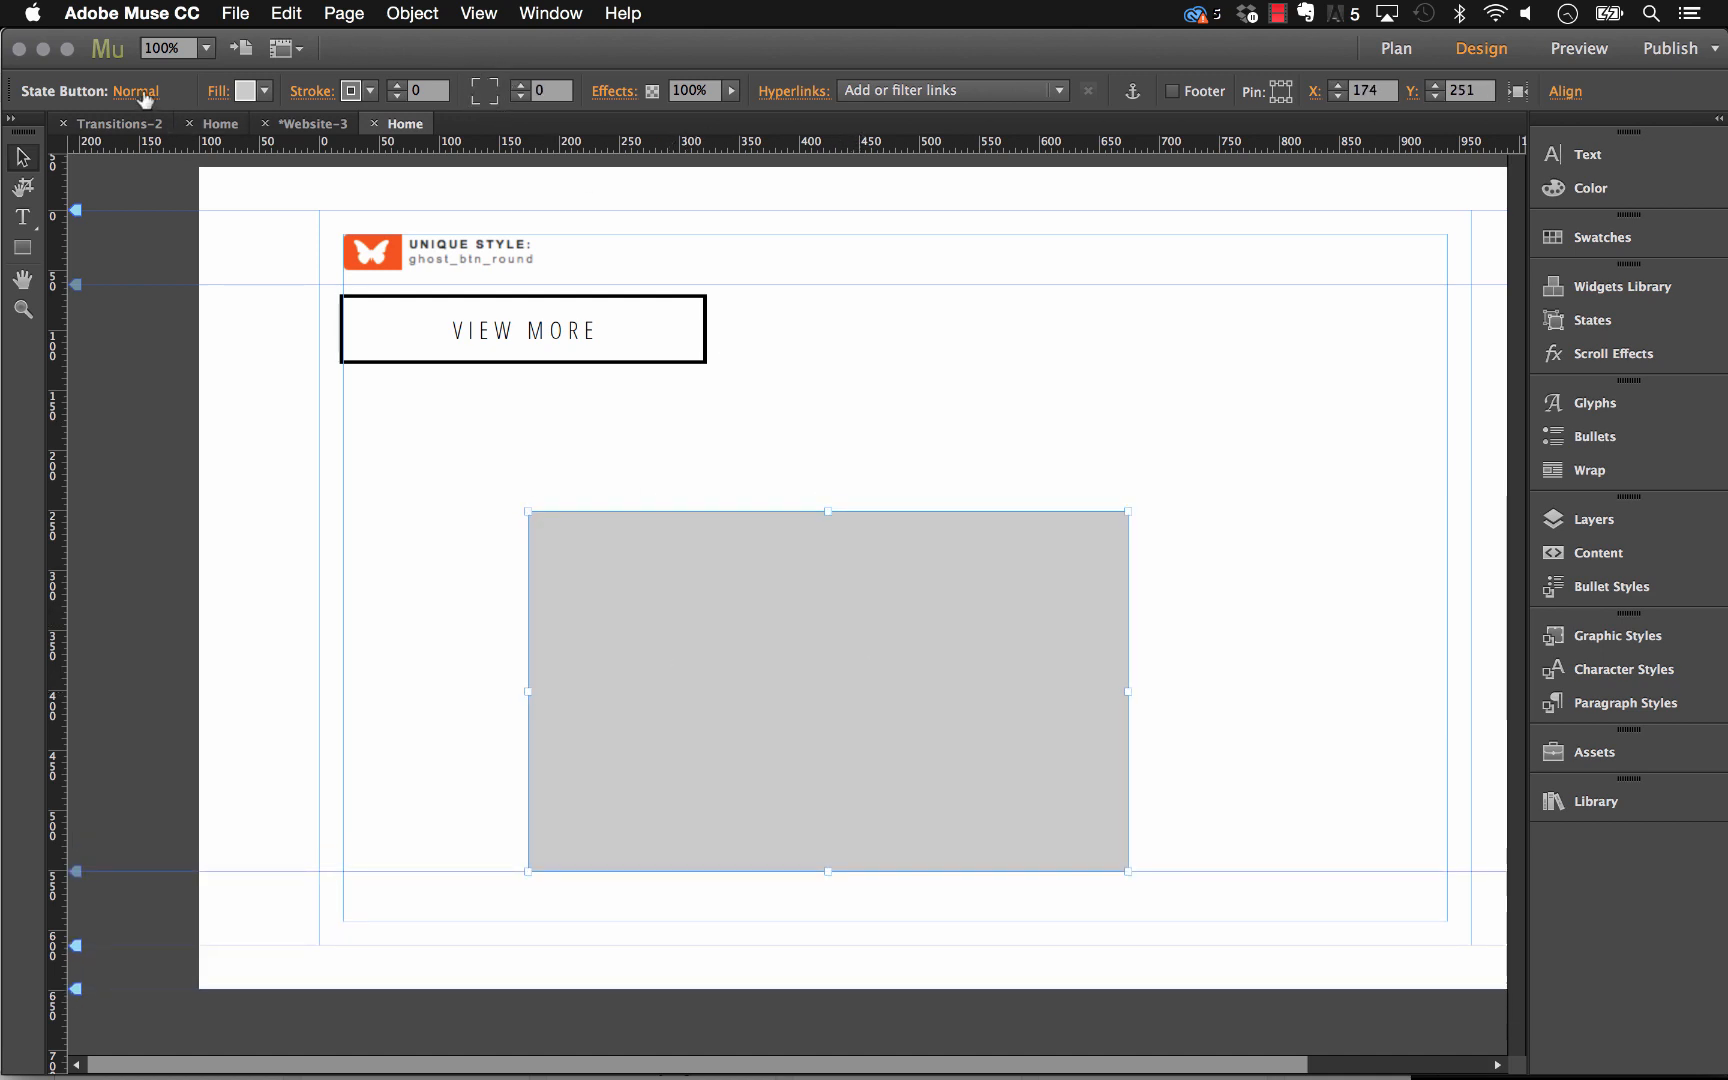
left_click(133, 91)
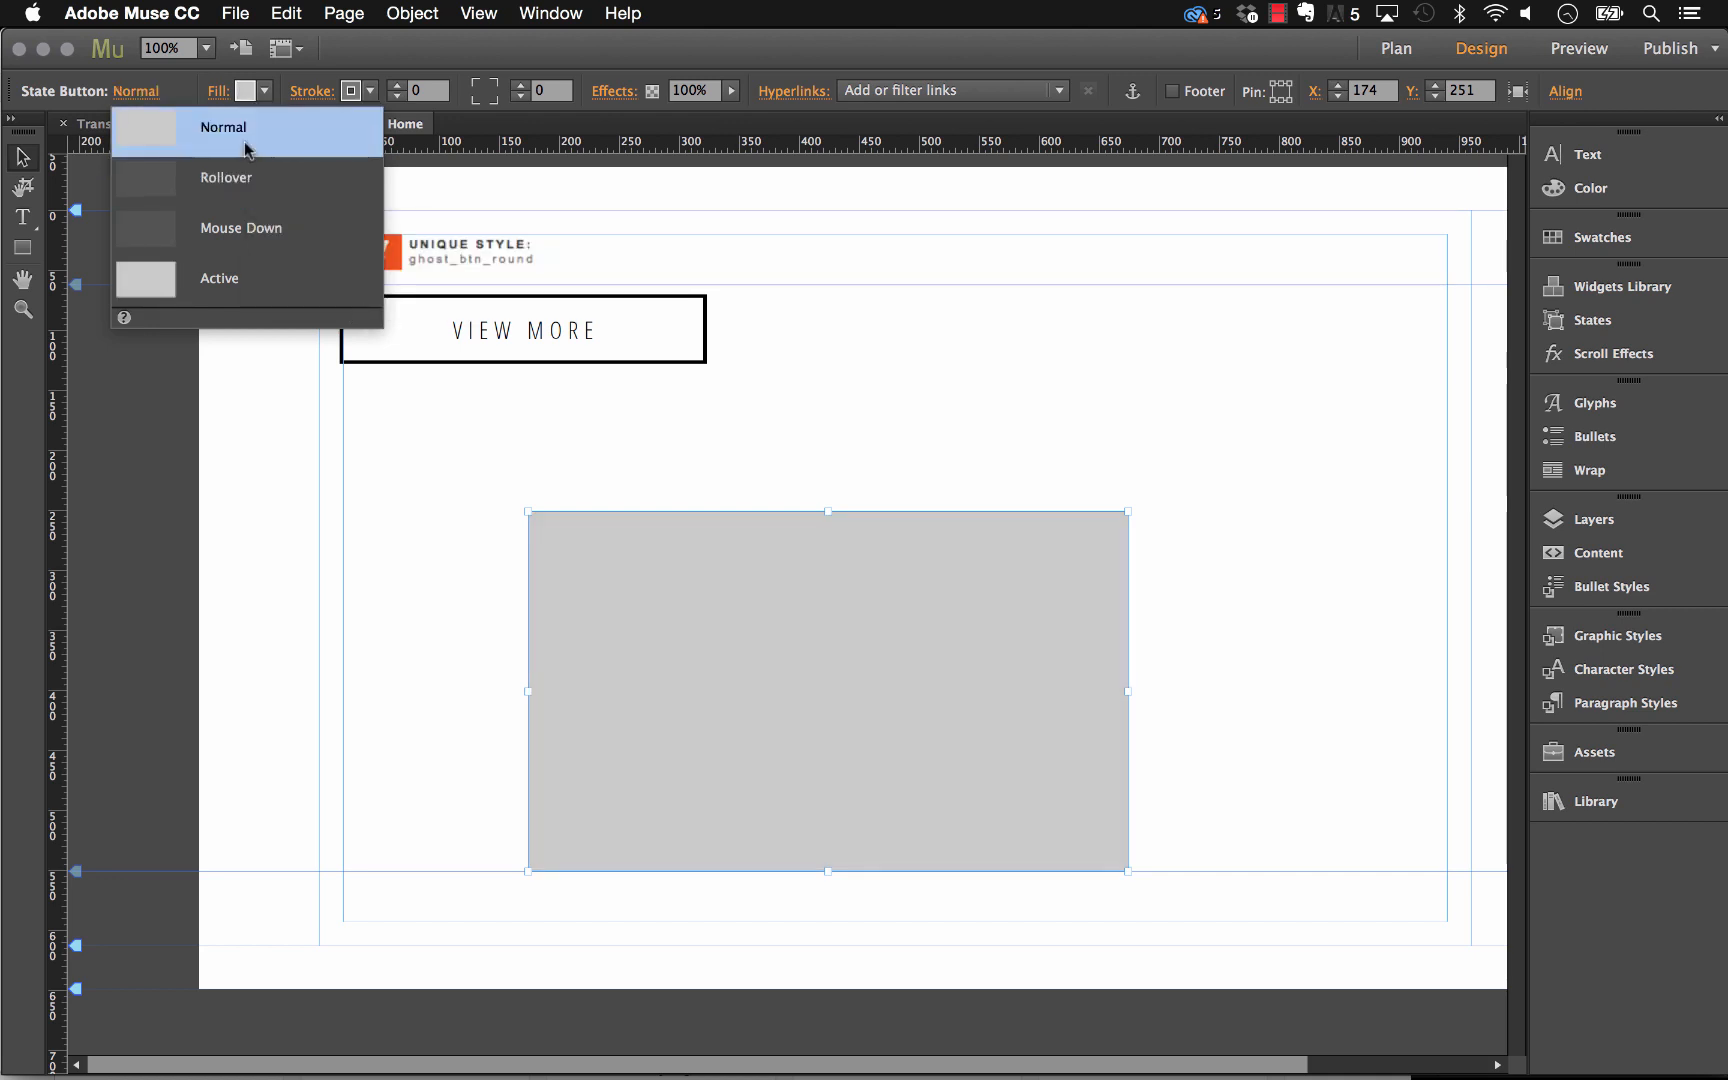
left_click(222, 127)
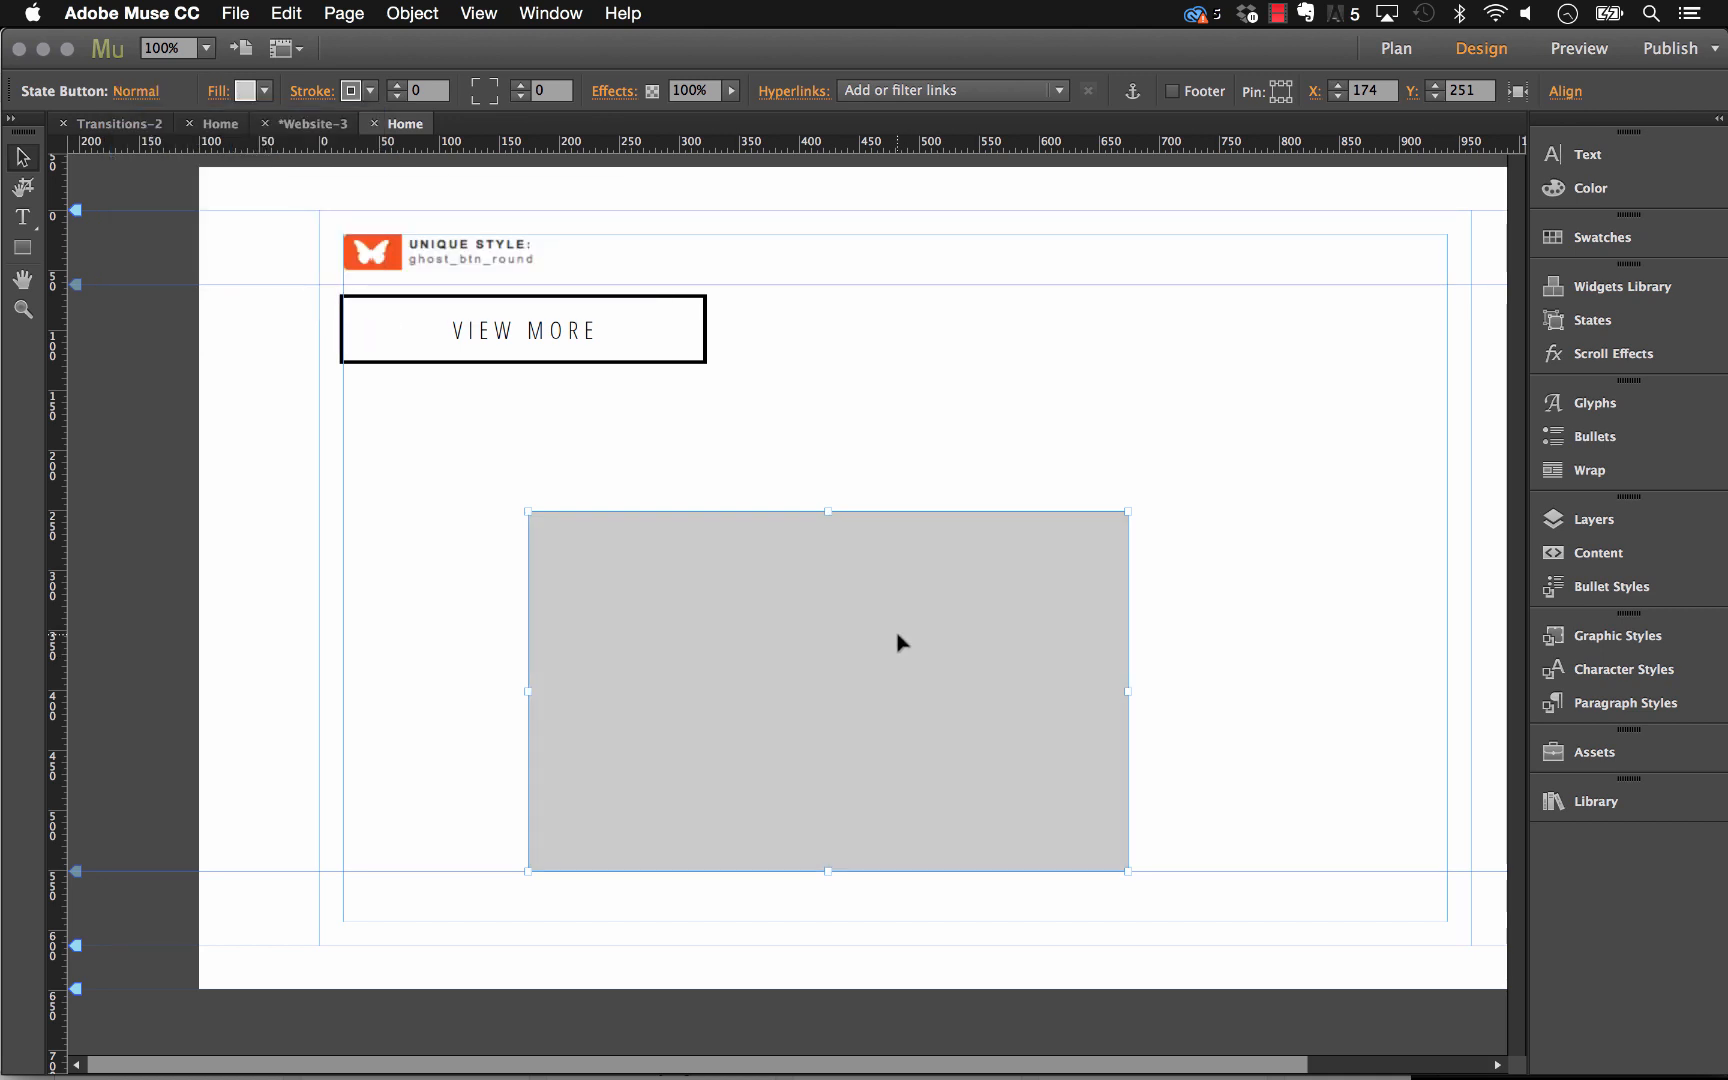
left_click_drag(897, 644, 914, 550)
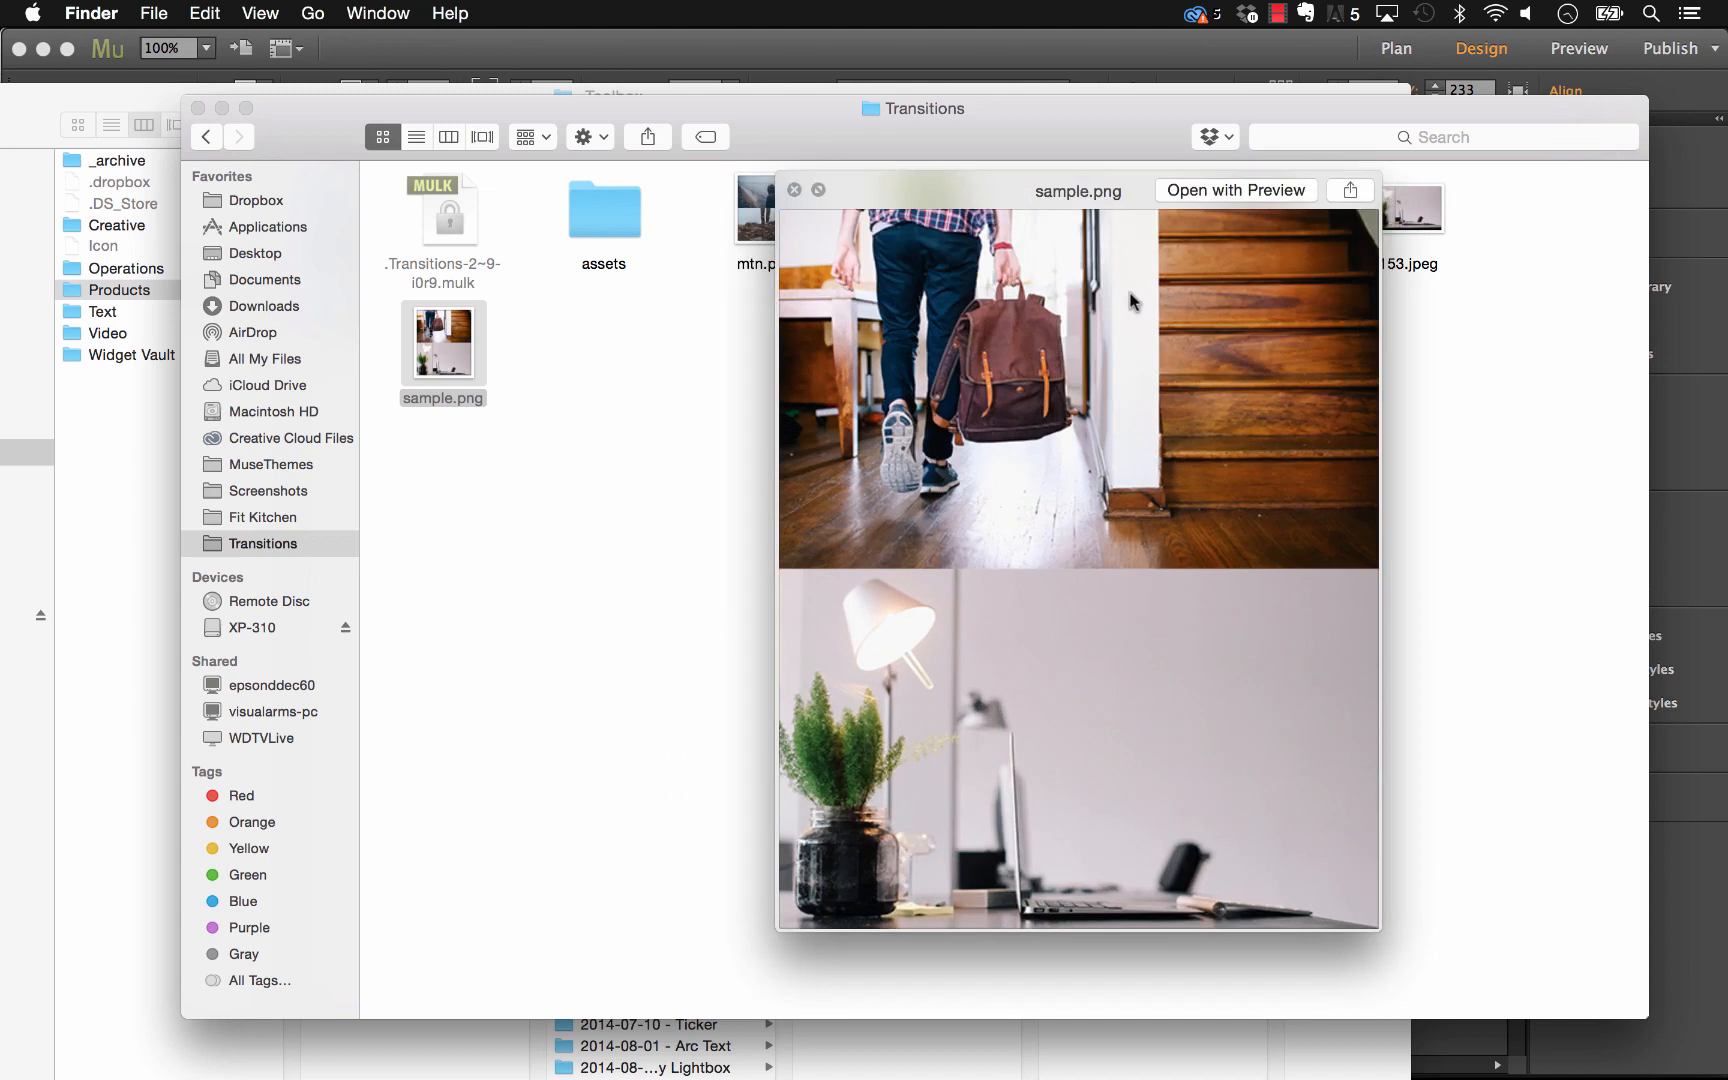
mouse_move(896, 371)
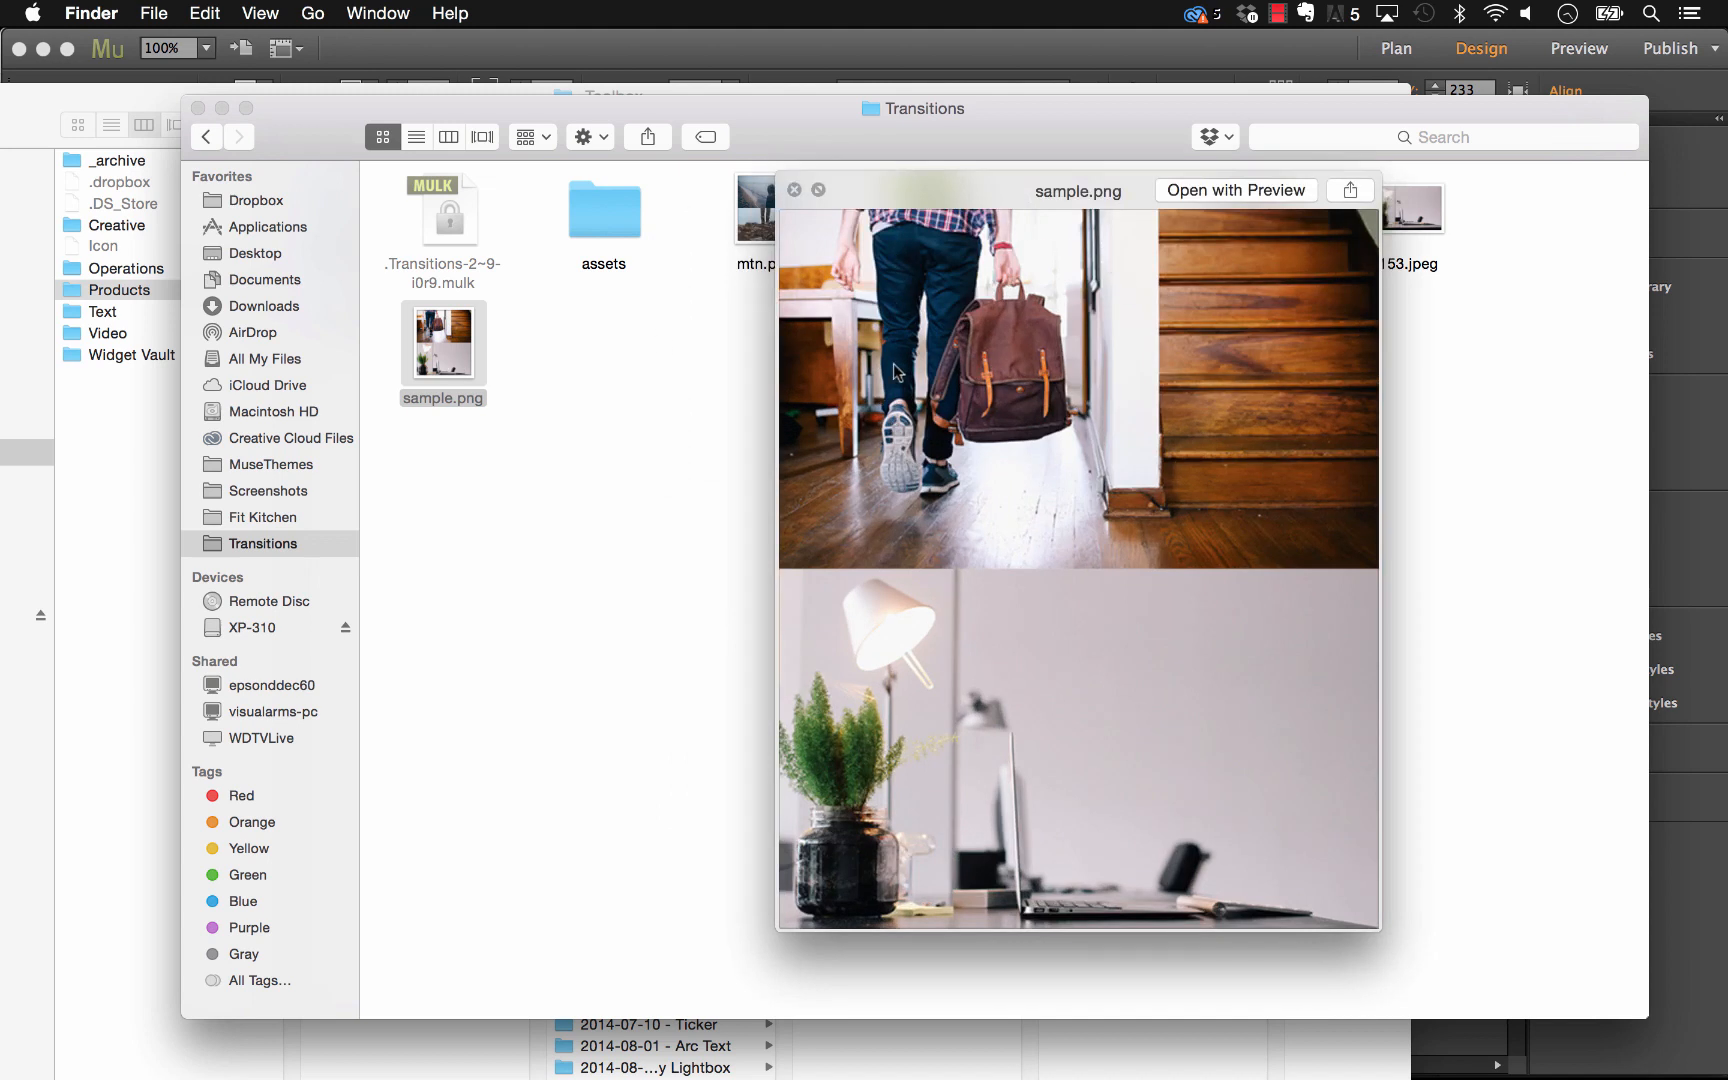
mouse_move(868, 500)
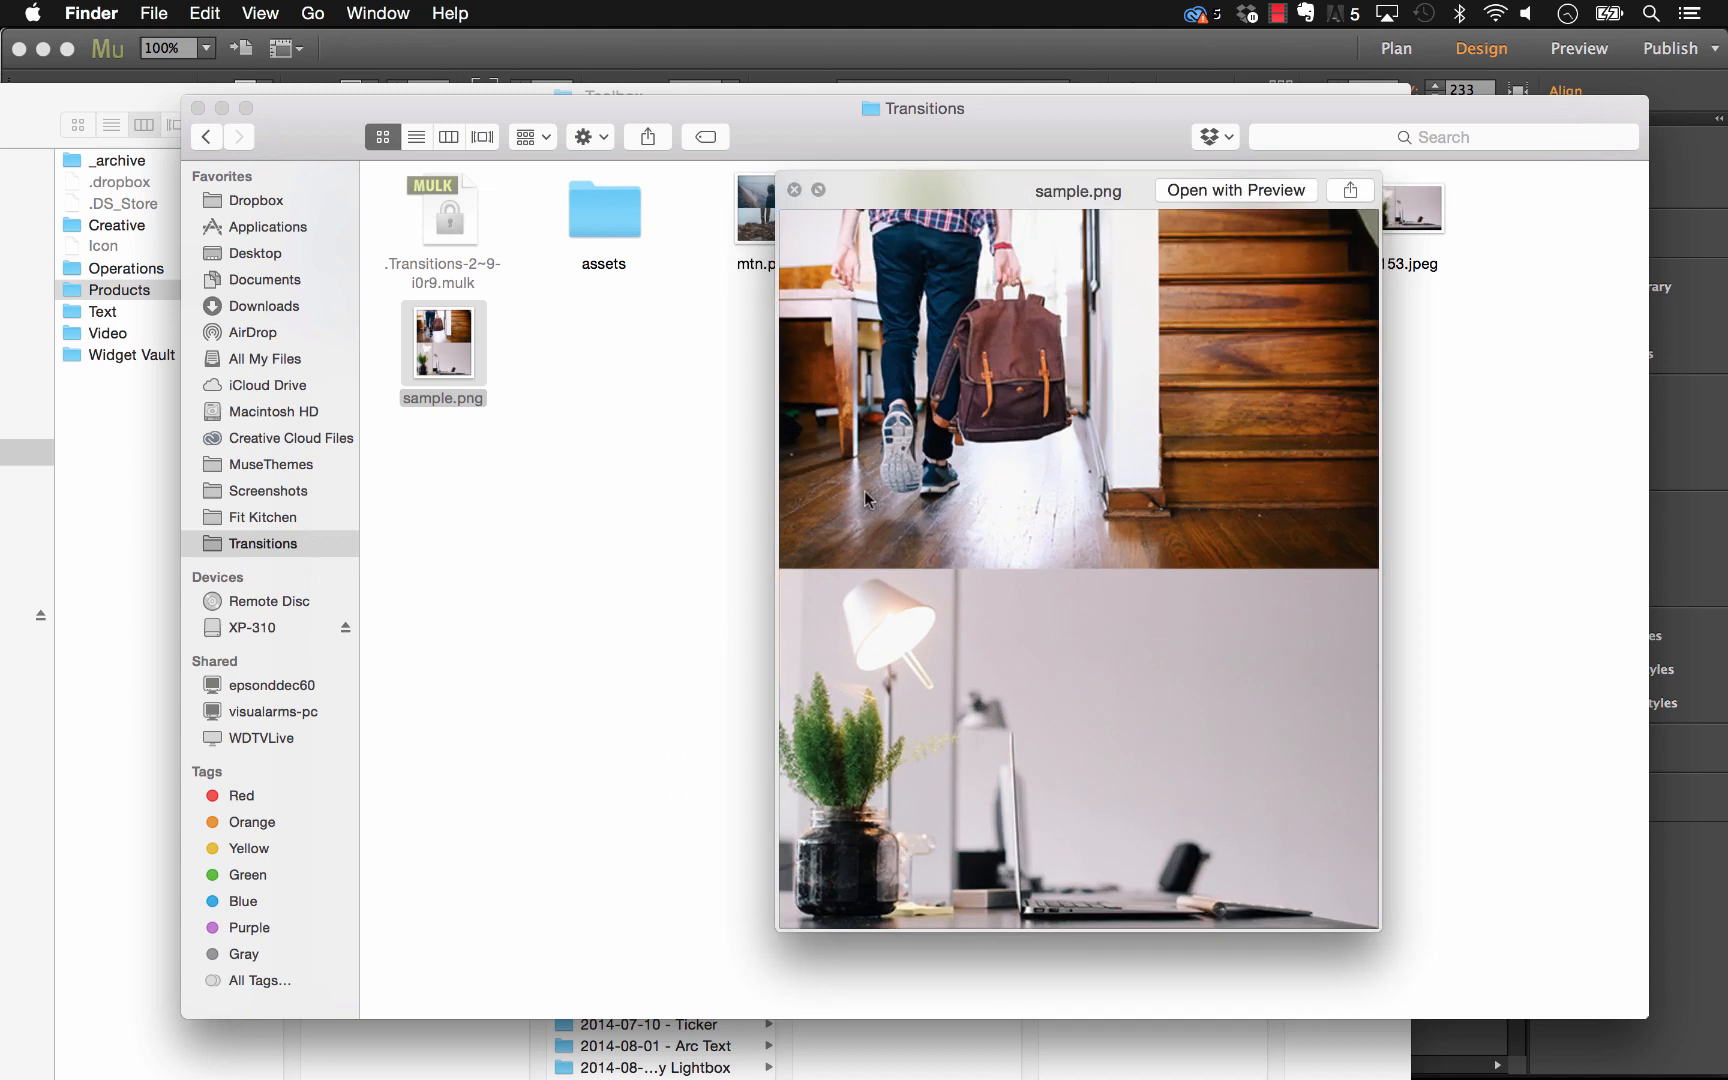
mouse_move(988, 298)
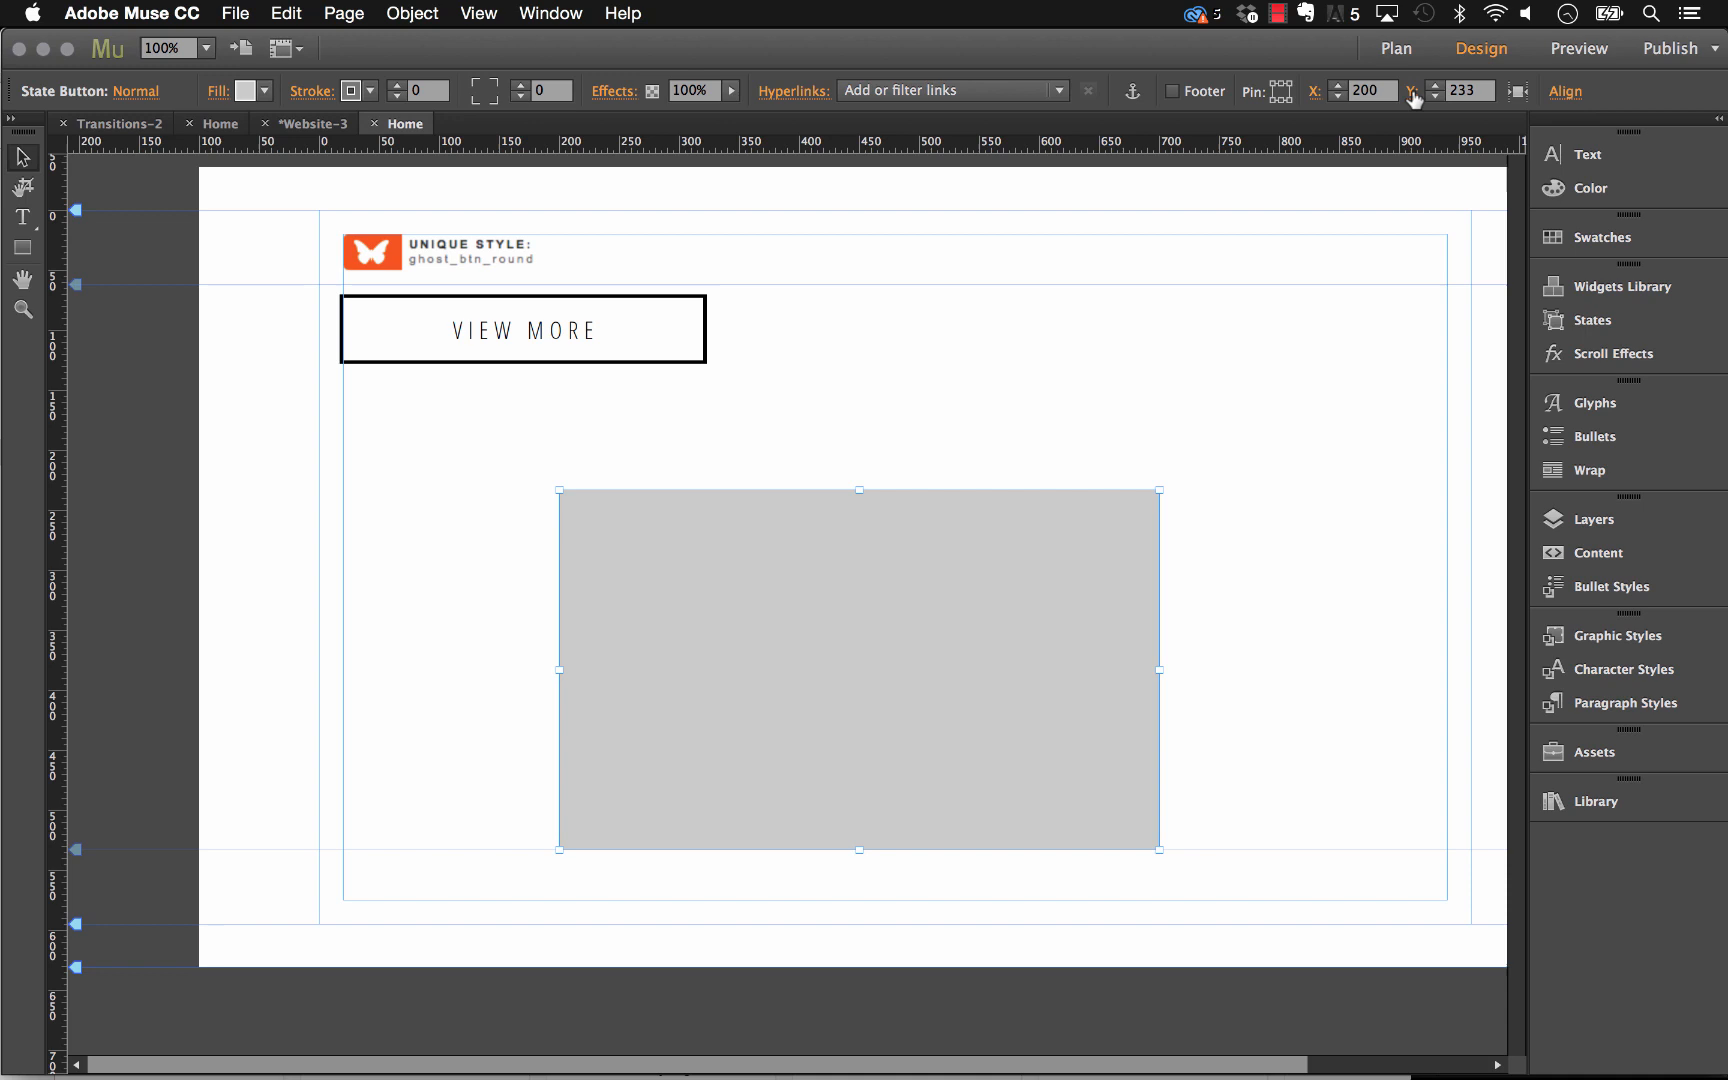
mouse_move(1433, 92)
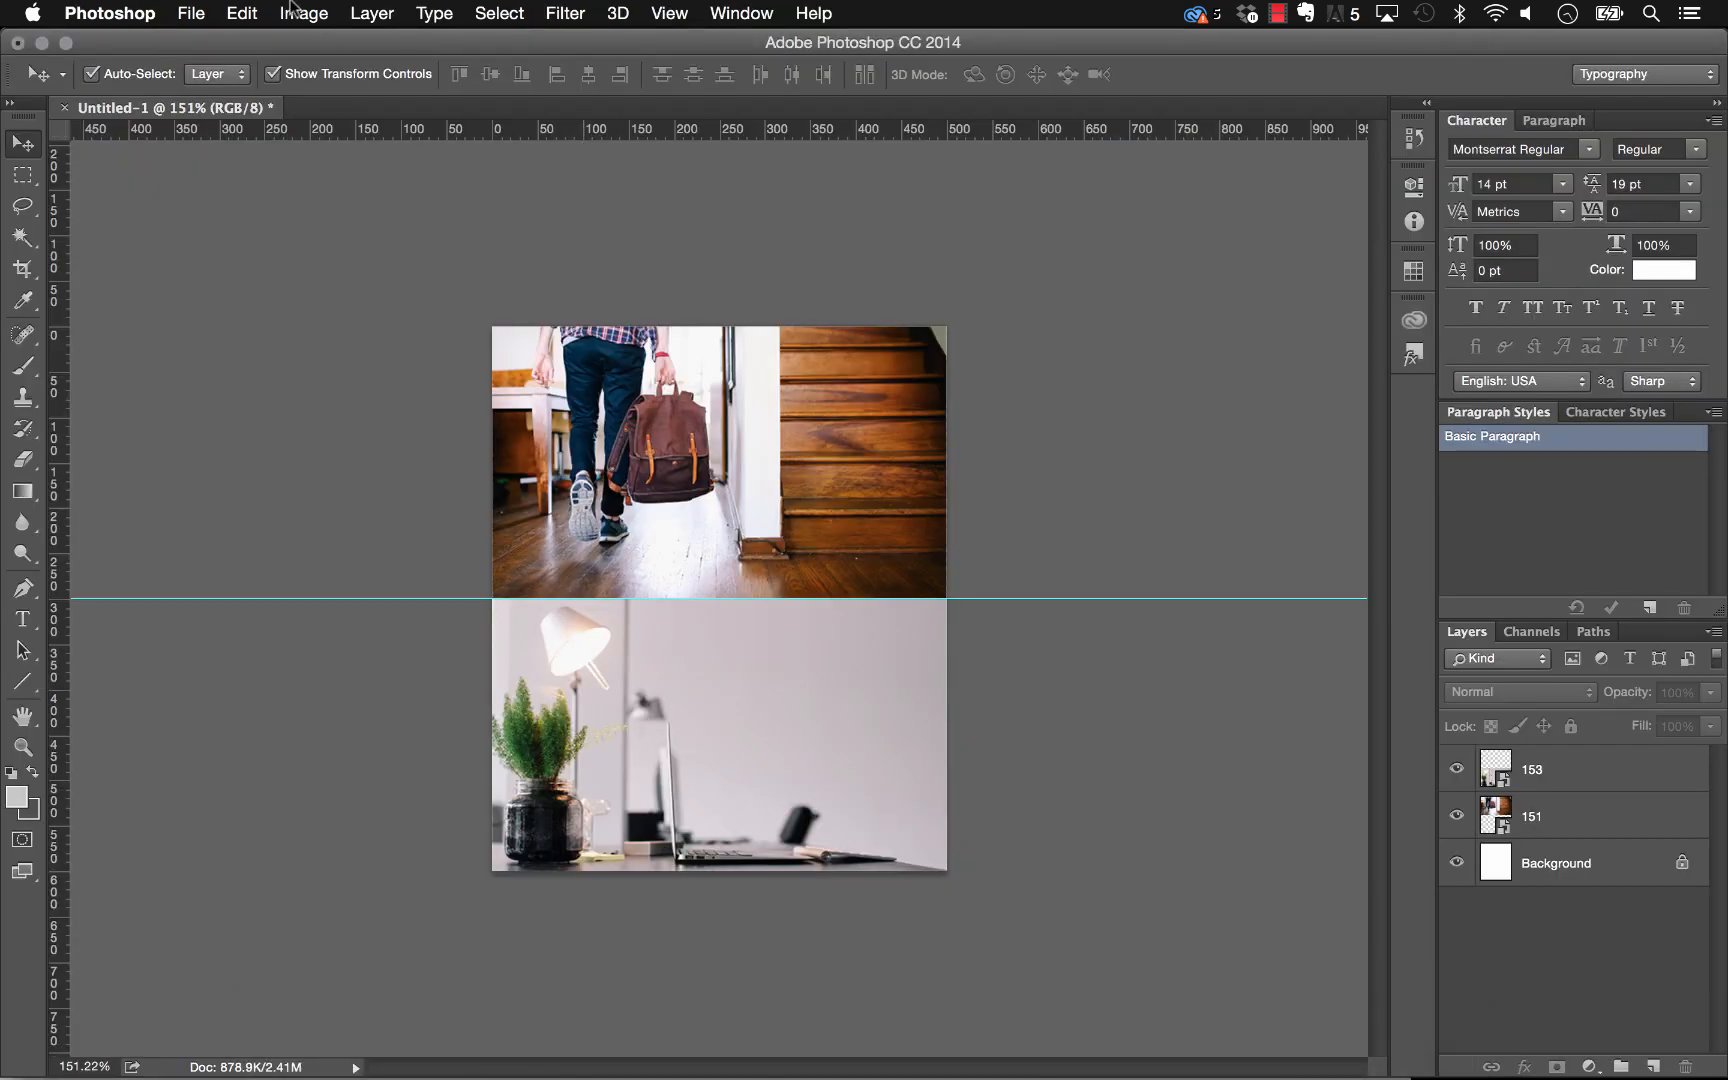
left_click(303, 13)
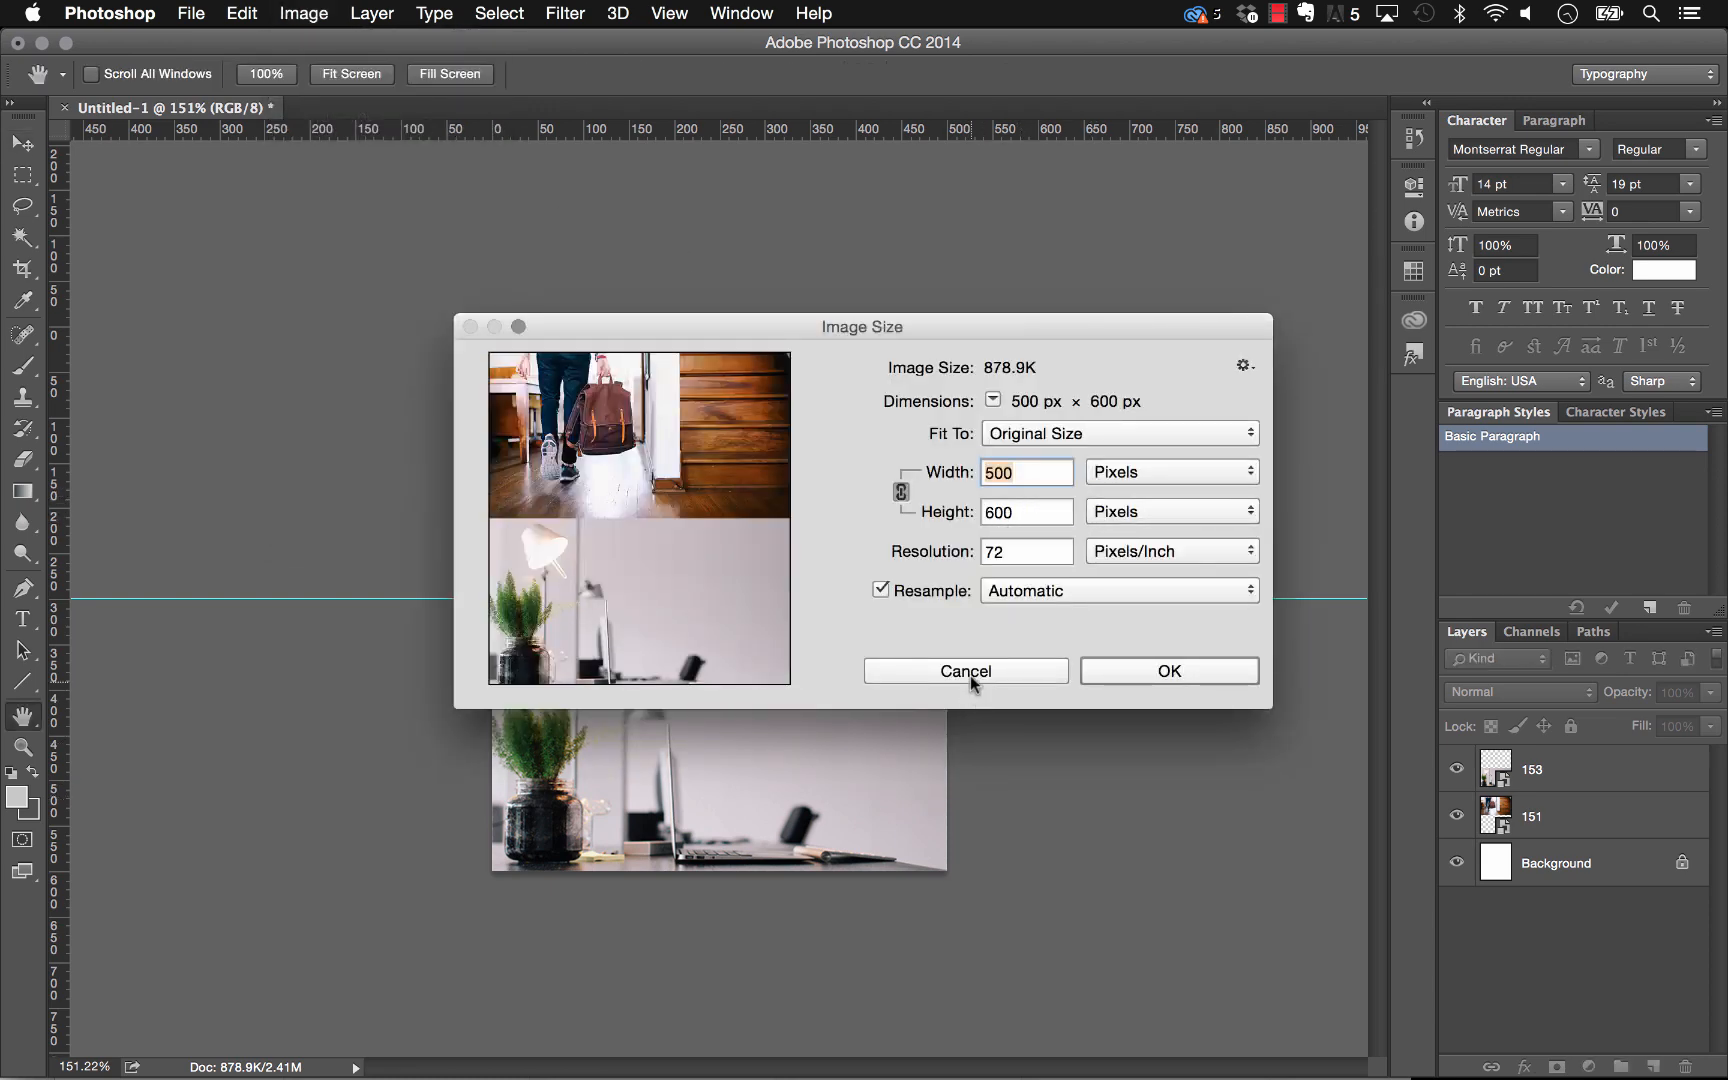
left_click(966, 671)
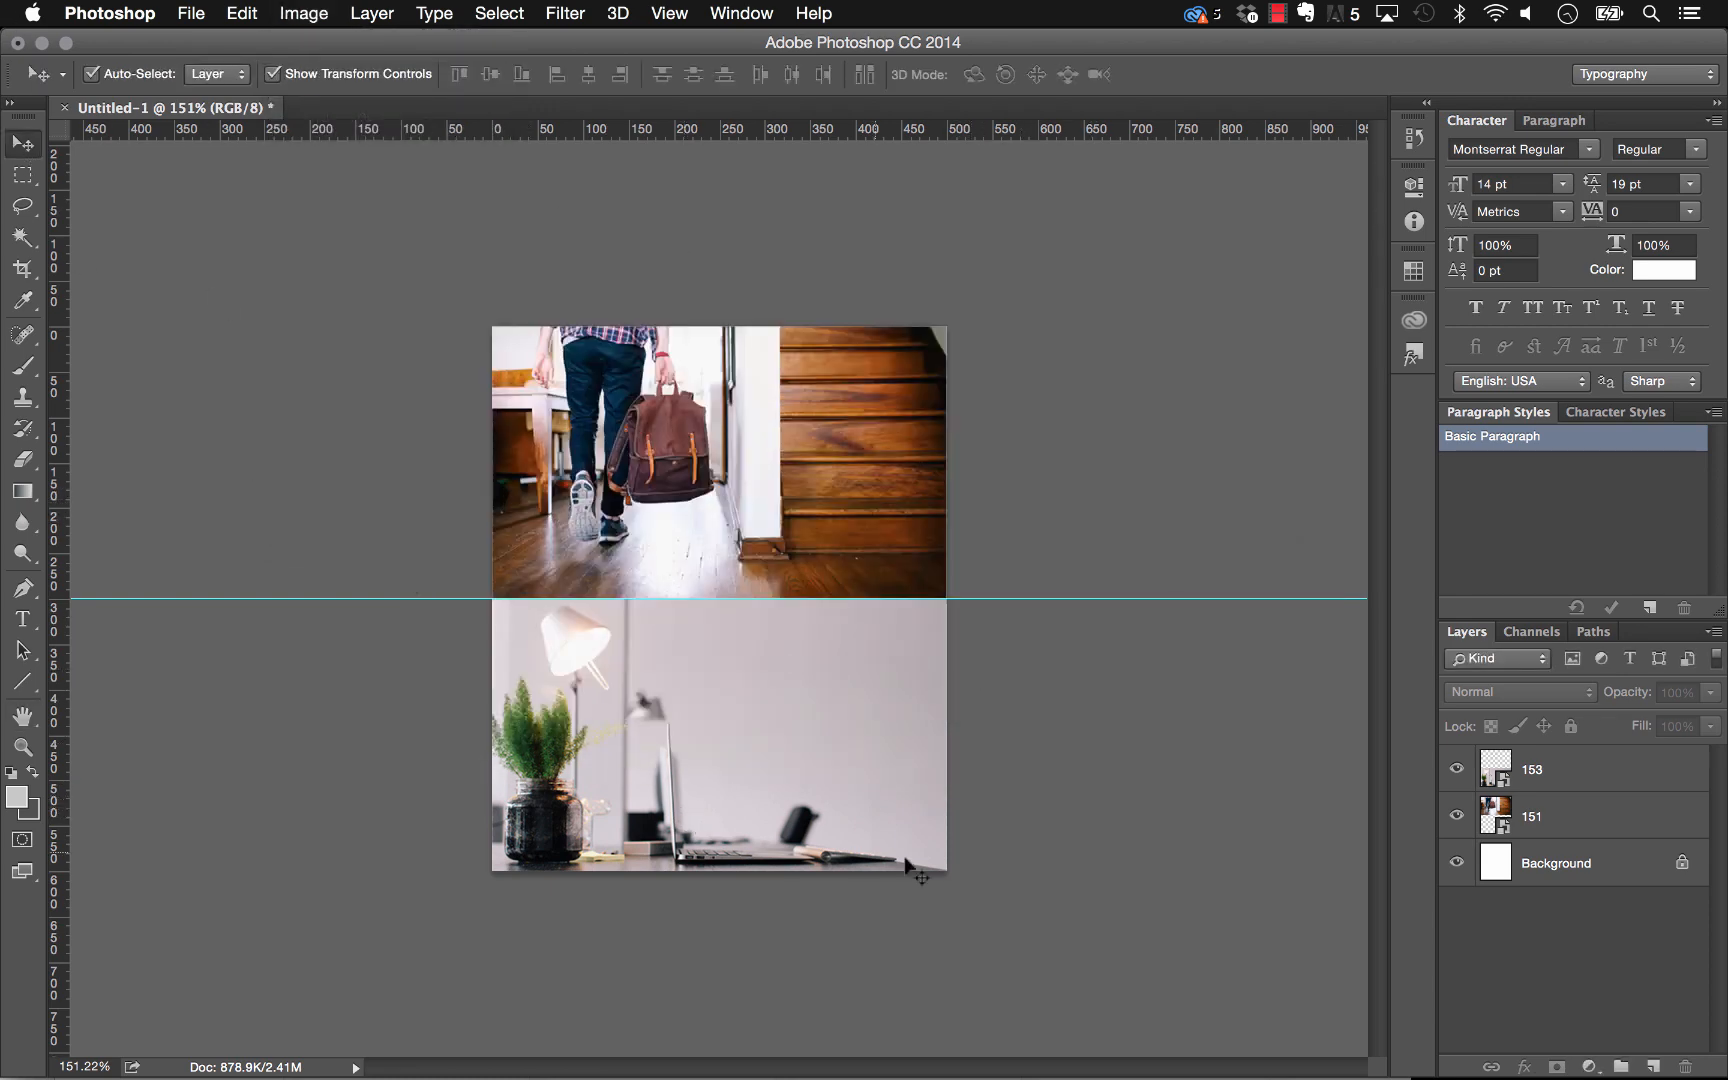
mouse_move(821, 515)
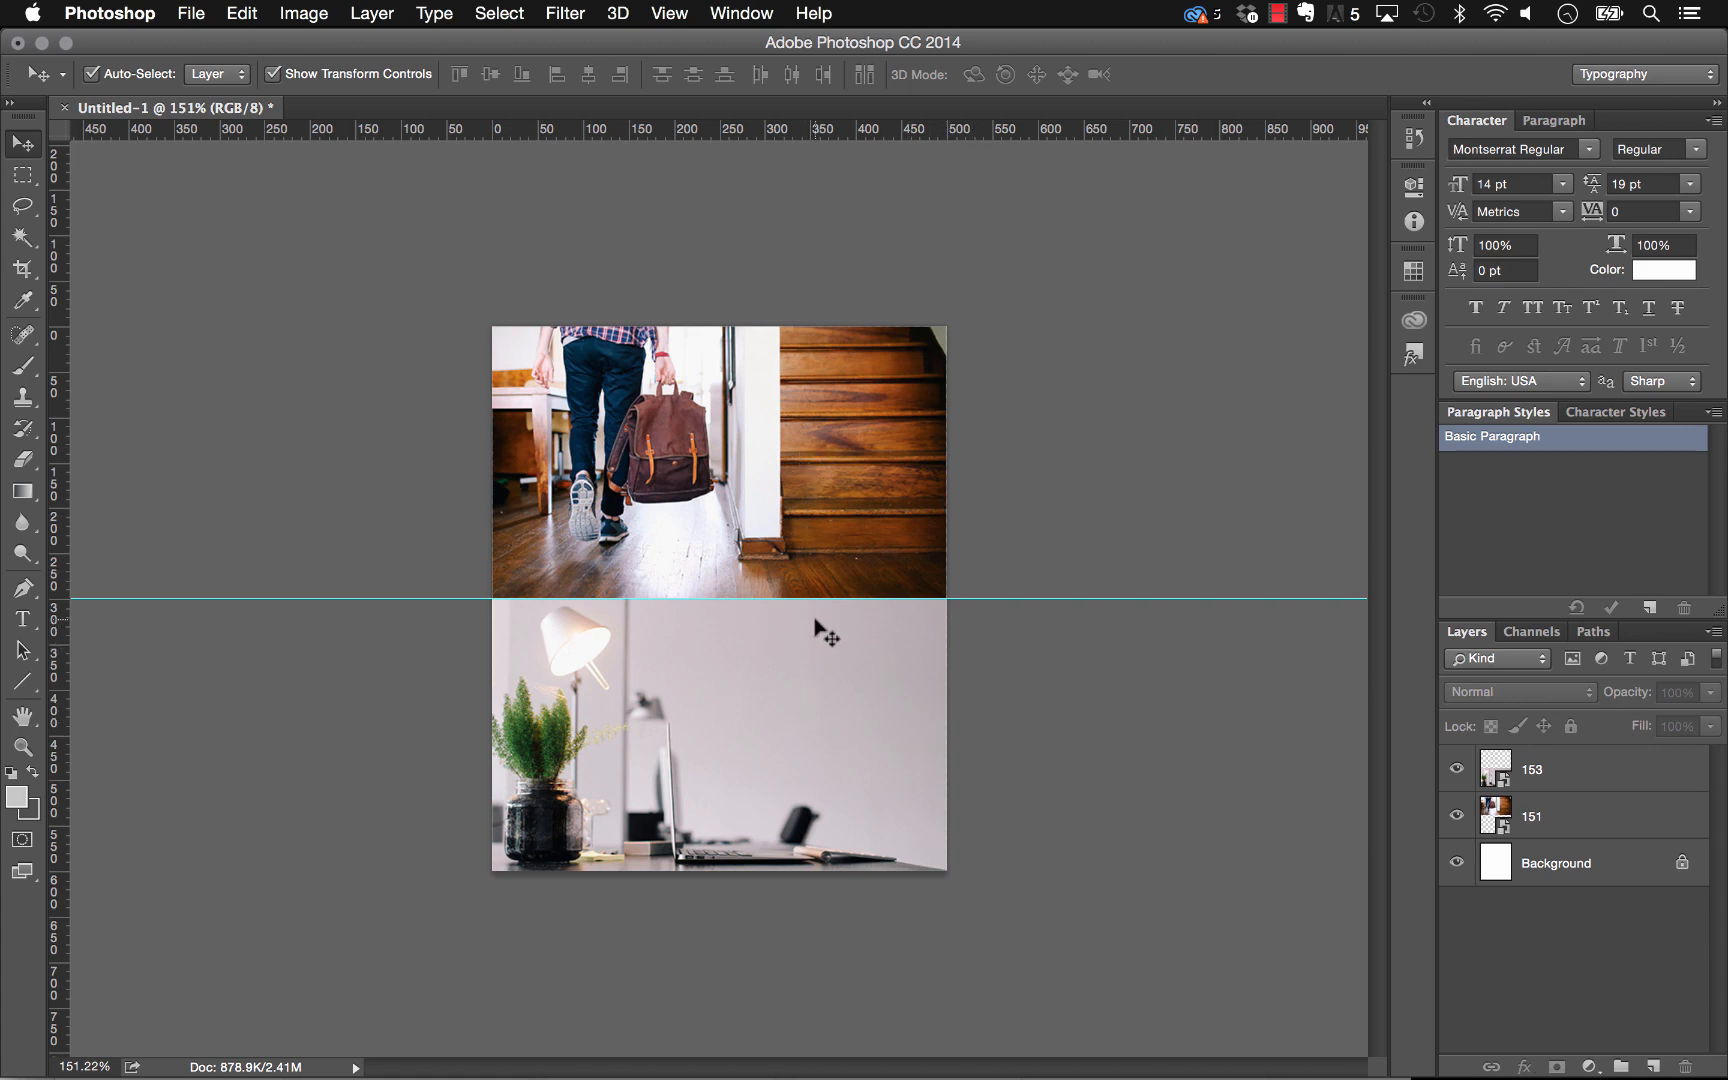
left_click(684, 1035)
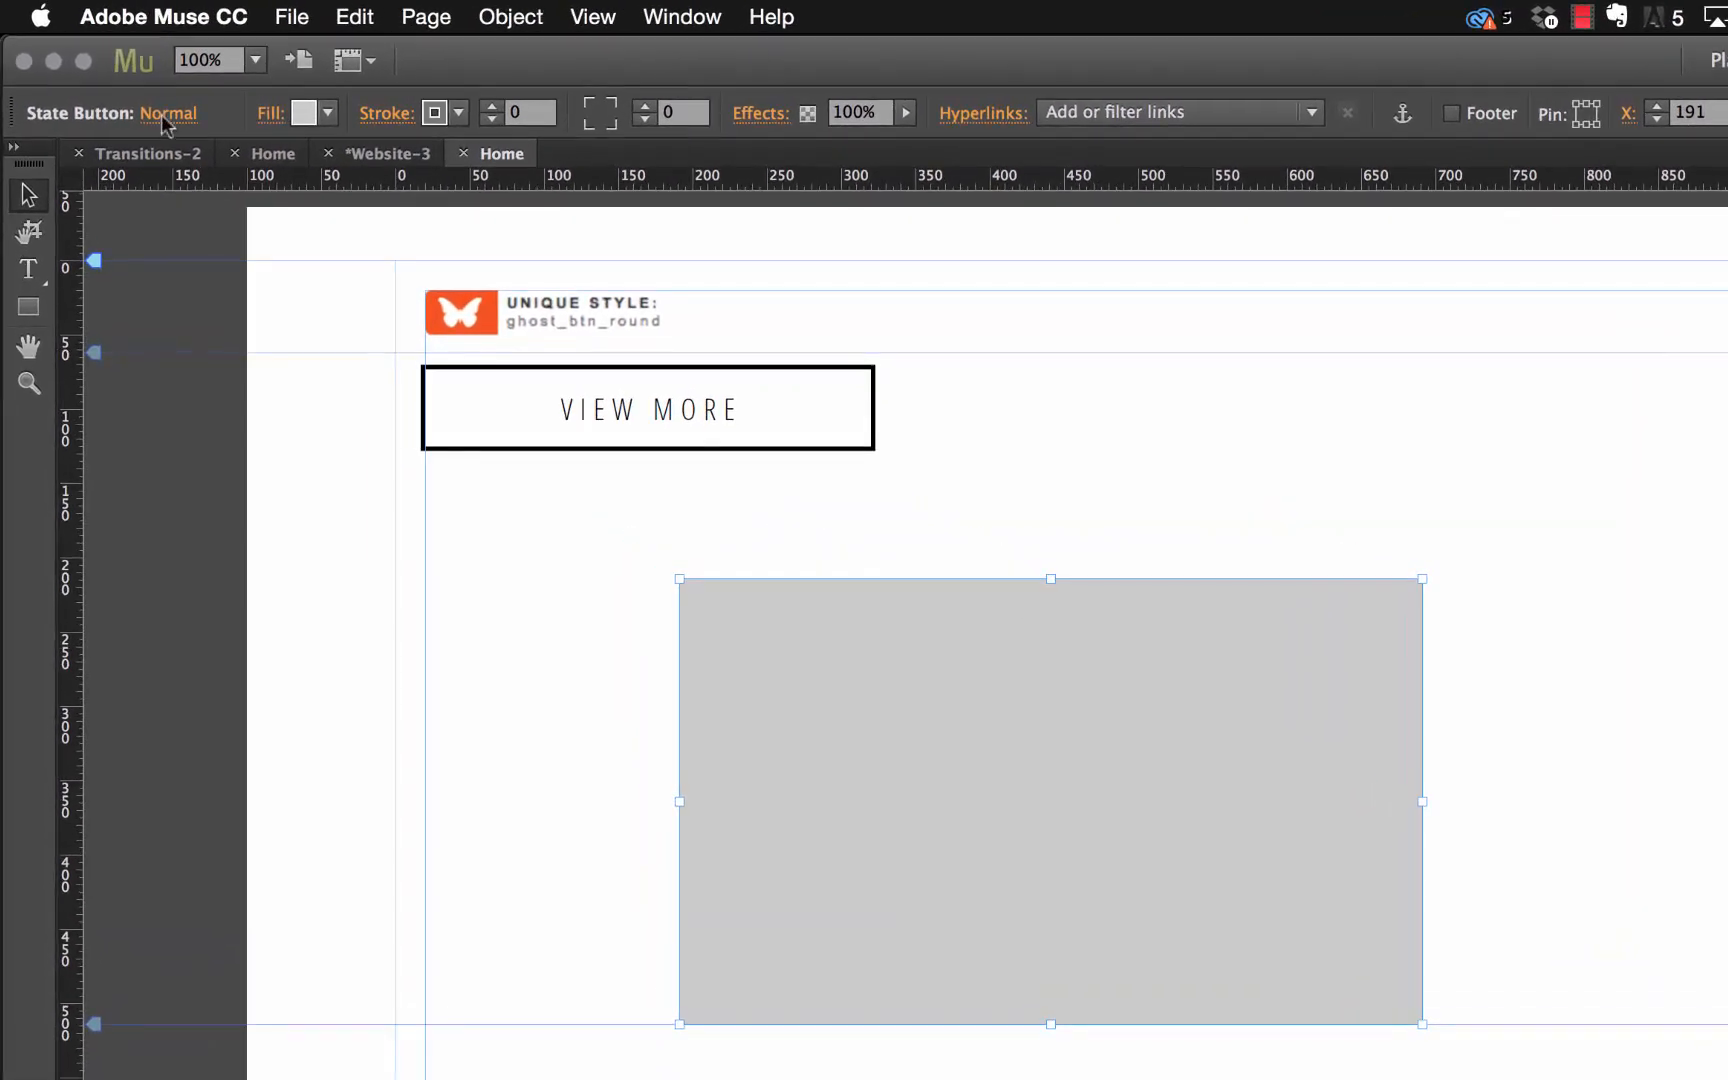
mouse_move(272, 120)
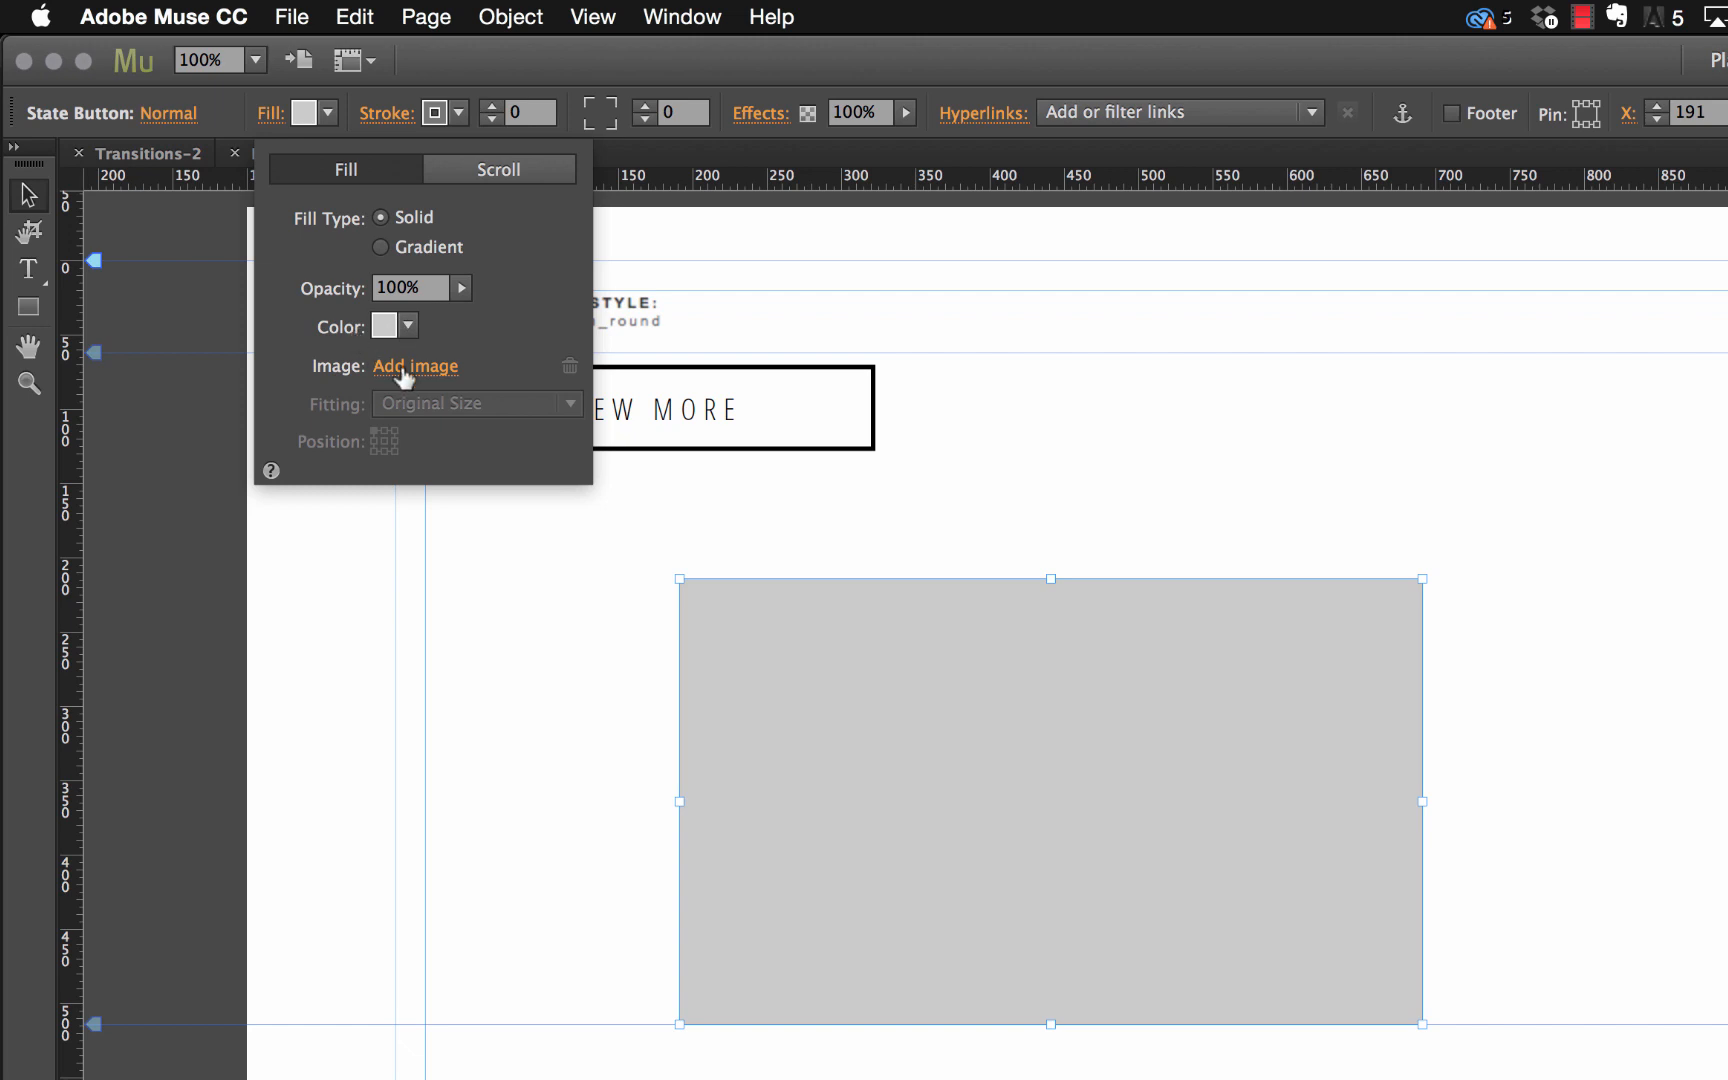
Step: Fill the state button with sample.png and switch to editing its Rollover state
left_click(415, 366)
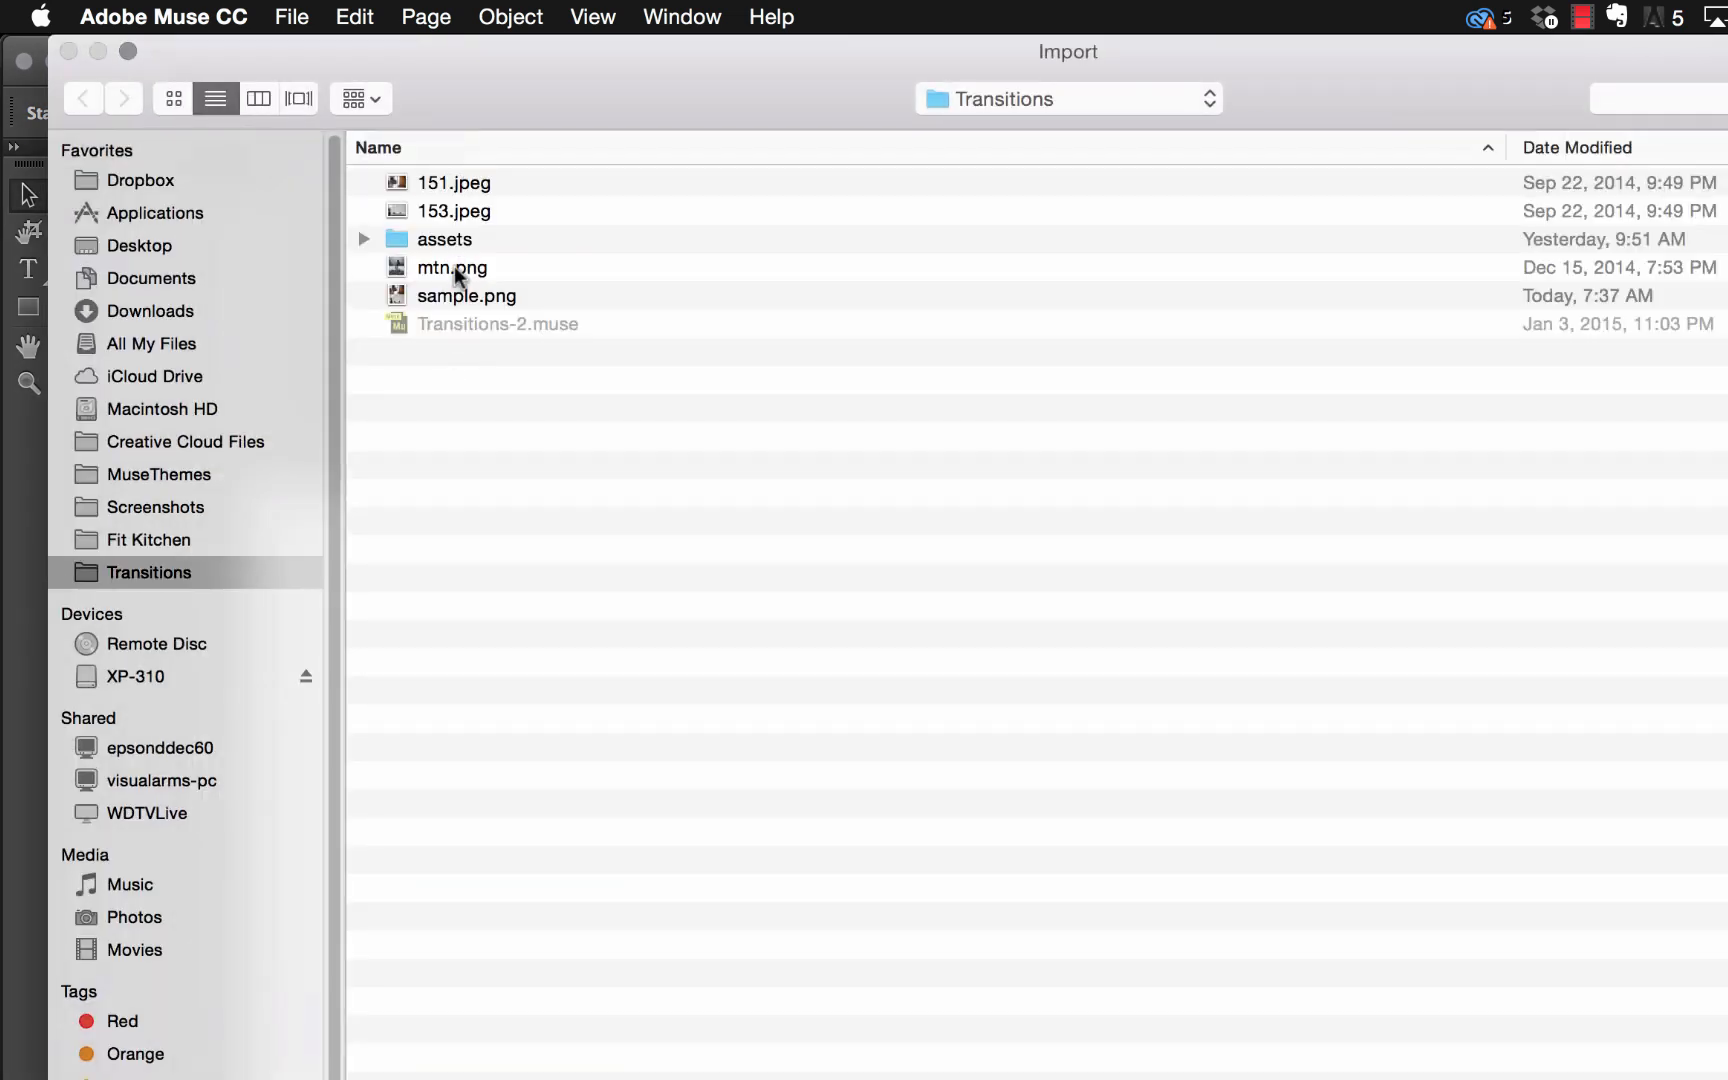
left_click(467, 296)
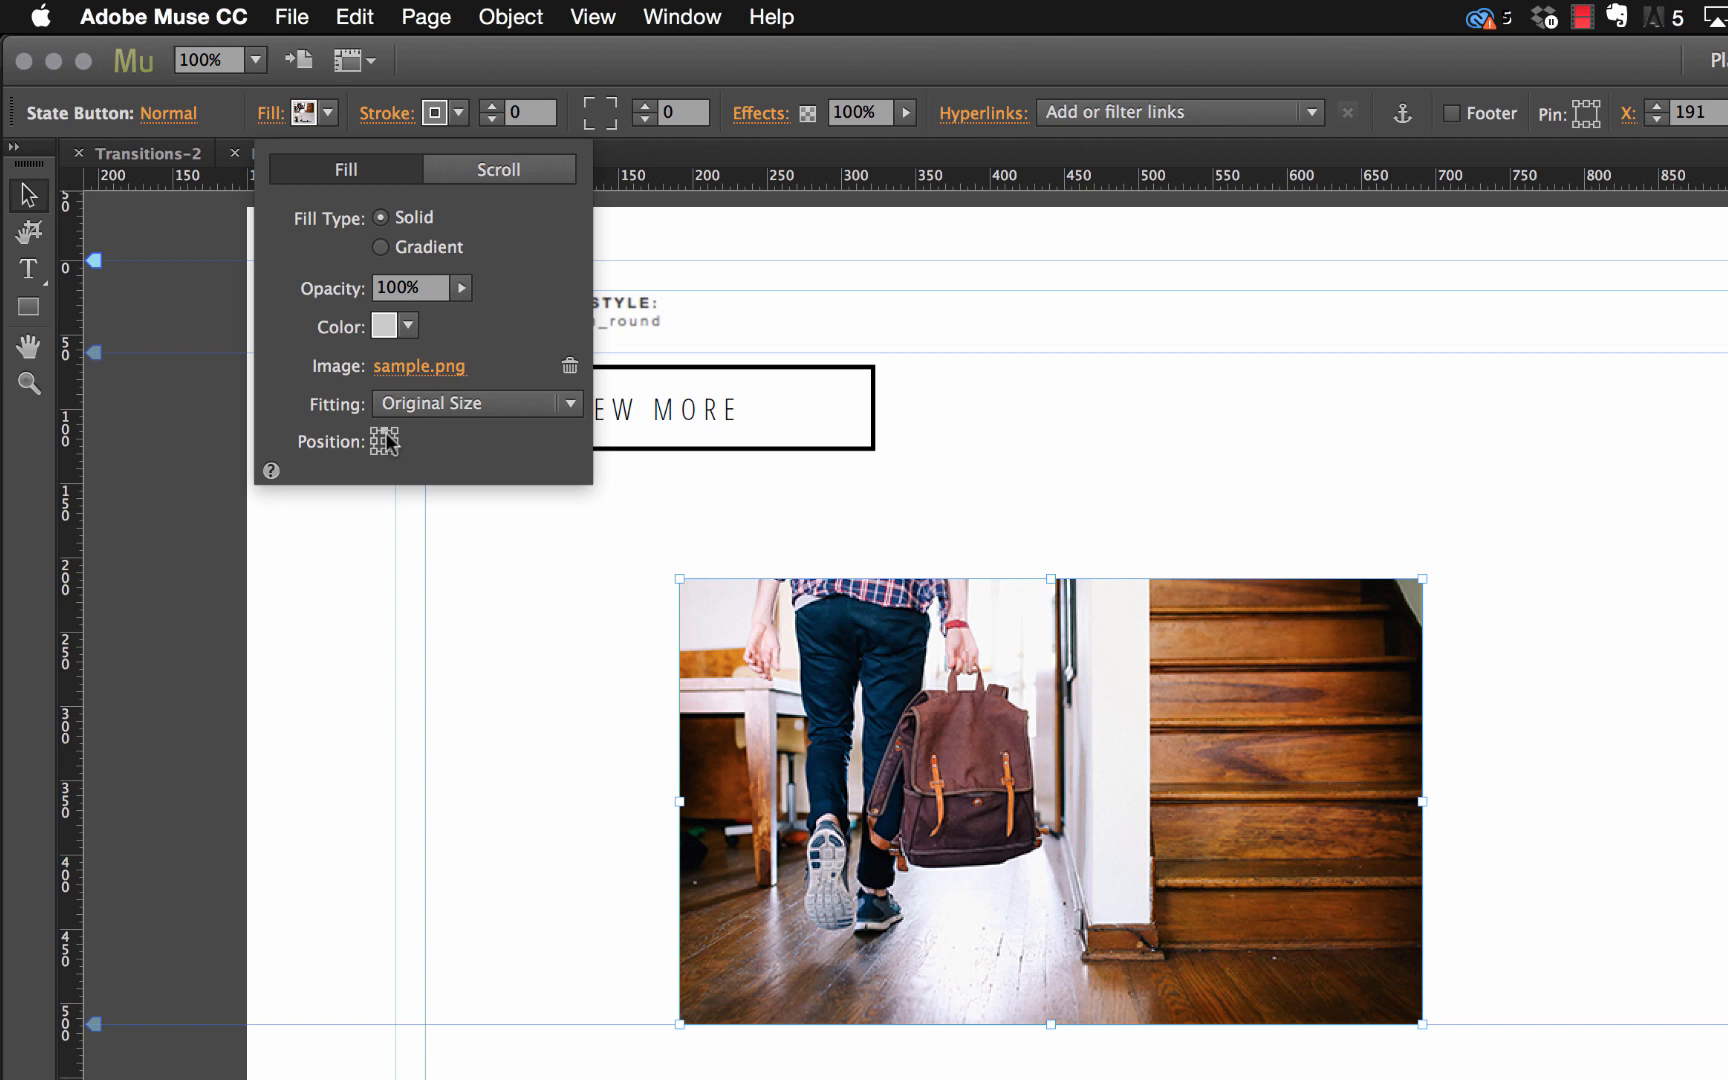
mouse_move(232, 128)
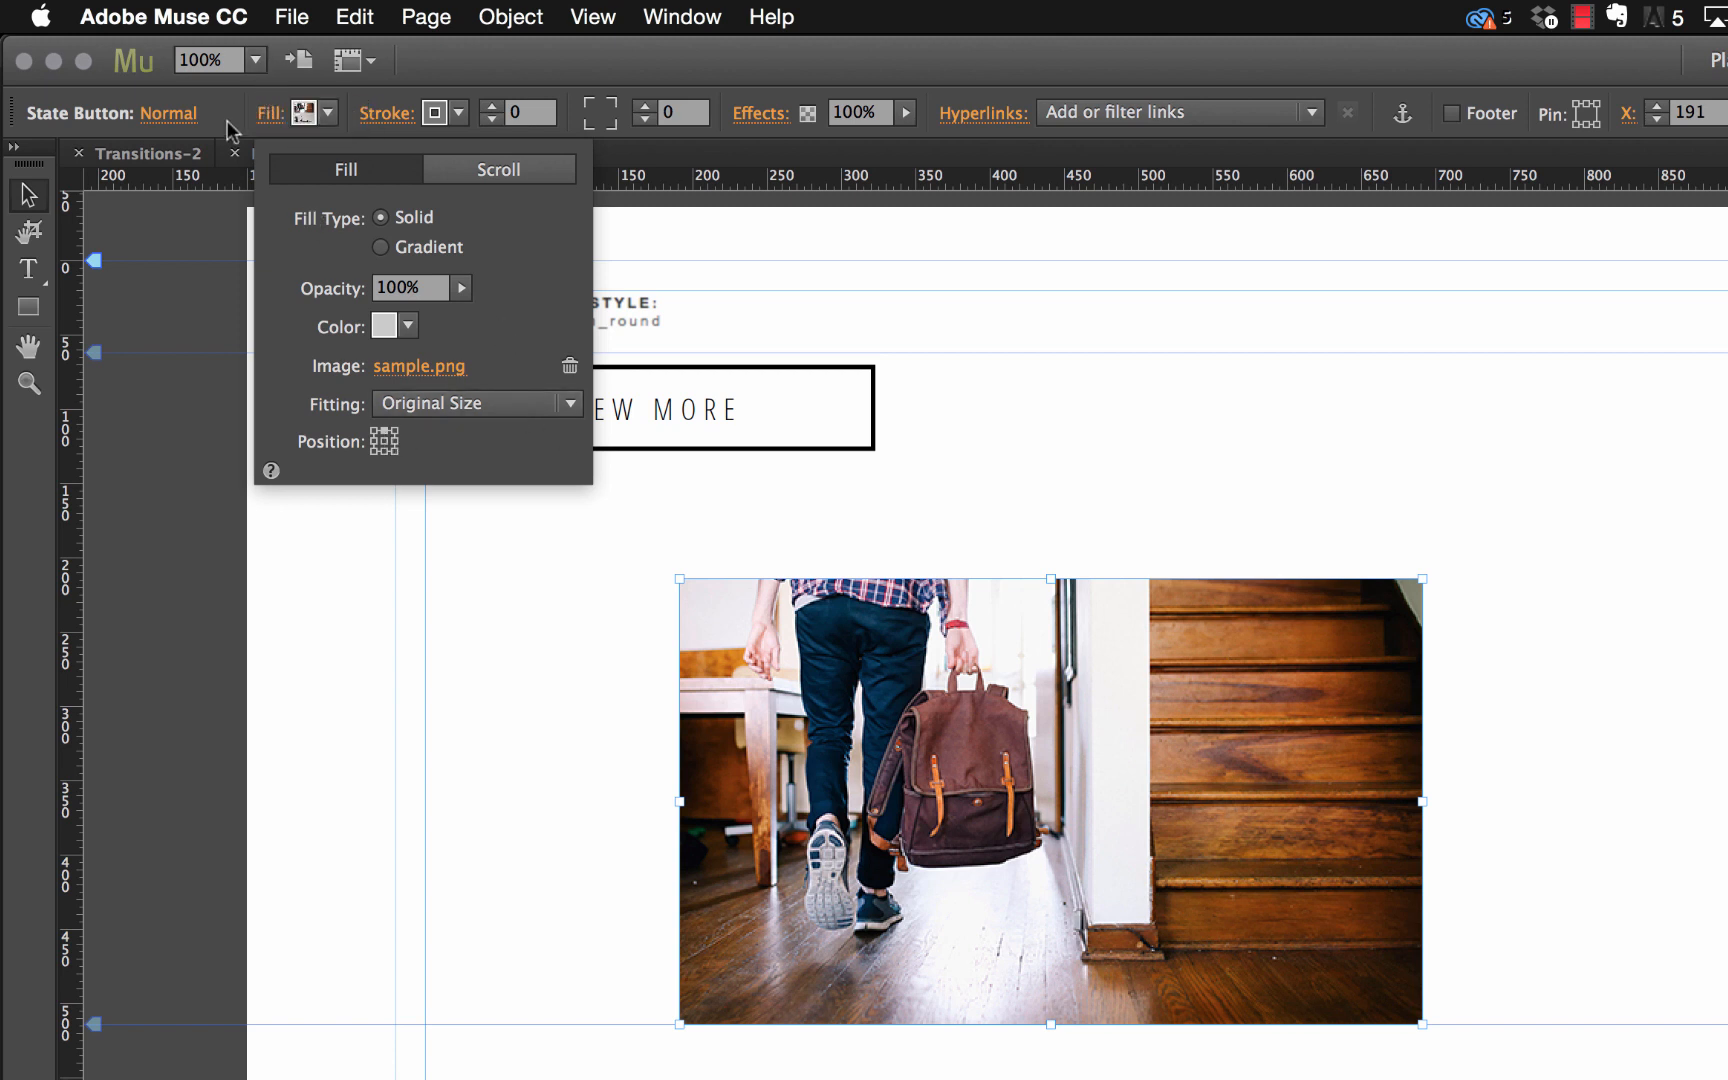
left_click(168, 112)
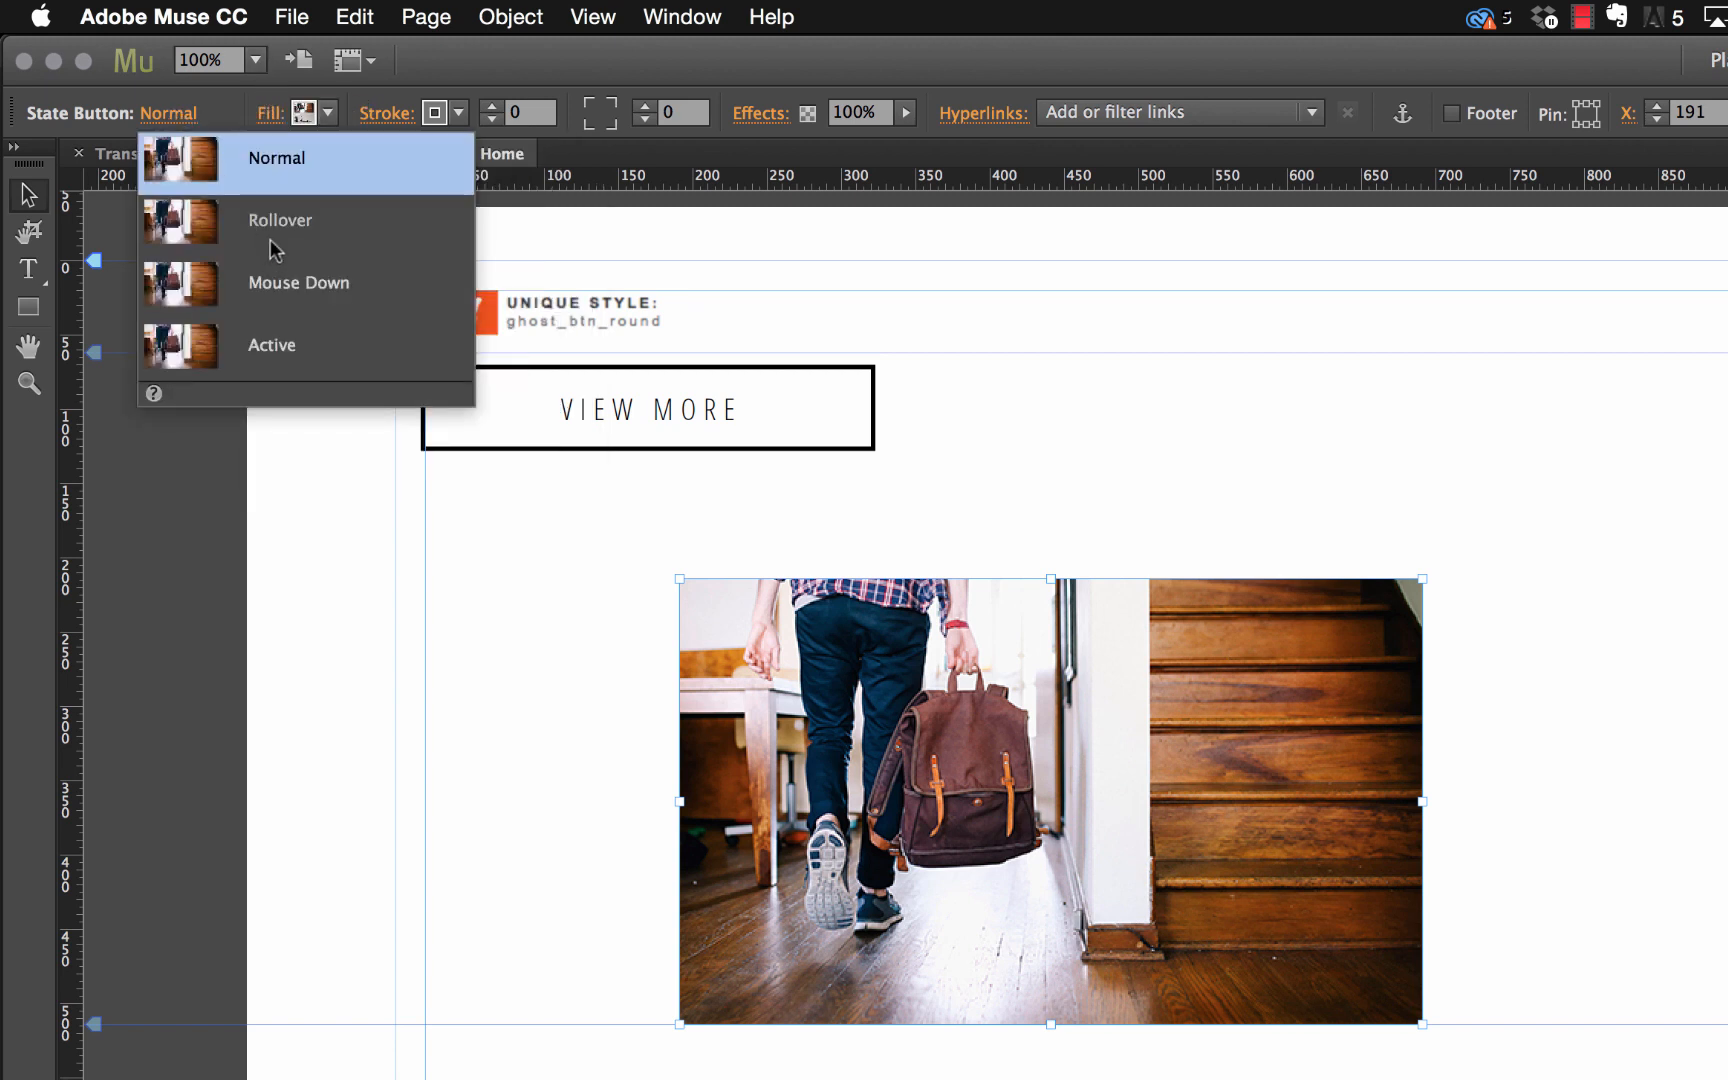
left_click(280, 221)
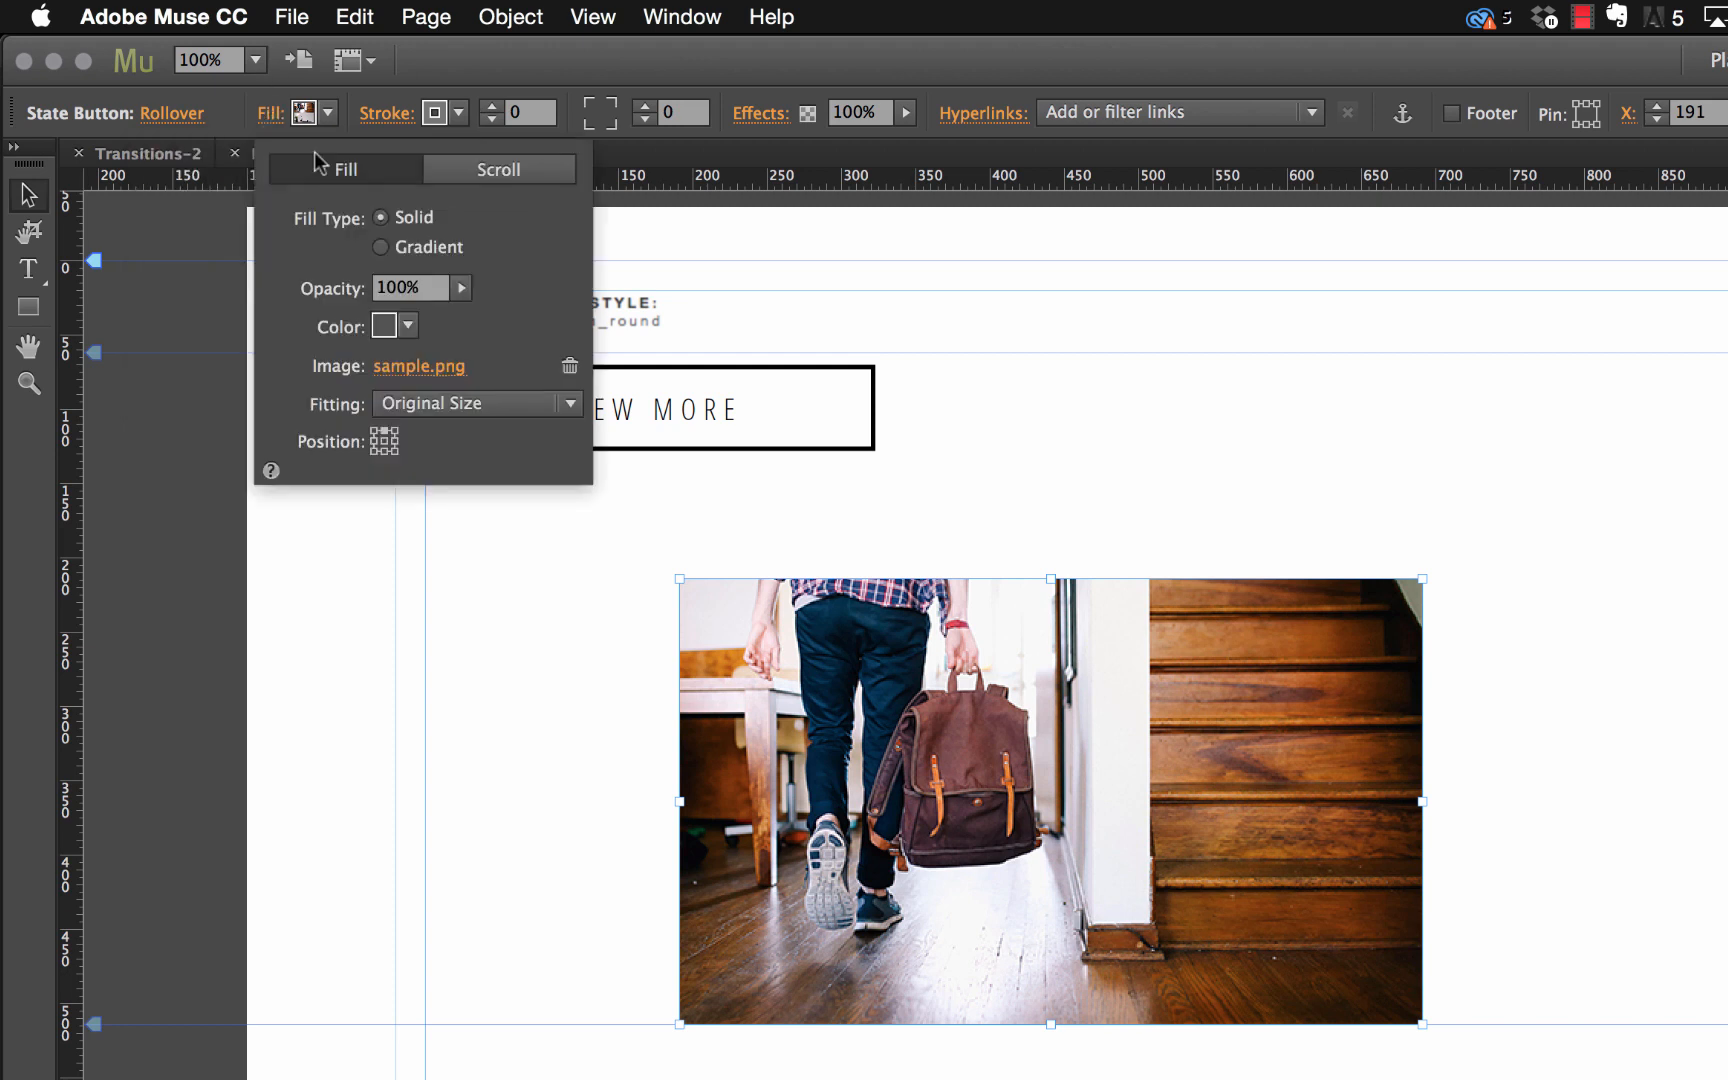
mouse_move(386, 462)
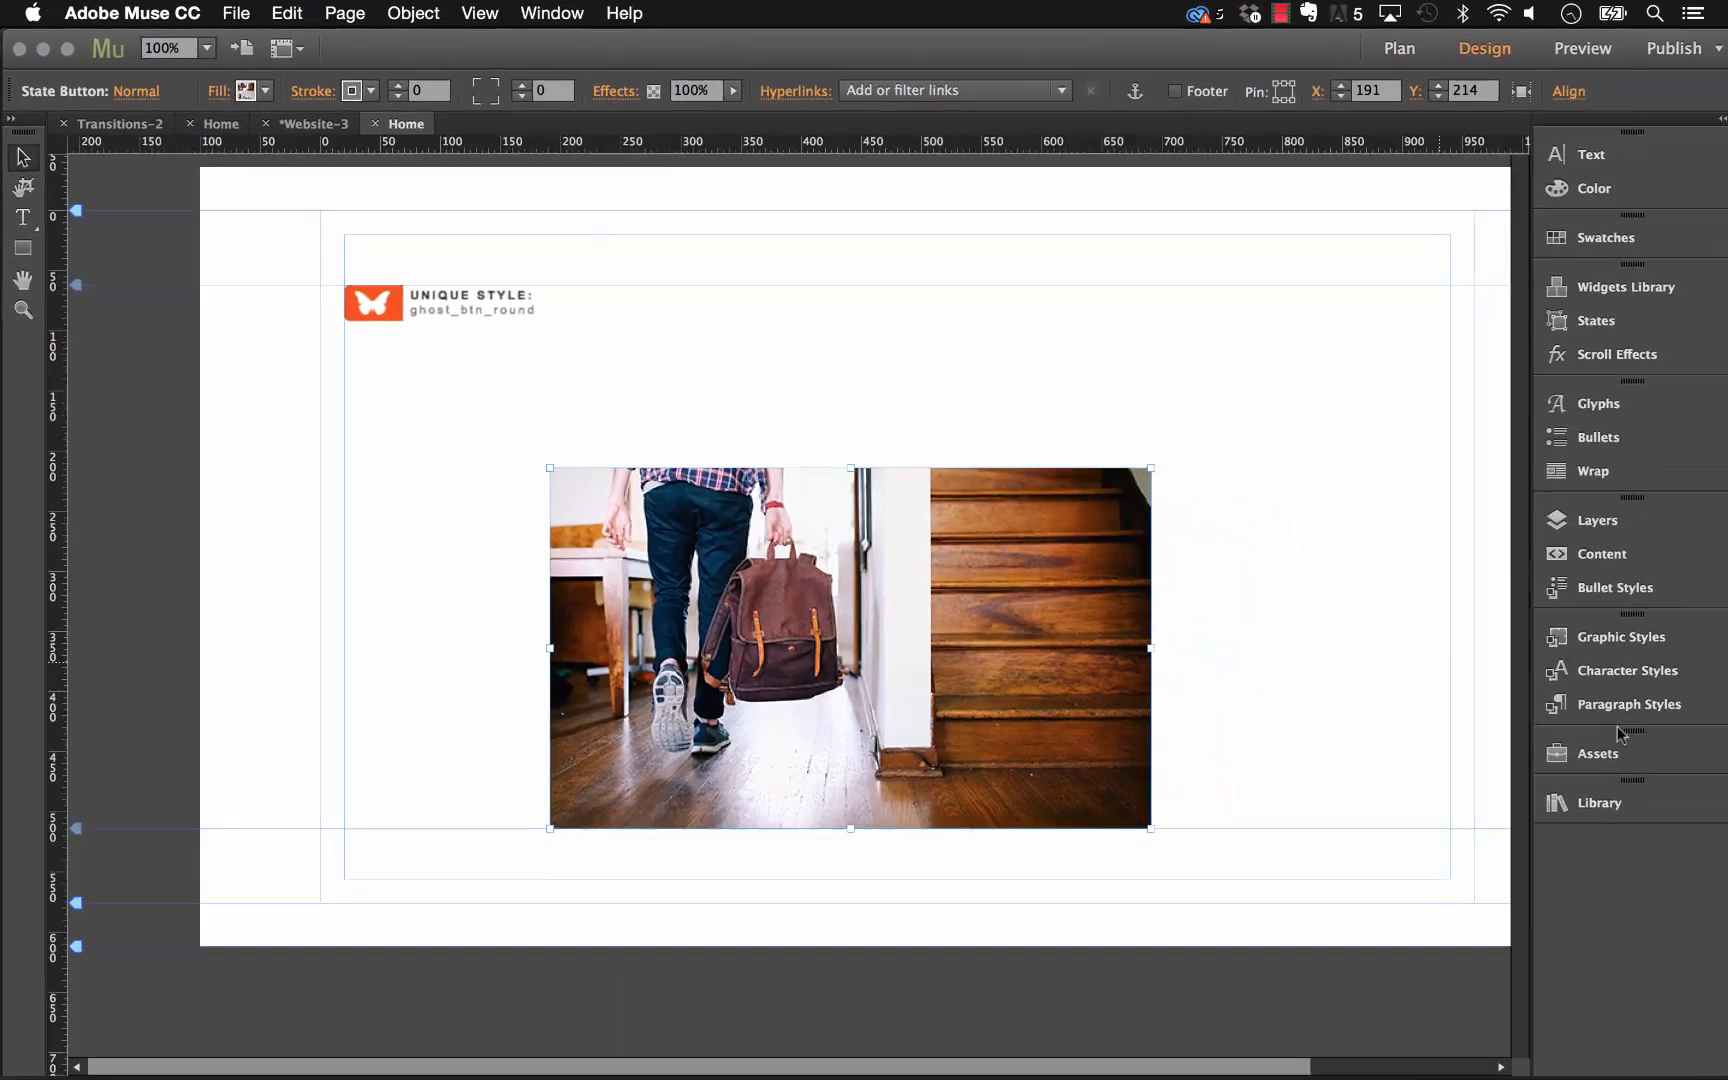
Step: Save the button's look as a new graphic style named transition1
left_click(1620, 636)
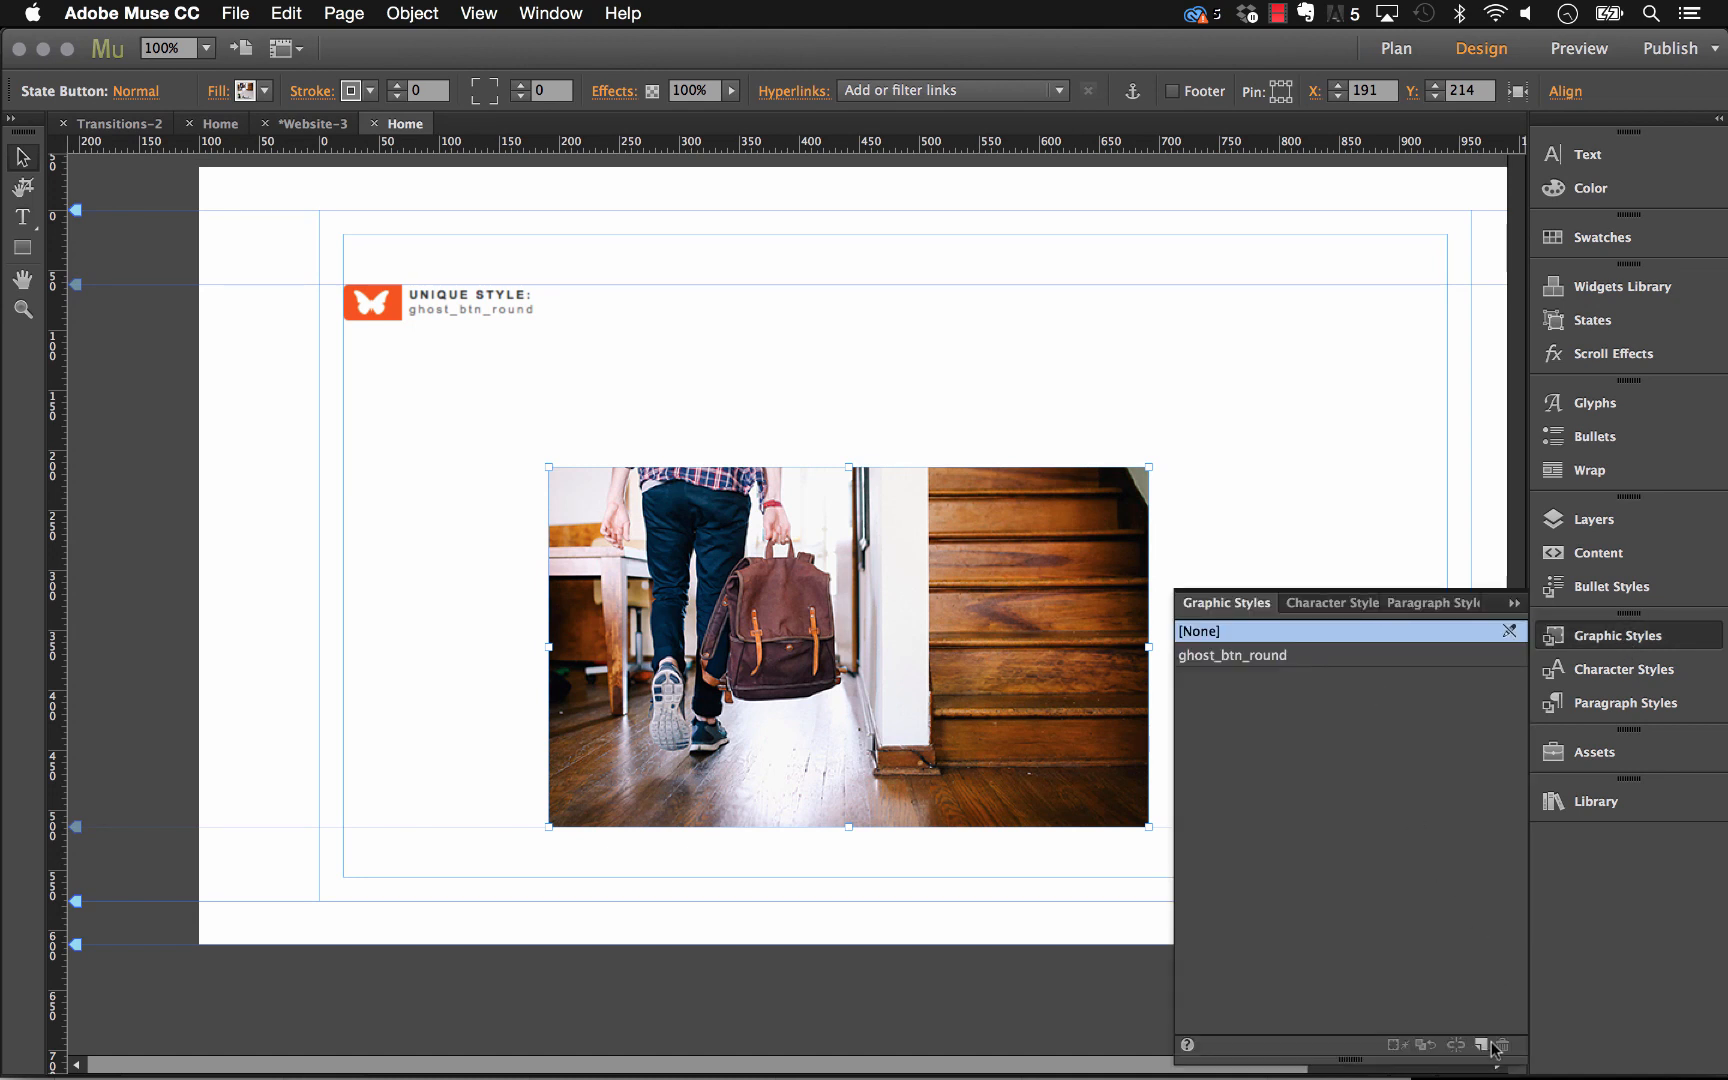
left_click(1474, 1045)
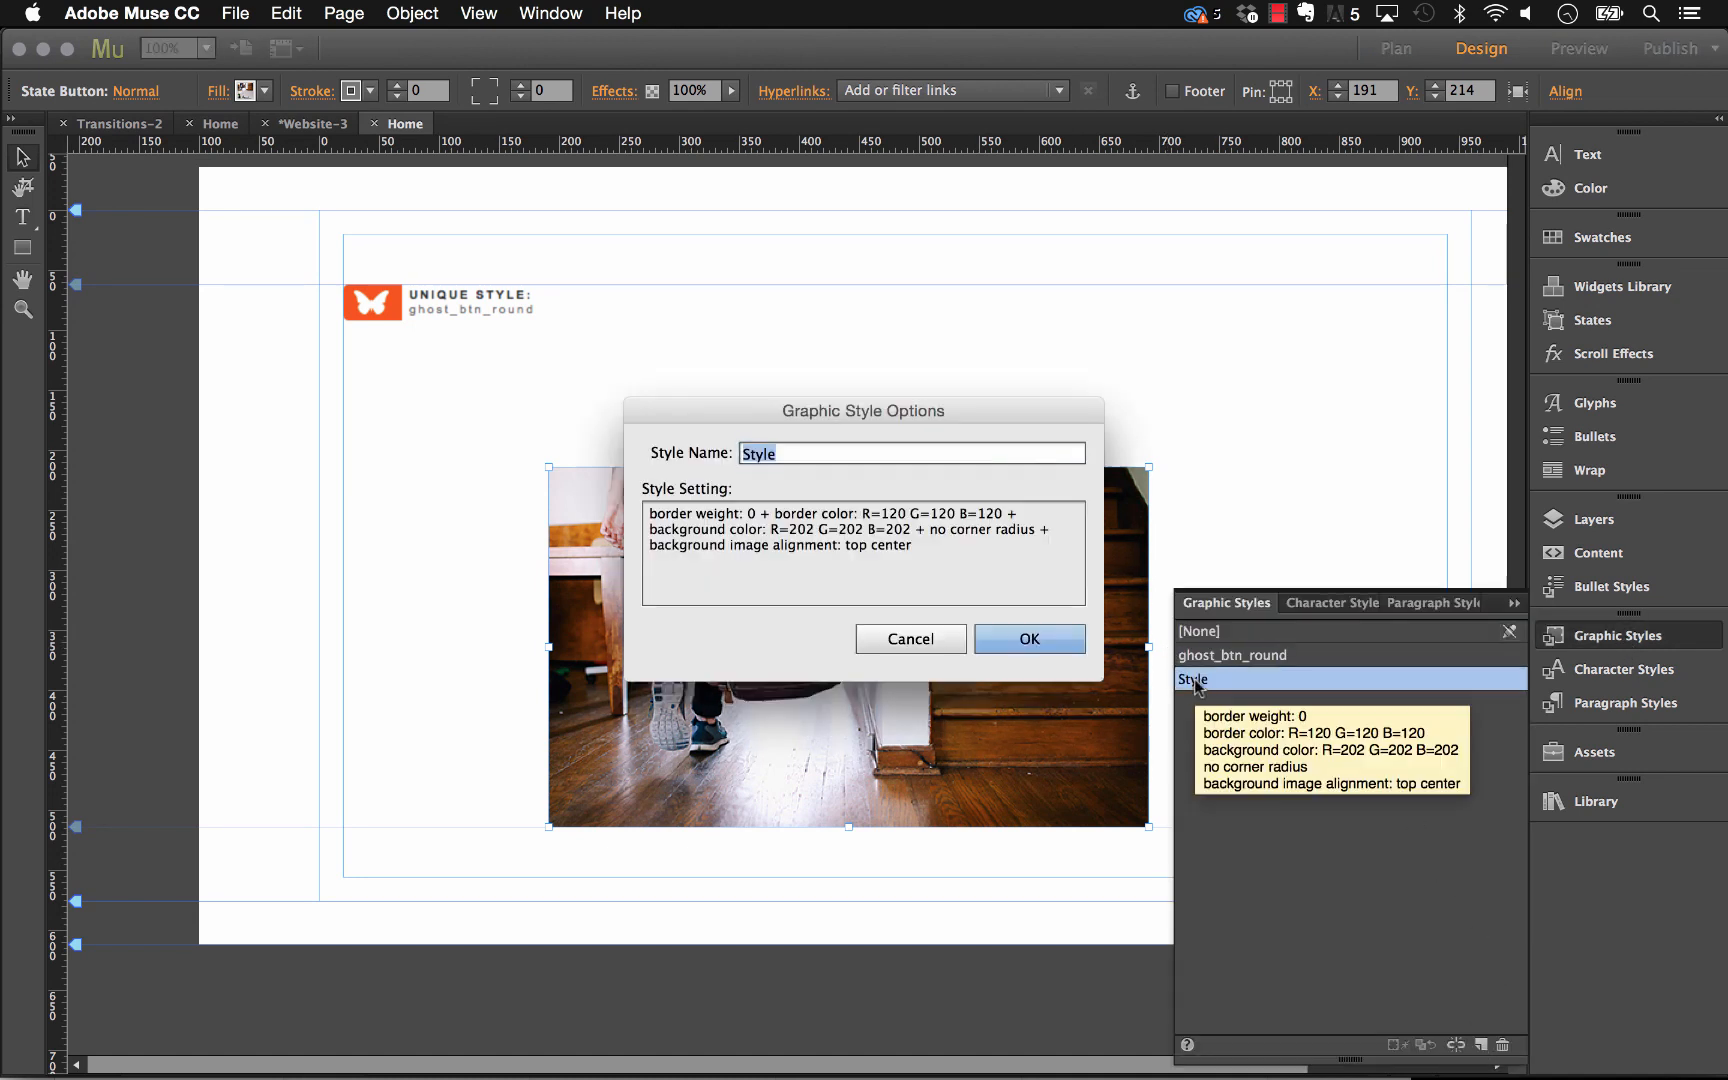
type("transition")
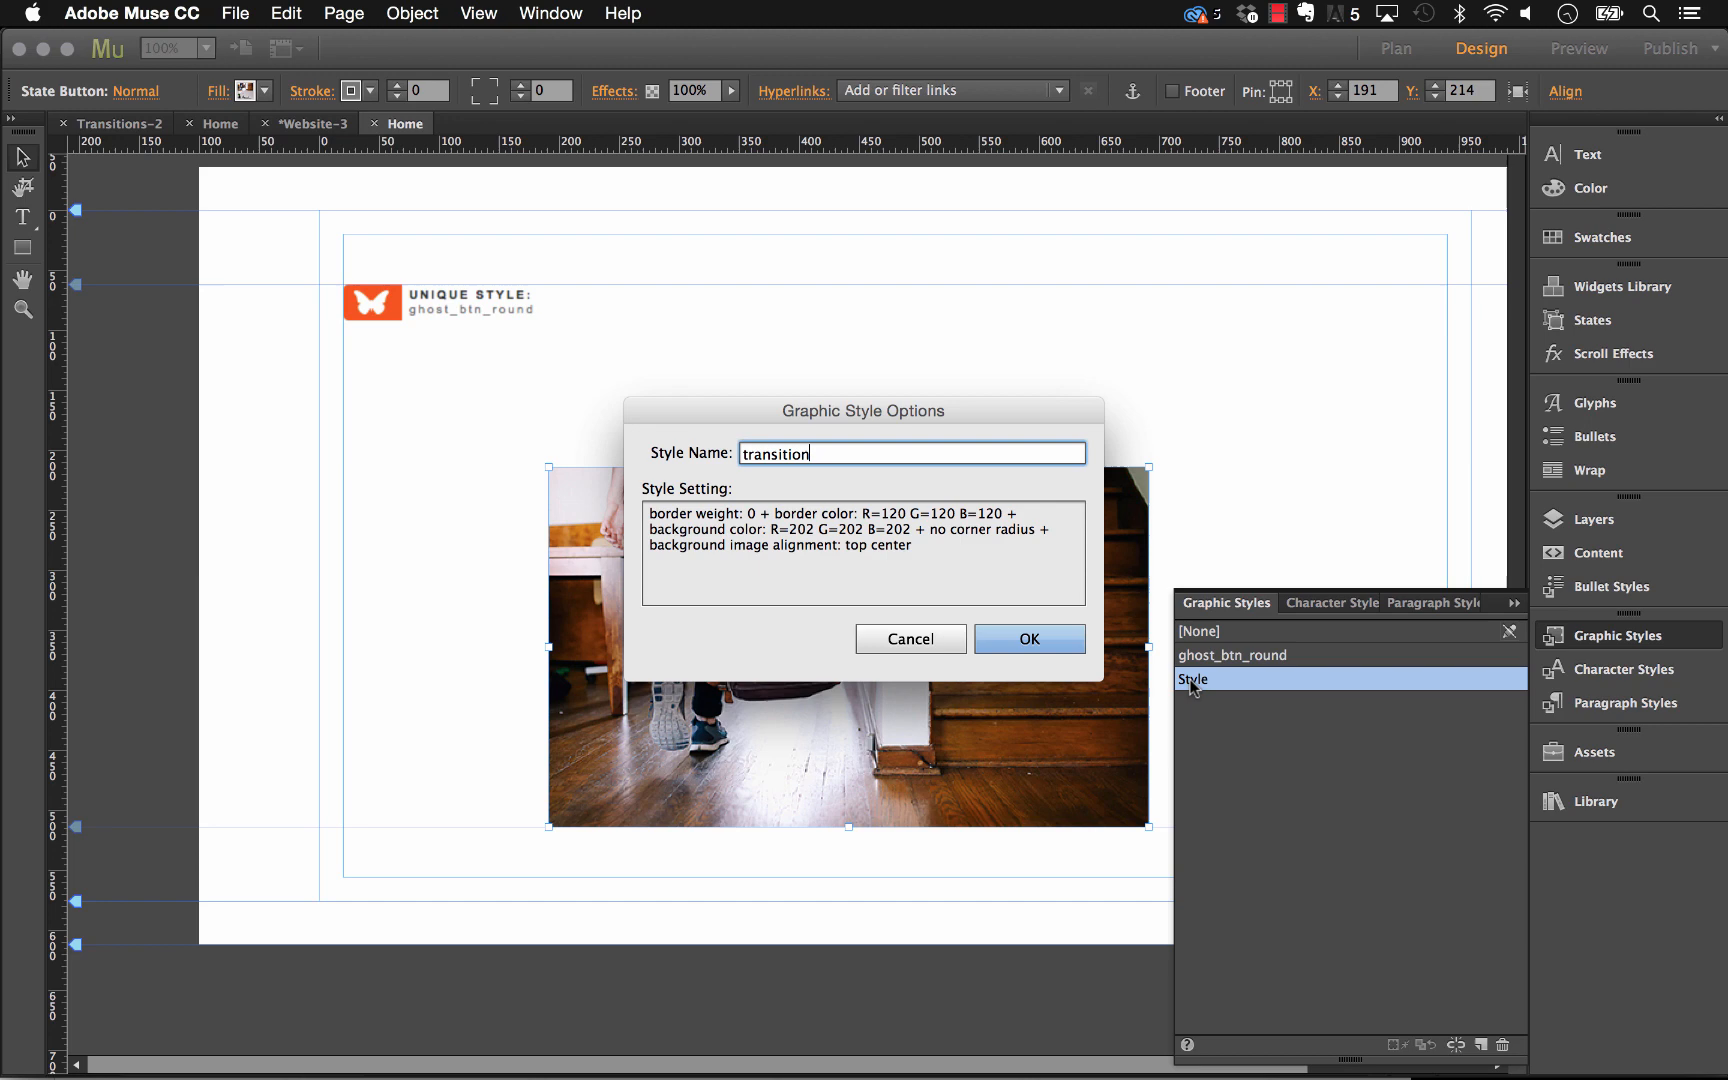
left_click(1029, 639)
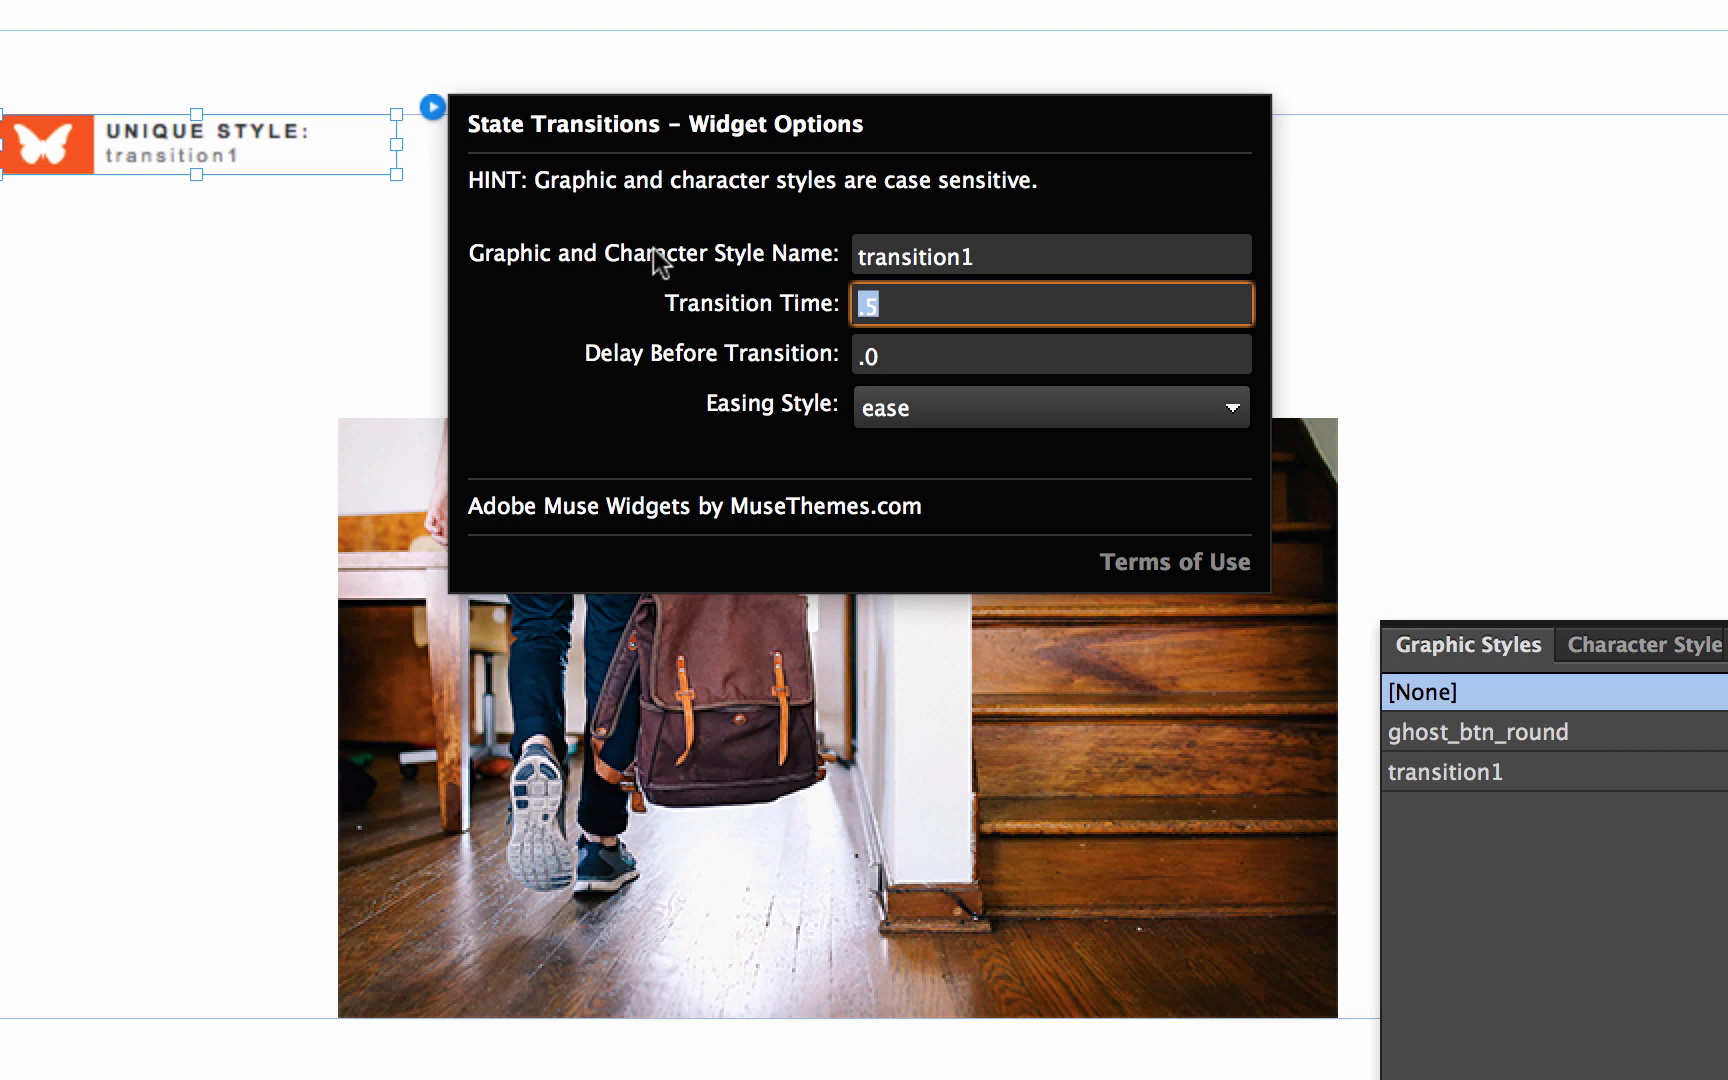
Step: Set the State Transitions widget to transition1 with .5 time, .2 delay and ease easing
left_click(1050, 353)
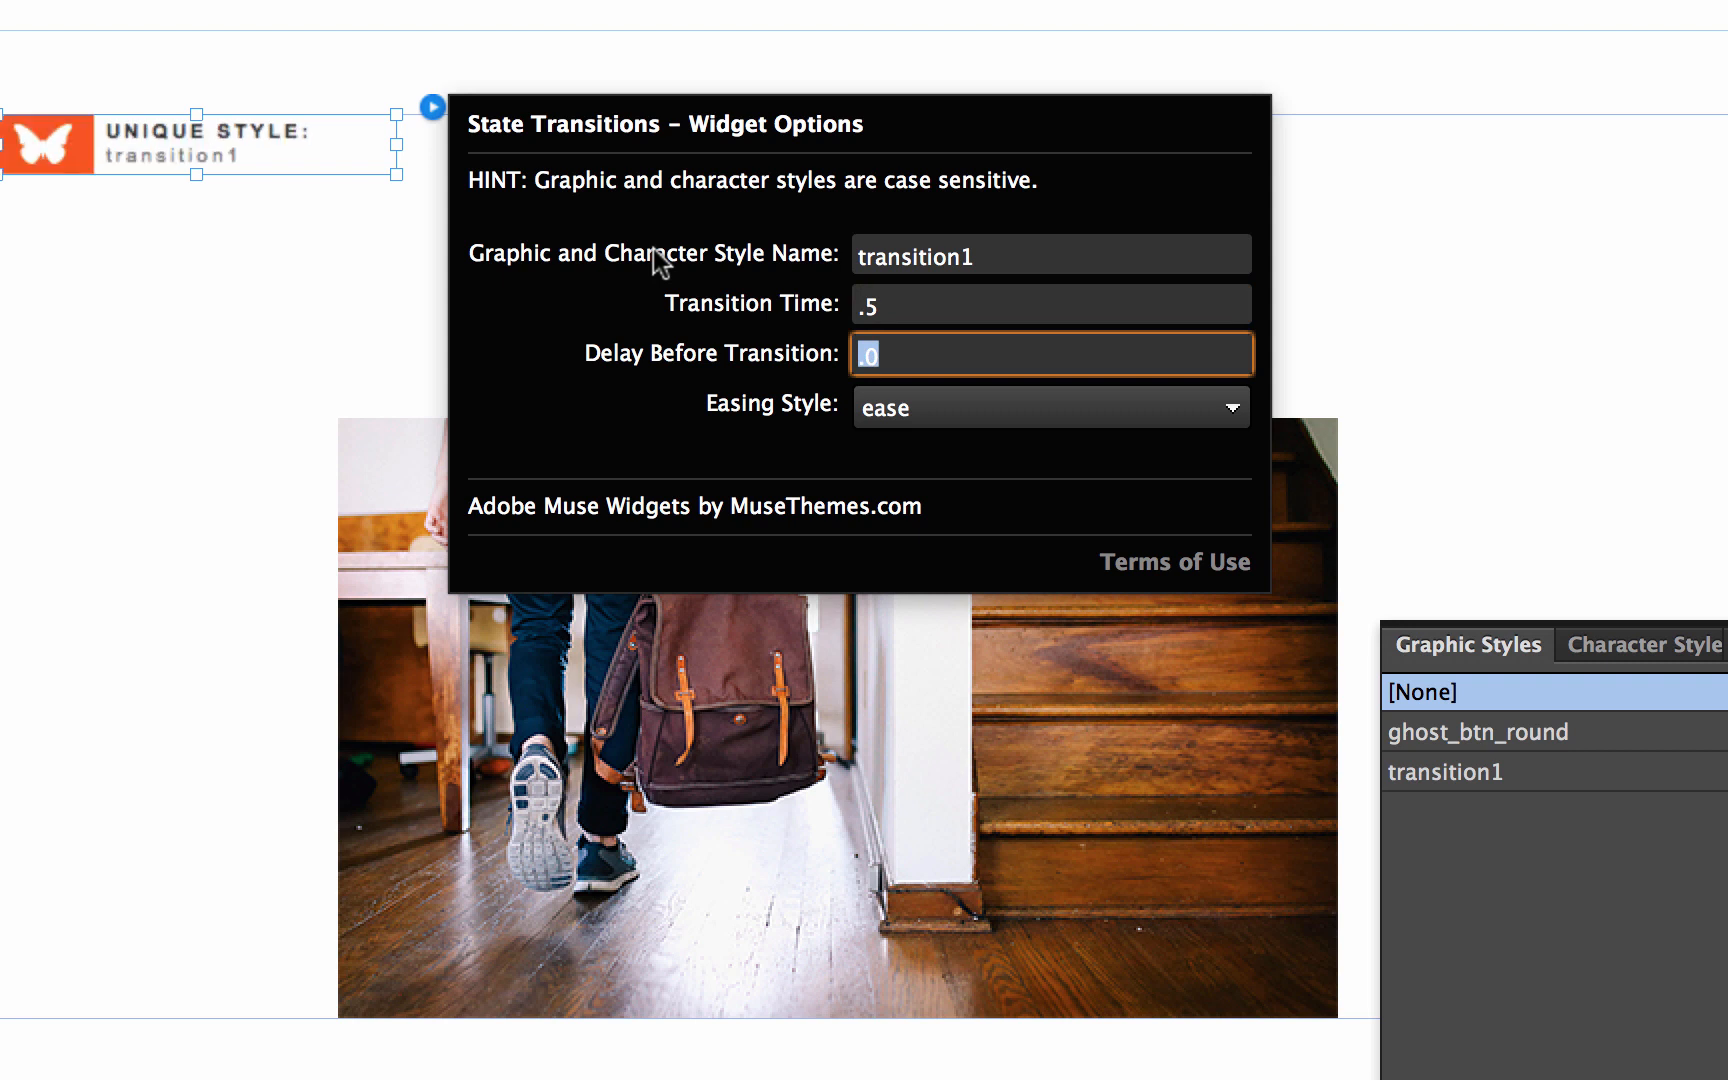
type(".2")
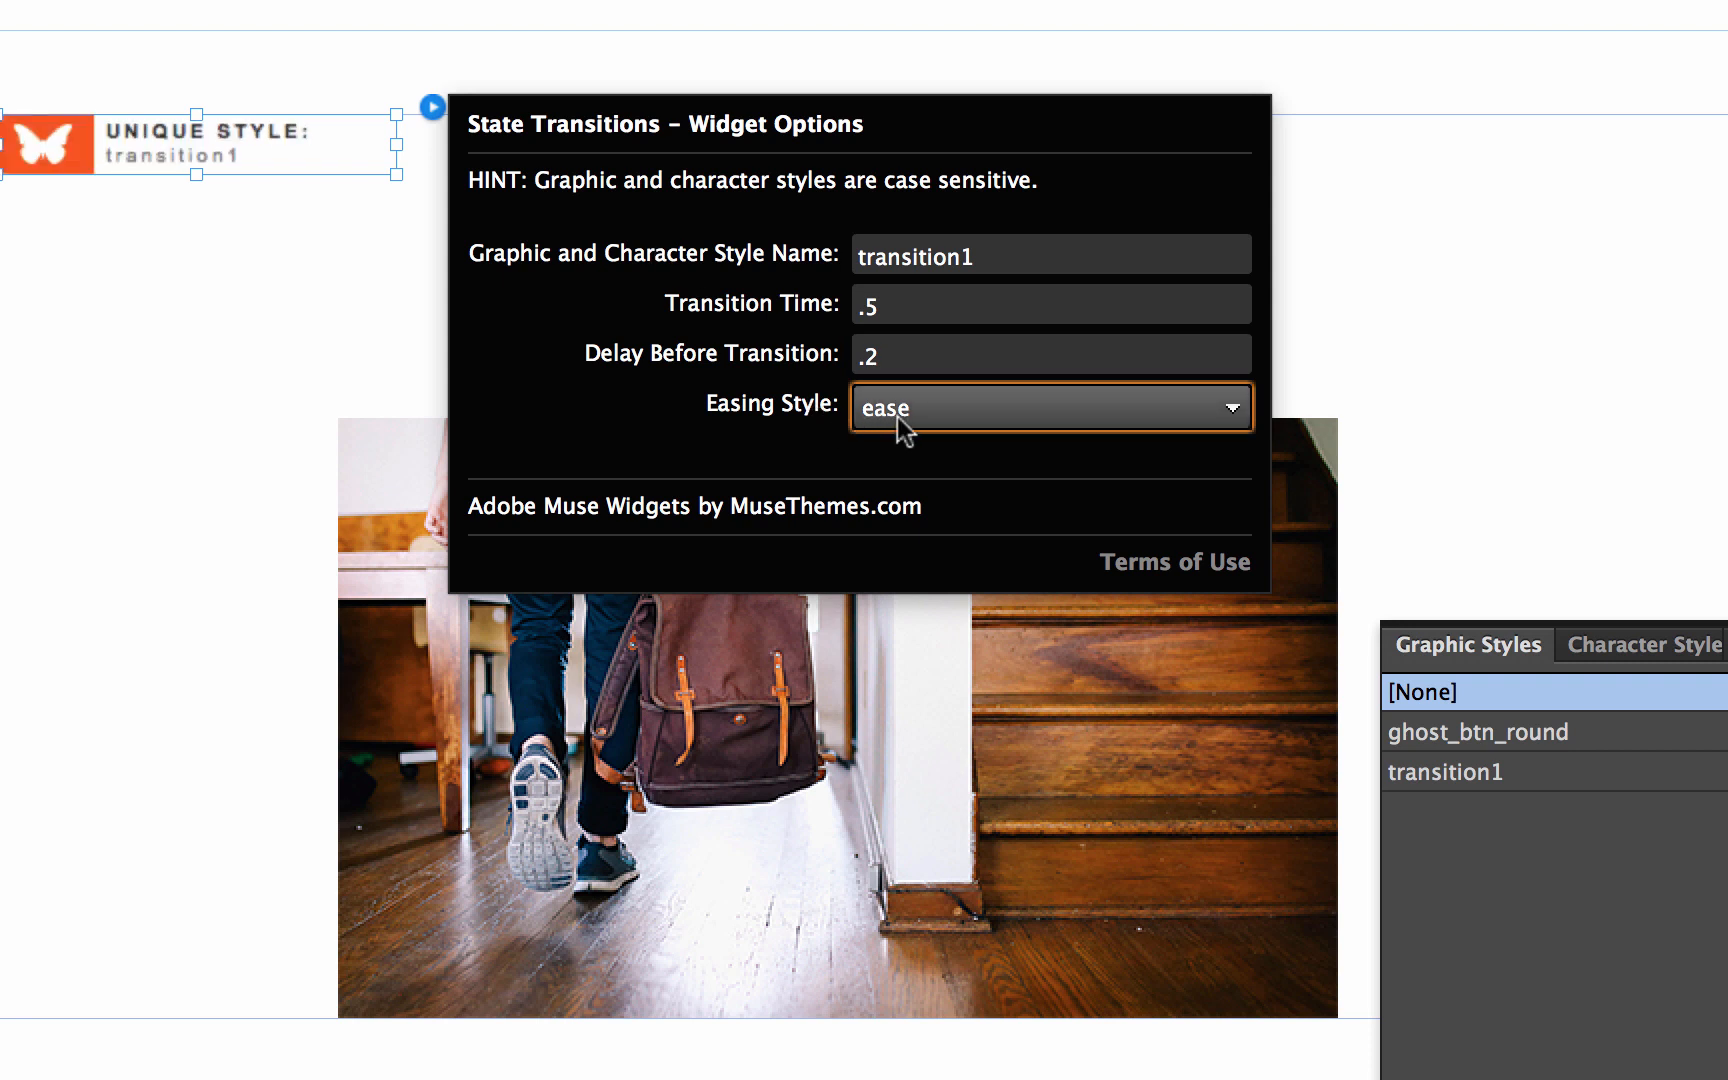
left_click(1051, 405)
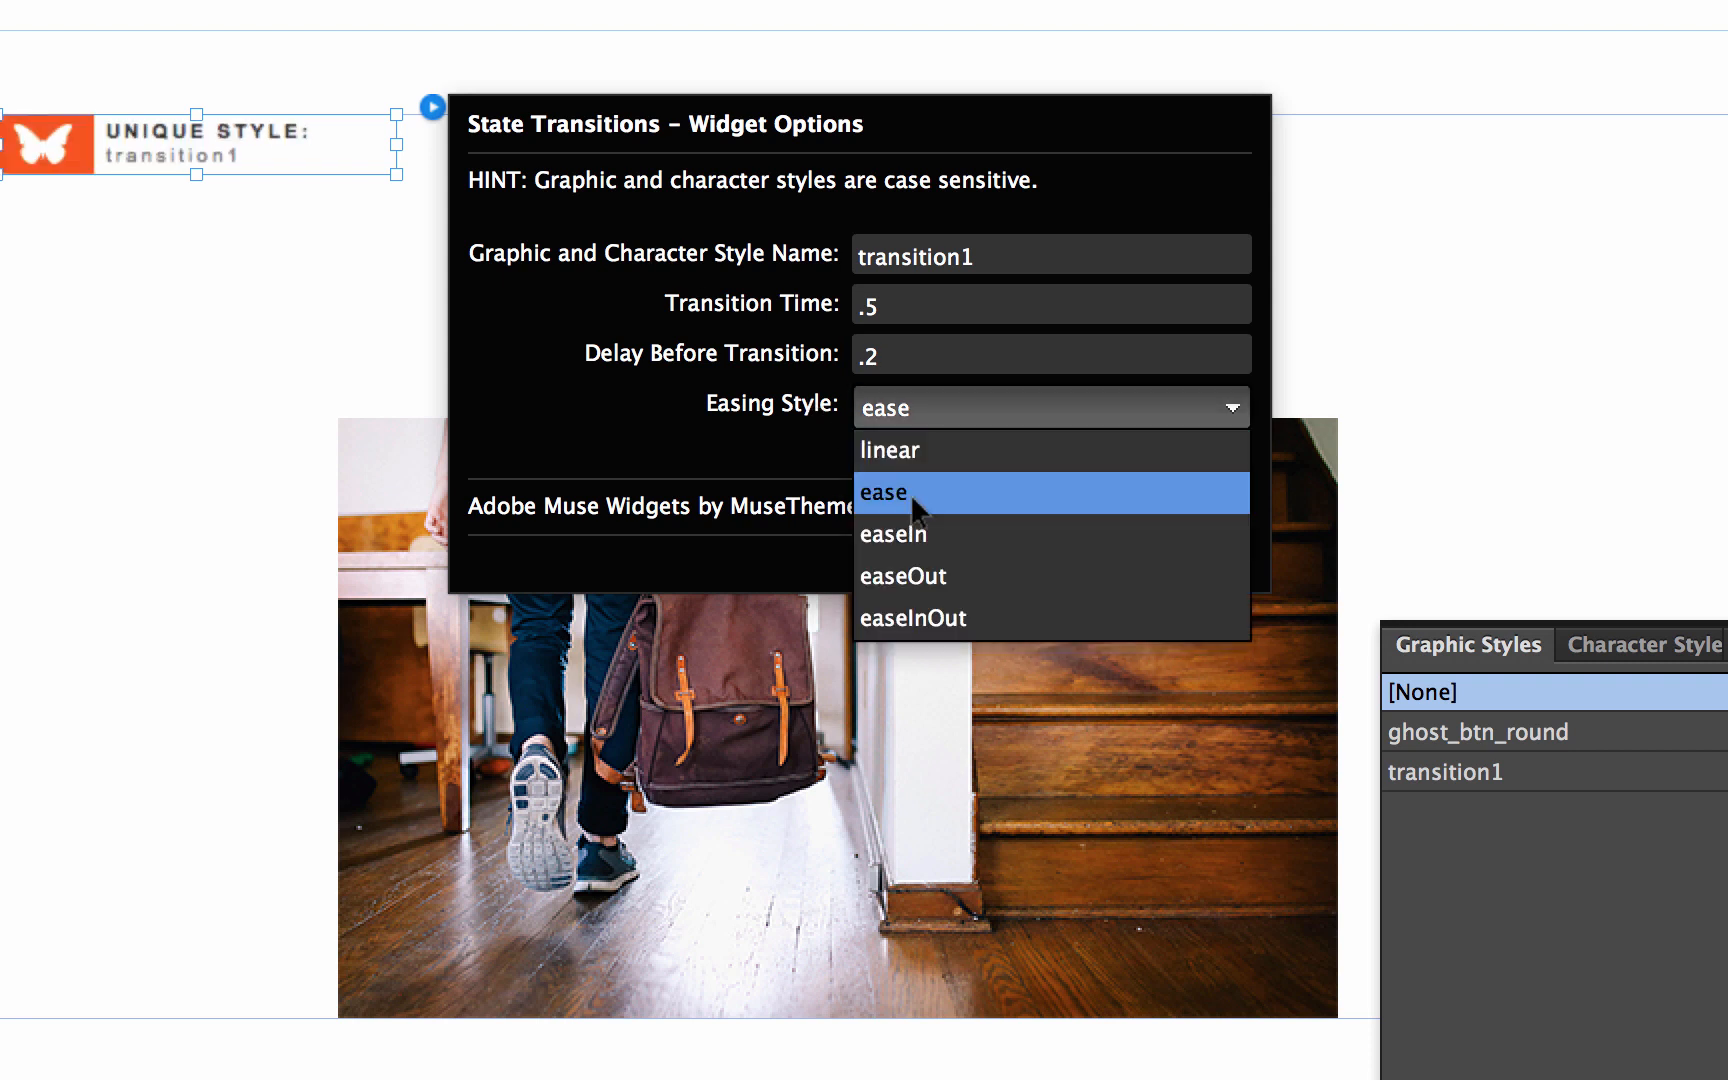
left_click(901, 493)
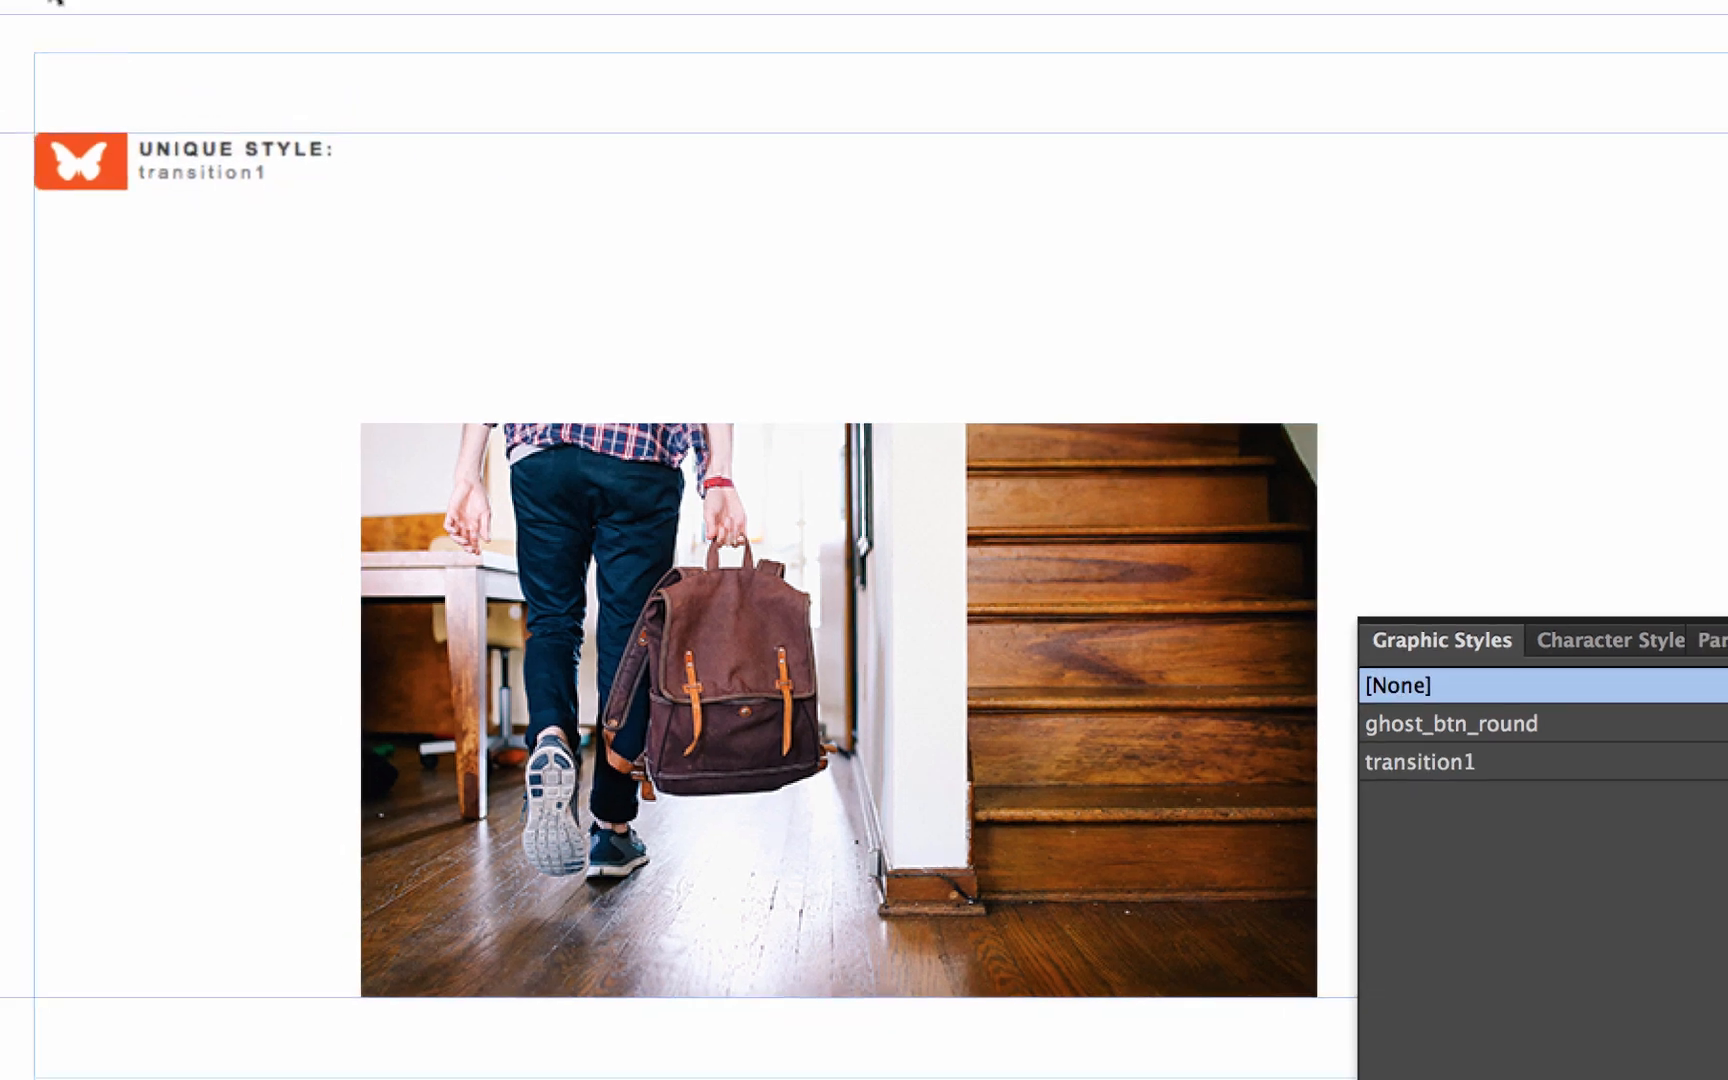
left_click(236, 13)
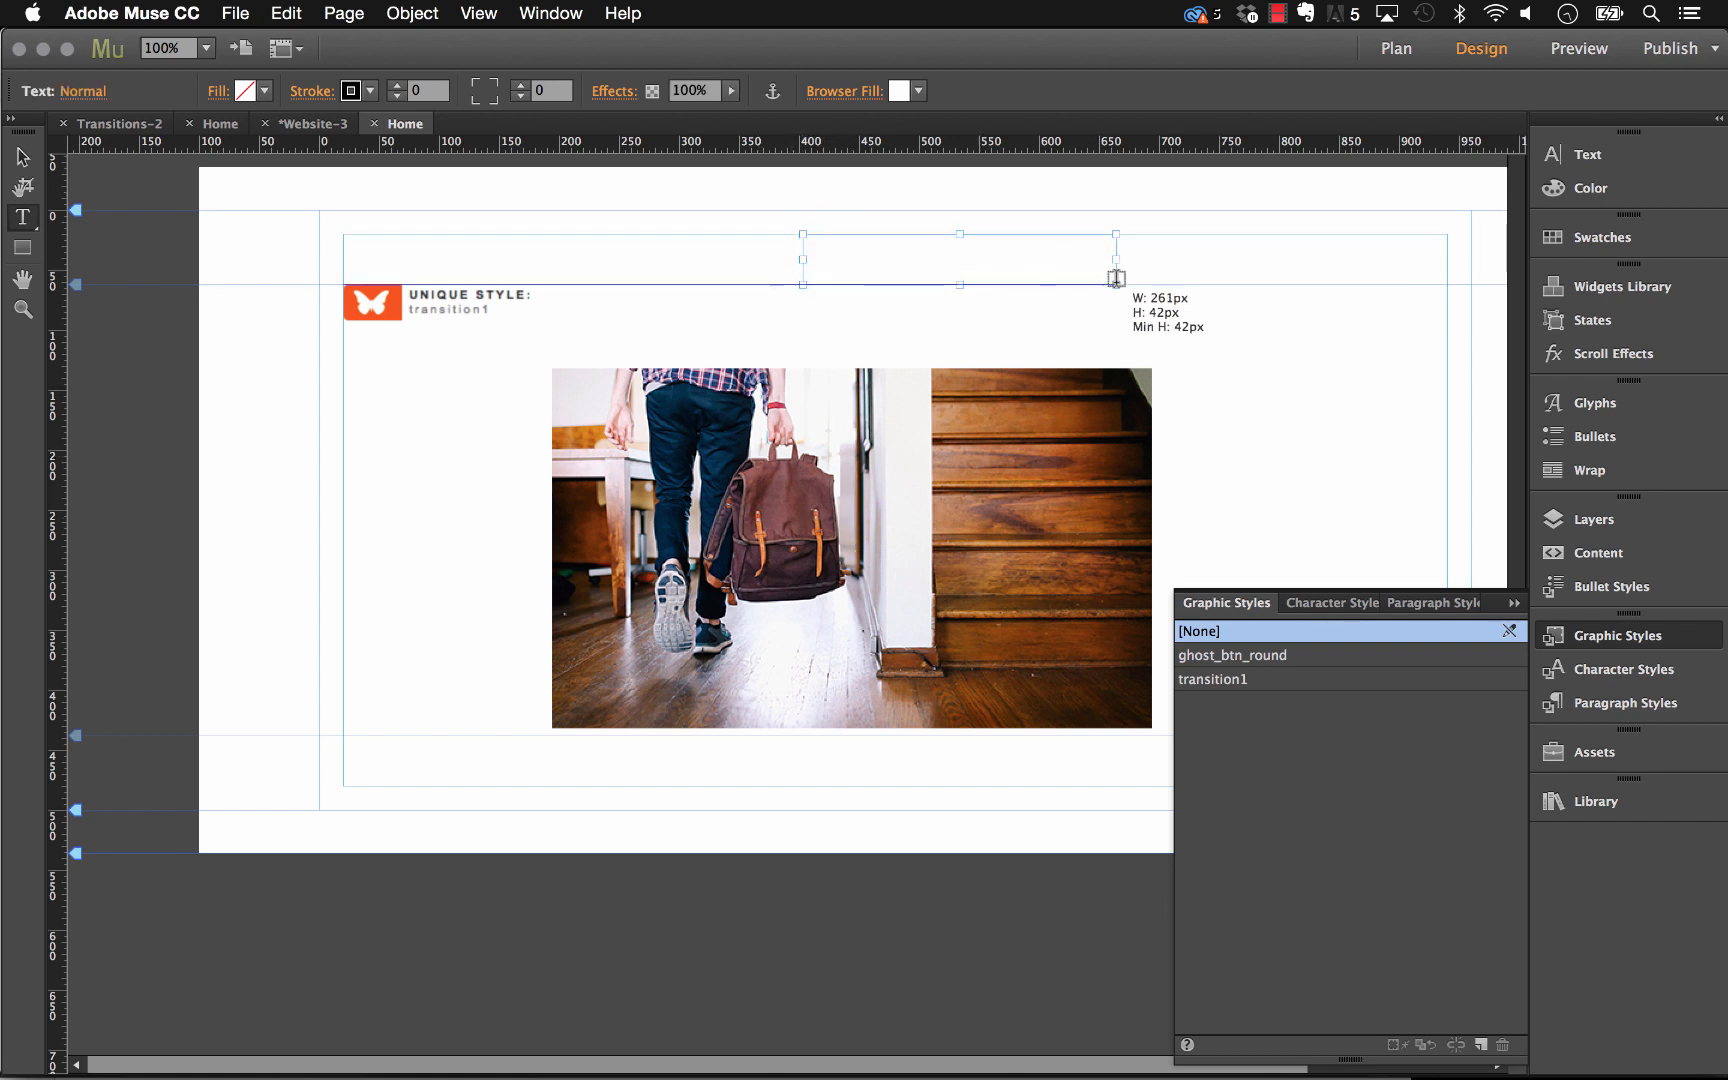
Step: Type PORTFOLIO in League Gothic into the text frame and move it above the photo
type("PORTFOLIO")
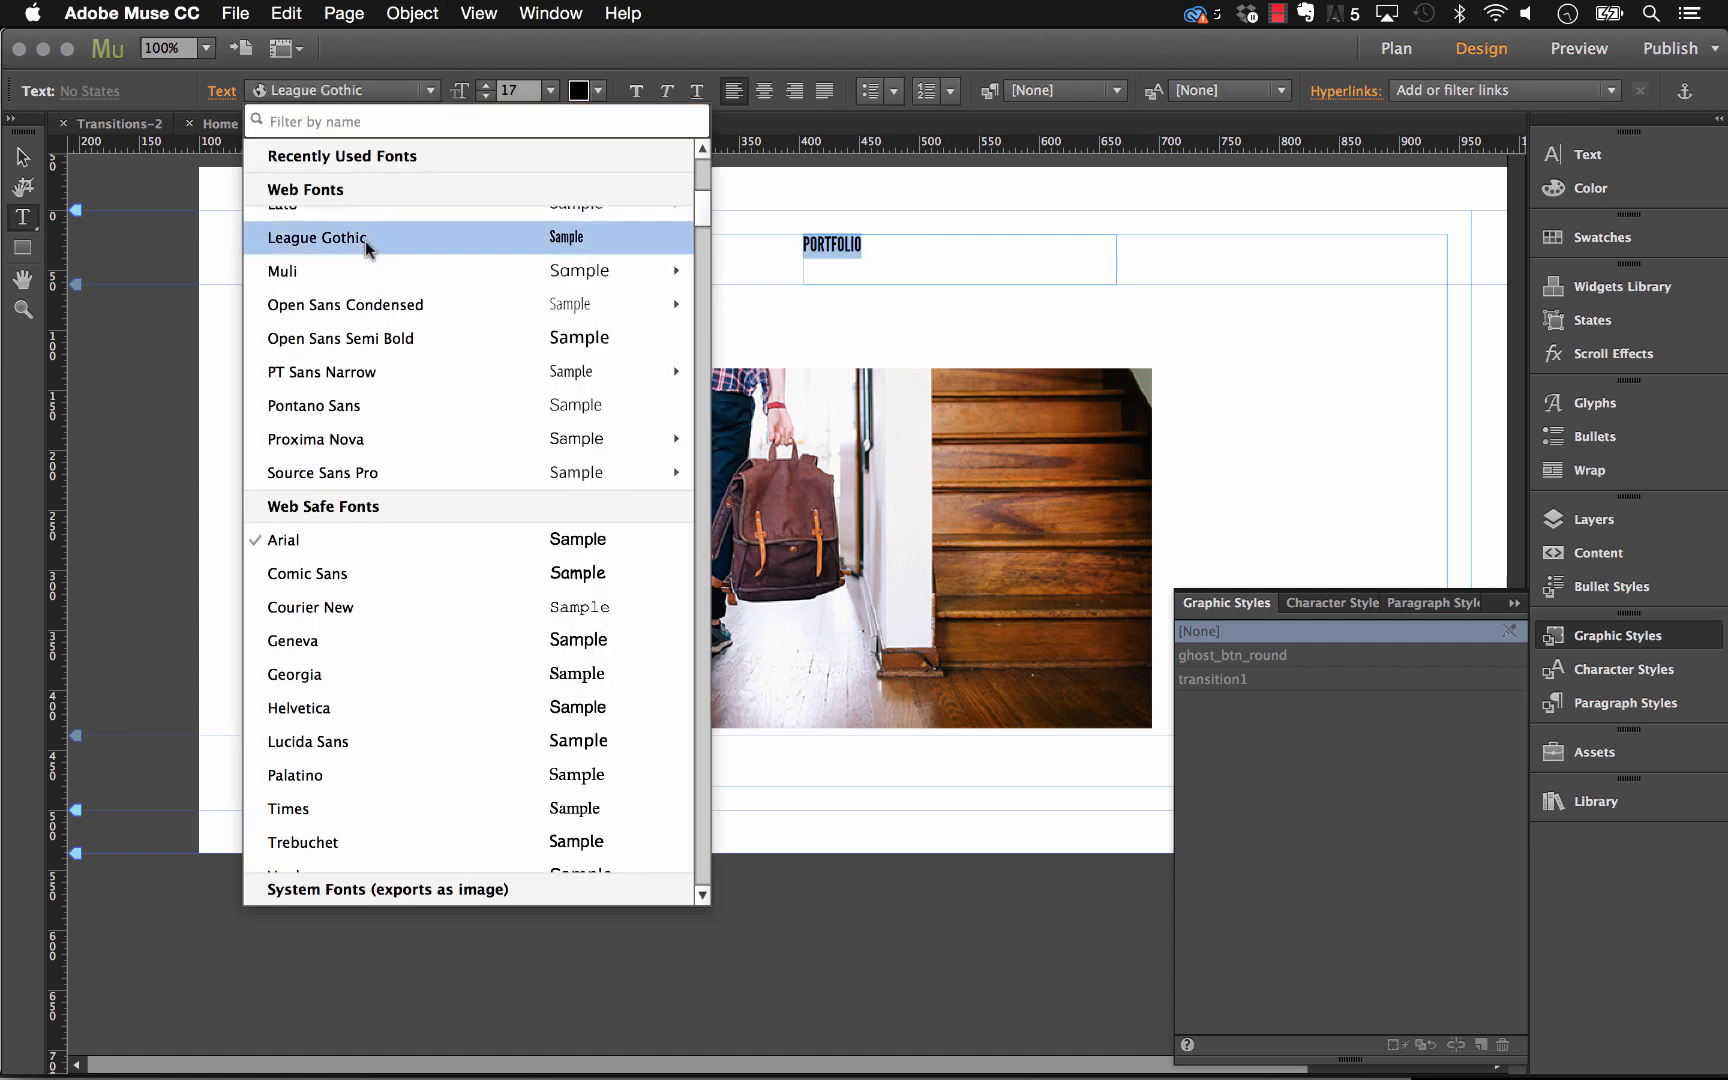
left_click(317, 238)
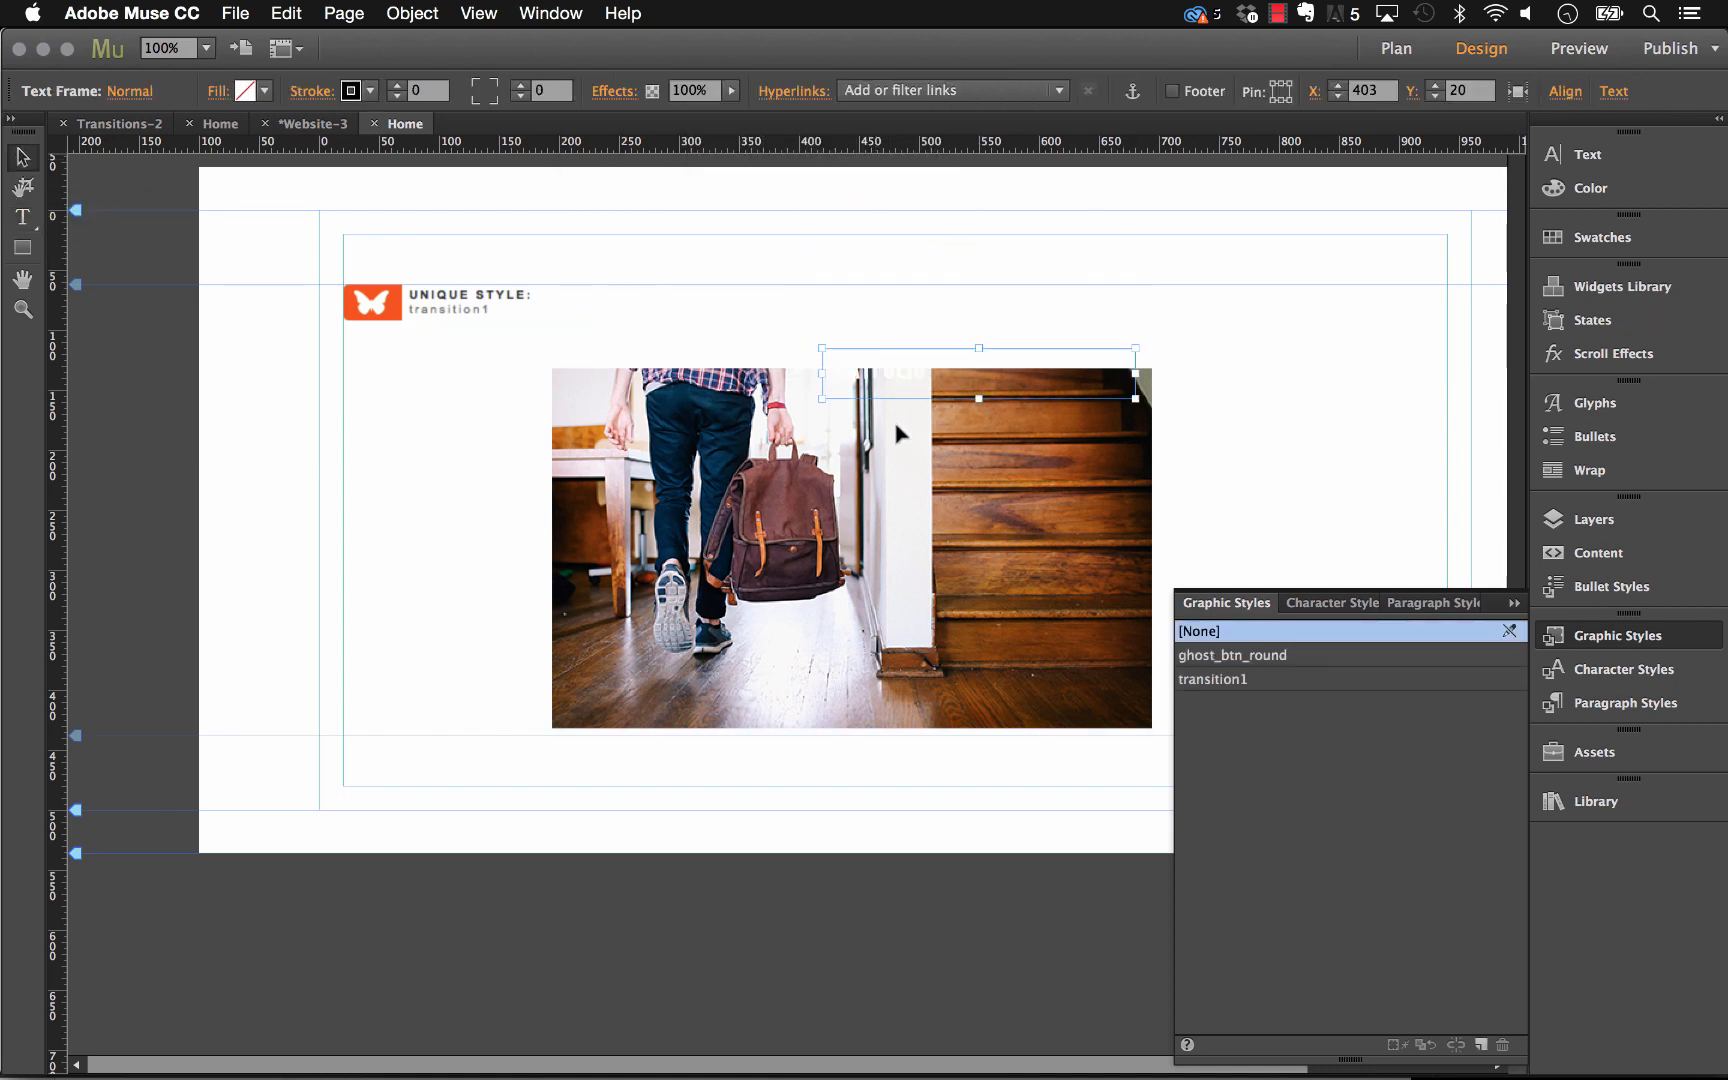
left_click_drag(978, 372, 978, 264)
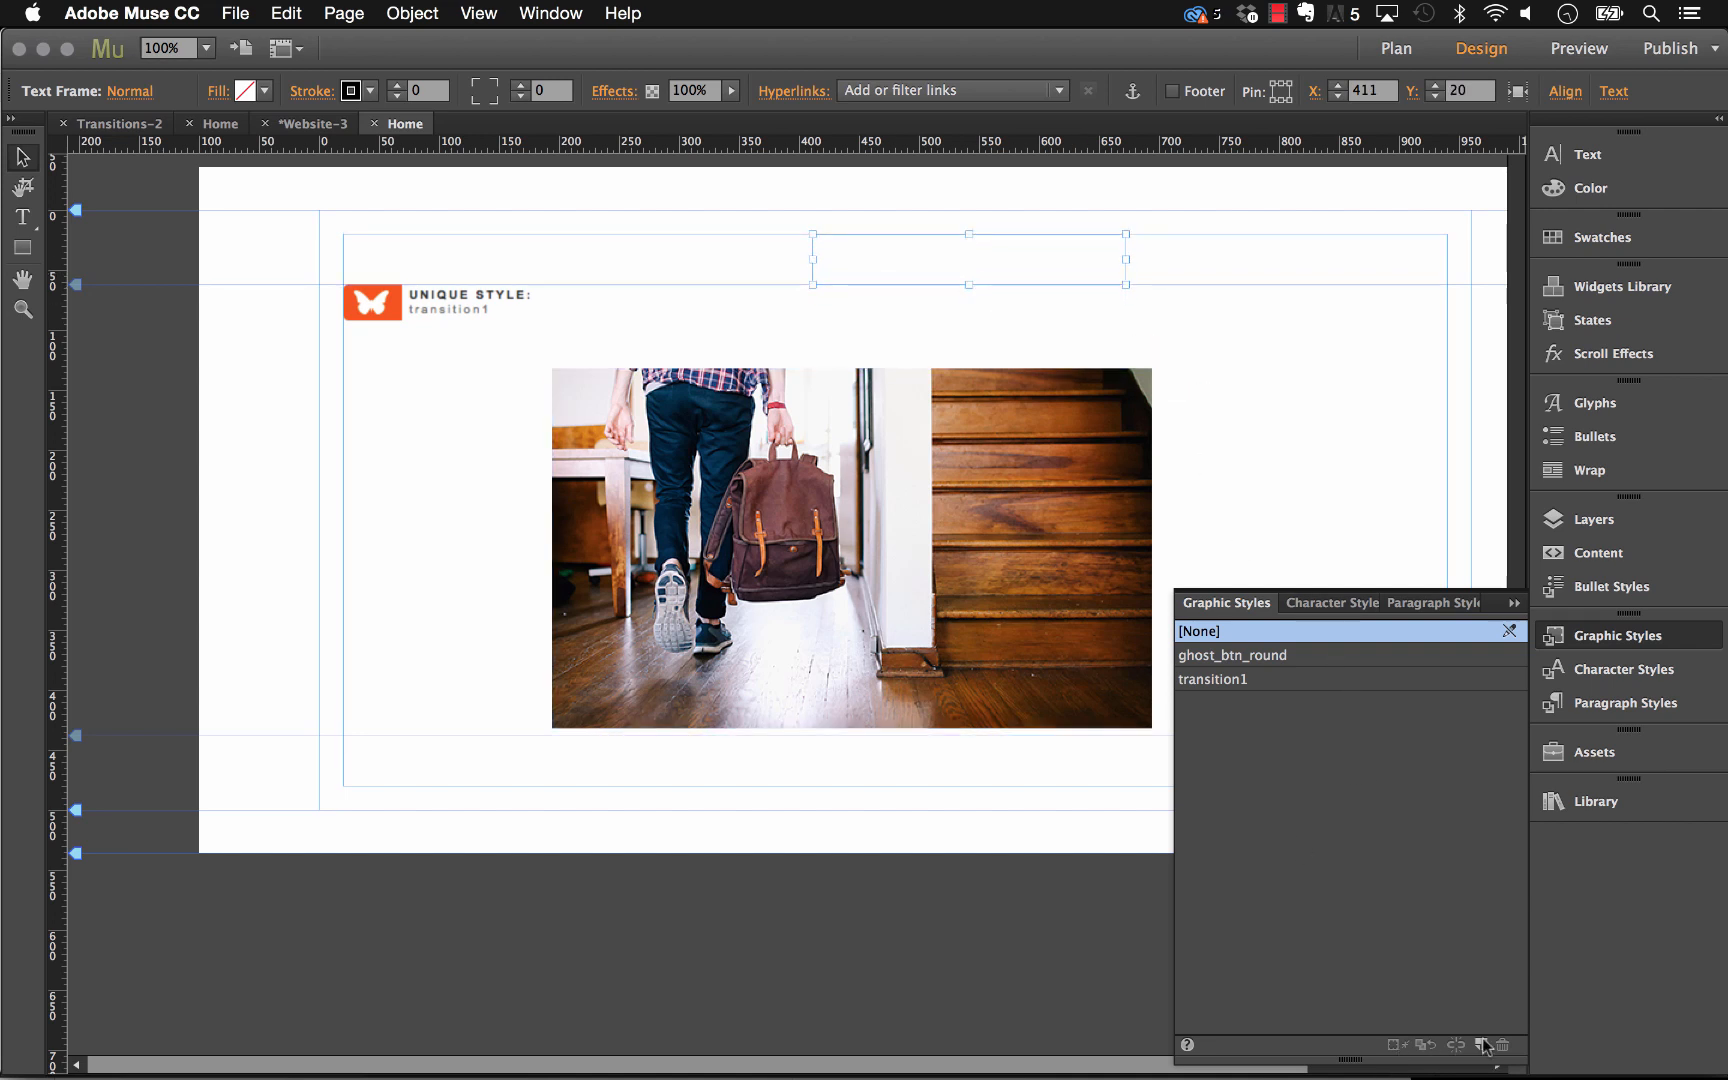
mouse_move(1490, 1048)
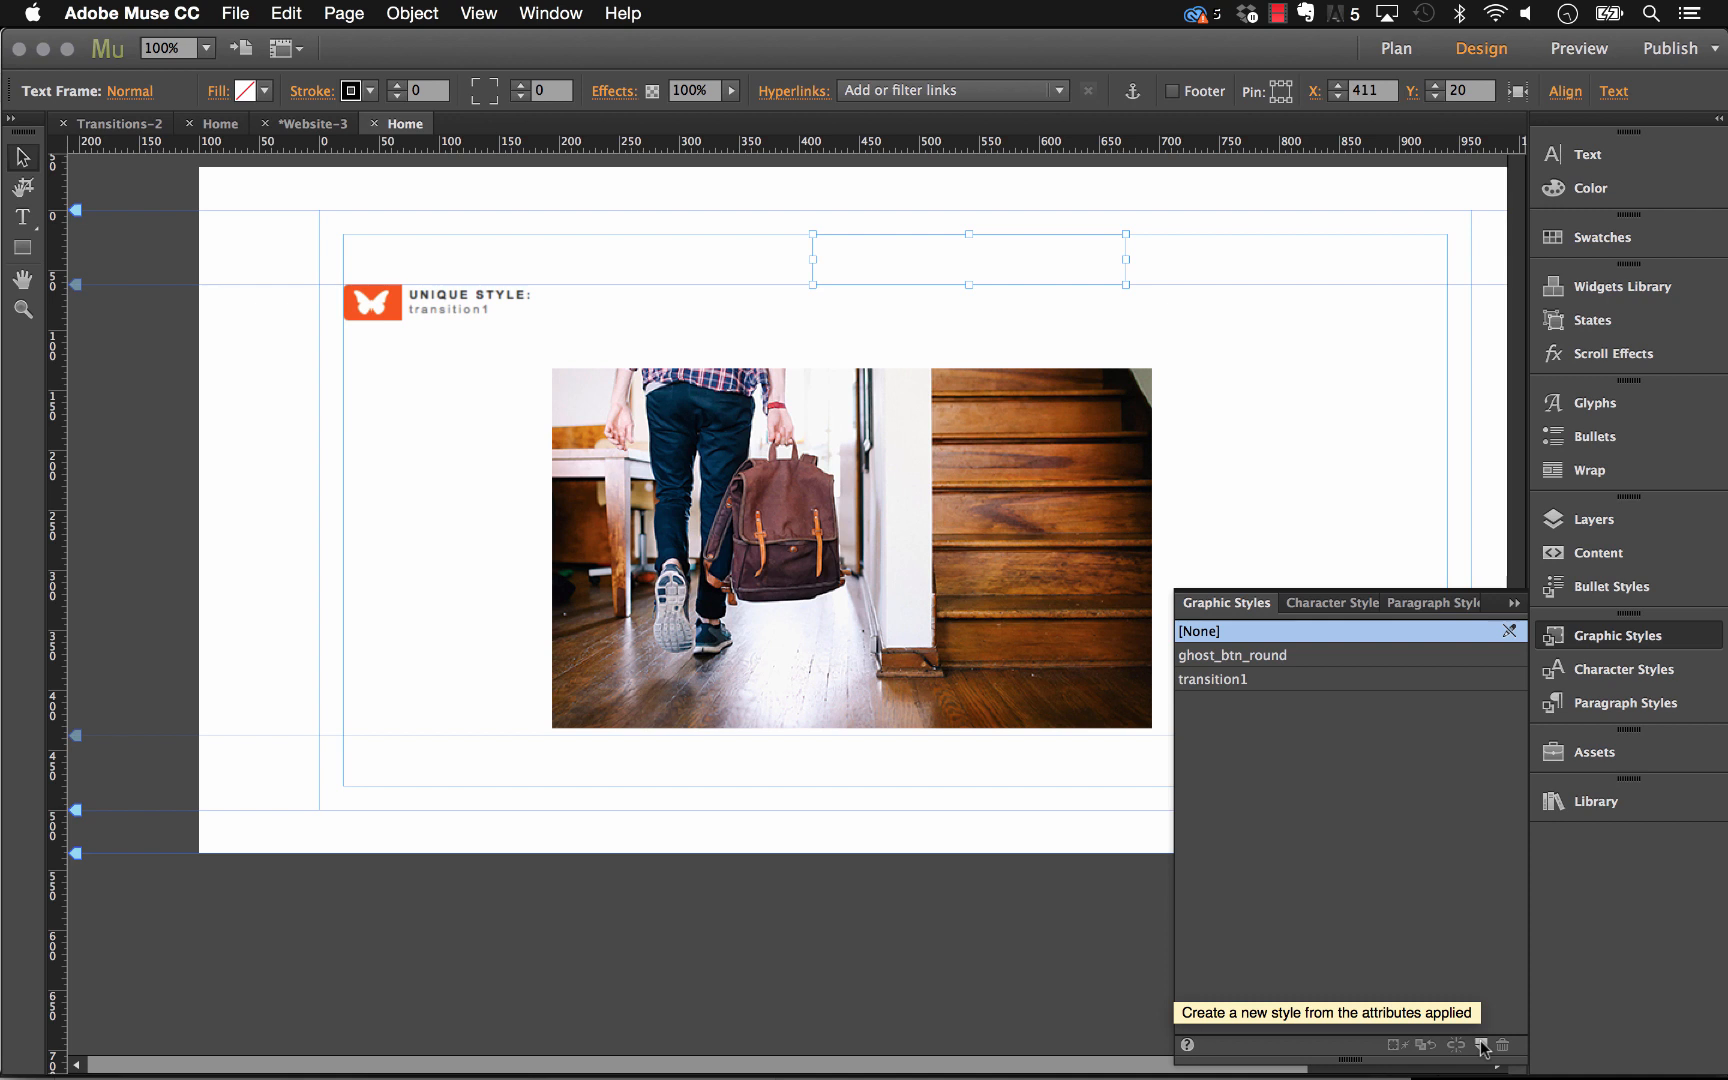
Step: Create a graphic style named text1 from the frame and right-align the PORTFOLIO text
left_click(1477, 1044)
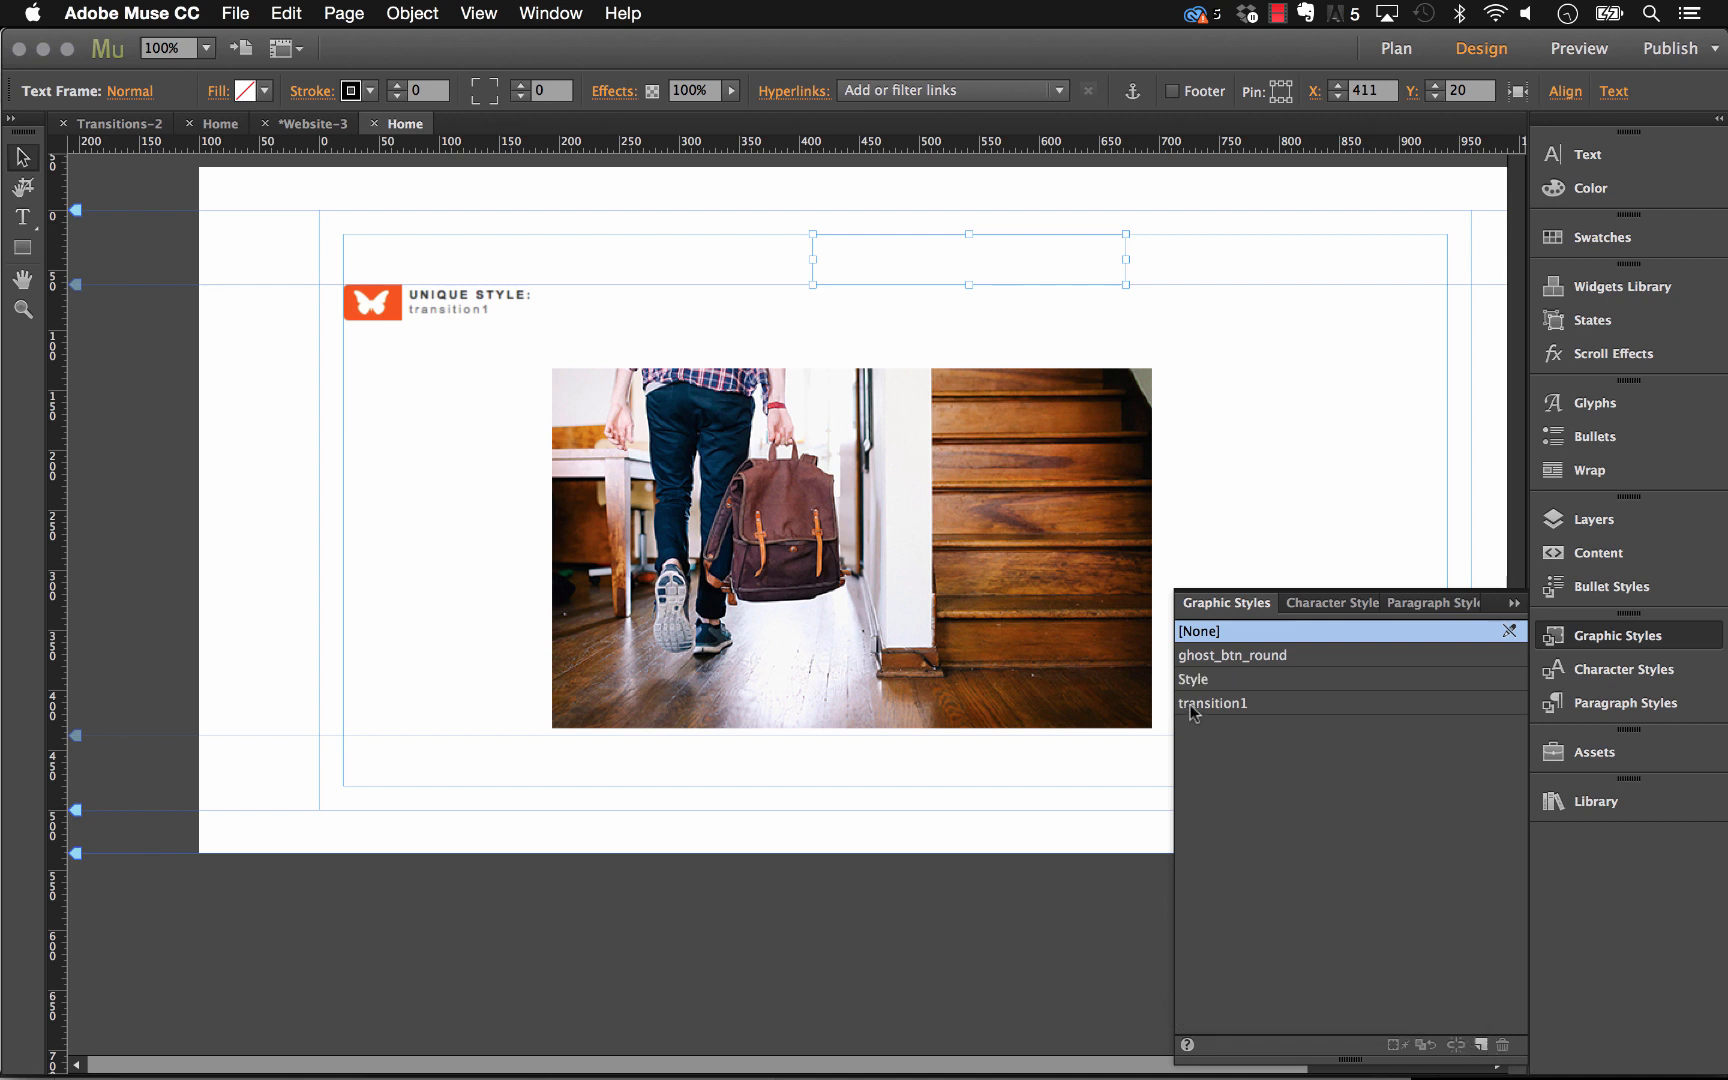
double_click(1193, 679)
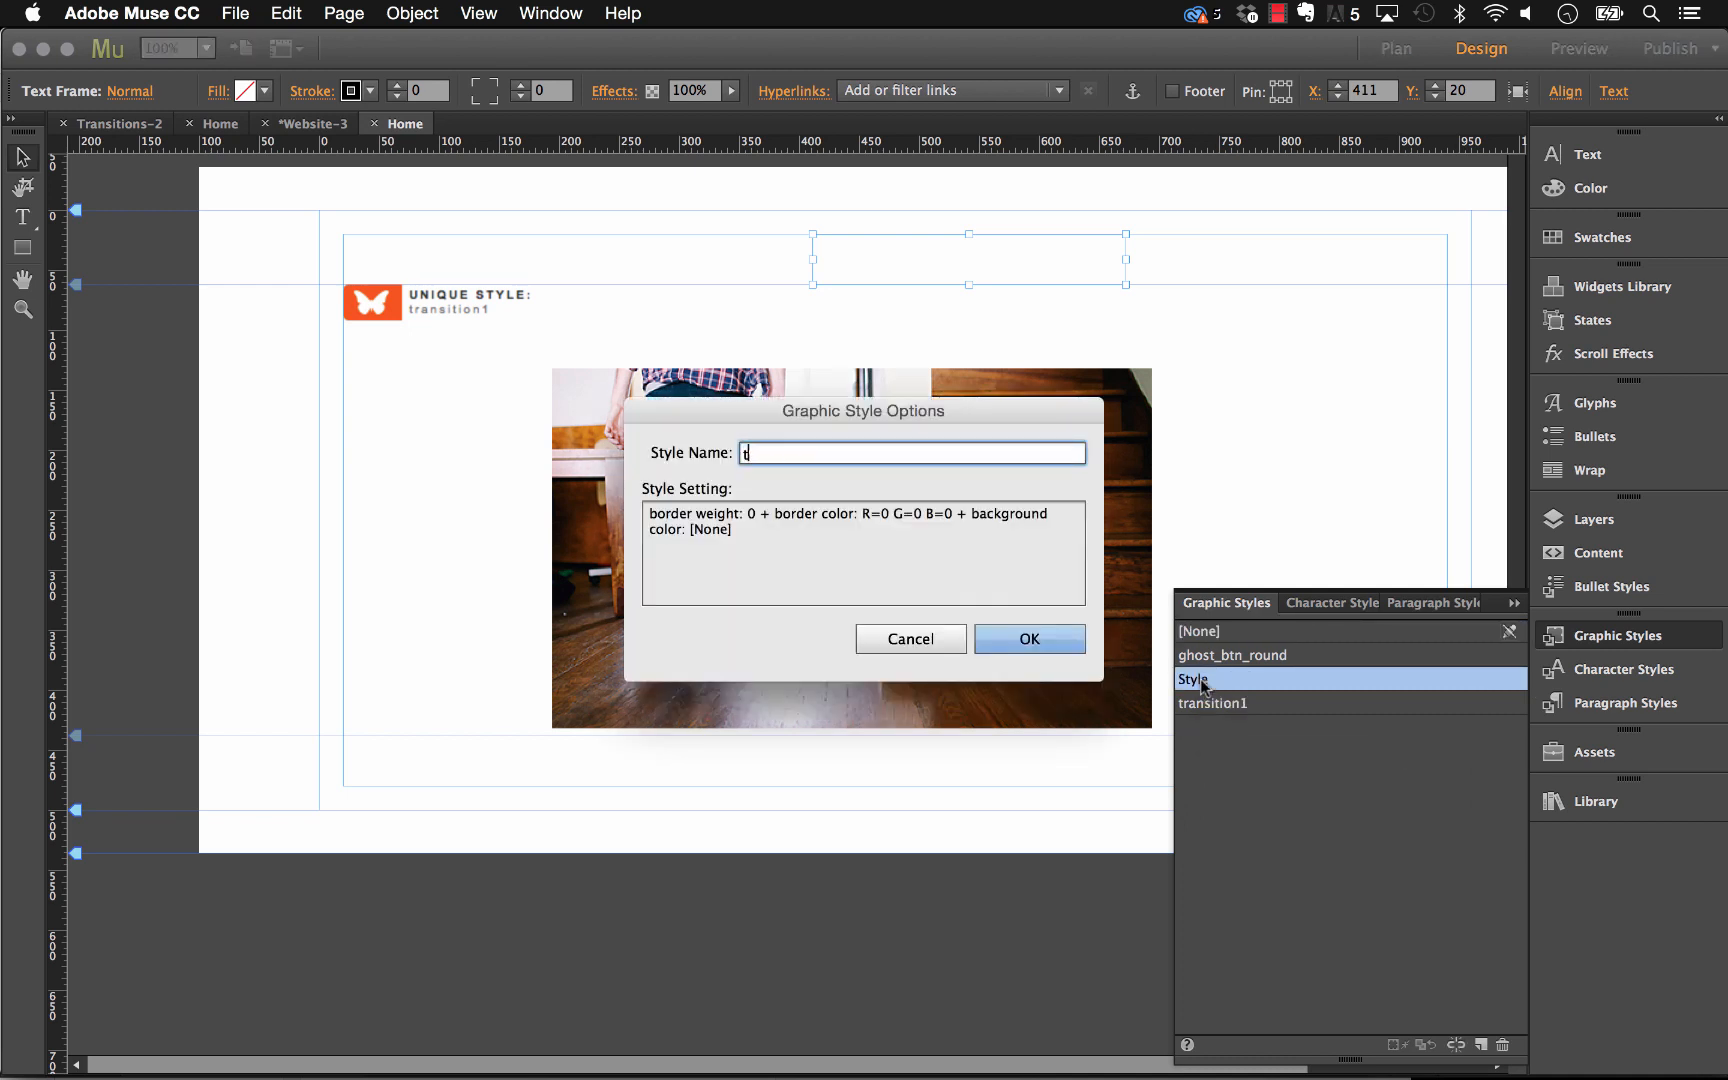
left_click(1029, 639)
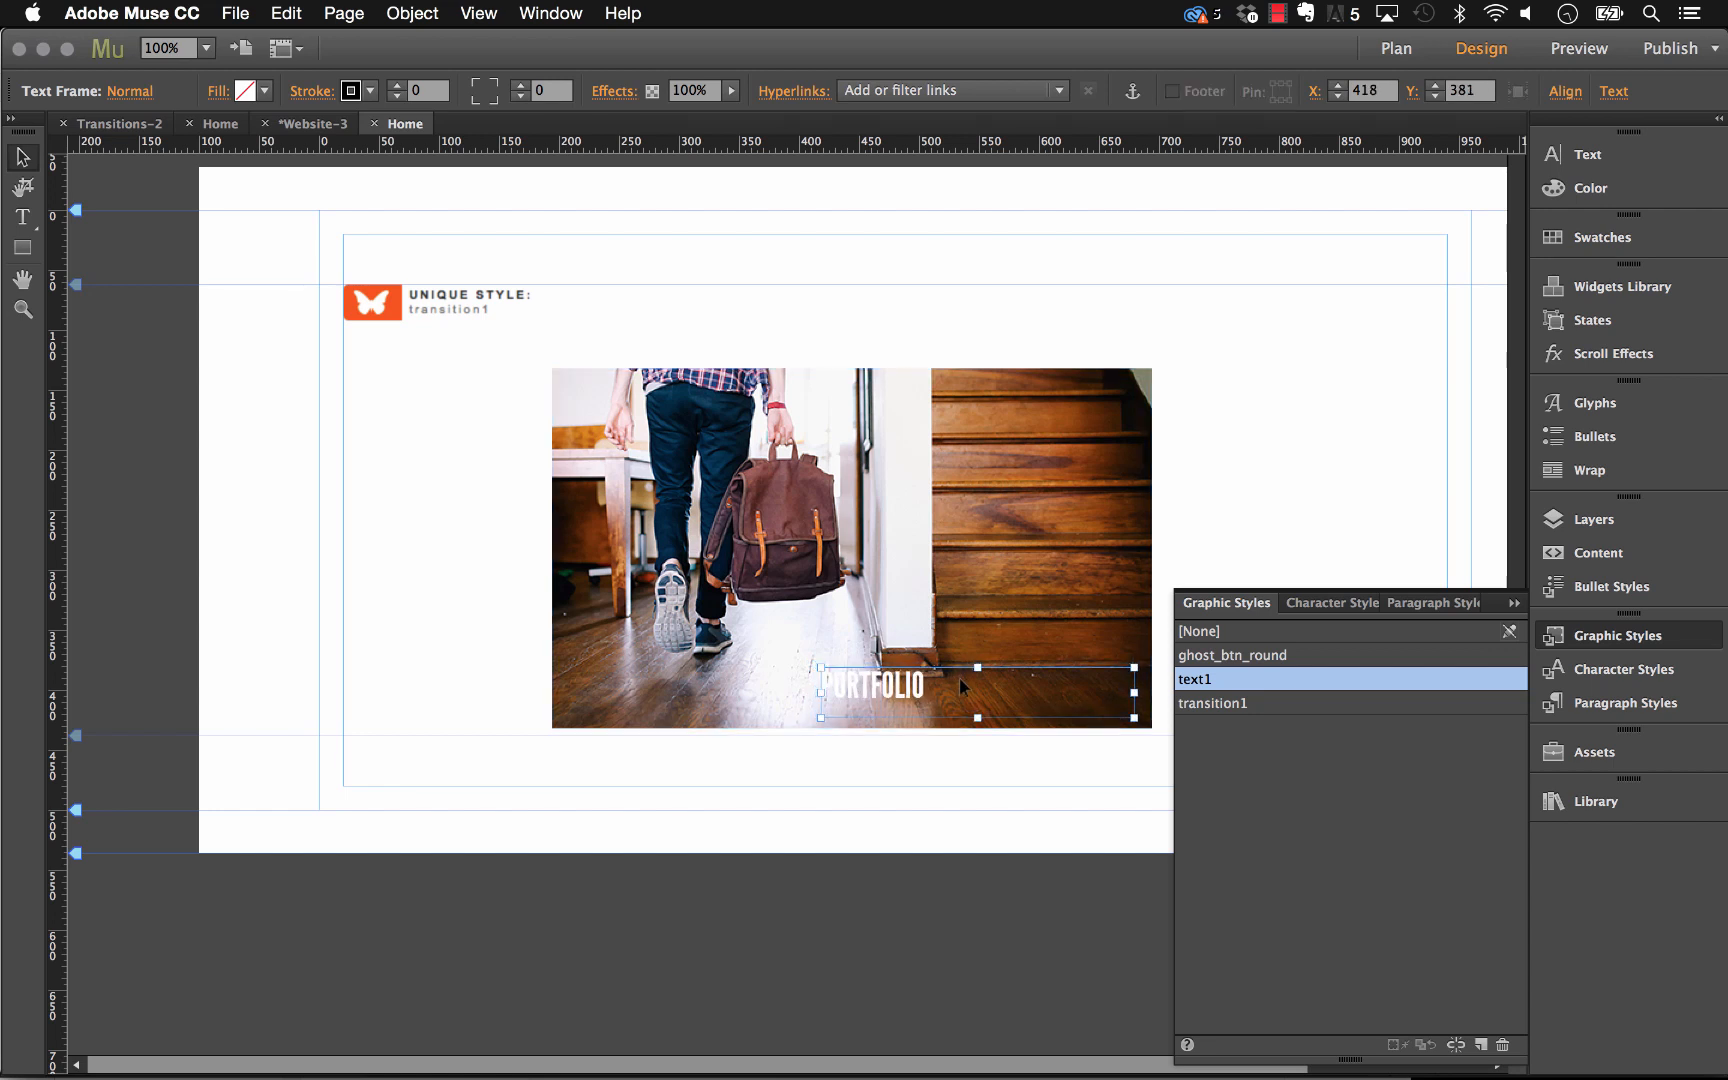
left_click(1586, 154)
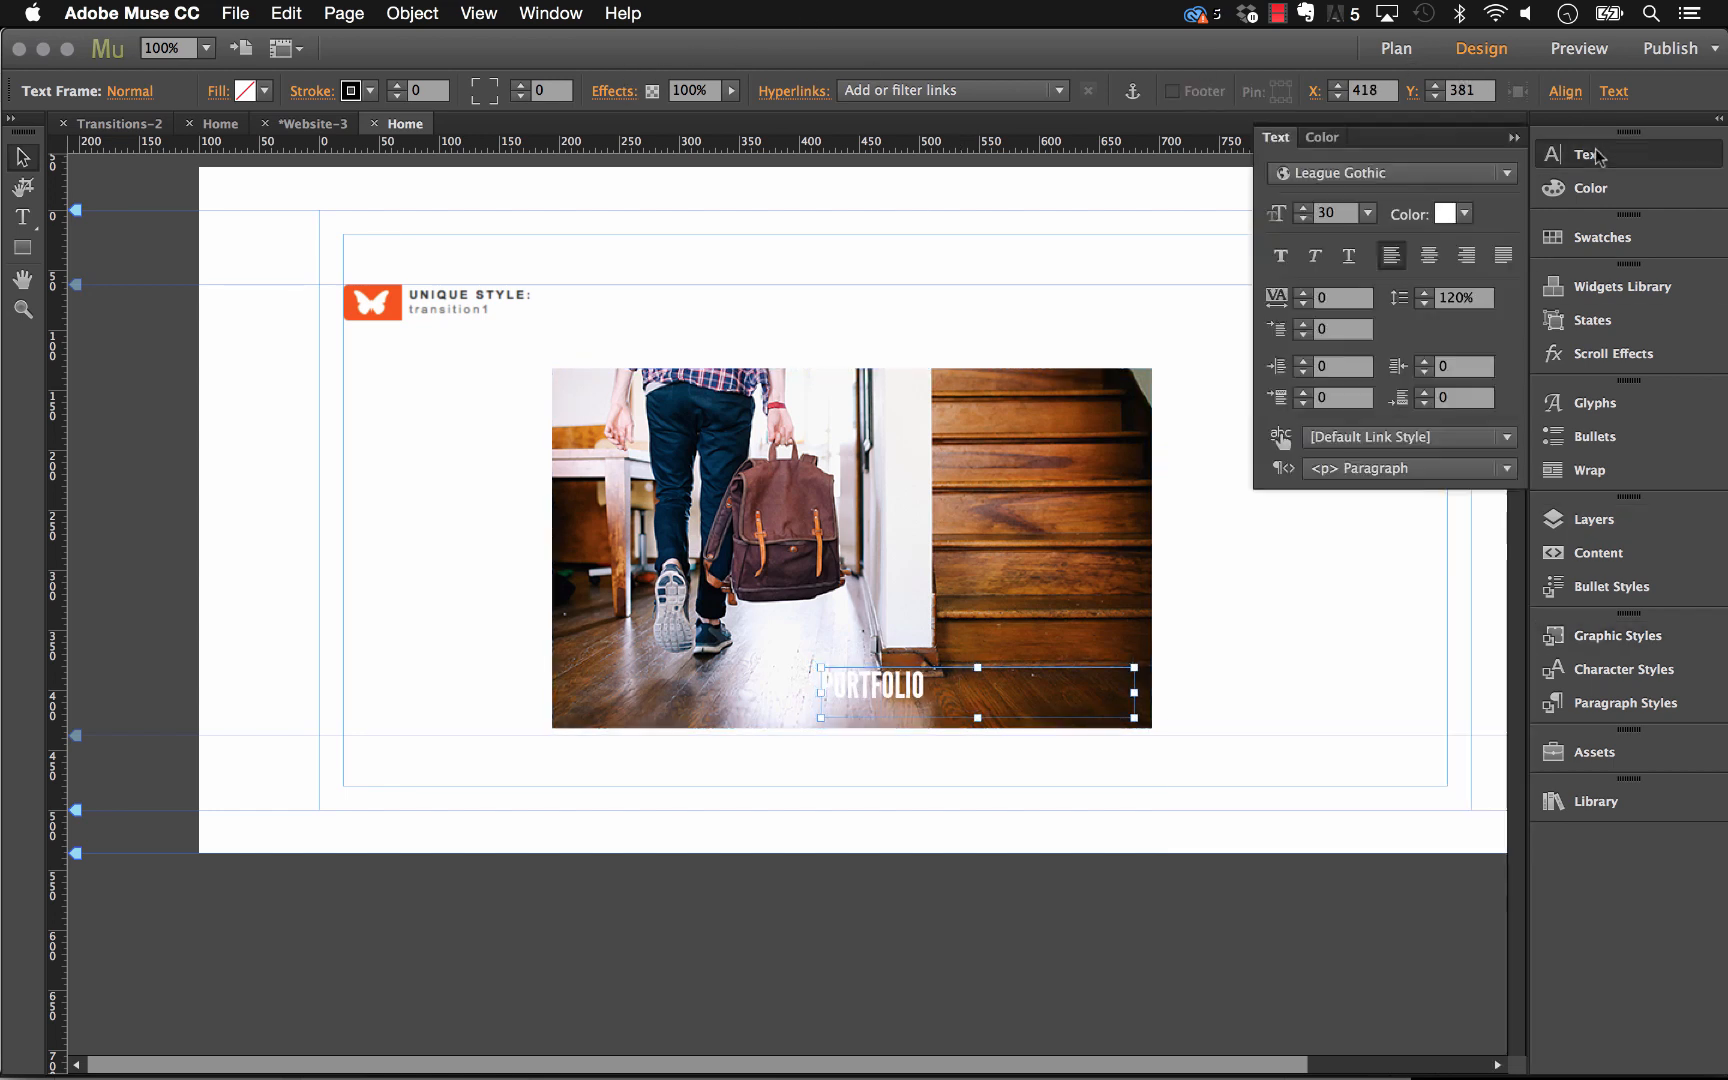
left_click(1465, 255)
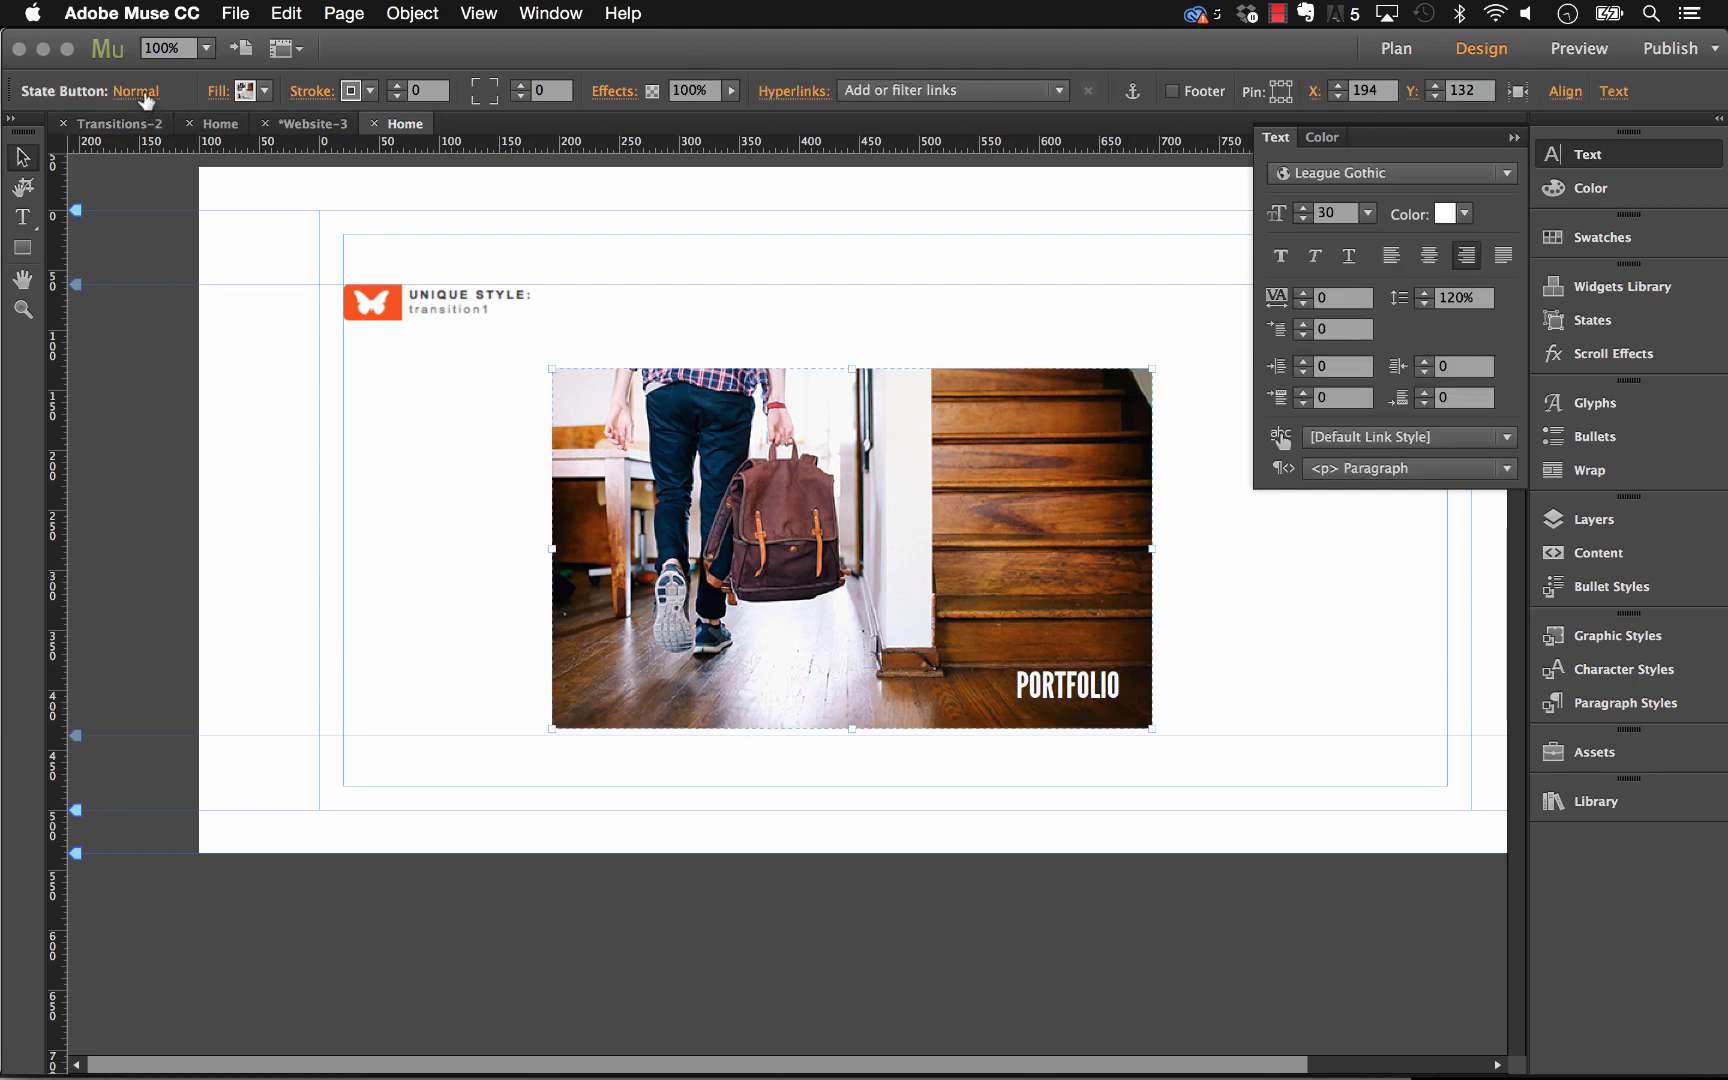
Step: Check the button's Normal and Rollover states and review the graphic styles list
left_click(225, 178)
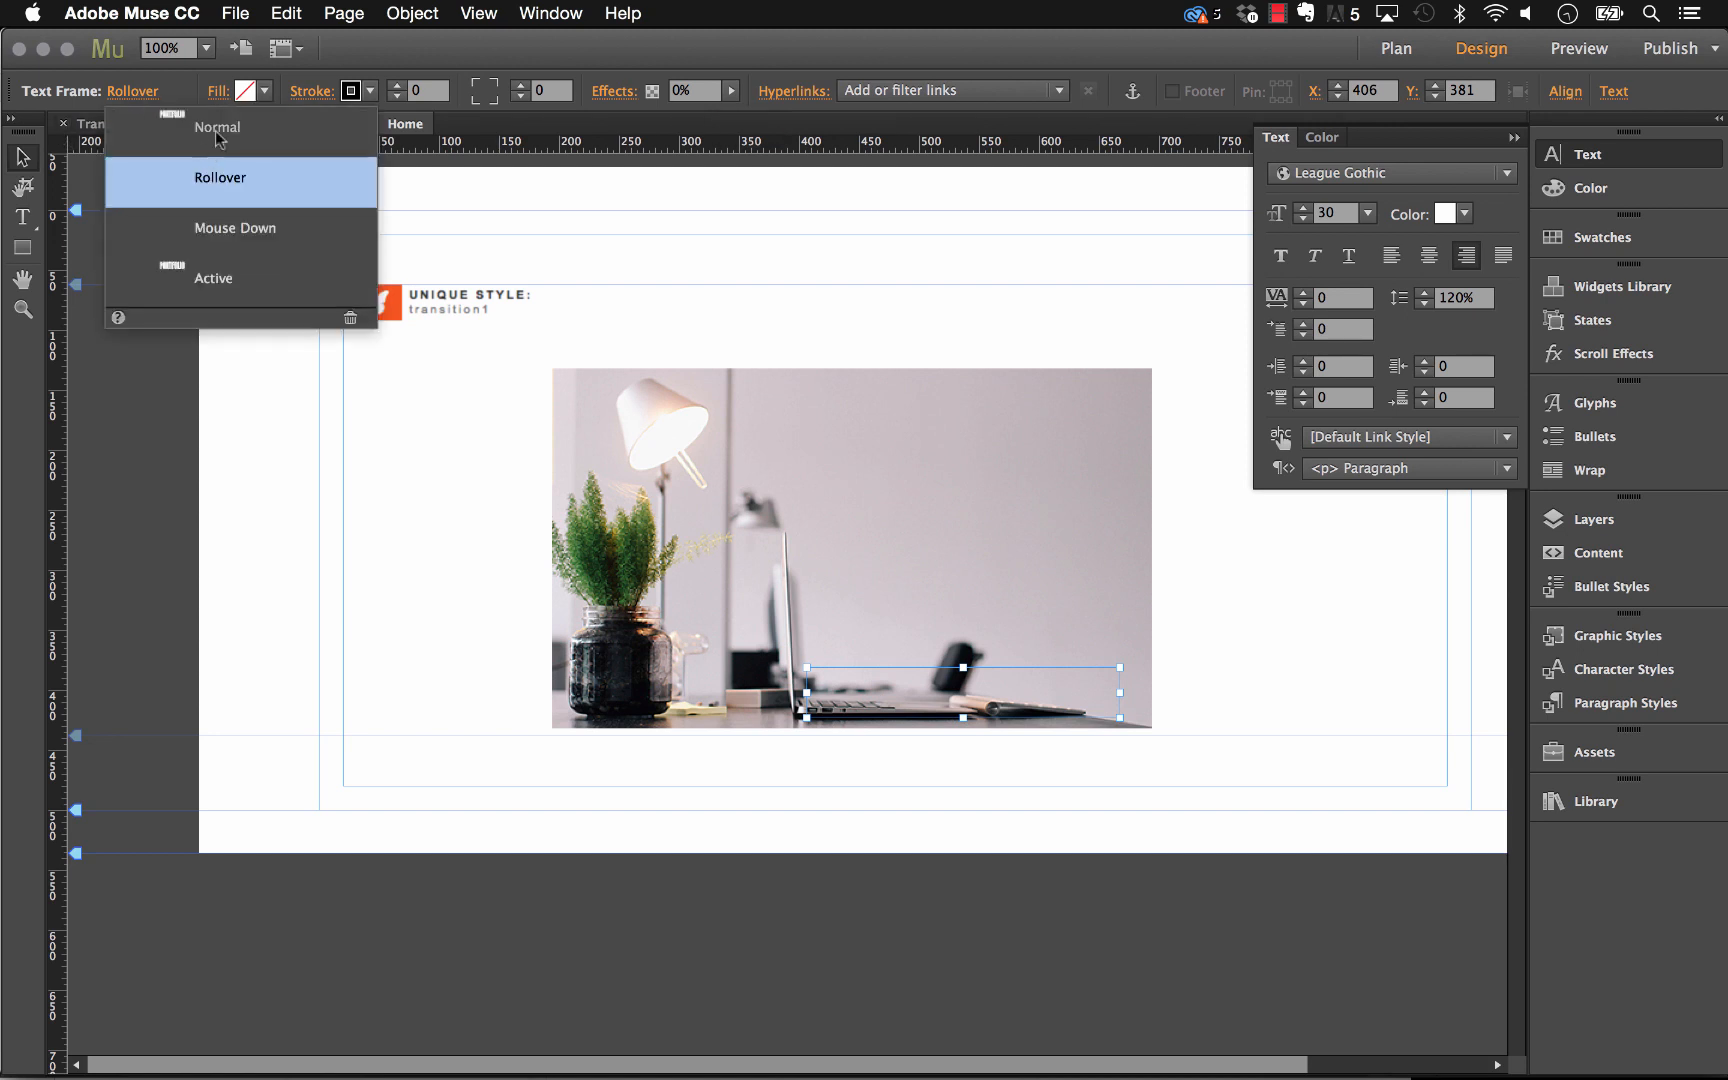
left_click(217, 127)
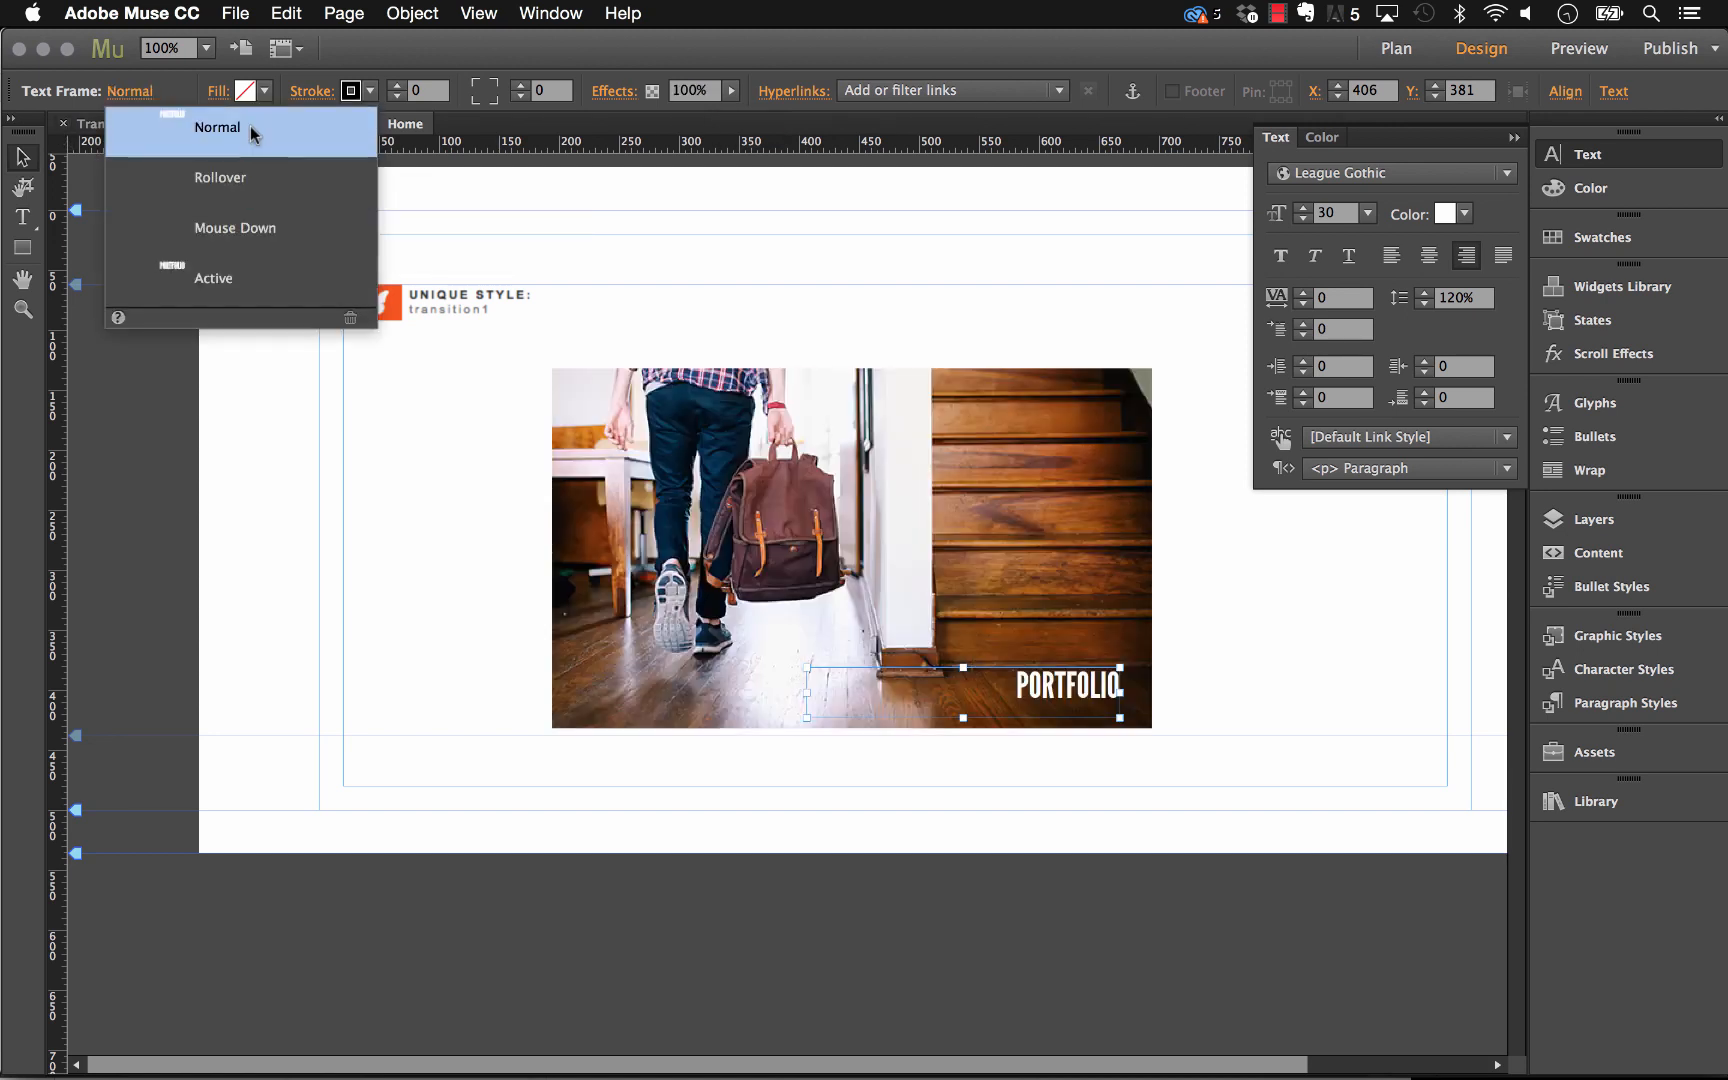
left_click(220, 177)
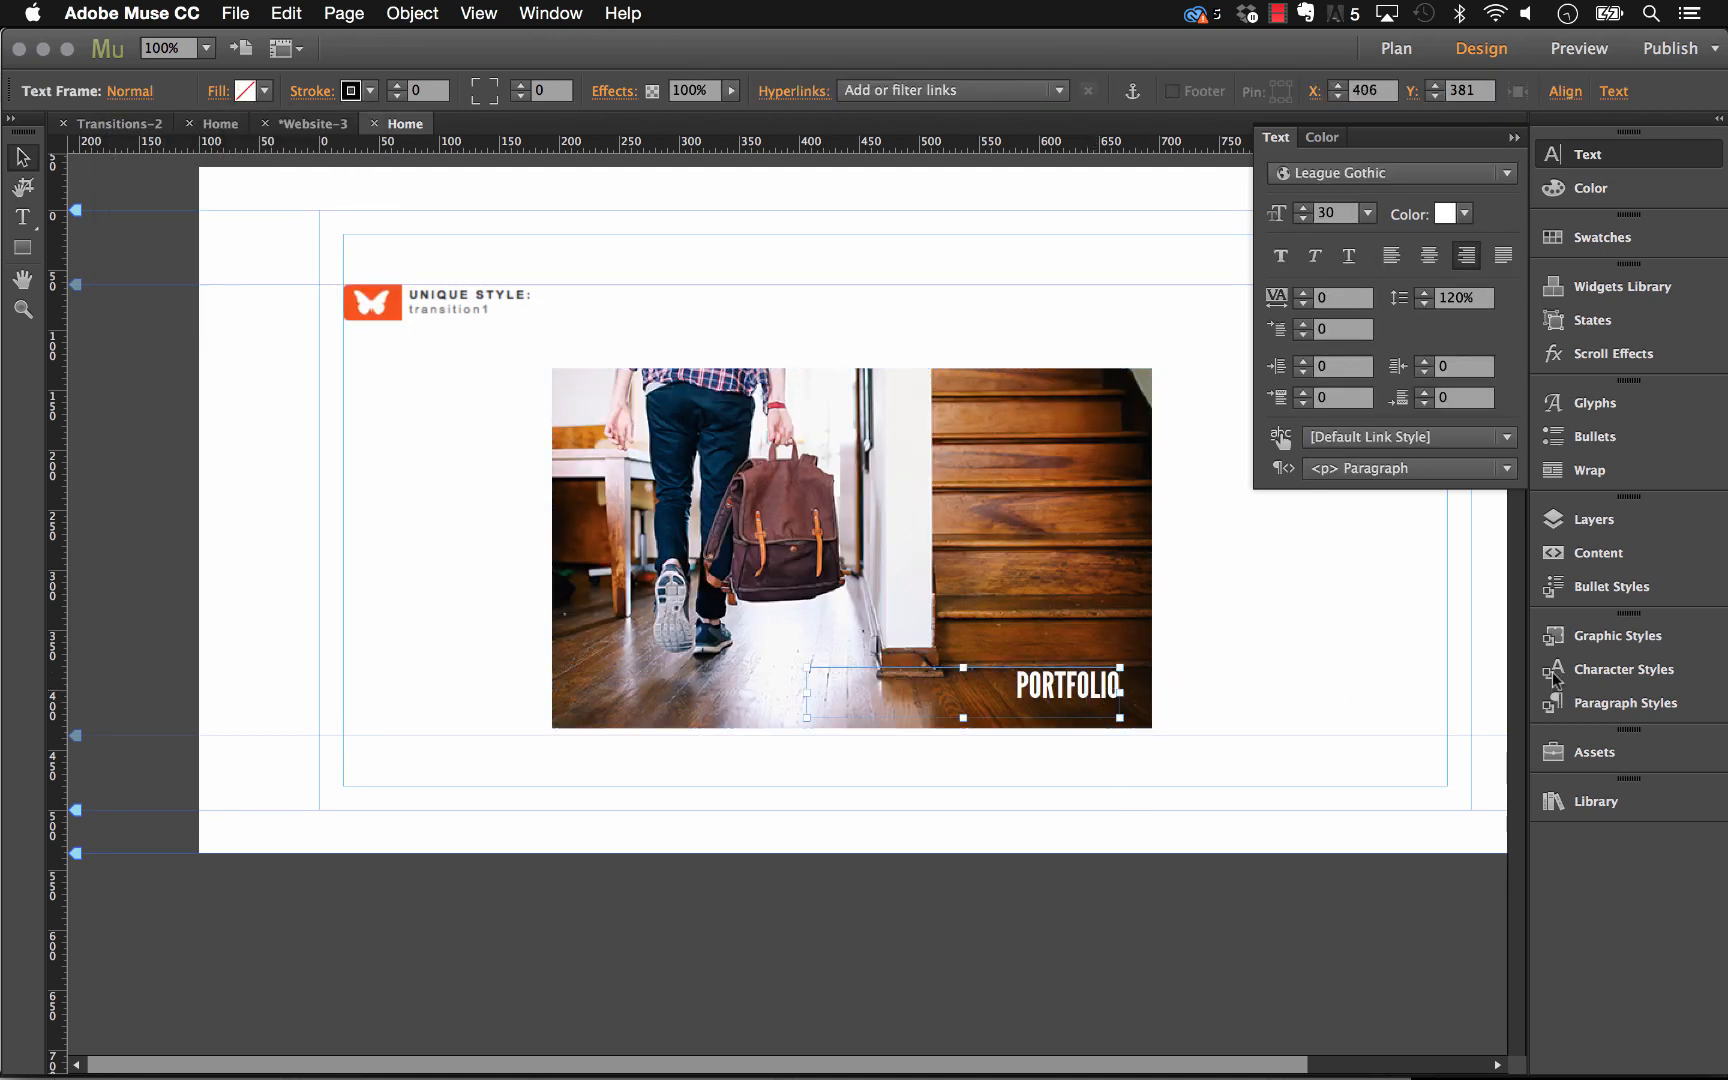
left_click(1618, 635)
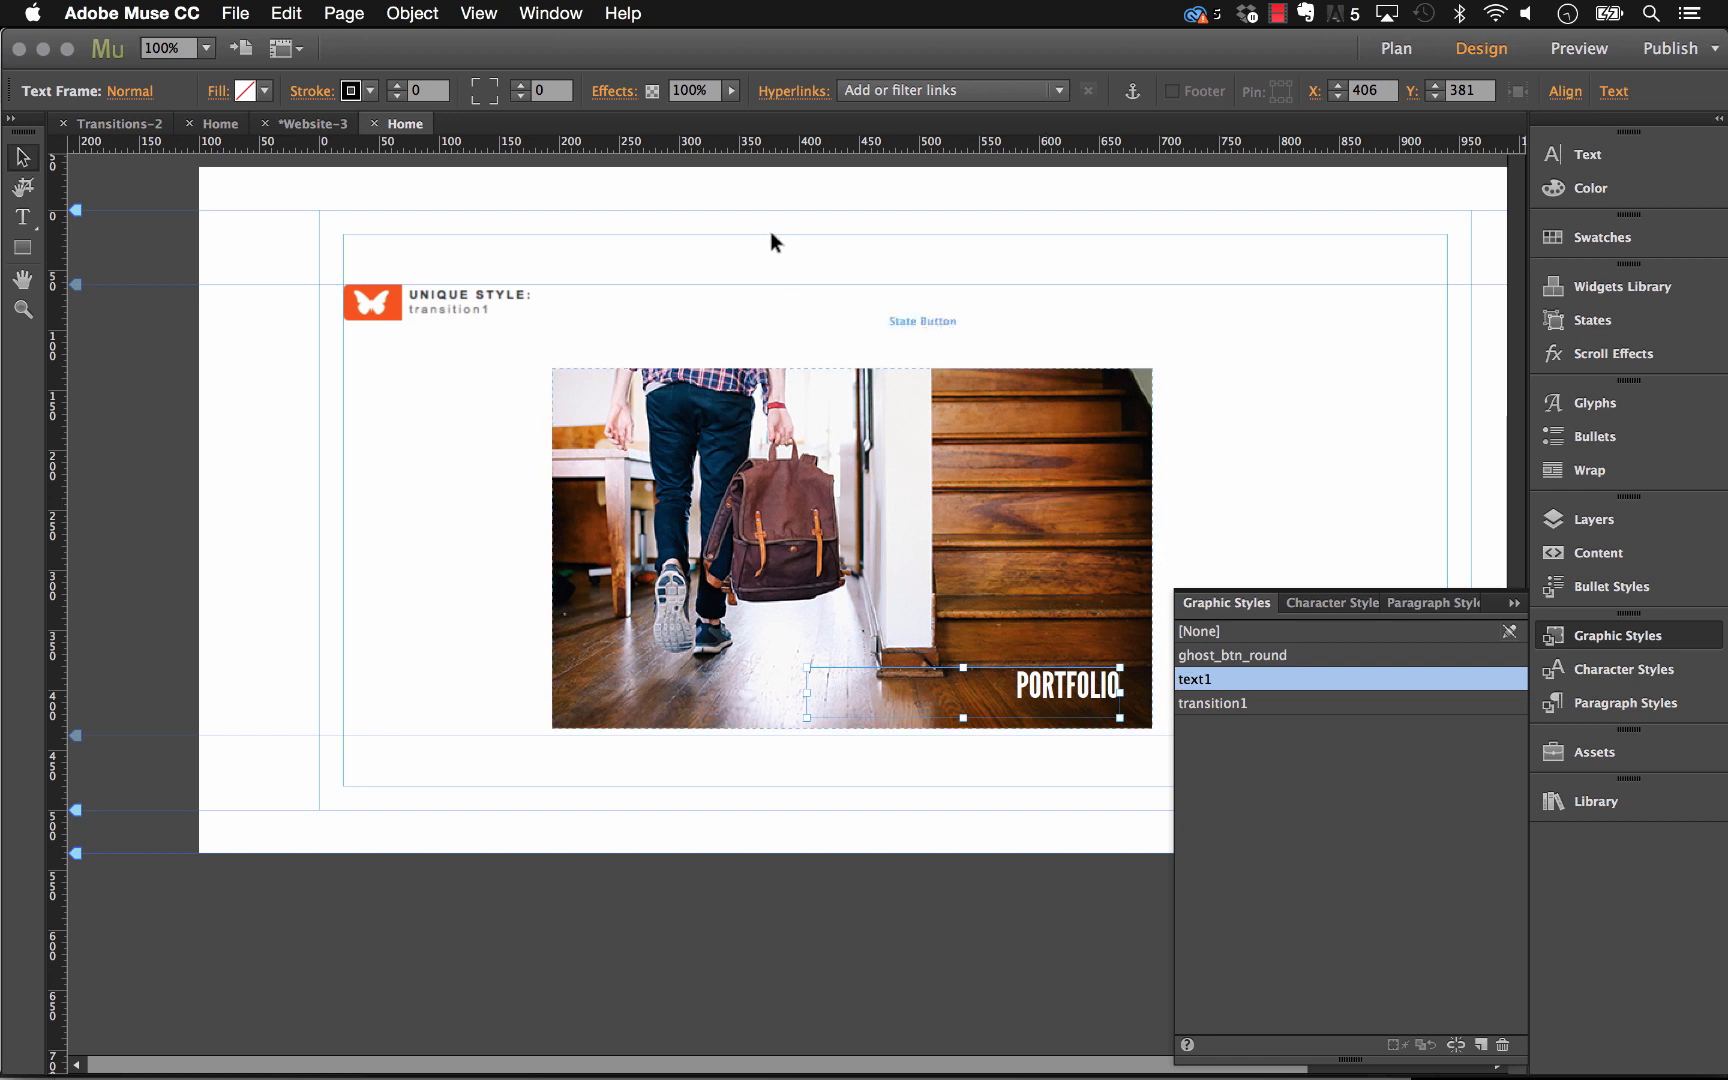
Step: Set the second State Transitions widget to style text1 with .8 time and .3 delay
left_click(452, 302)
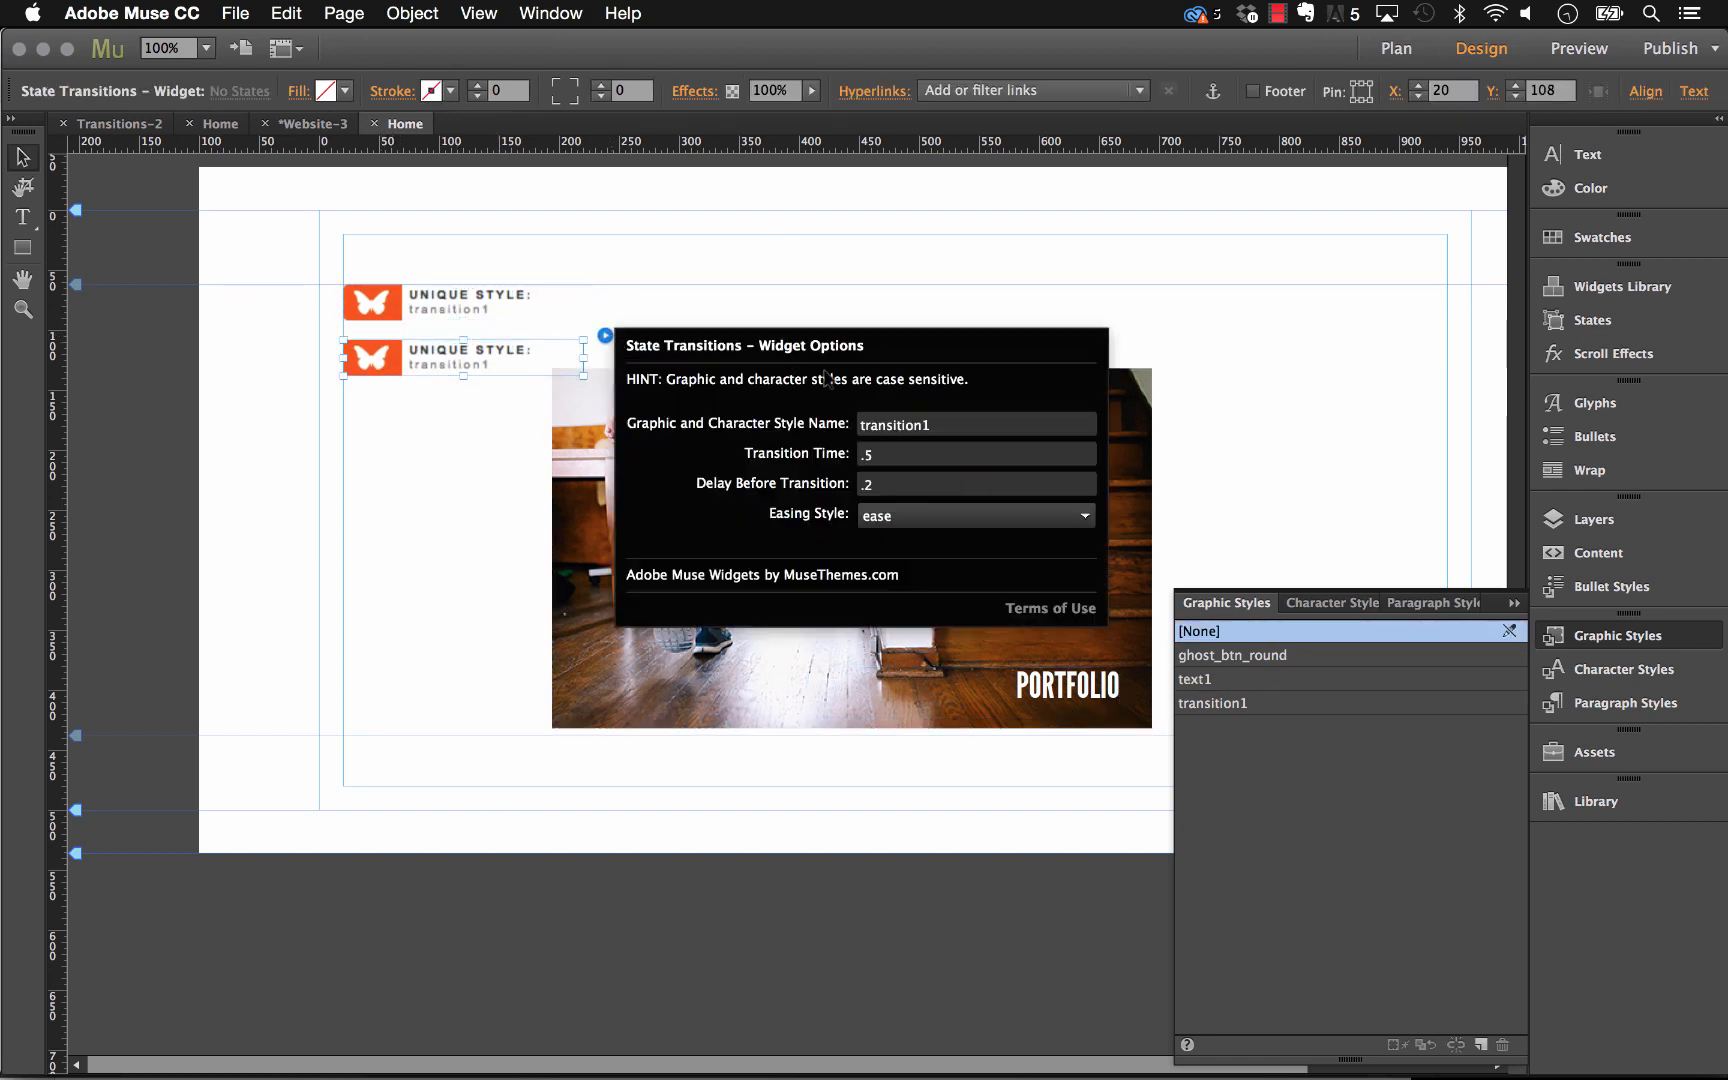
type("ted=")
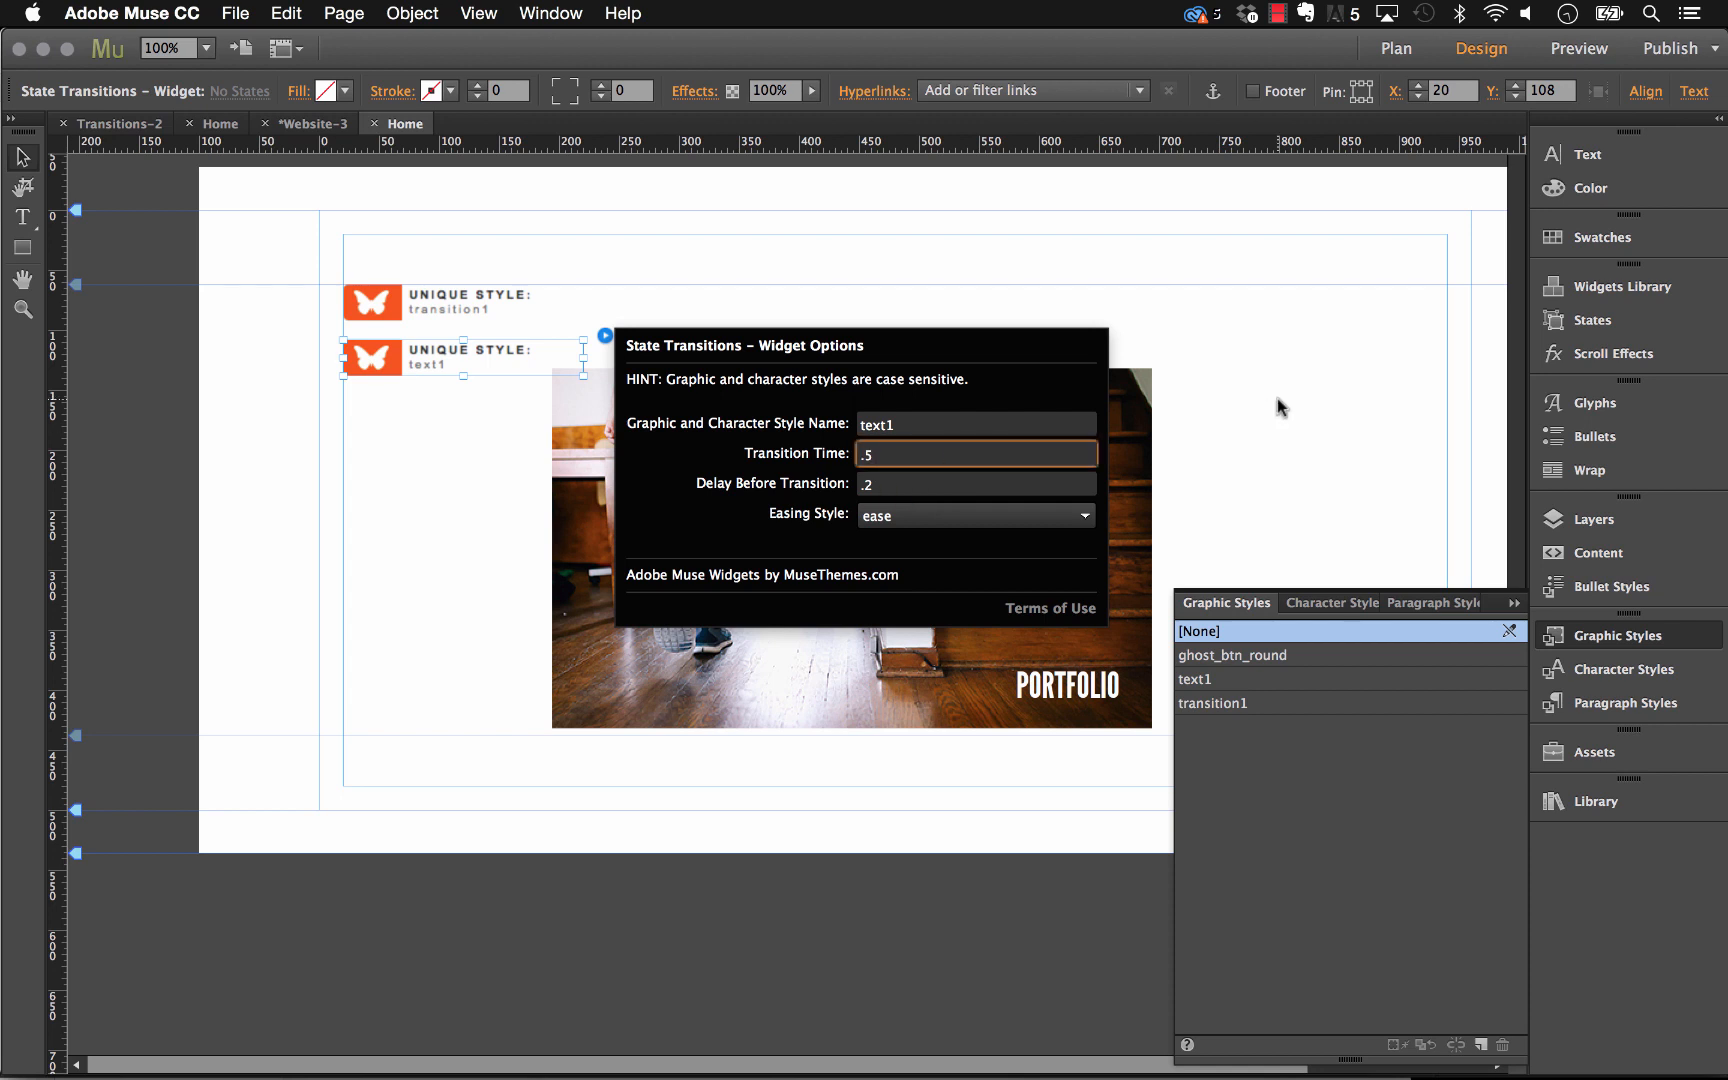
type(".8")
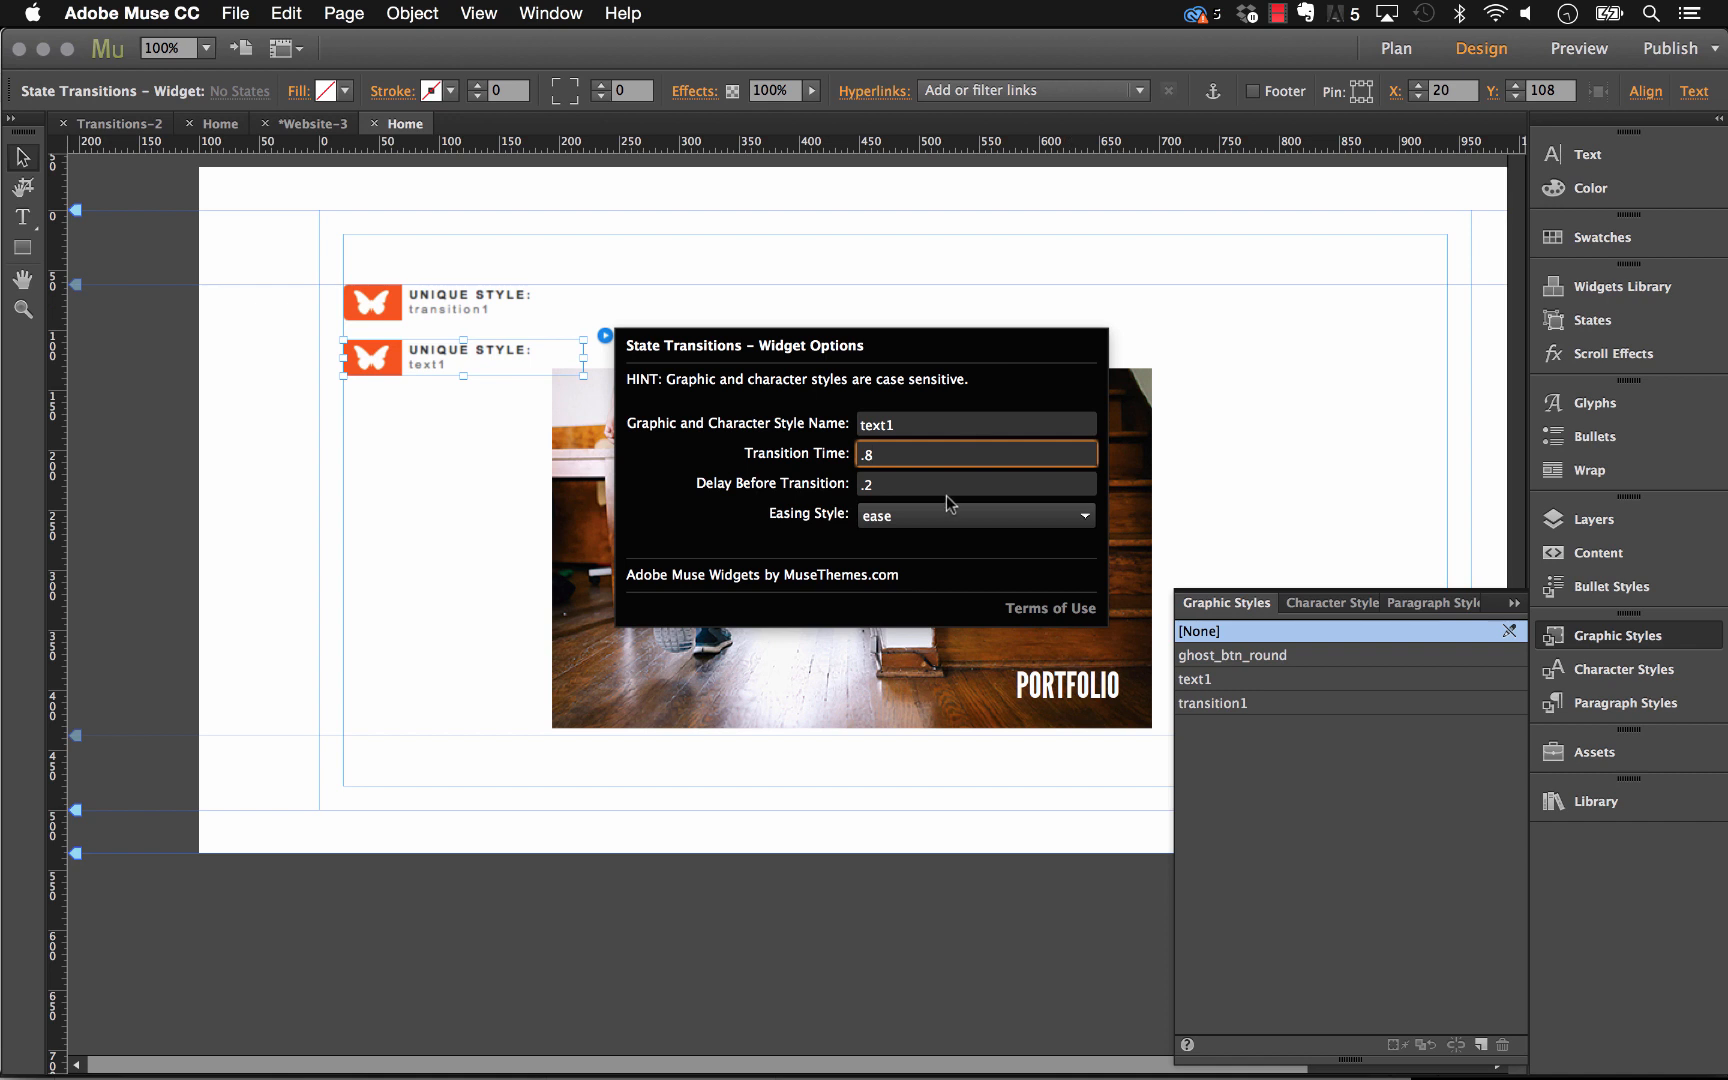
type("3")
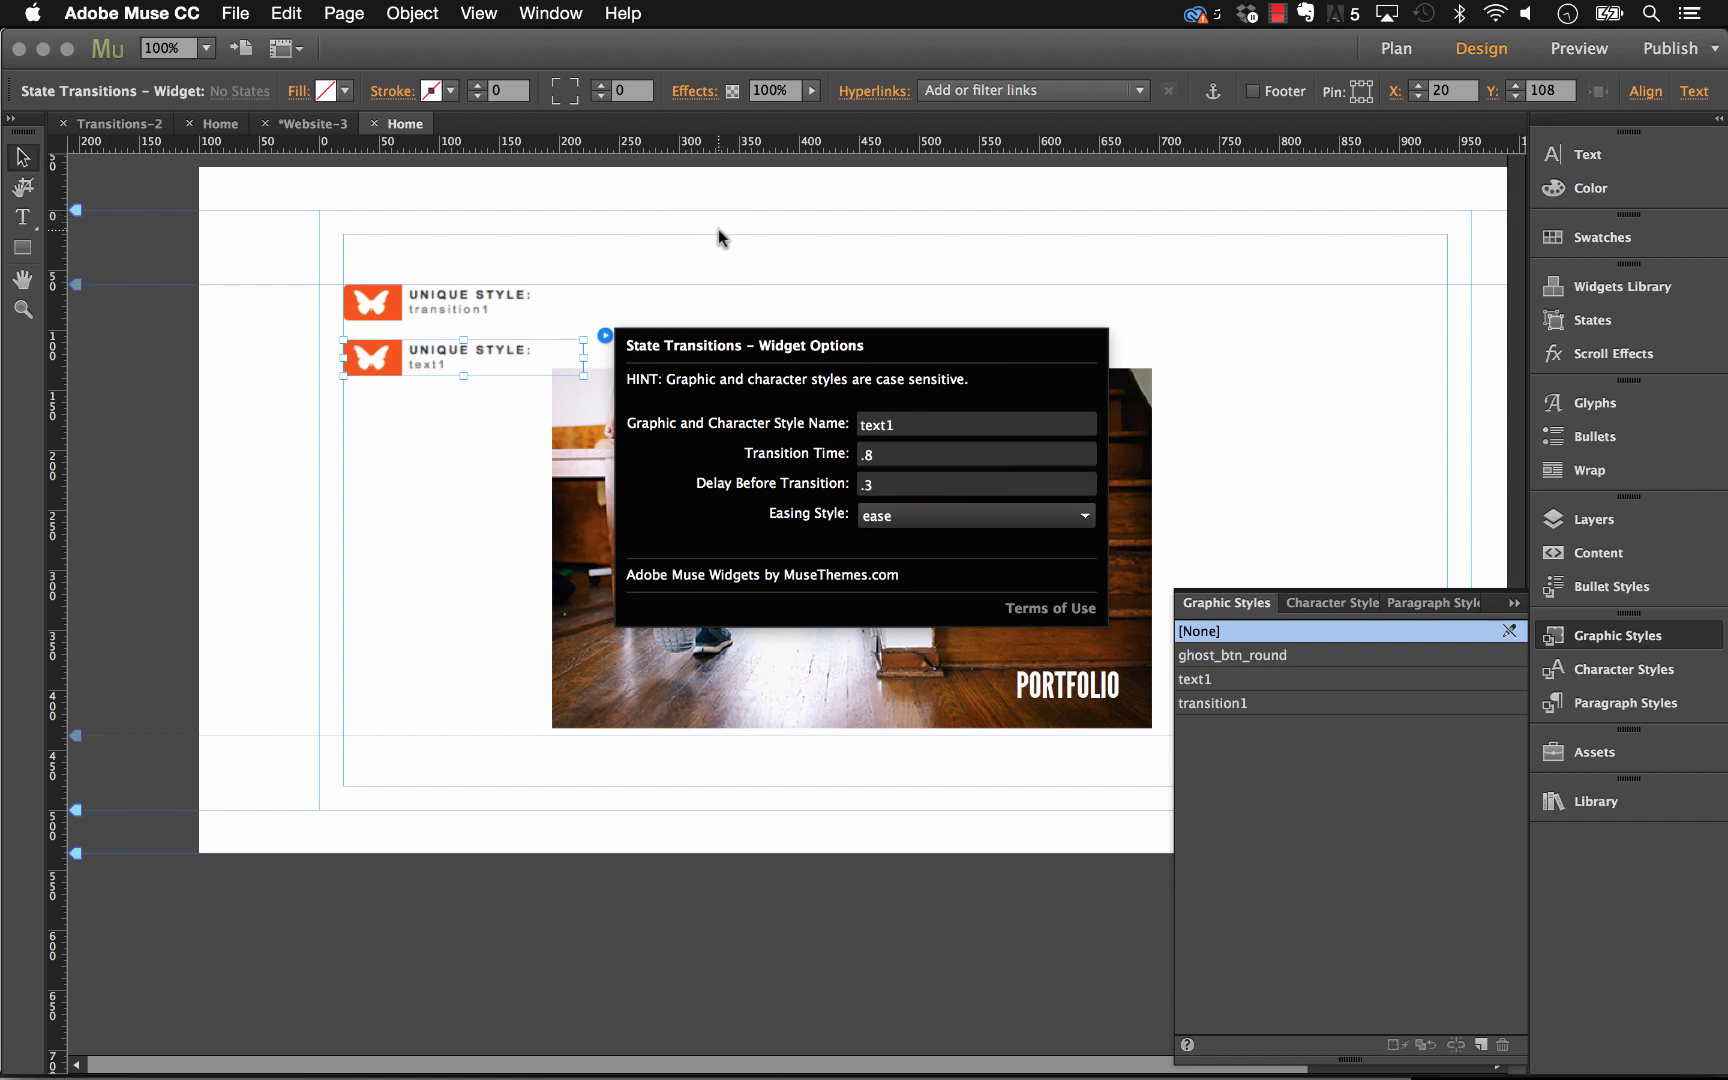
mouse_move(722, 260)
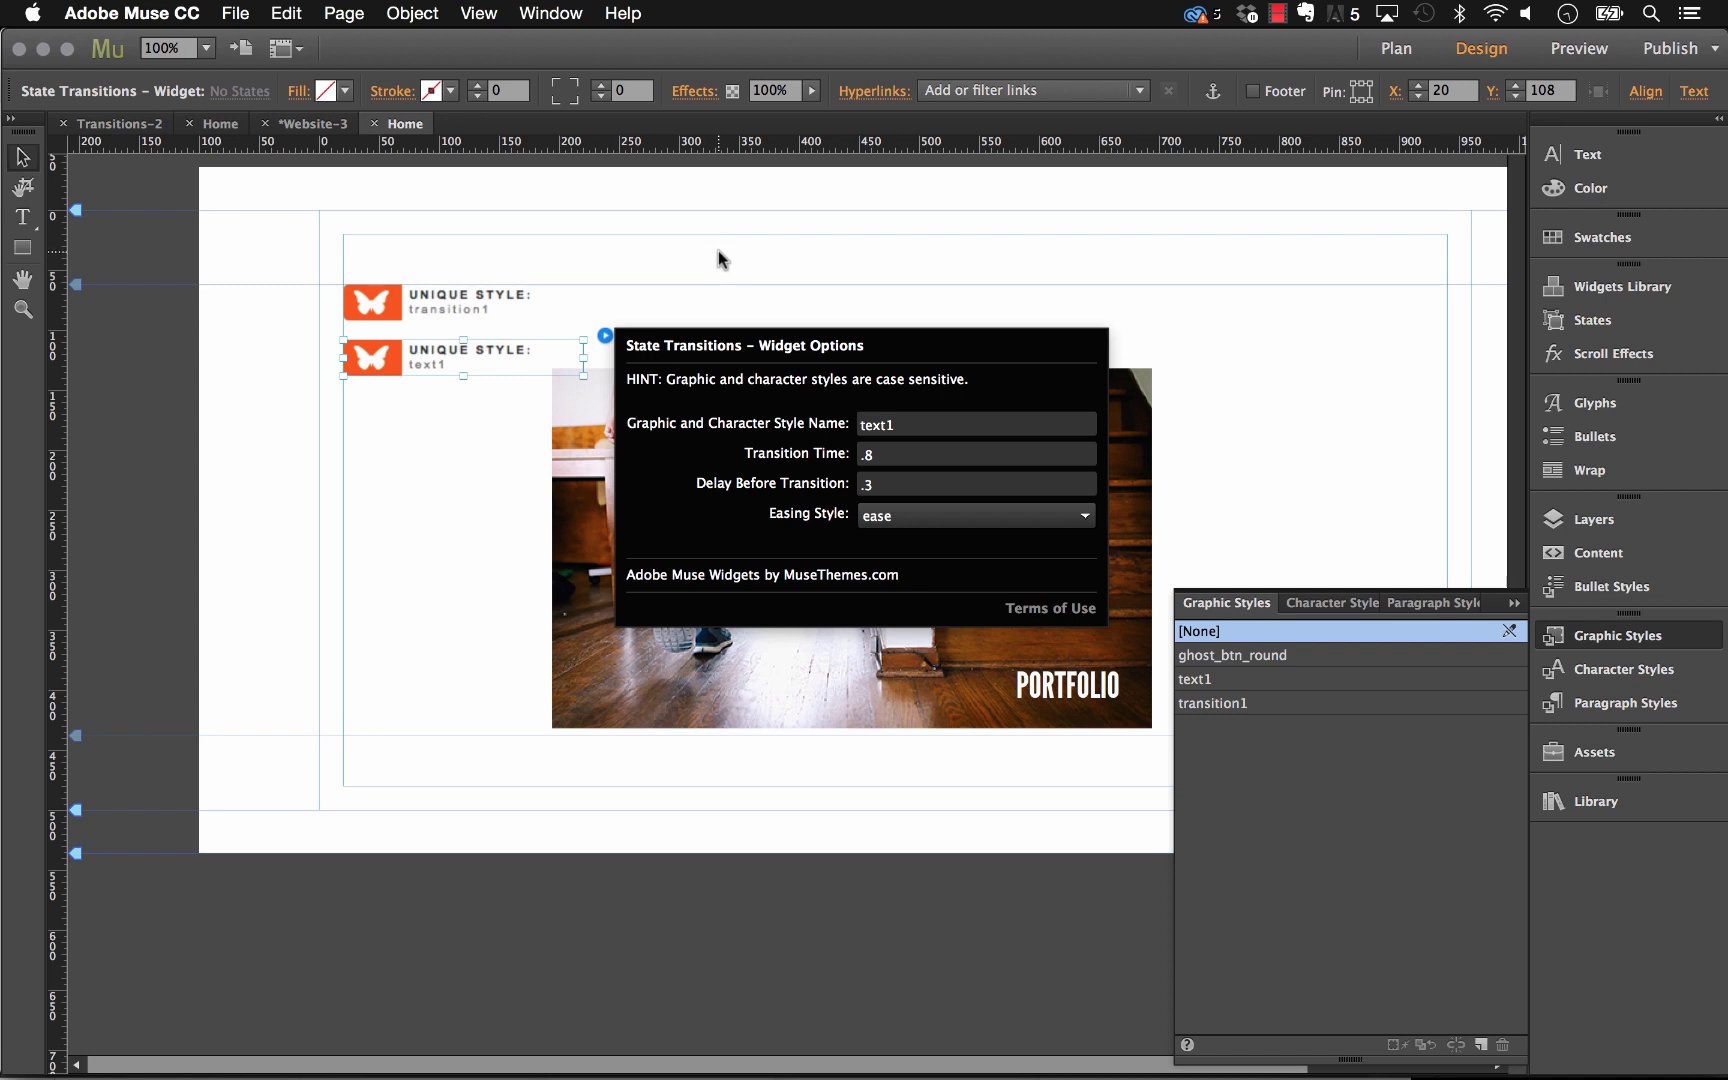
left_click(457, 426)
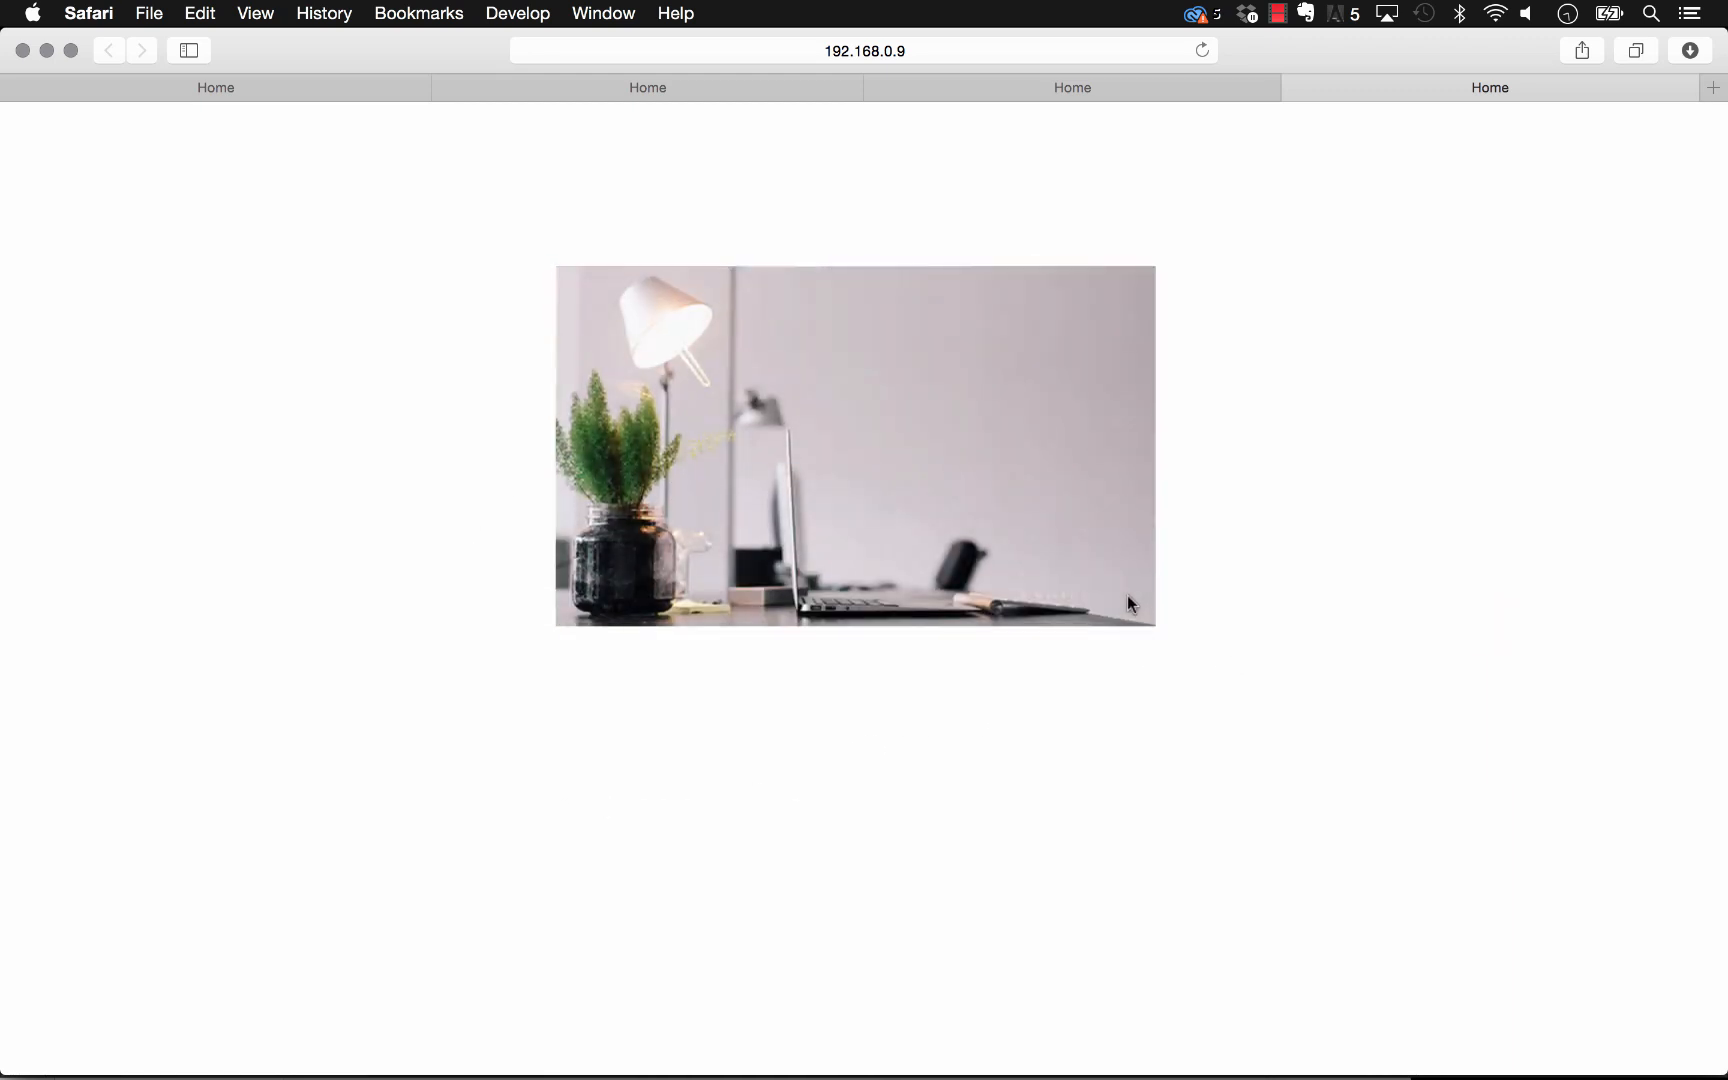
mouse_move(416, 568)
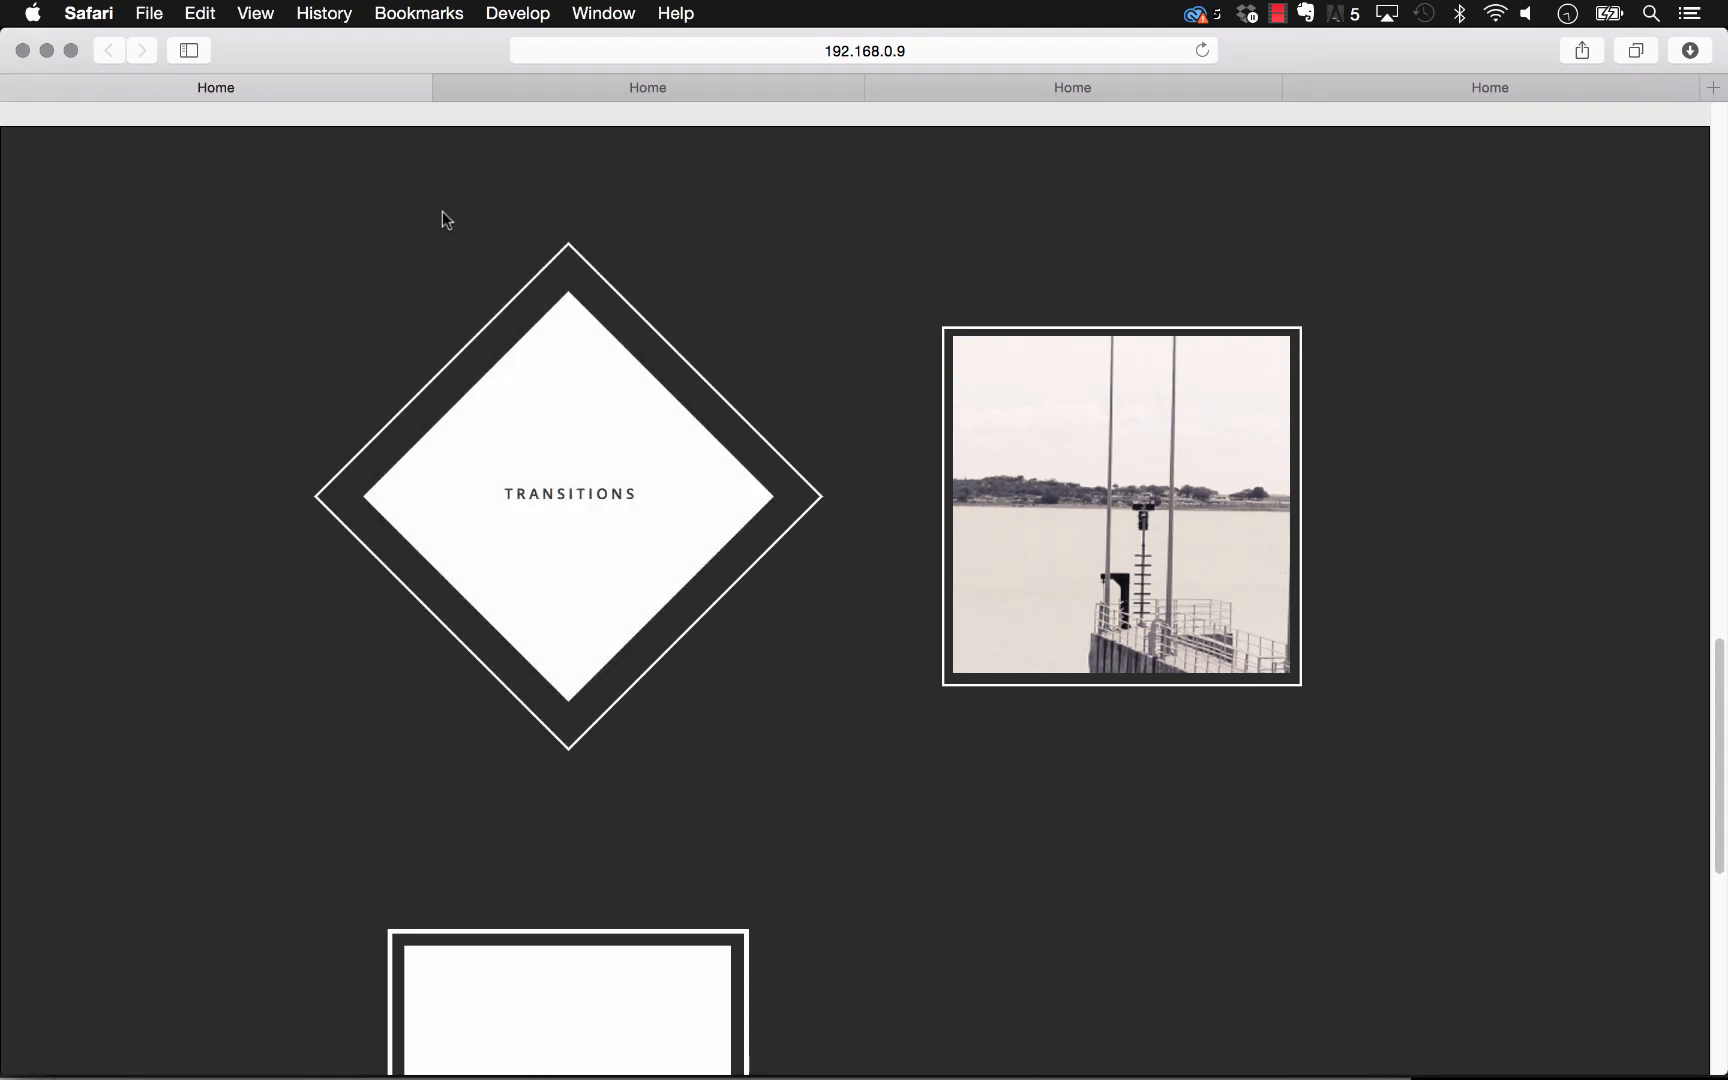
mouse_move(629, 207)
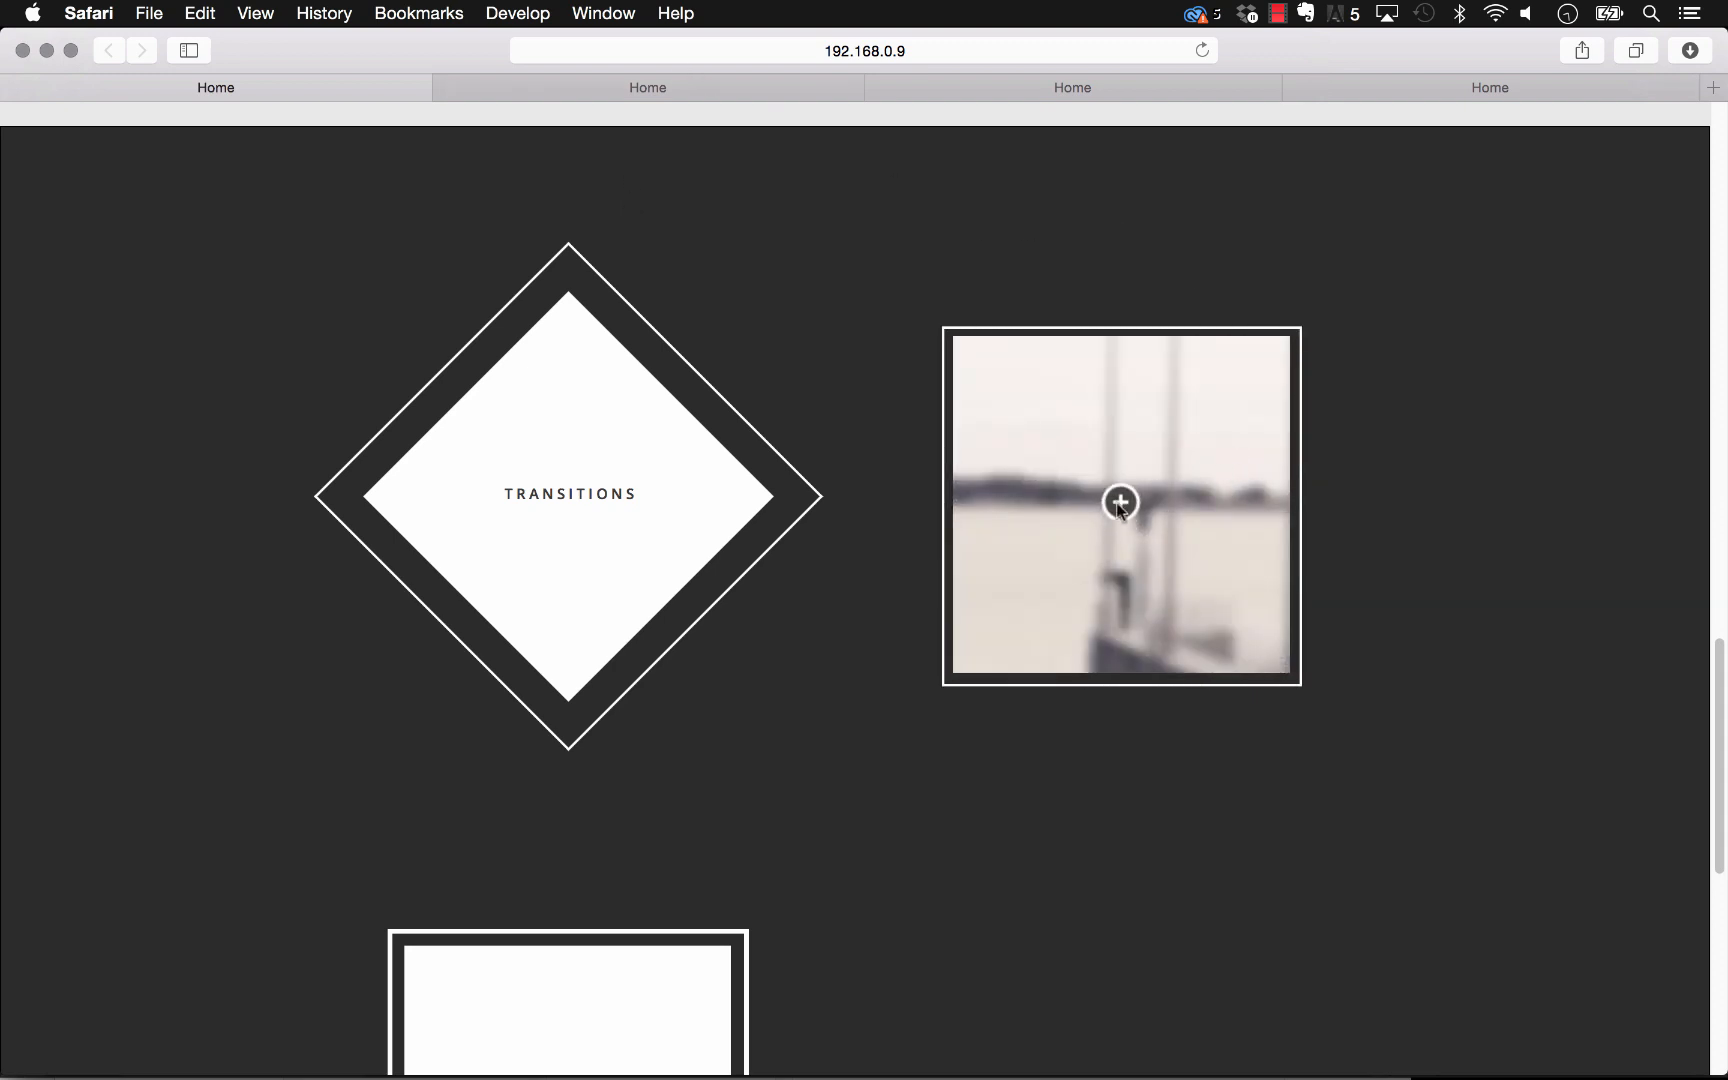
Step: Scroll the Safari preview through the transition tiles, then return to the Muse design
scroll("down", 3)
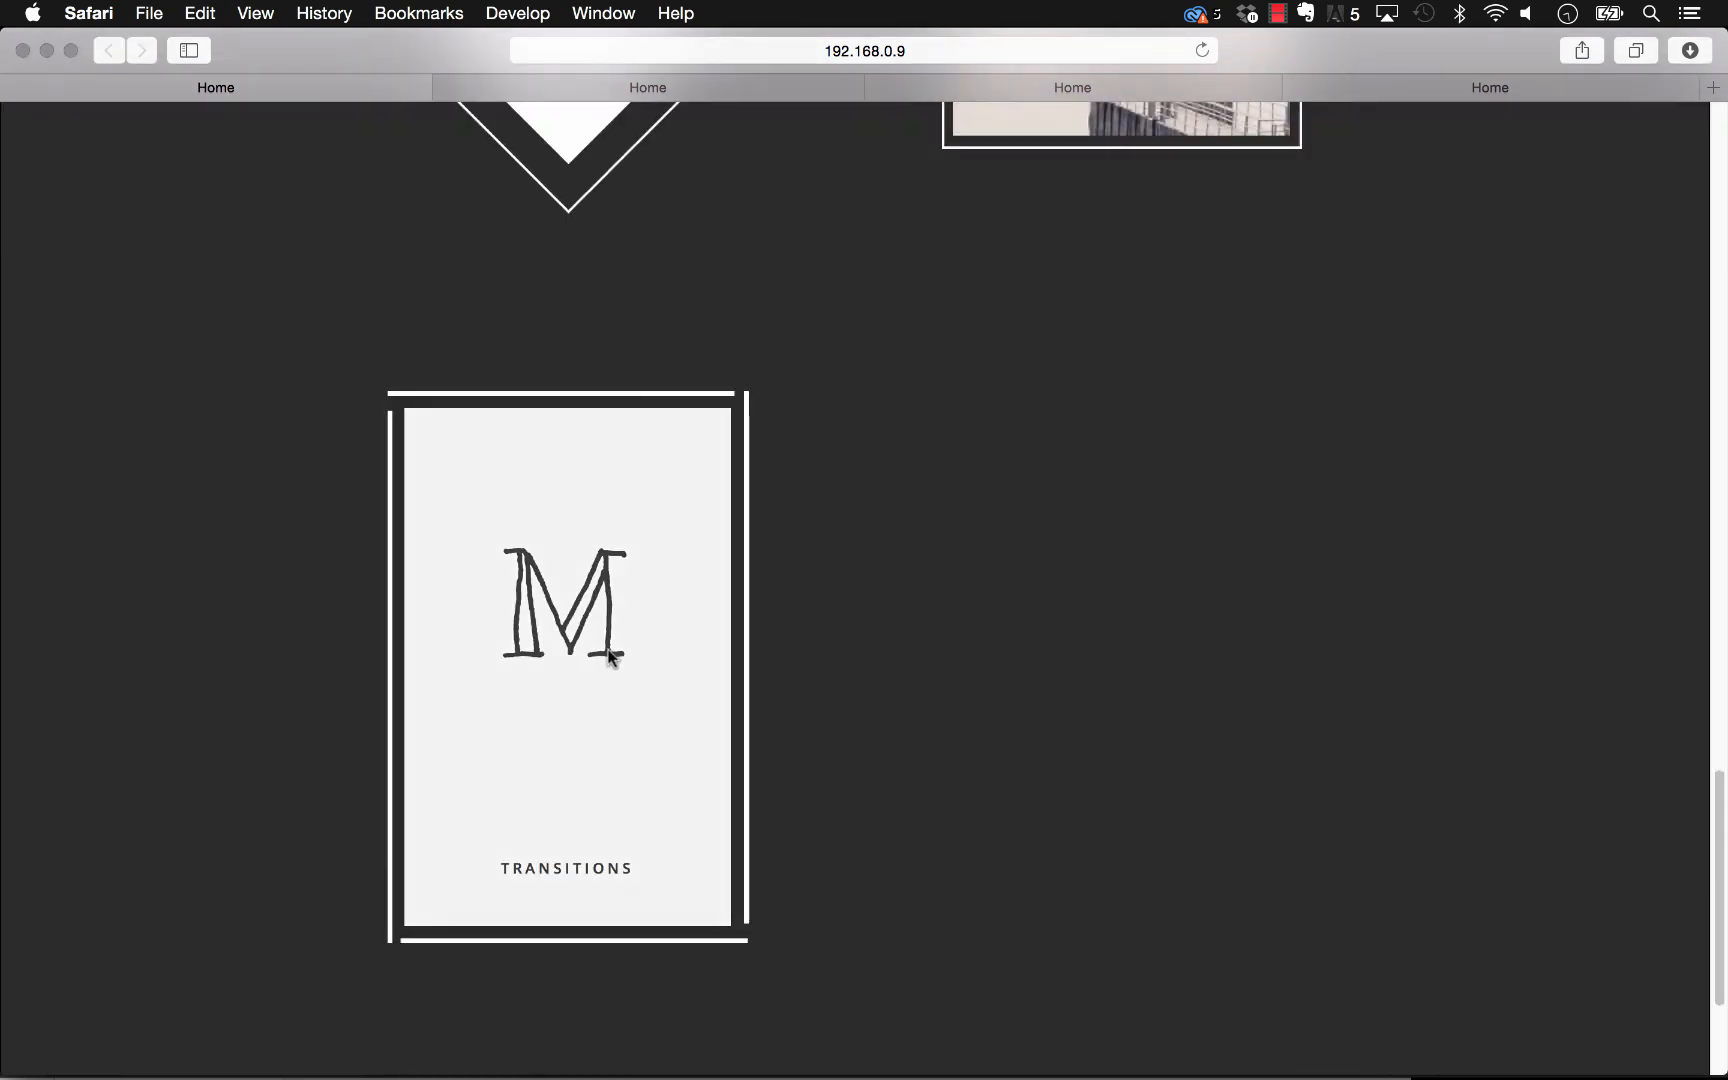
mouse_move(603, 698)
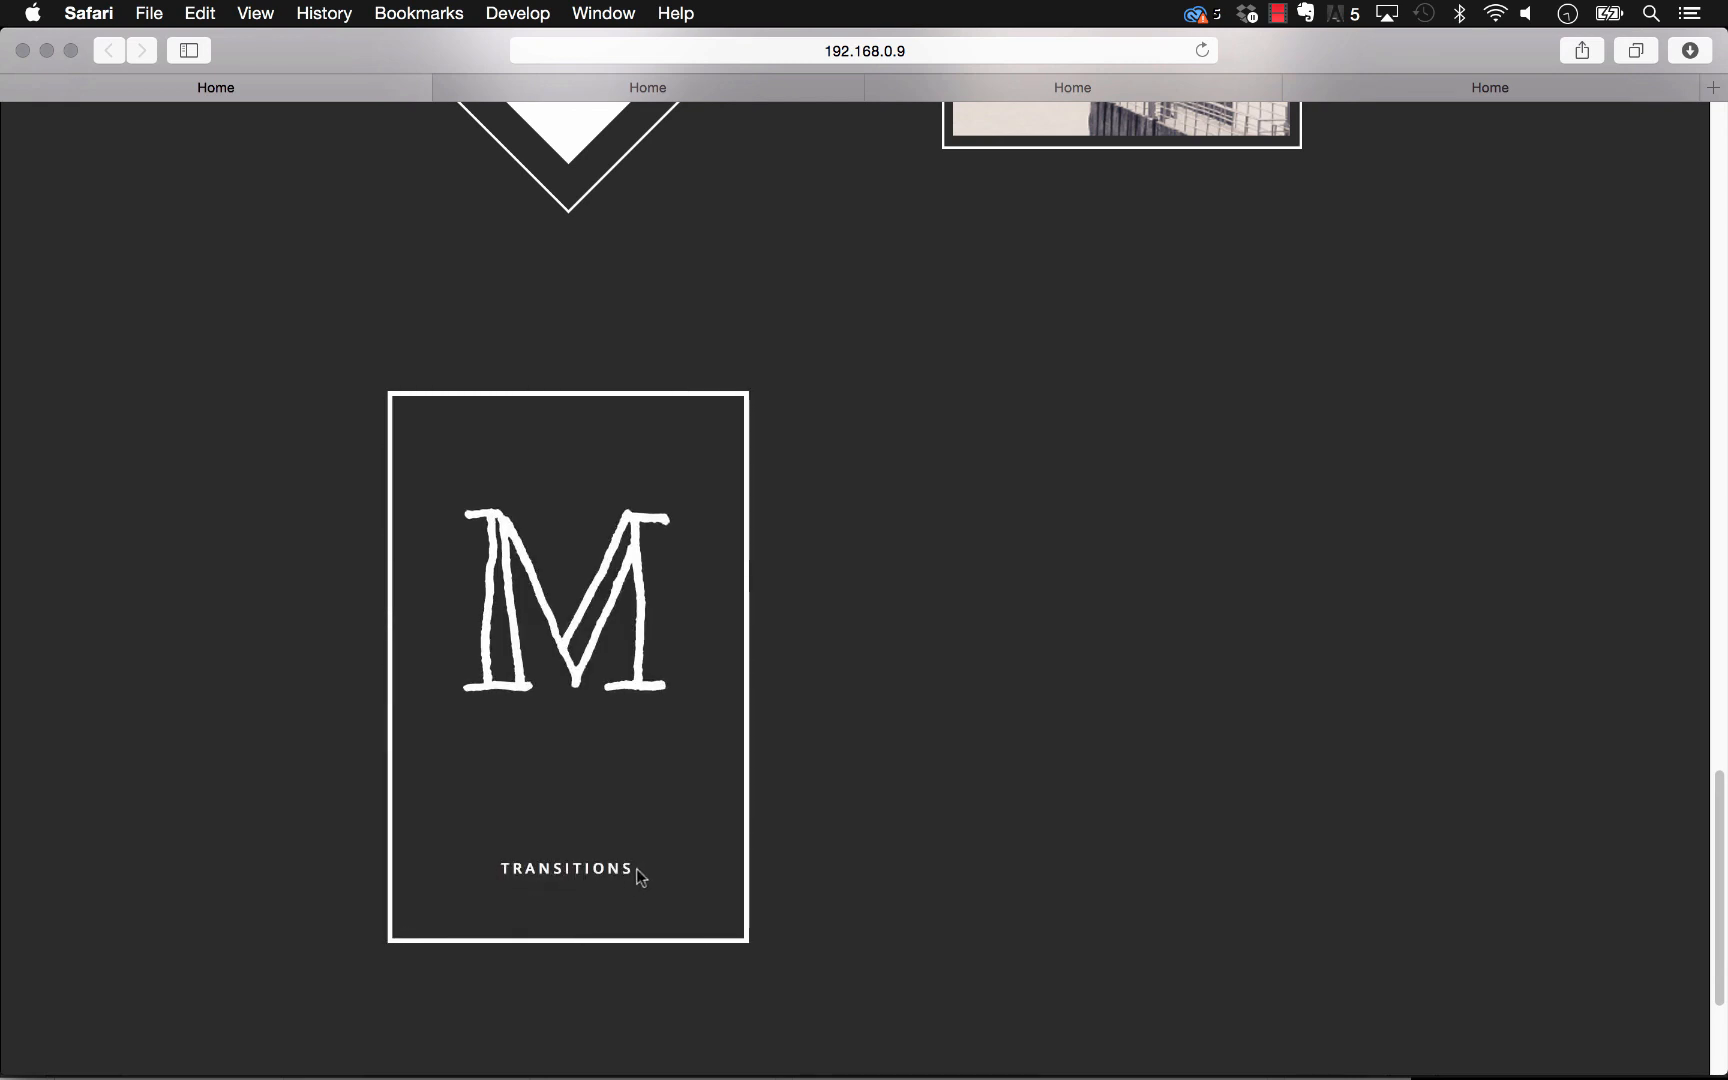
scroll("down", 3)
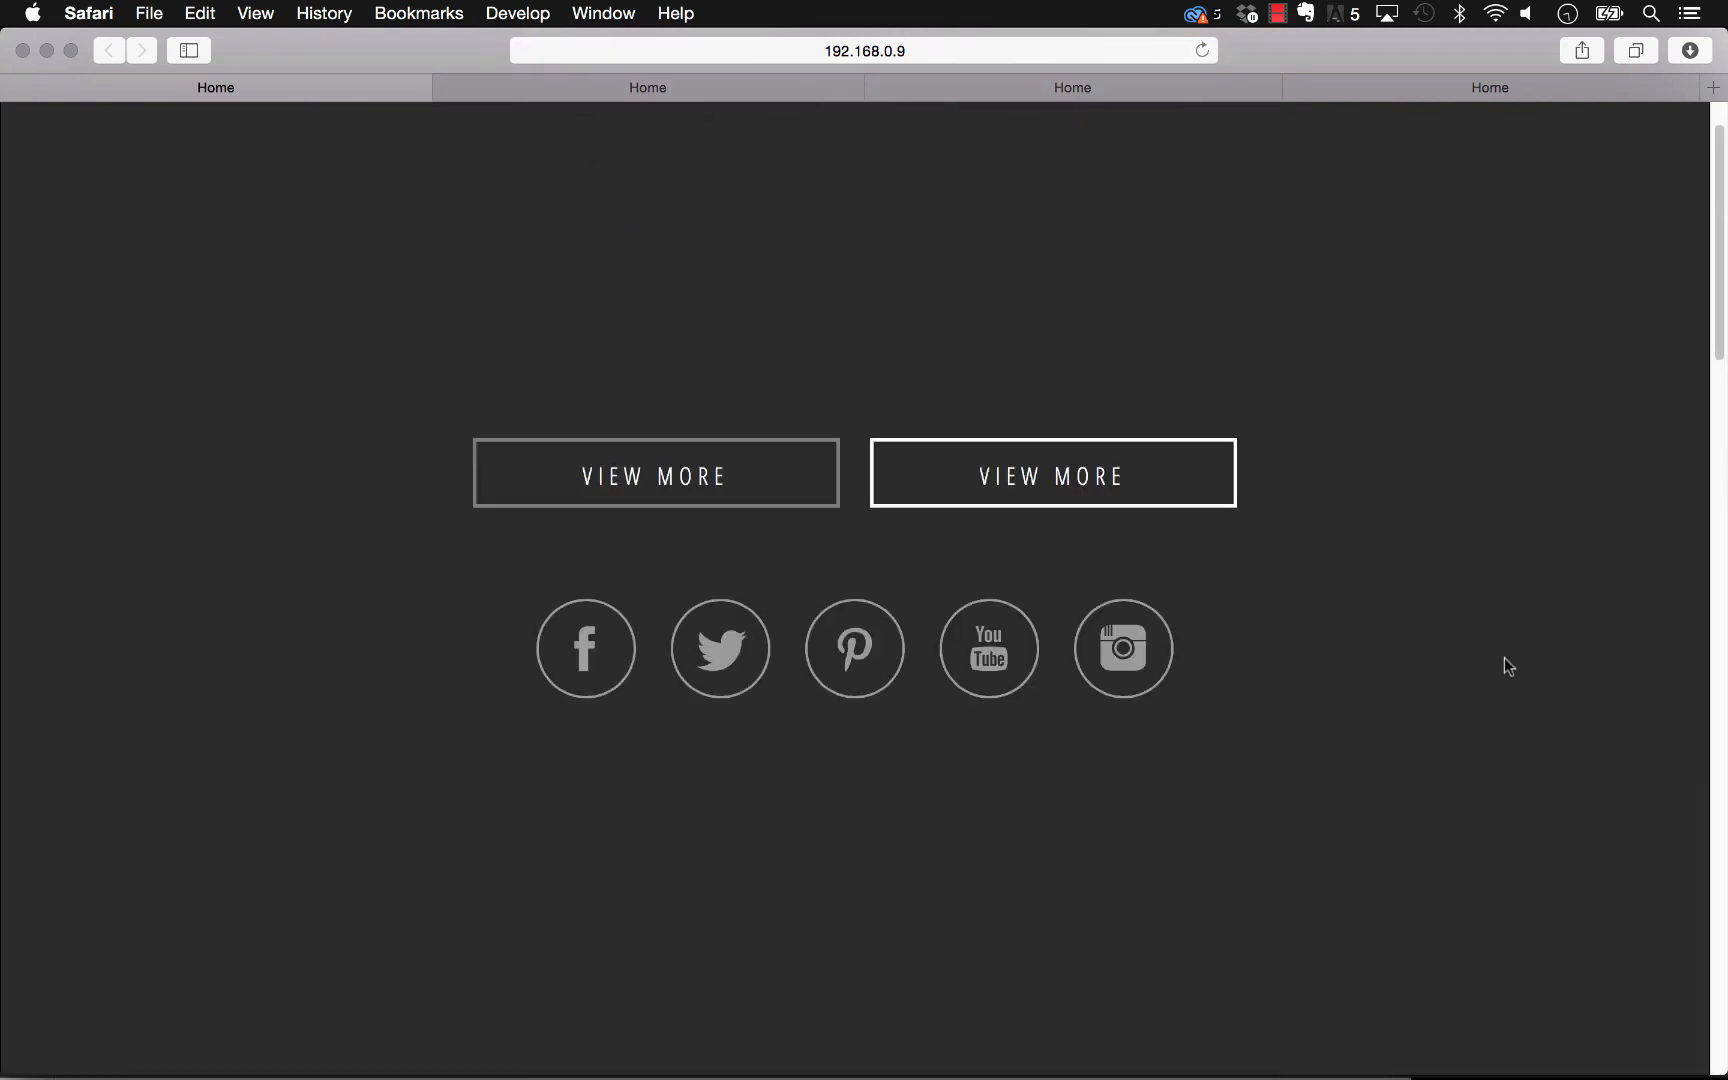
left_click(684, 1036)
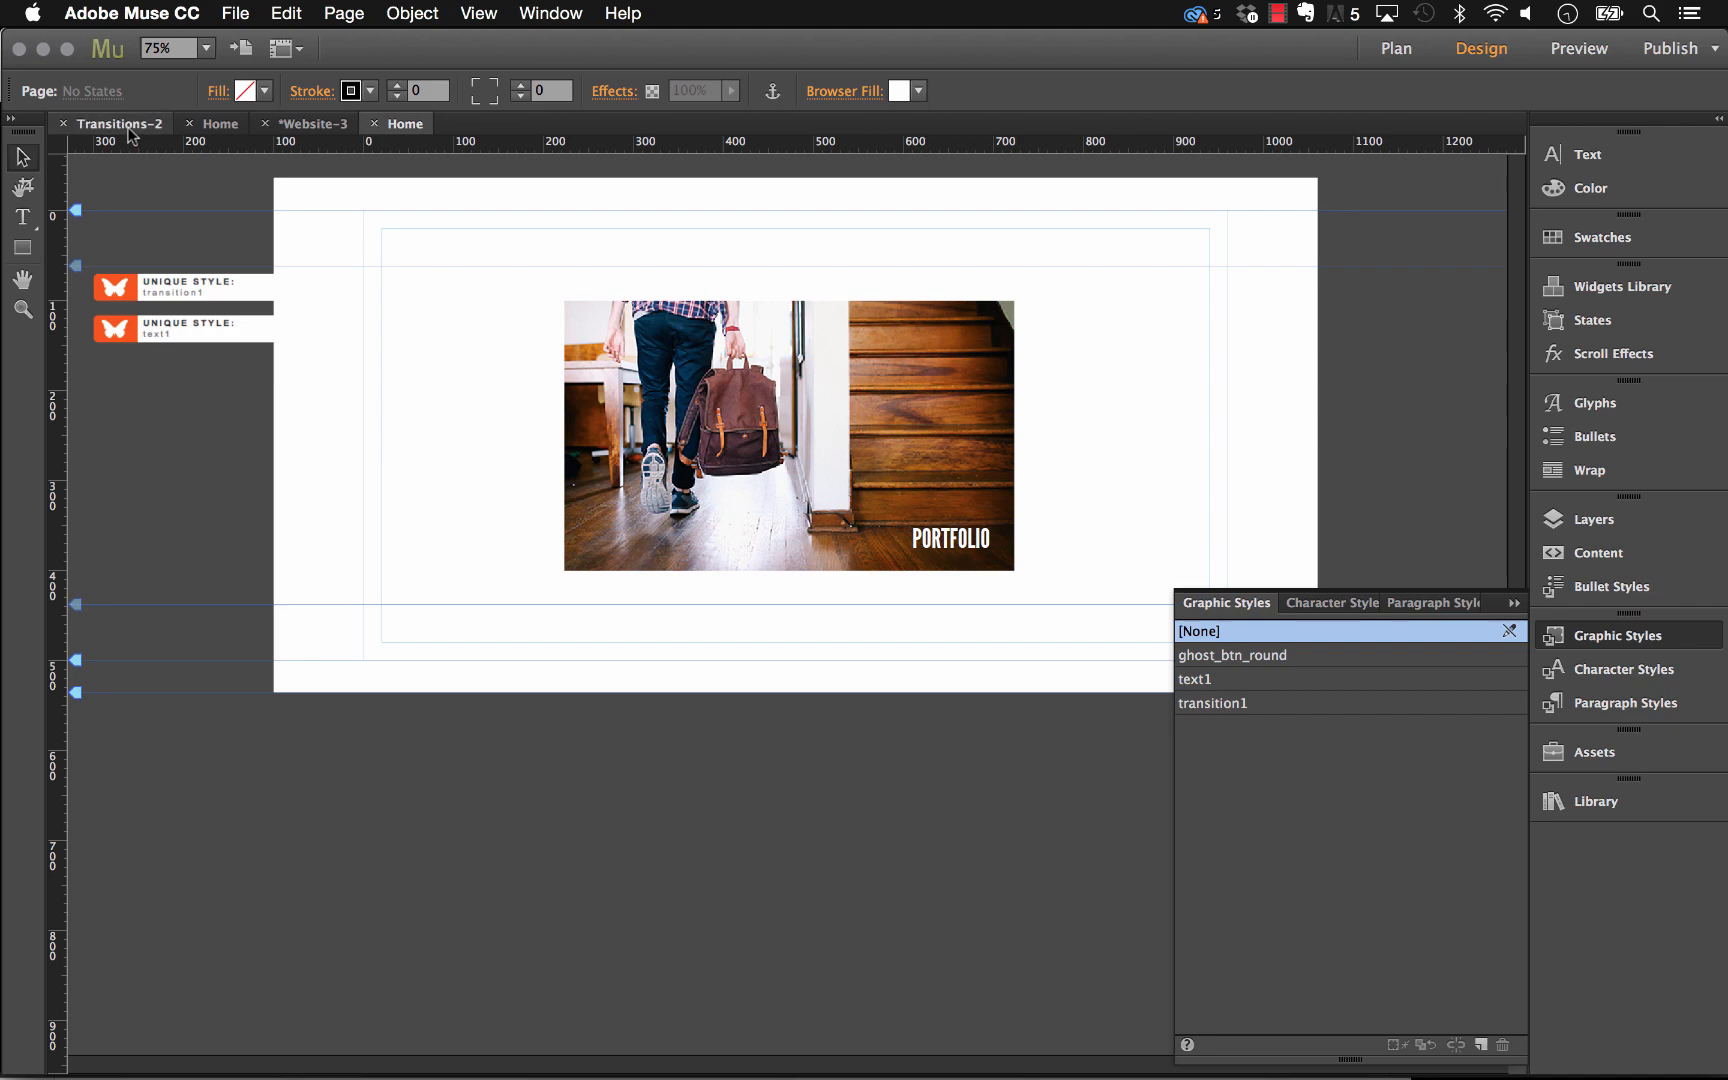
Step: Switch to the demo site's Home page and scroll past the buttons and photo grid to TRANSITIONS
left_click(219, 123)
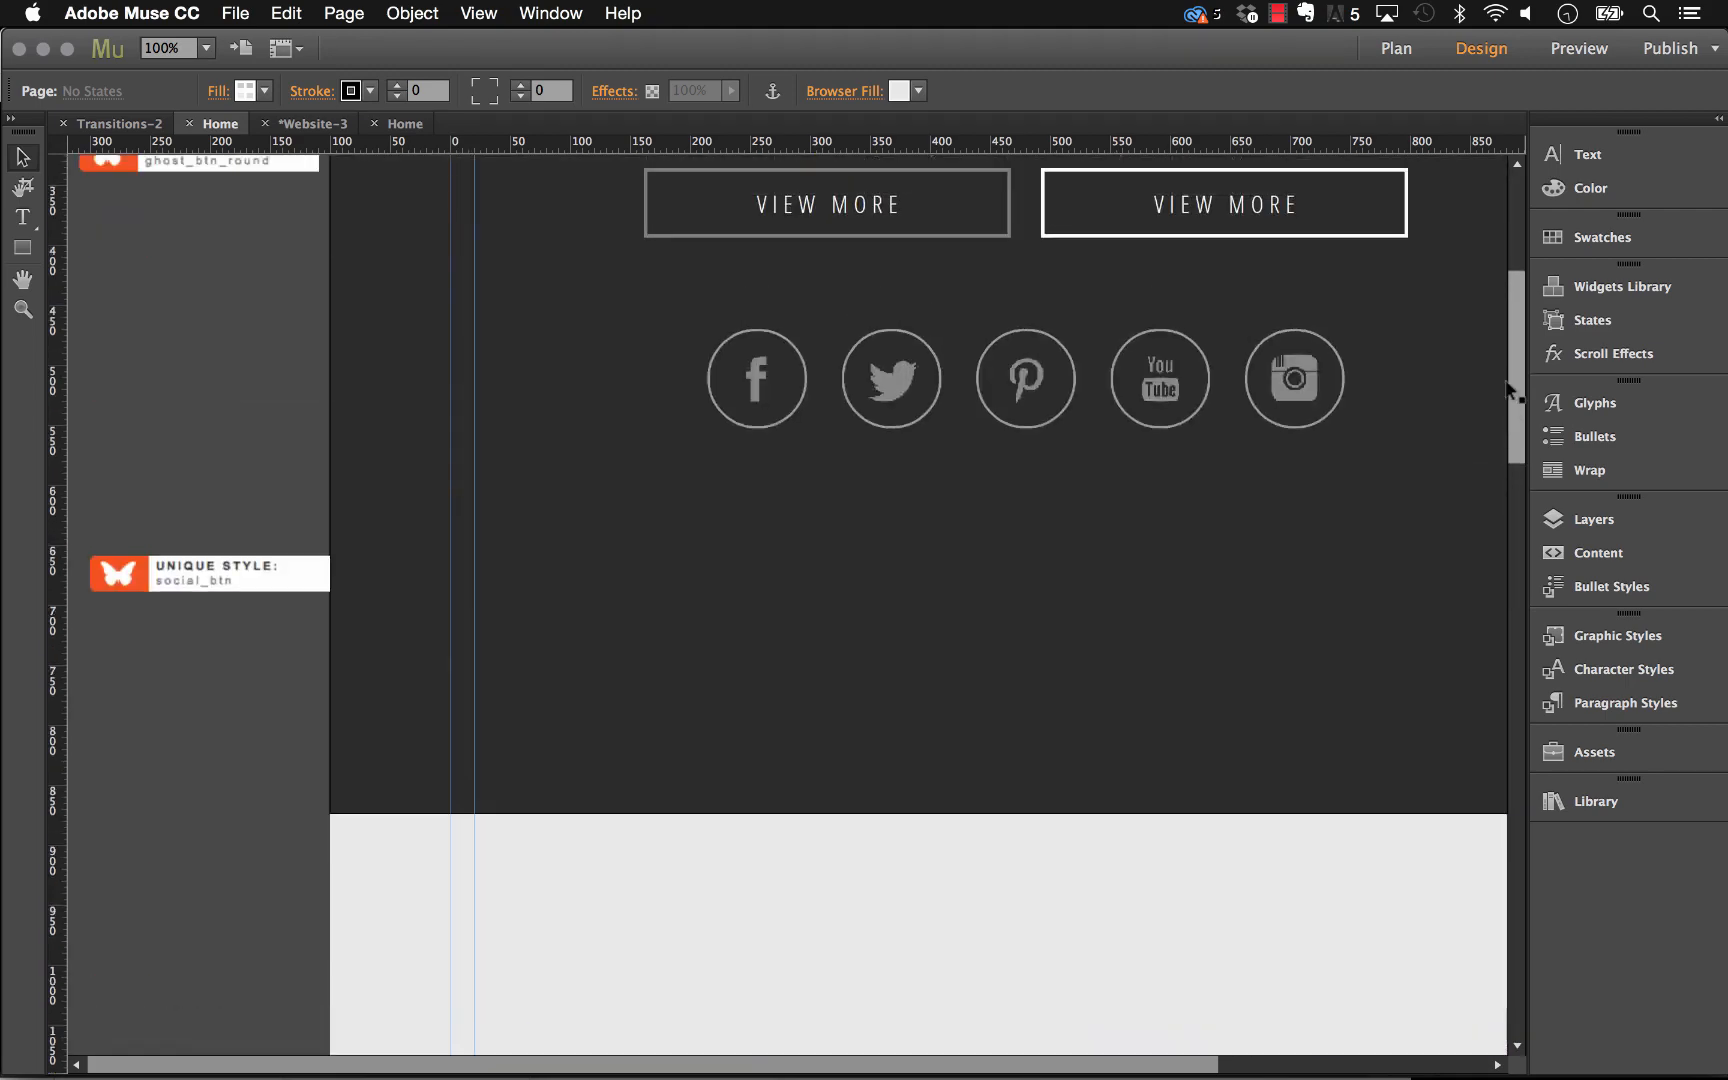
scroll("down", 3)
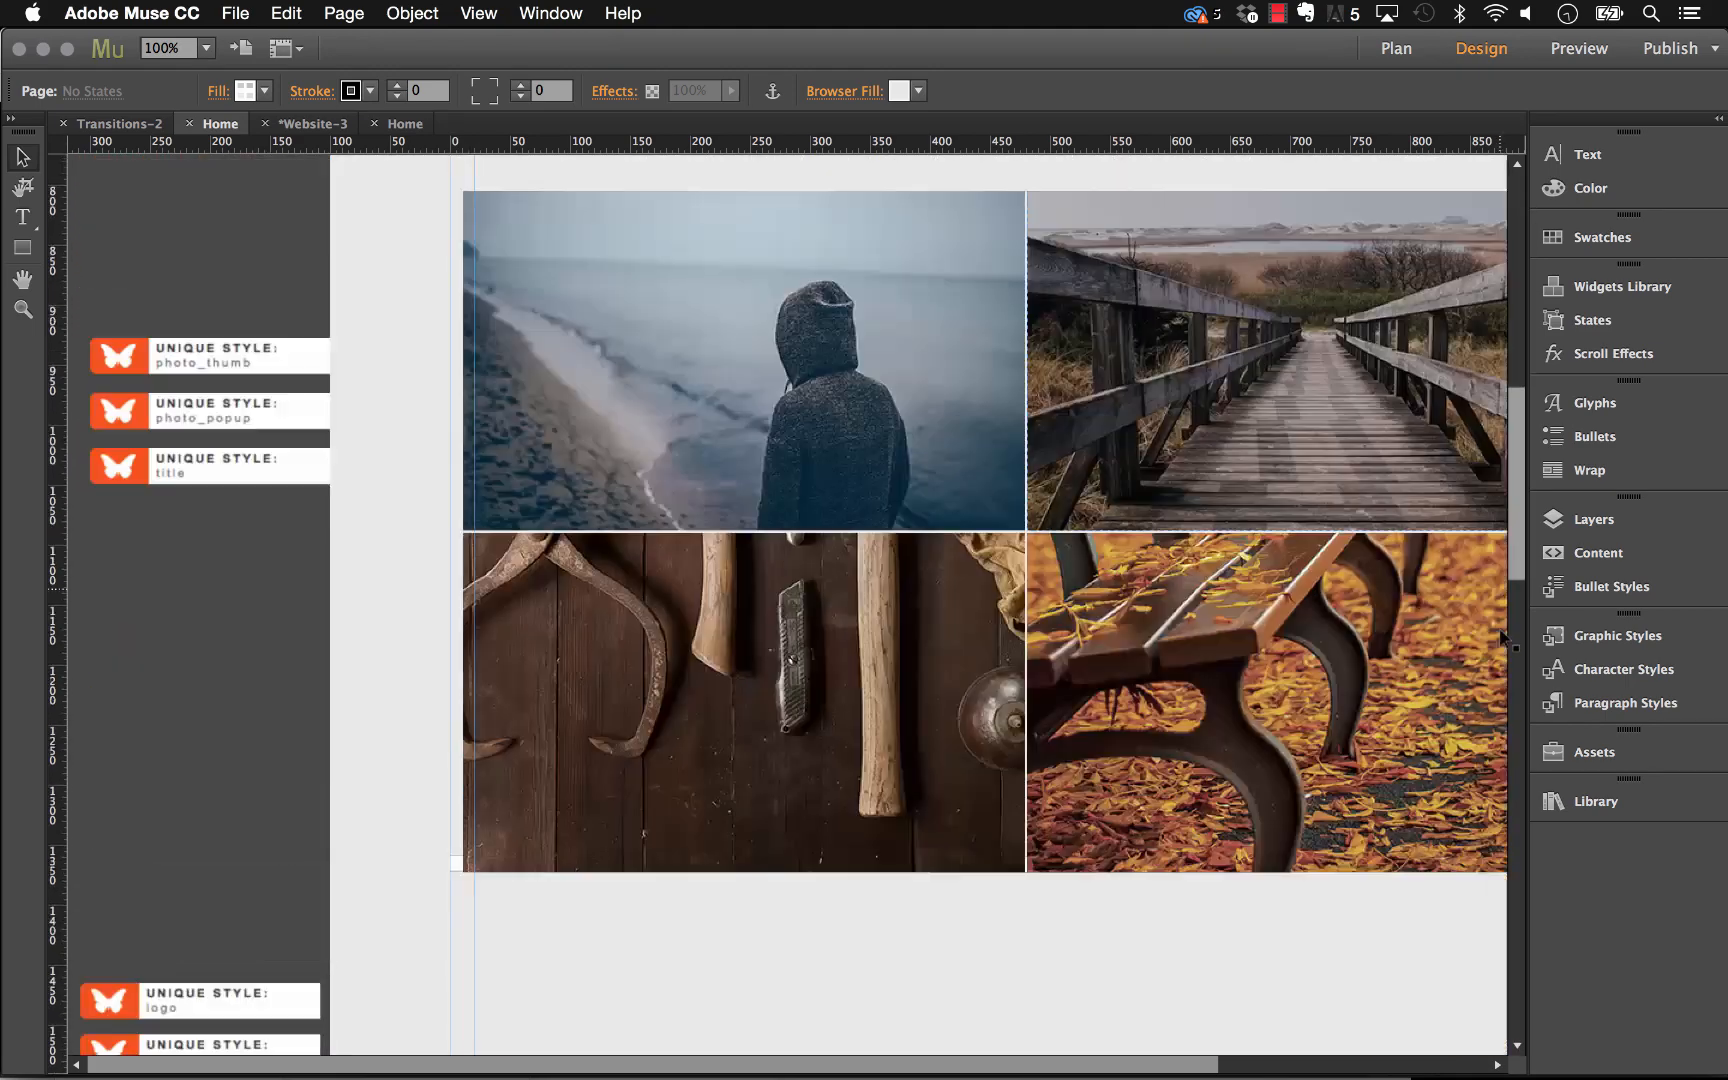
scroll("down", 3)
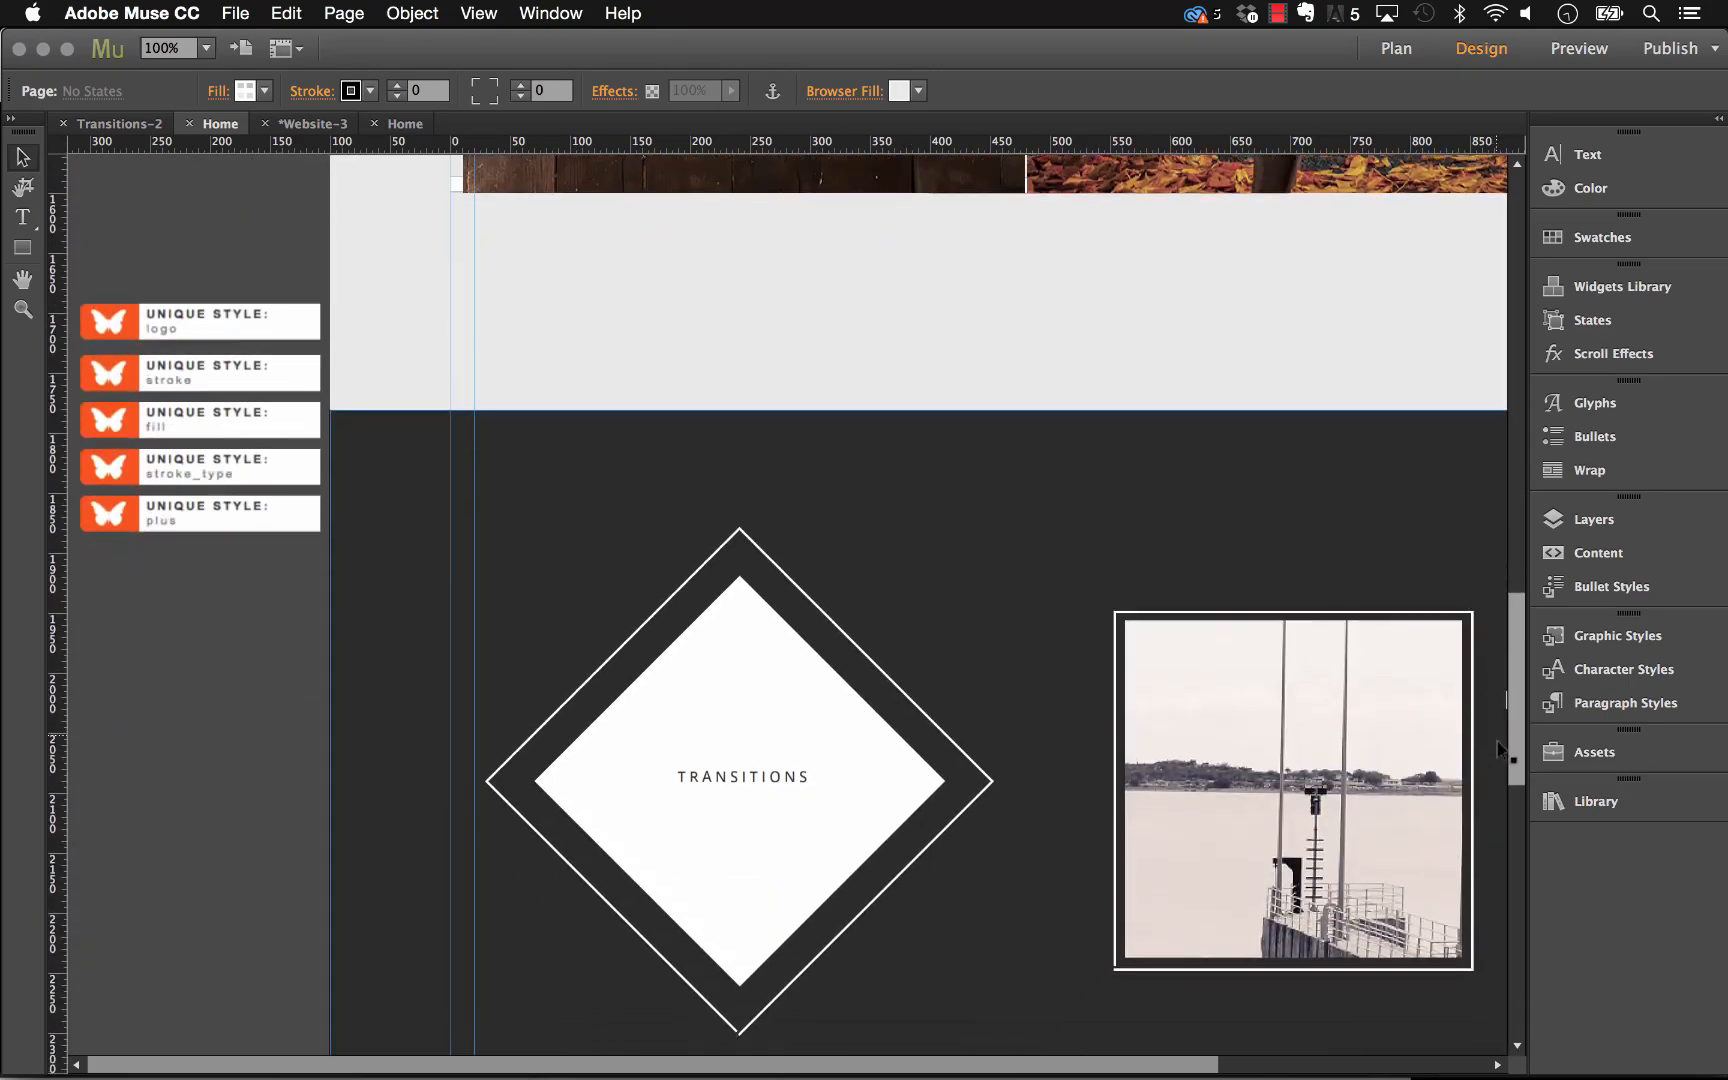
scroll("down", 3)
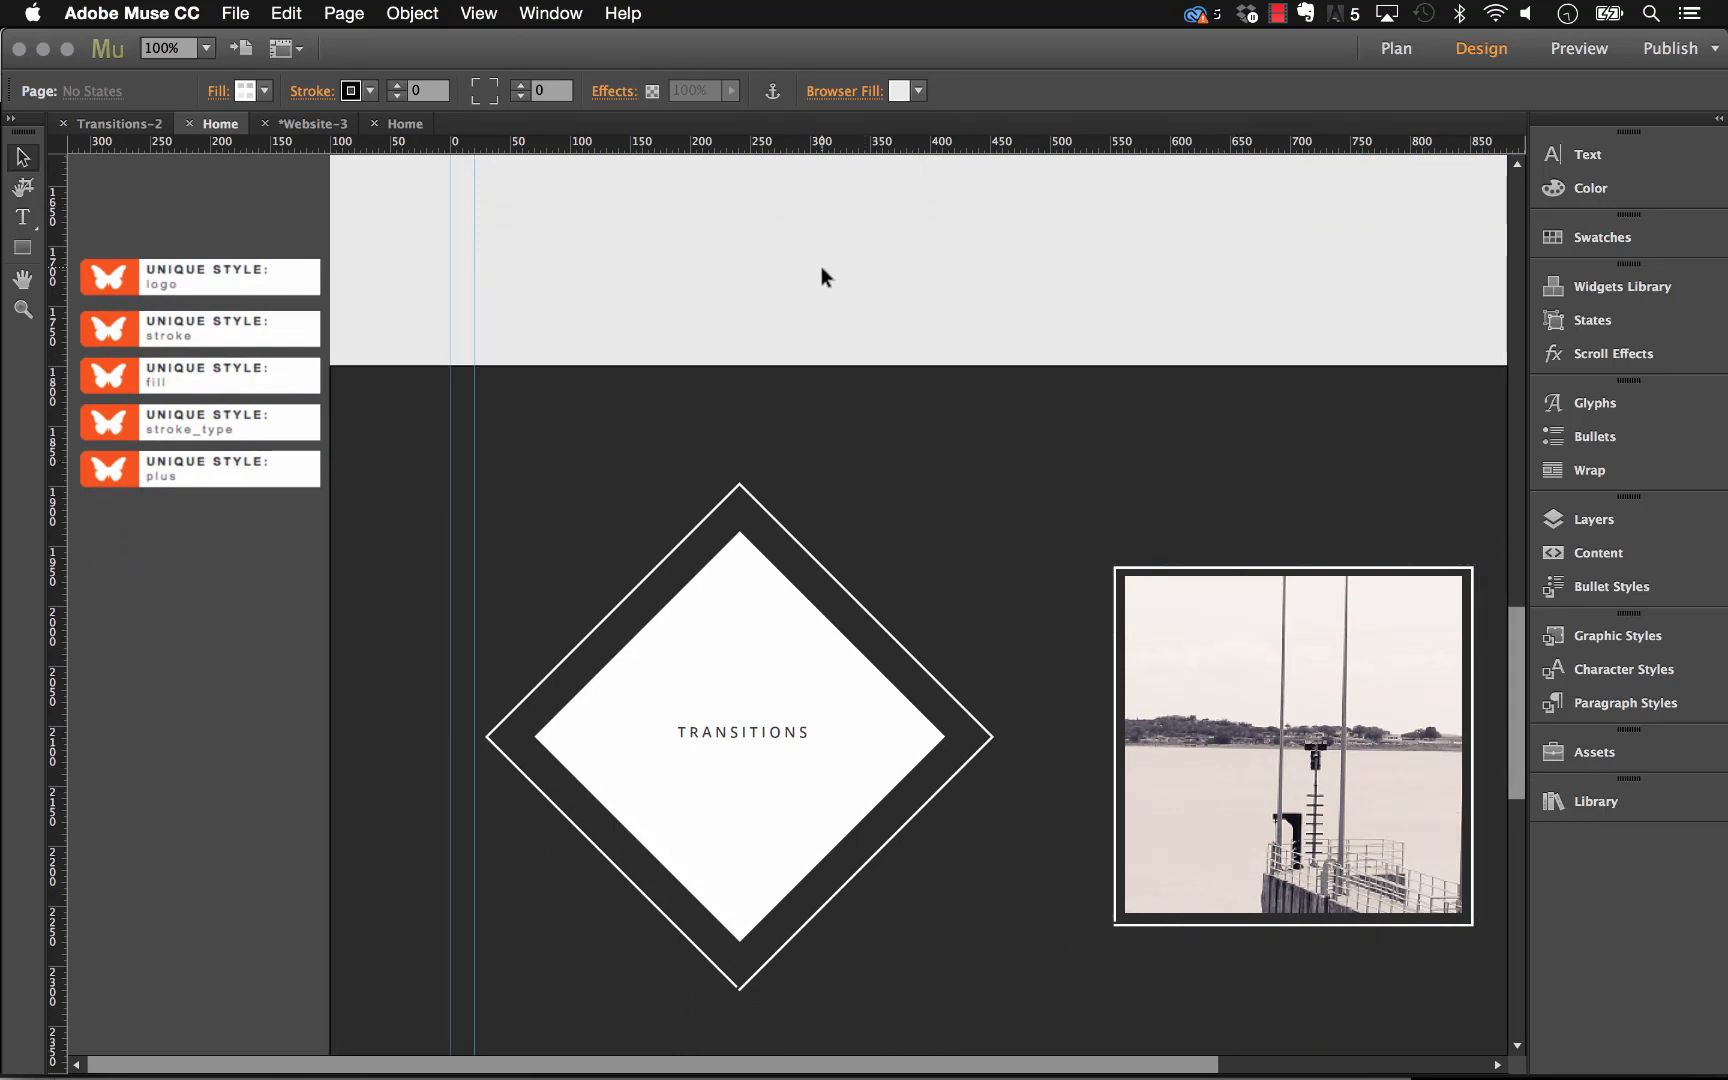
mouse_move(1096, 287)
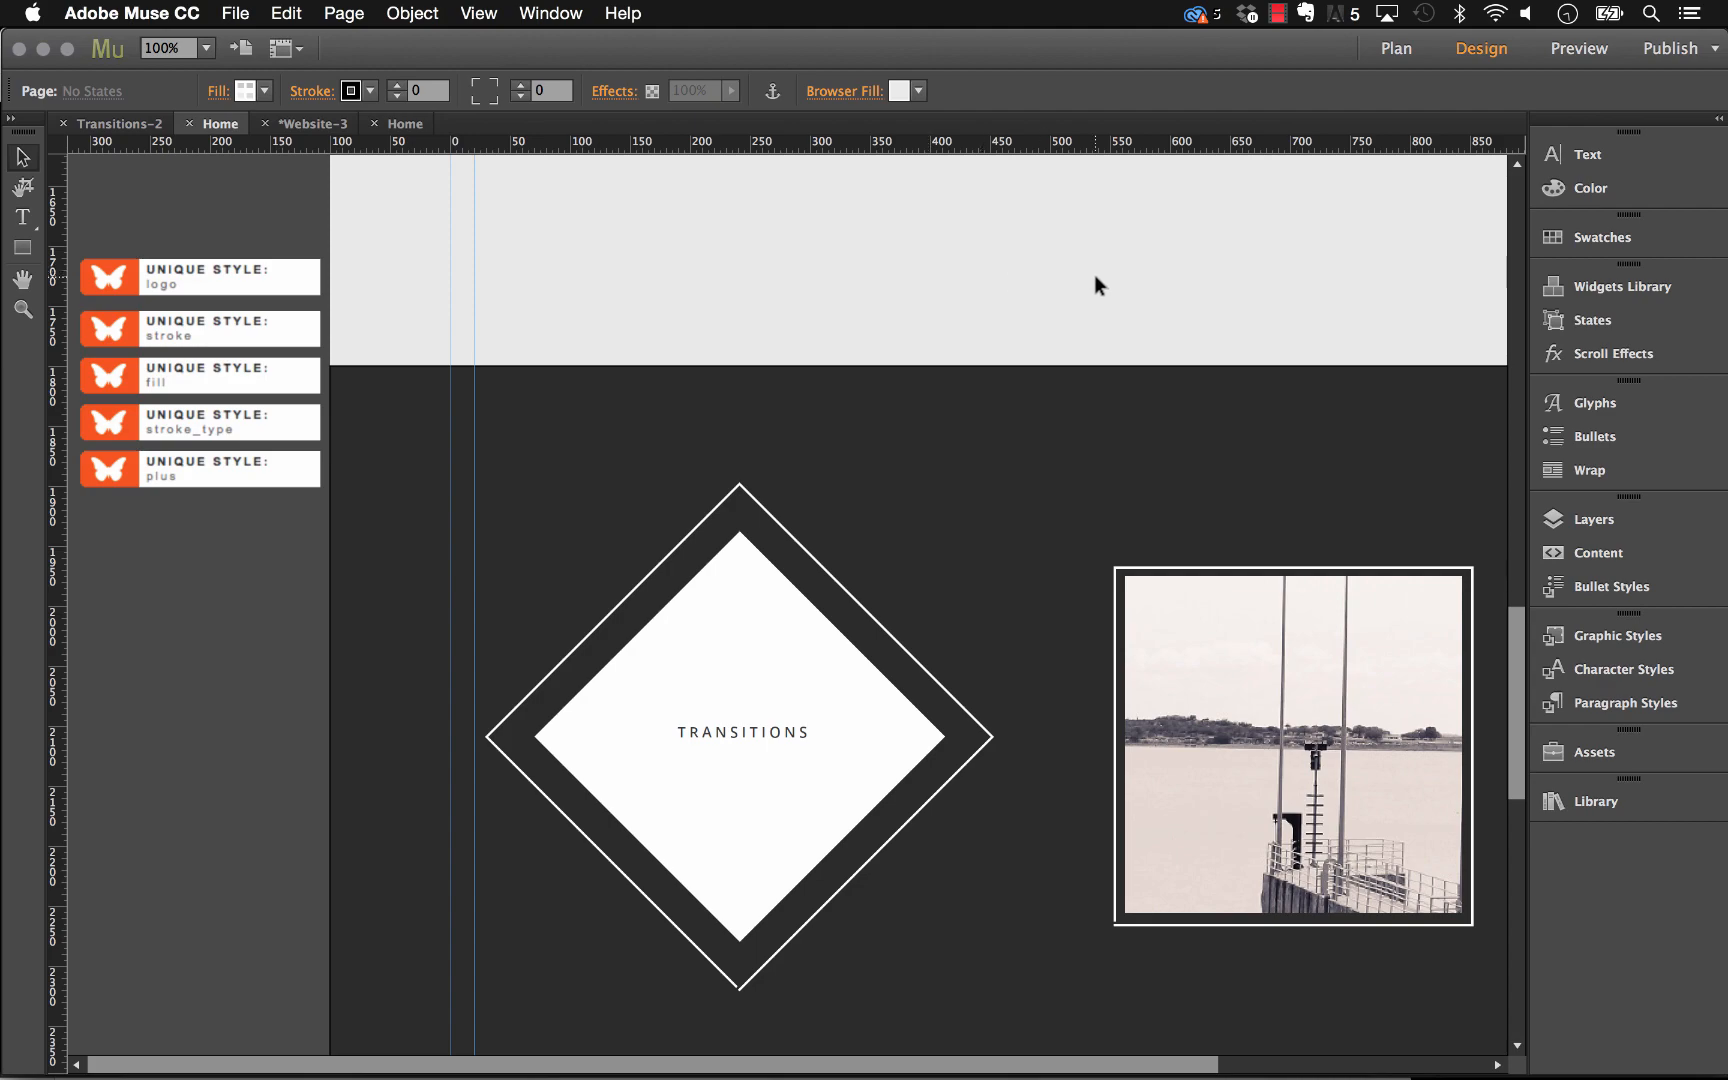